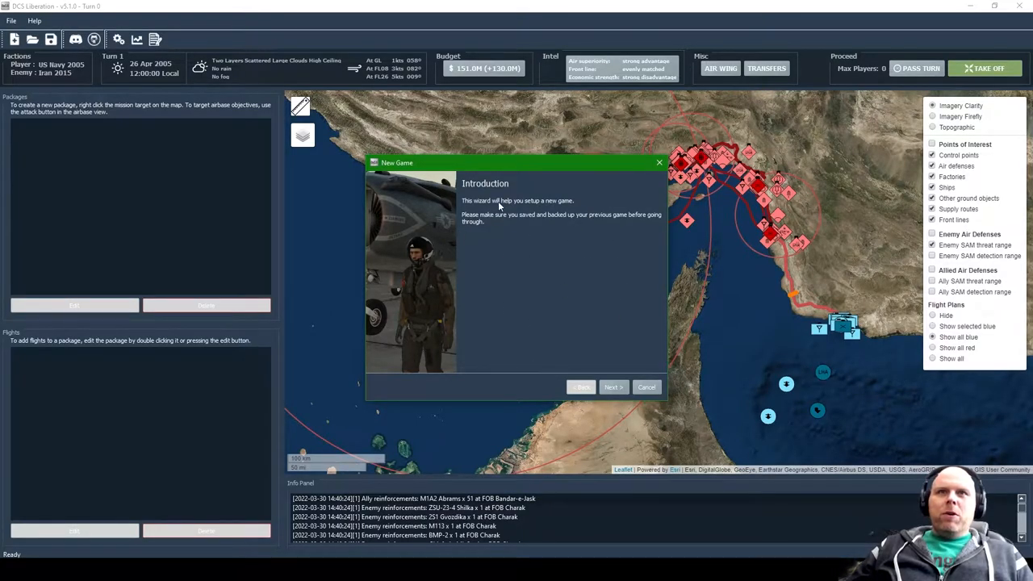
# Step: Choose the Persian Gulf - Scenic Route campaign after previewing Dust To Dust and Caucasus multi-part campaigns
pyautogui.click(611, 388)
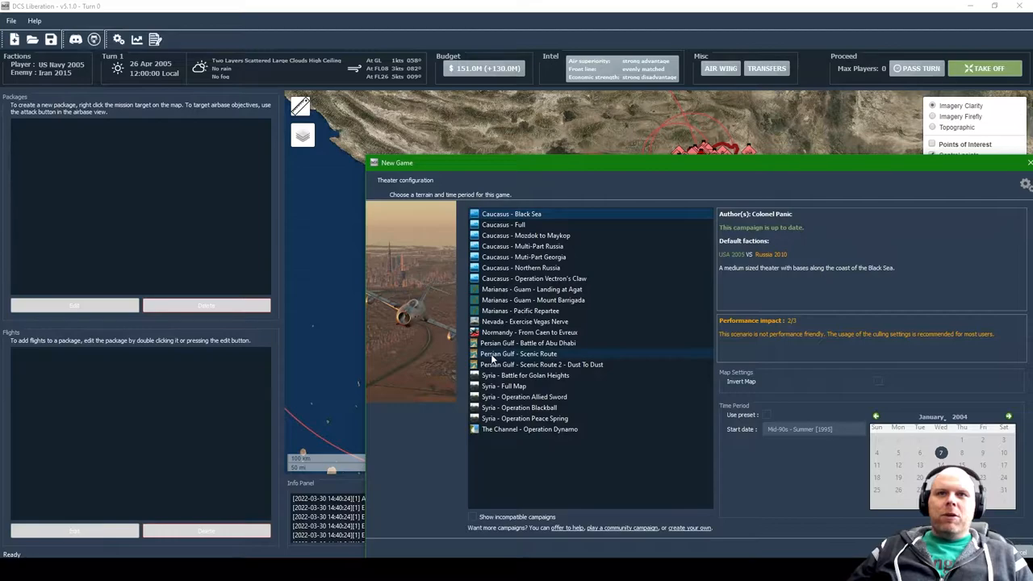
pyautogui.click(518, 353)
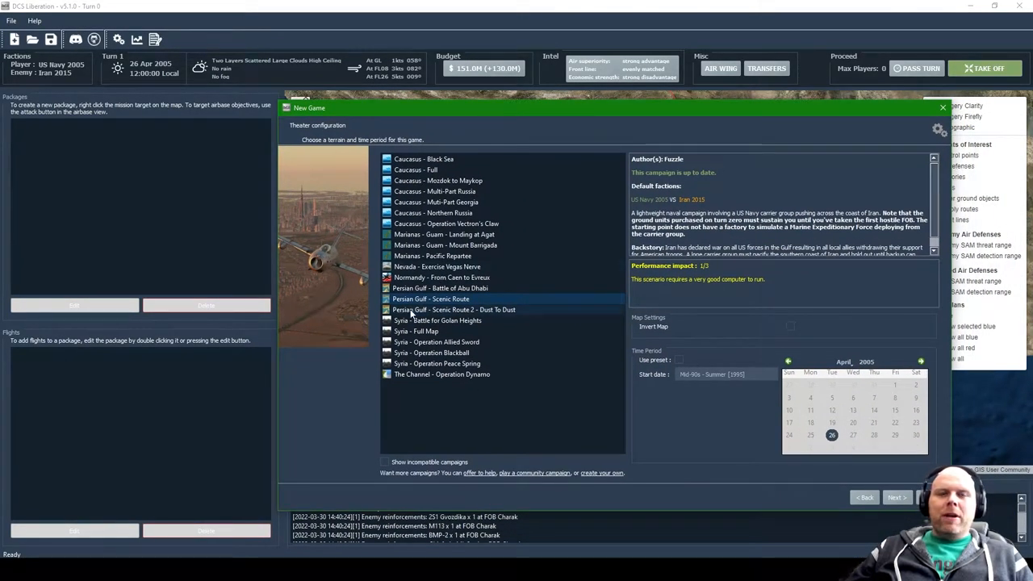
pyautogui.moveTo(459, 310)
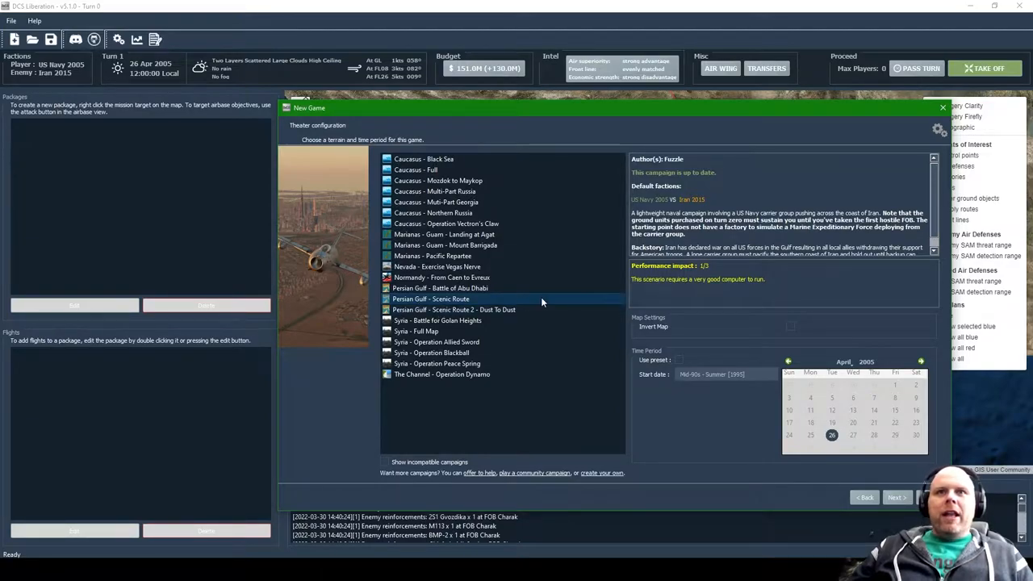
pyautogui.click(453, 310)
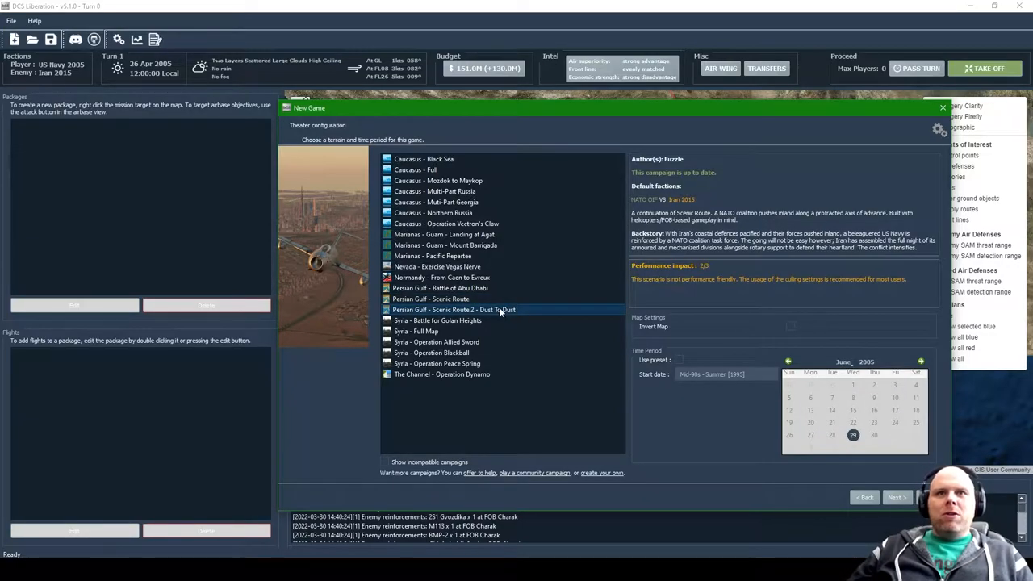
pyautogui.moveTo(487, 329)
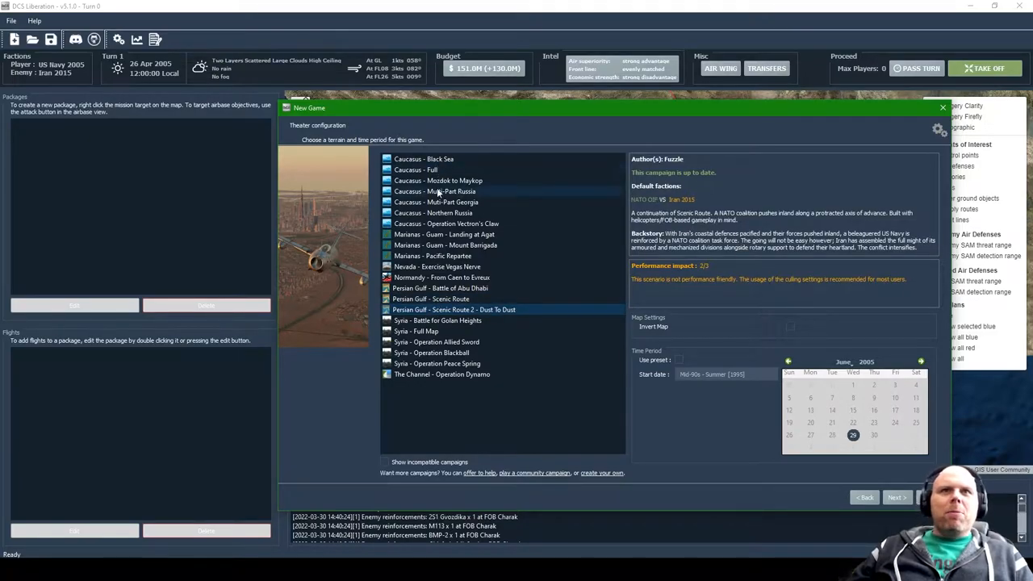
pyautogui.click(436, 190)
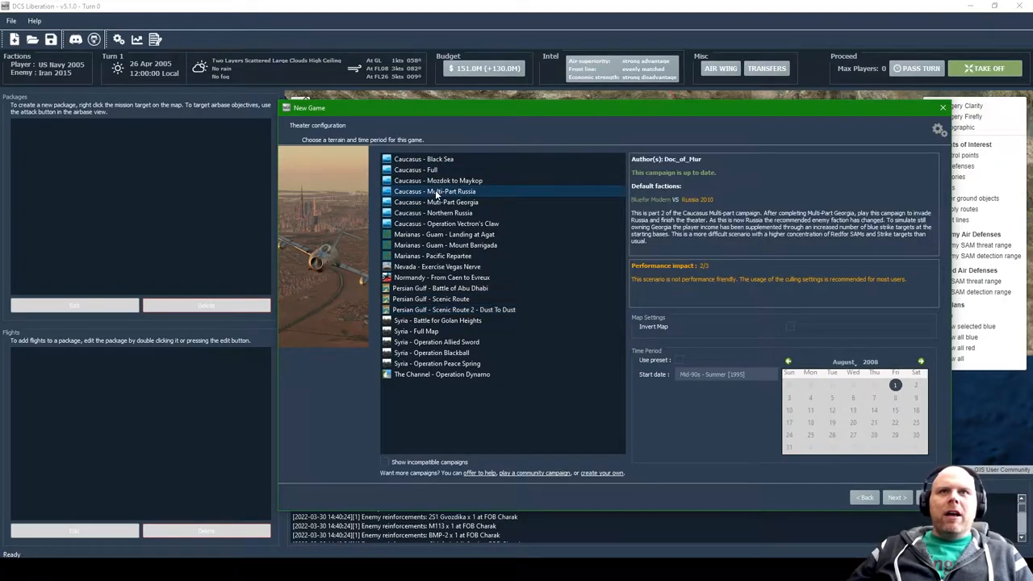
pyautogui.click(436, 202)
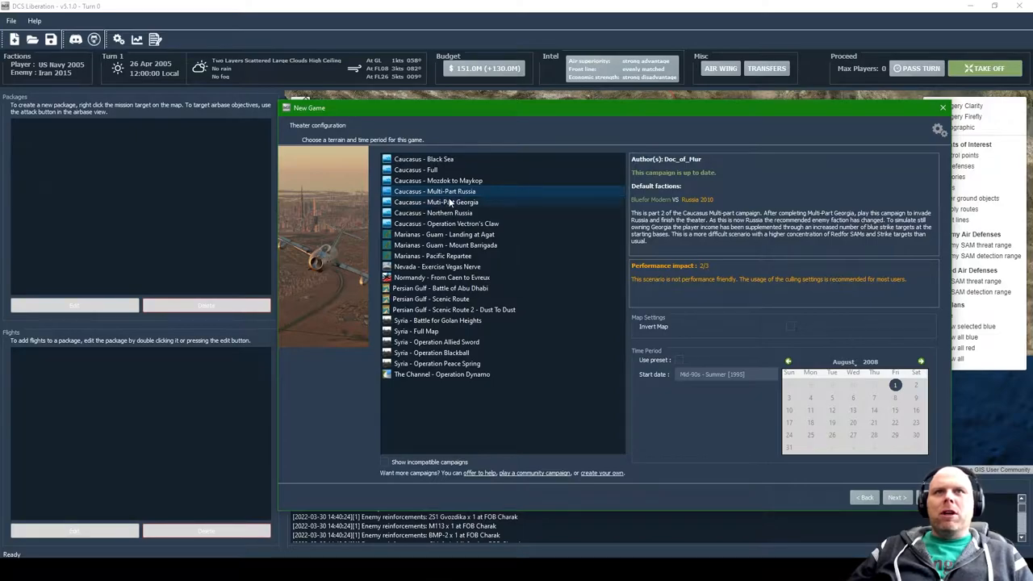
pyautogui.click(436, 201)
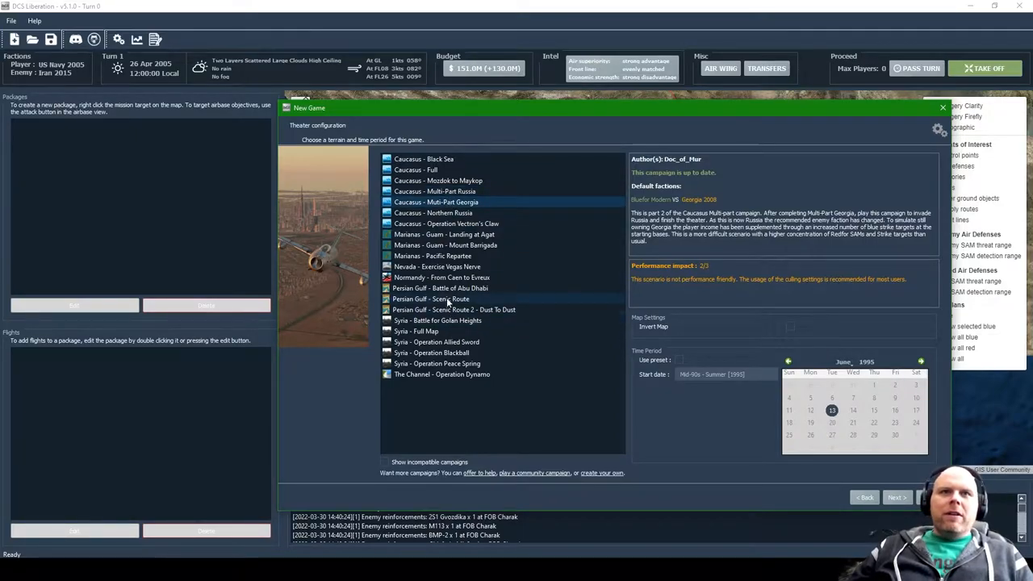
pyautogui.click(429, 298)
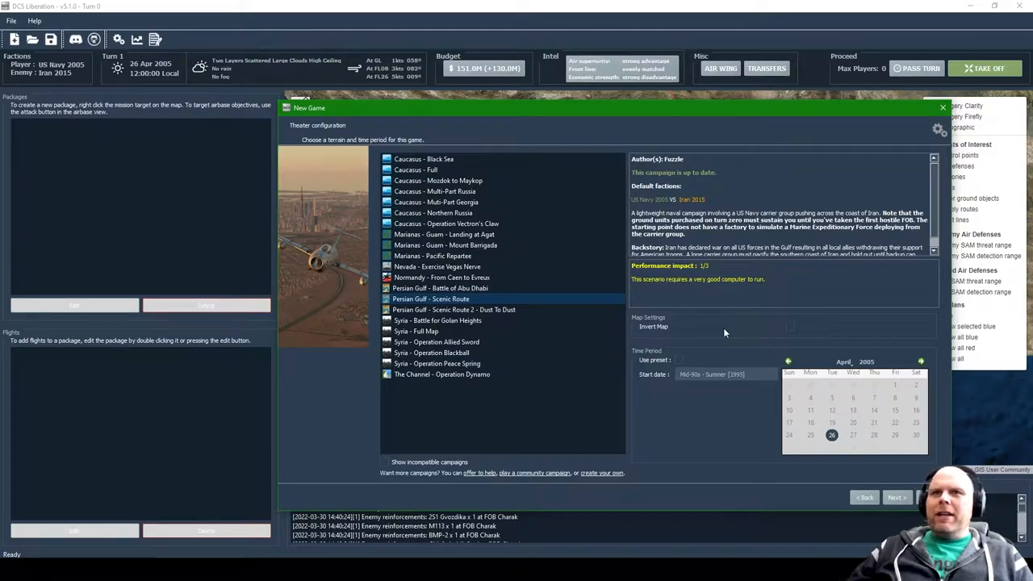
pyautogui.moveTo(856, 482)
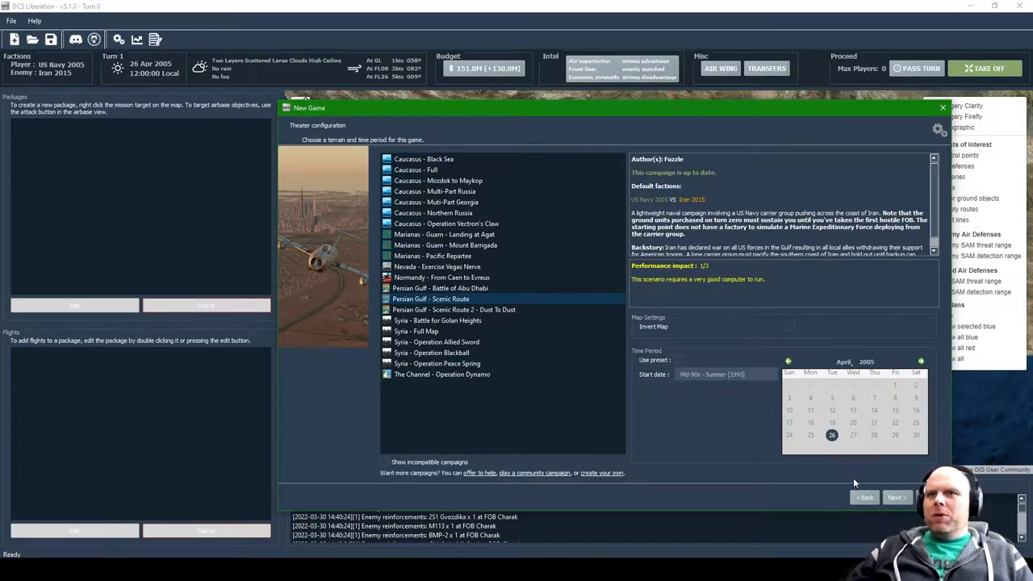
# Step: Accept US Navy 2005 vs Iran 2015 factions and set desired mission duration to 30 minutes
pyautogui.click(897, 497)
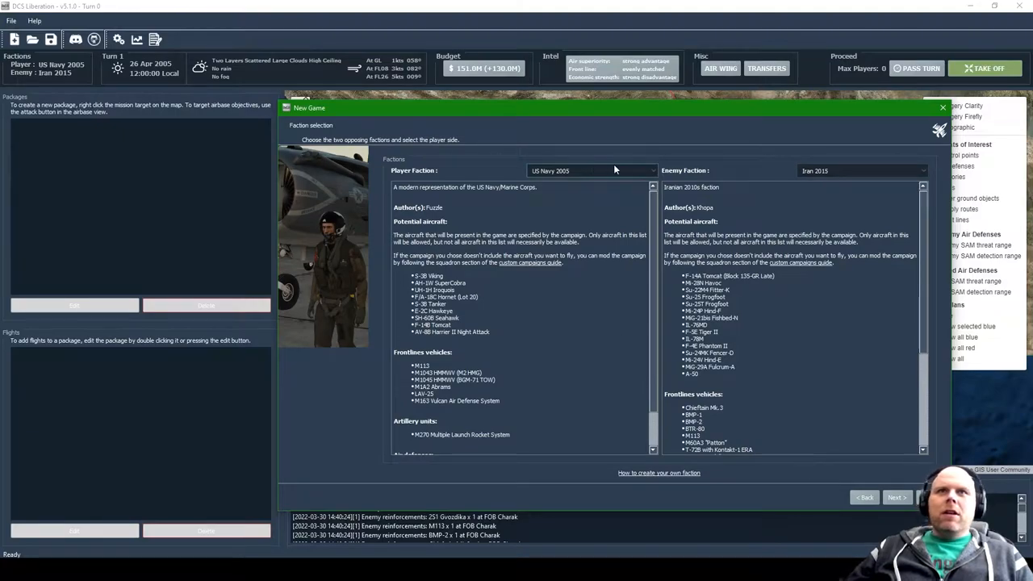
pyautogui.moveTo(886, 462)
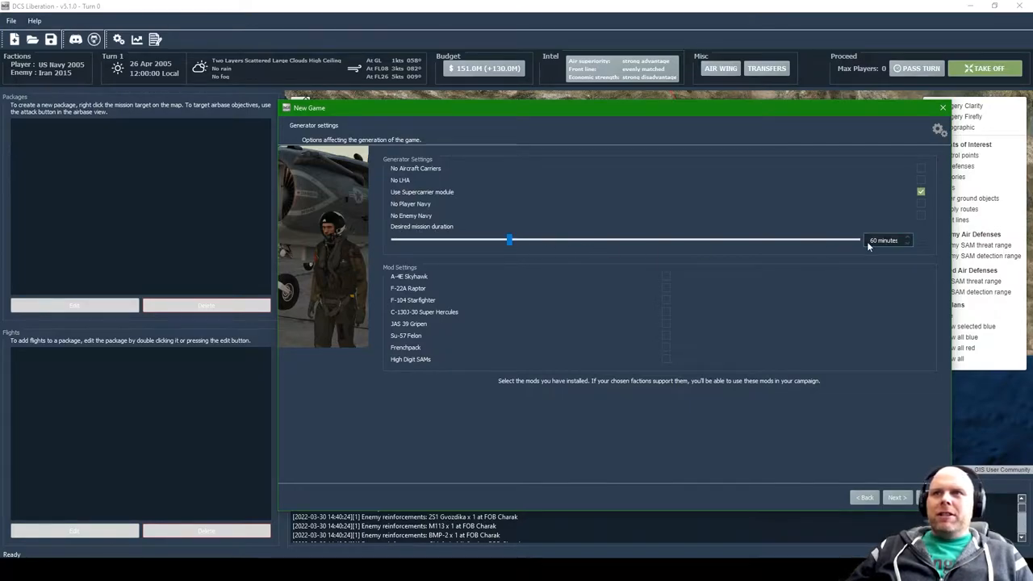
pyautogui.moveTo(508, 239); pyautogui.dragTo(390, 239)
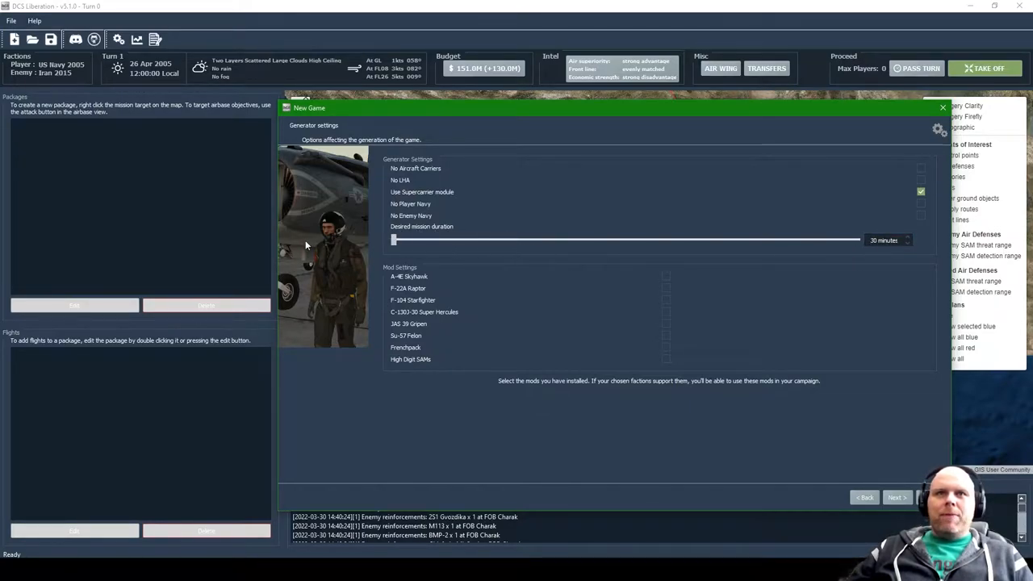
pyautogui.moveTo(890, 236)
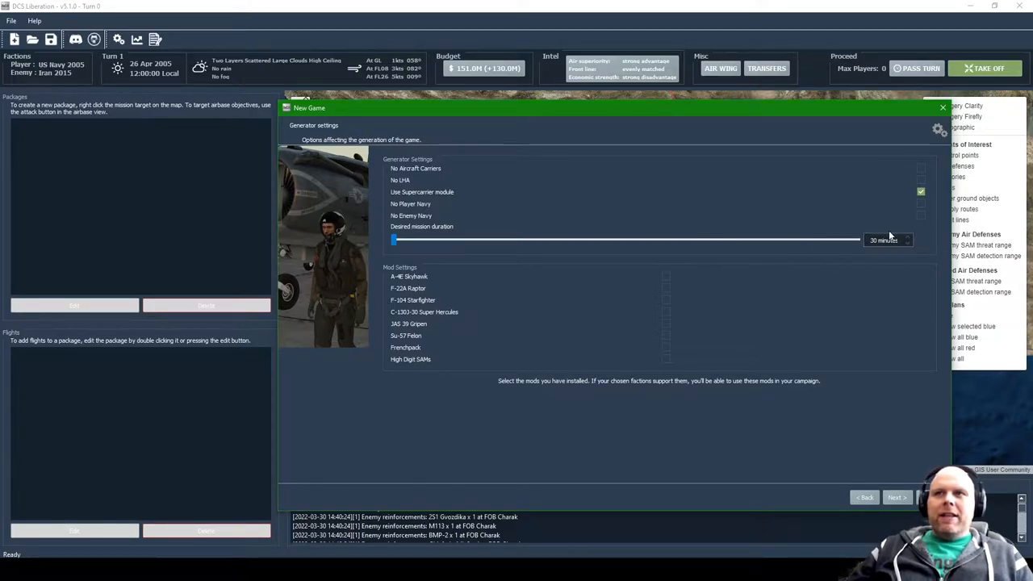
pyautogui.moveTo(868, 179)
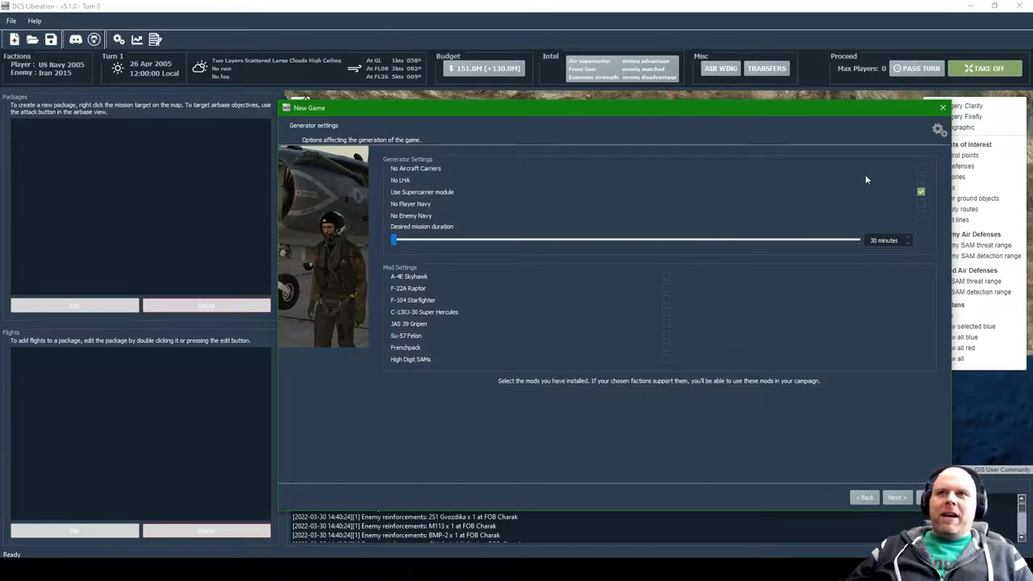
pyautogui.moveTo(436, 296)
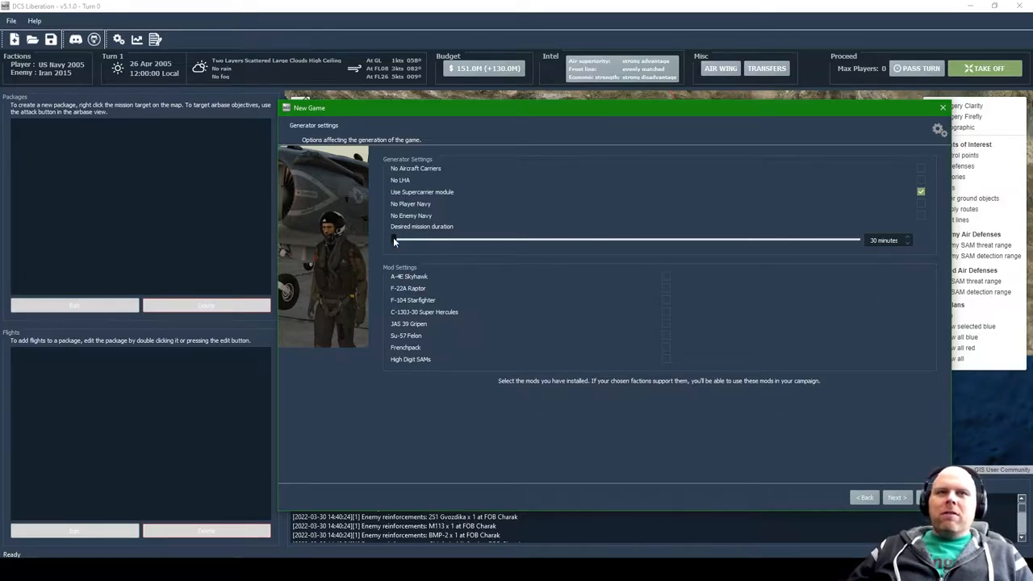
pyautogui.moveTo(394, 238); pyautogui.dragTo(494, 239)
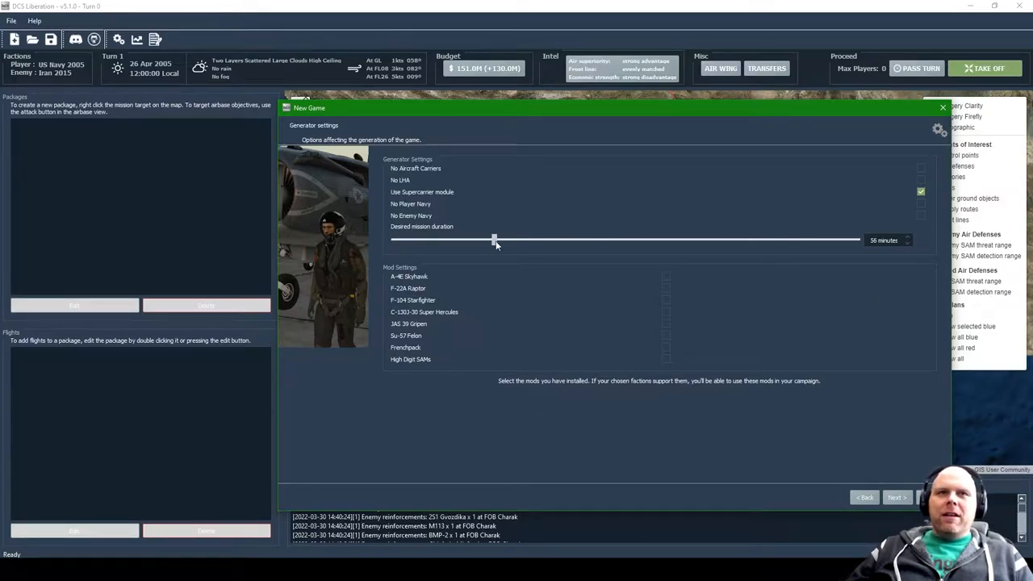
pyautogui.moveTo(494, 239); pyautogui.dragTo(498, 239)
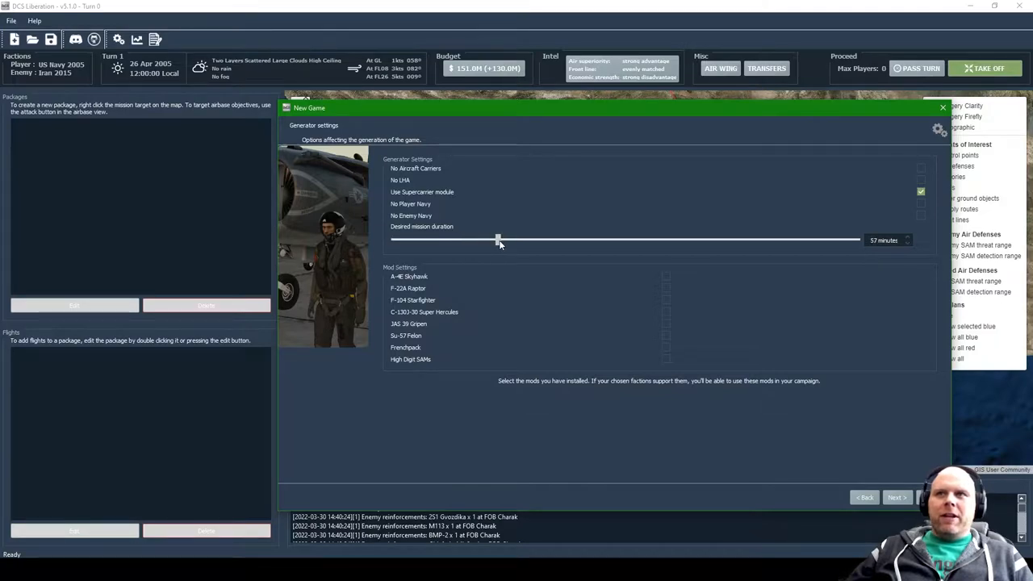
pyautogui.moveTo(497, 238); pyautogui.dragTo(394, 238)
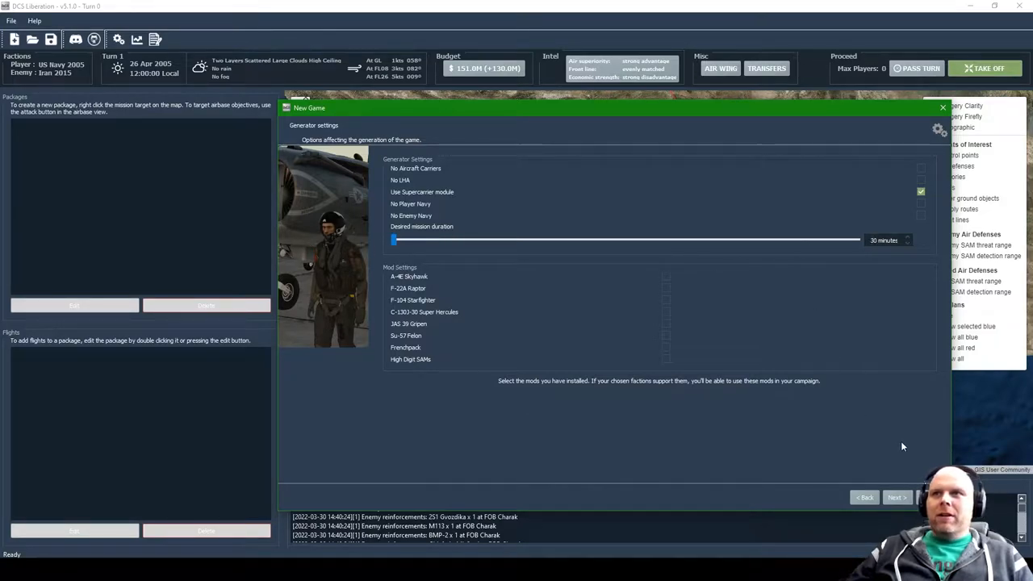
pyautogui.moveTo(913, 510)
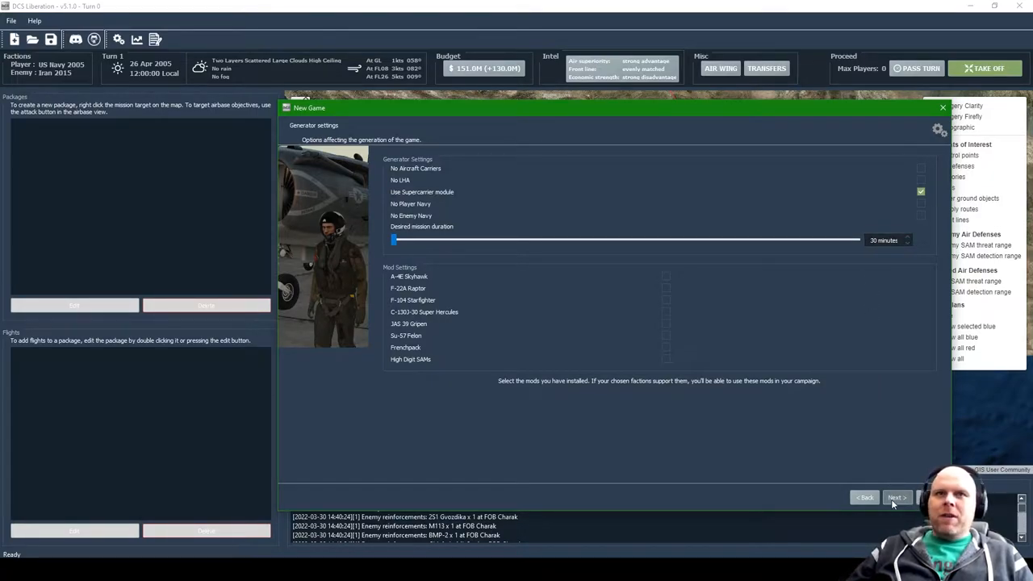
# Step: Raise the player starting budget to about $3000 on the difficulty options page
pyautogui.click(898, 497)
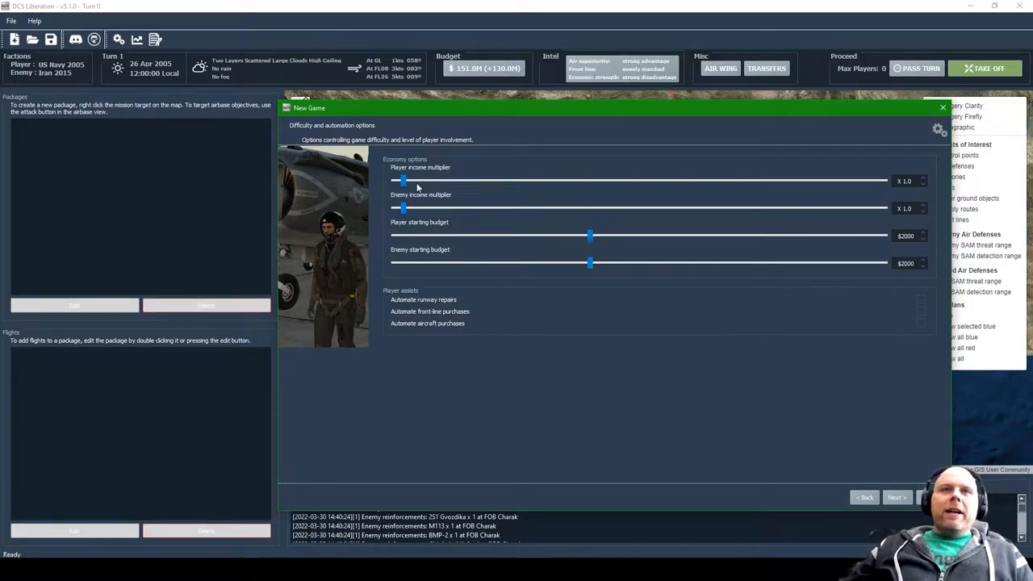
pyautogui.moveTo(429, 203)
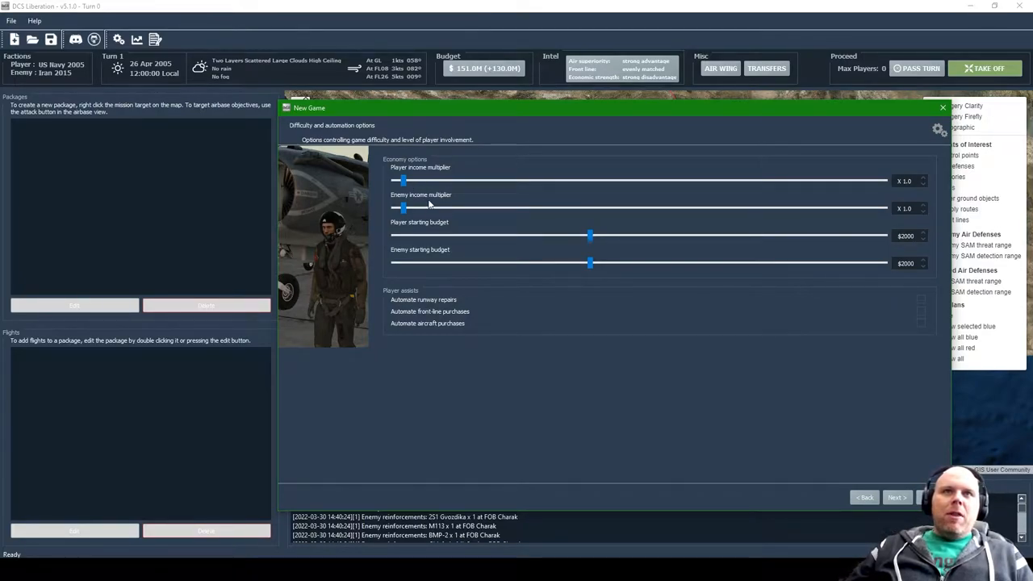
pyautogui.moveTo(429, 200)
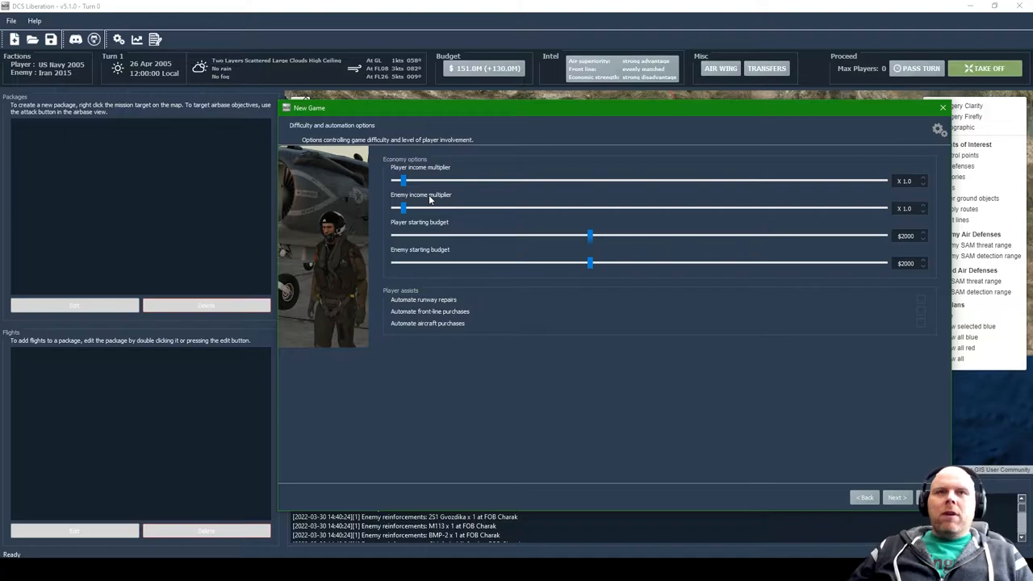
pyautogui.moveTo(458, 226)
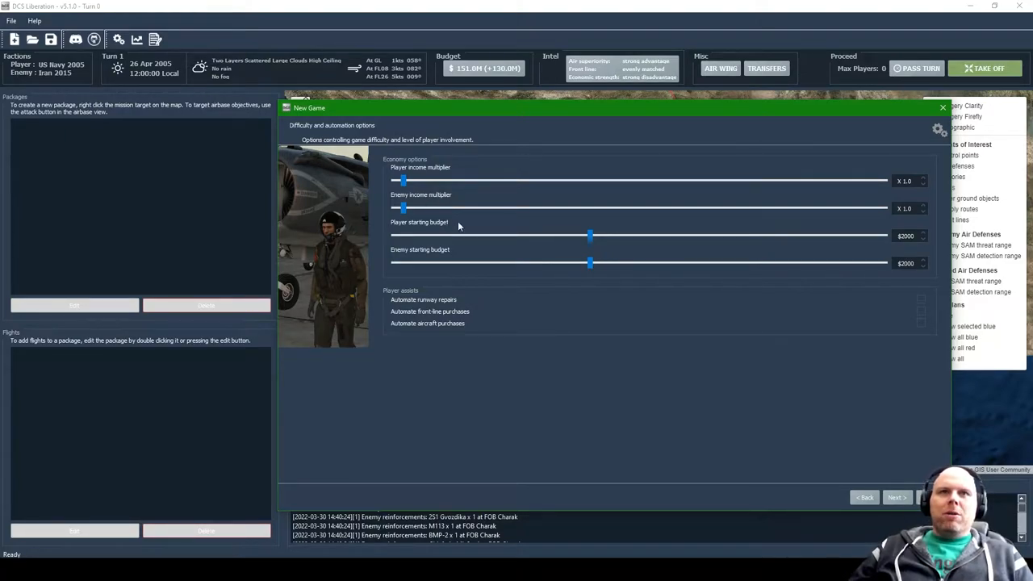
pyautogui.moveTo(589, 236); pyautogui.dragTo(643, 236)
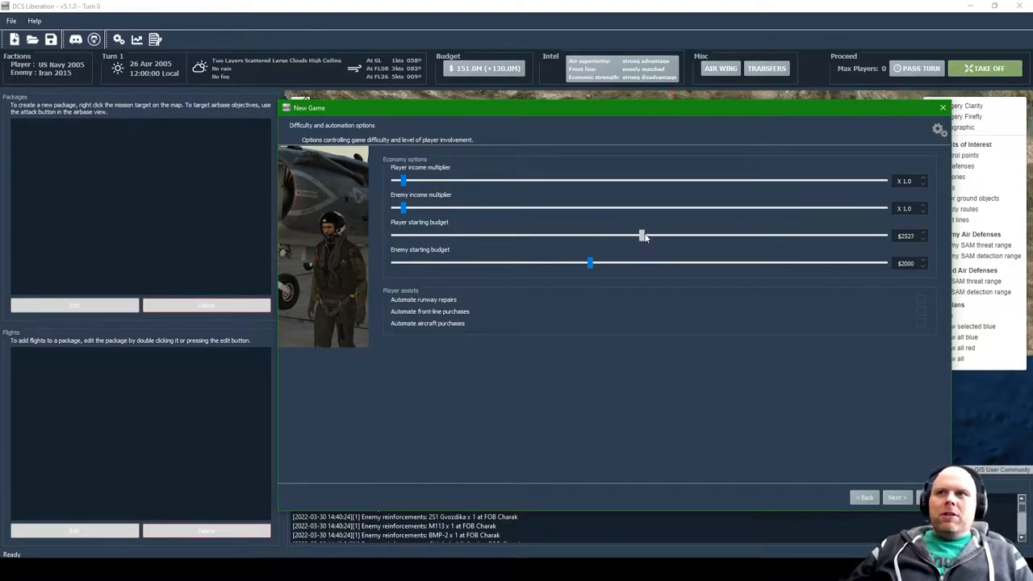
pyautogui.moveTo(644, 235); pyautogui.dragTo(697, 236)
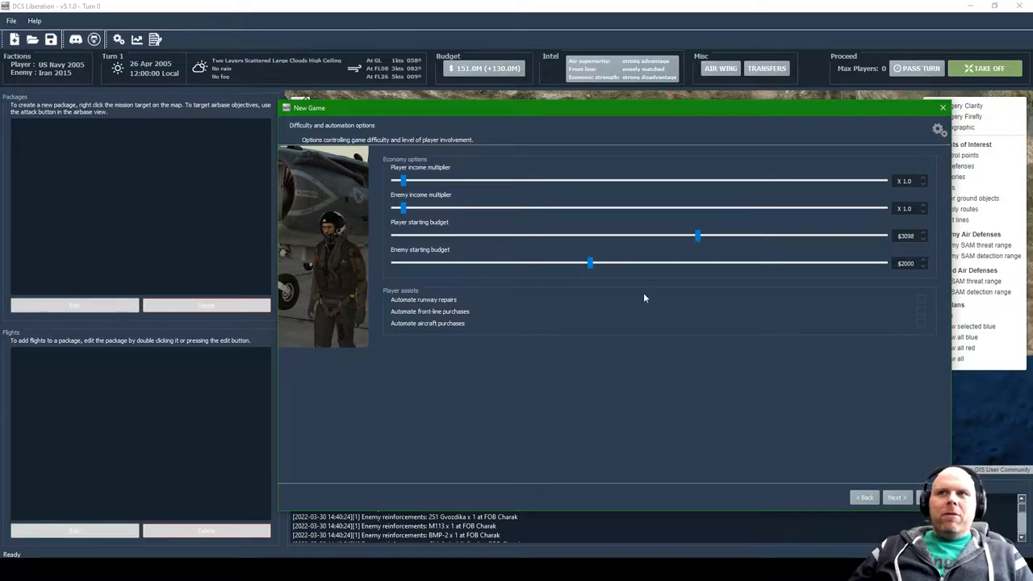
pyautogui.moveTo(678, 432)
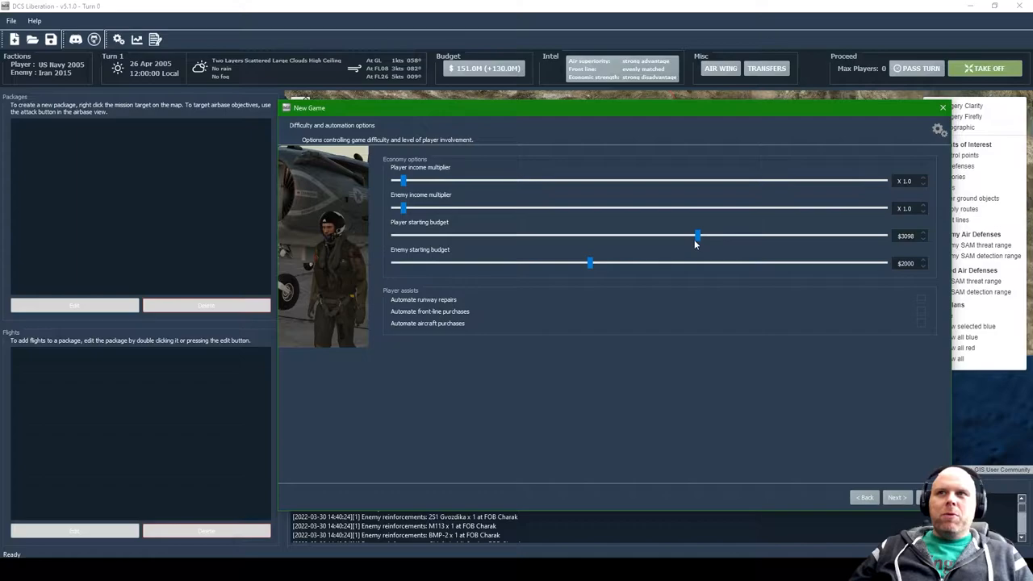
pyautogui.moveTo(617, 232)
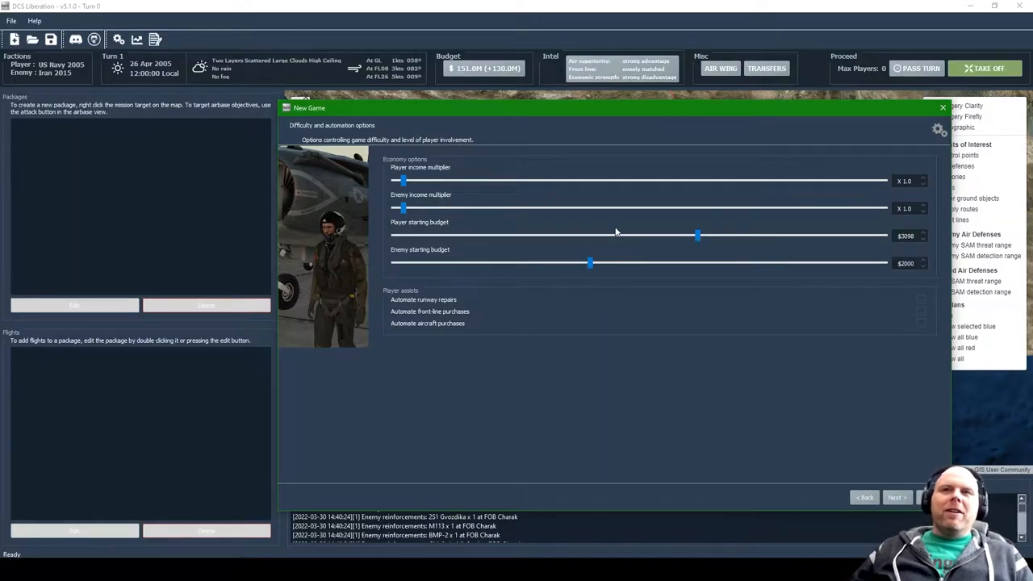
pyautogui.moveTo(642, 337)
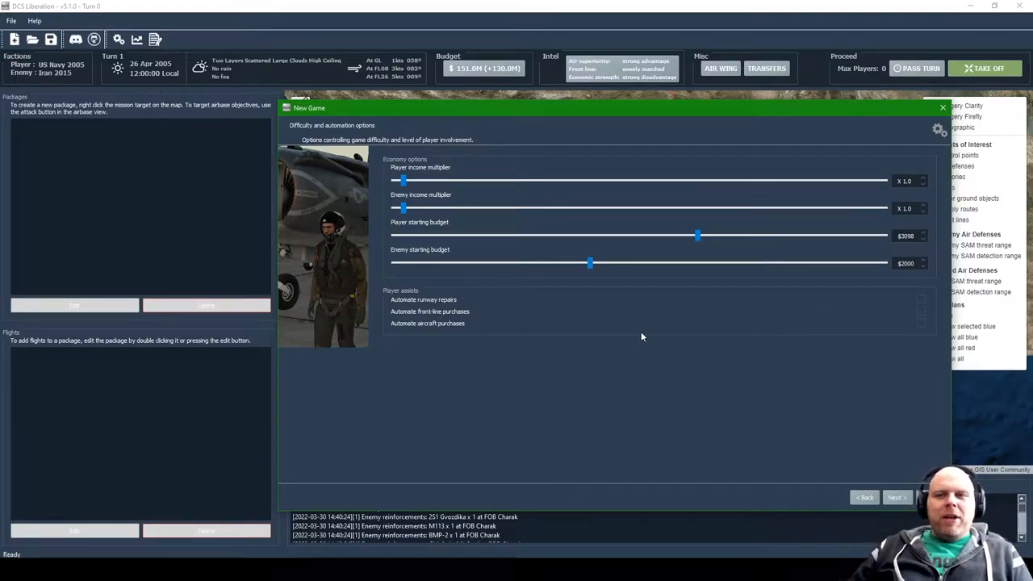
# Step: Advance to the wizard's Conclusion page after a quick look back at the difficulty settings
pyautogui.click(896, 497)
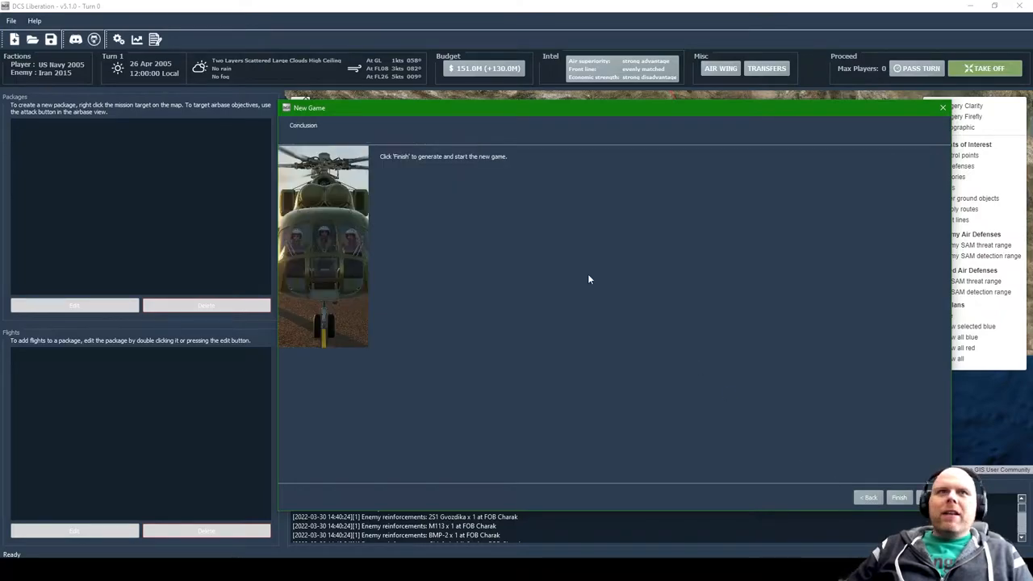
pyautogui.click(868, 497)
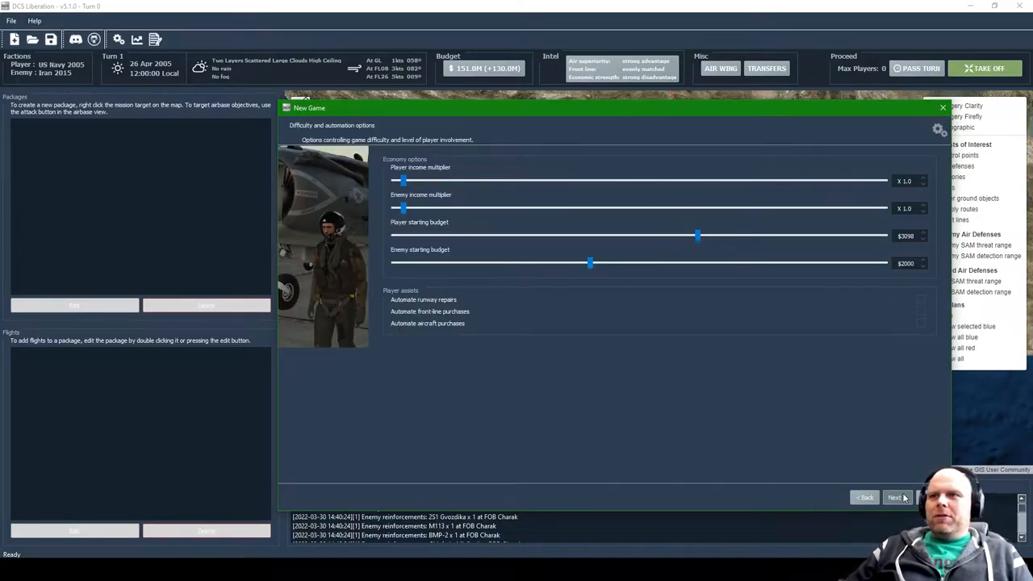
pyautogui.click(894, 497)
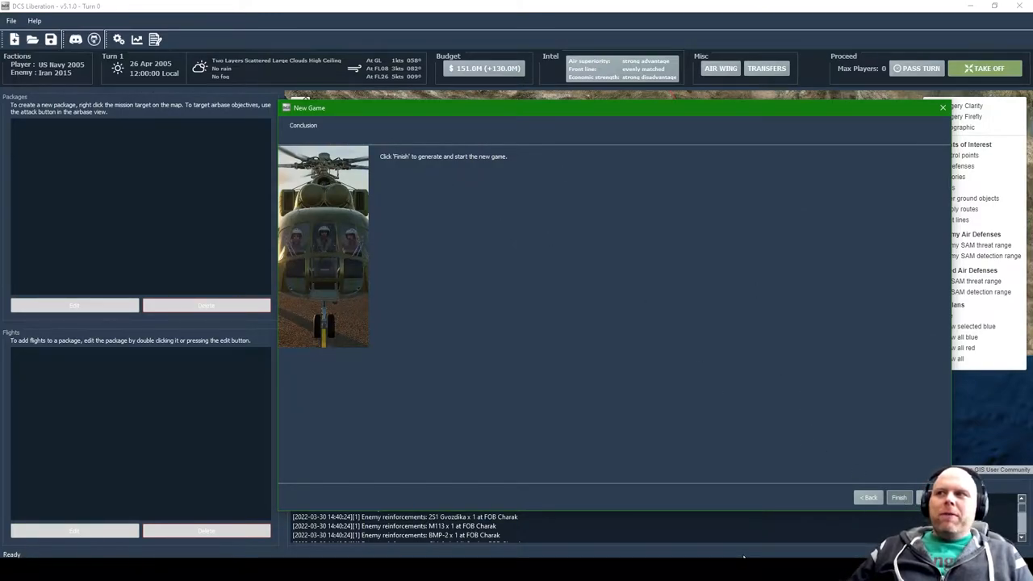
# Step: Finish the wizard to generate the campaign and bring up the Air Wing Configuration
pyautogui.click(897, 497)
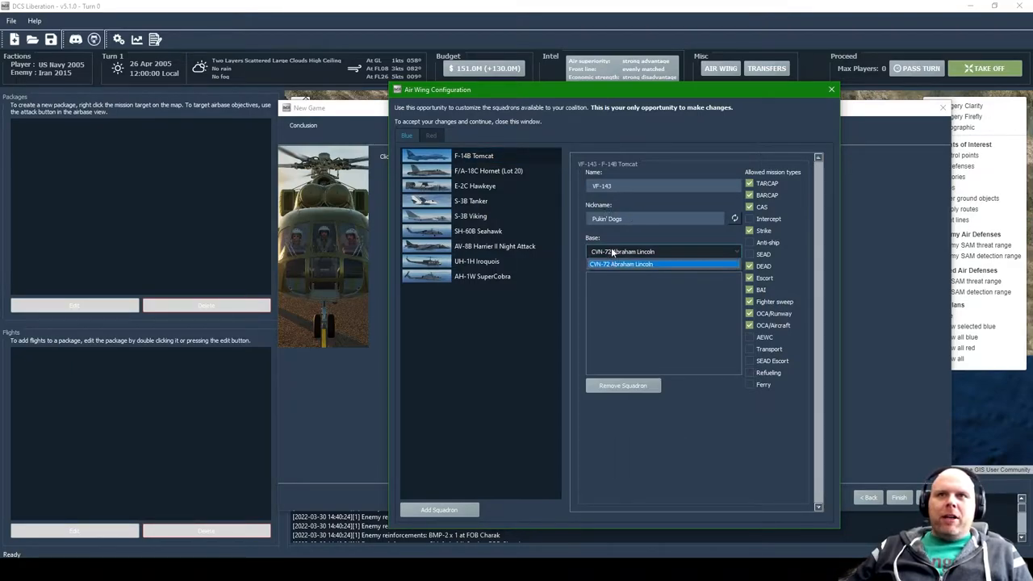
pyautogui.moveTo(632, 317)
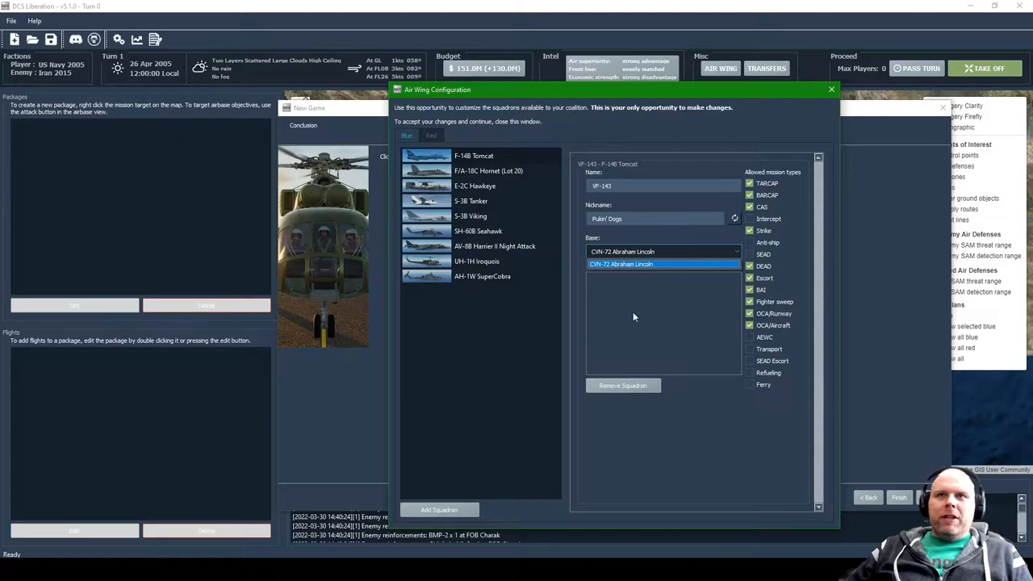
# Step: Add a second F-14B squadron using the VF-142 Ghostriders preset
pyautogui.click(439, 510)
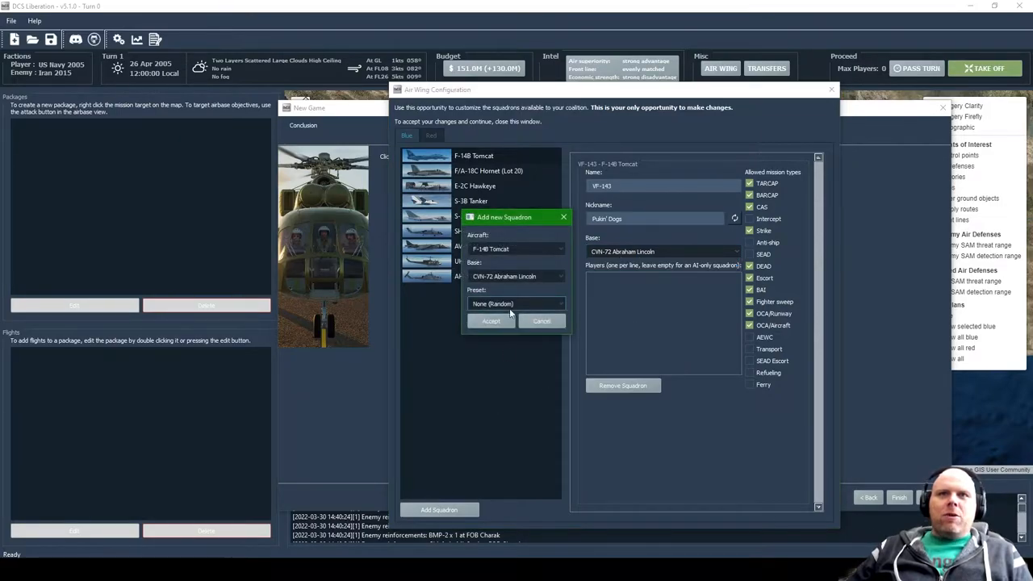
pyautogui.click(517, 303)
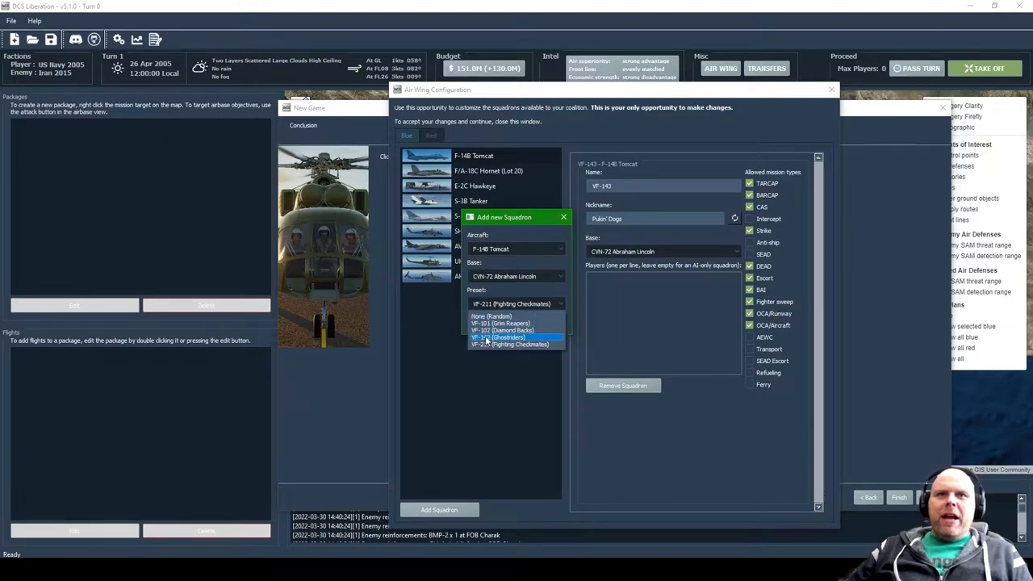
pyautogui.click(498, 344)
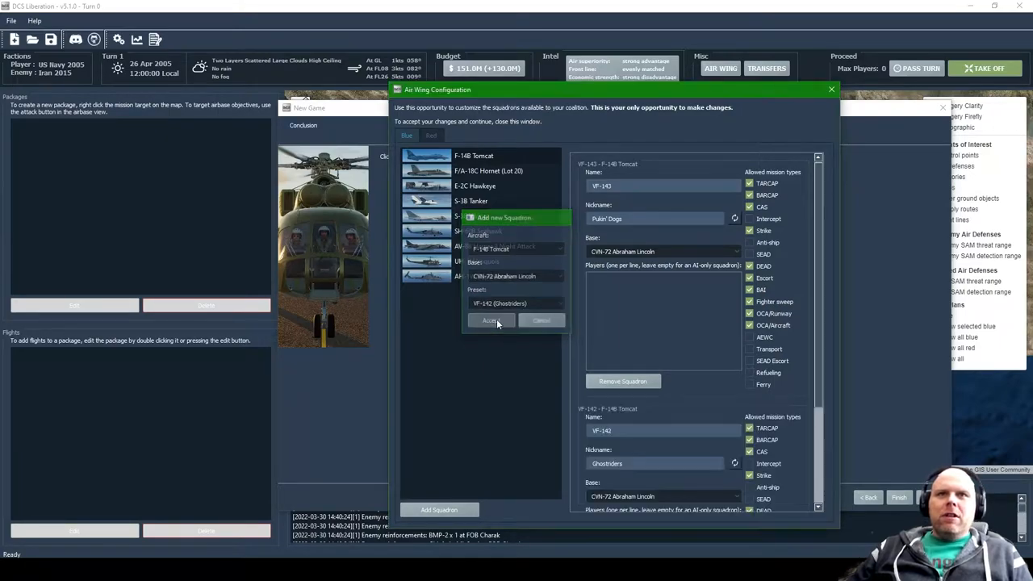
pyautogui.click(491, 319)
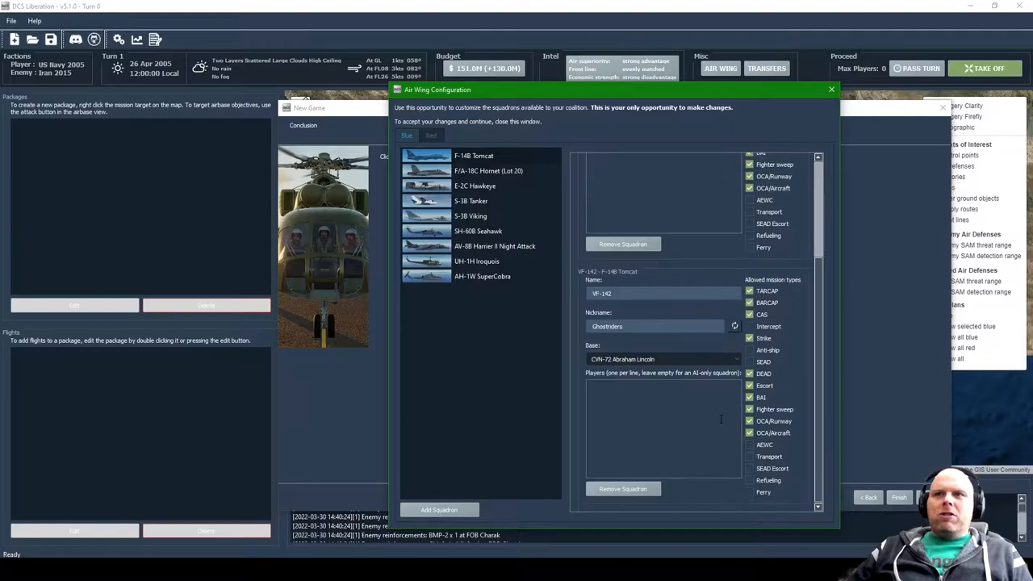
pyautogui.scroll(3)
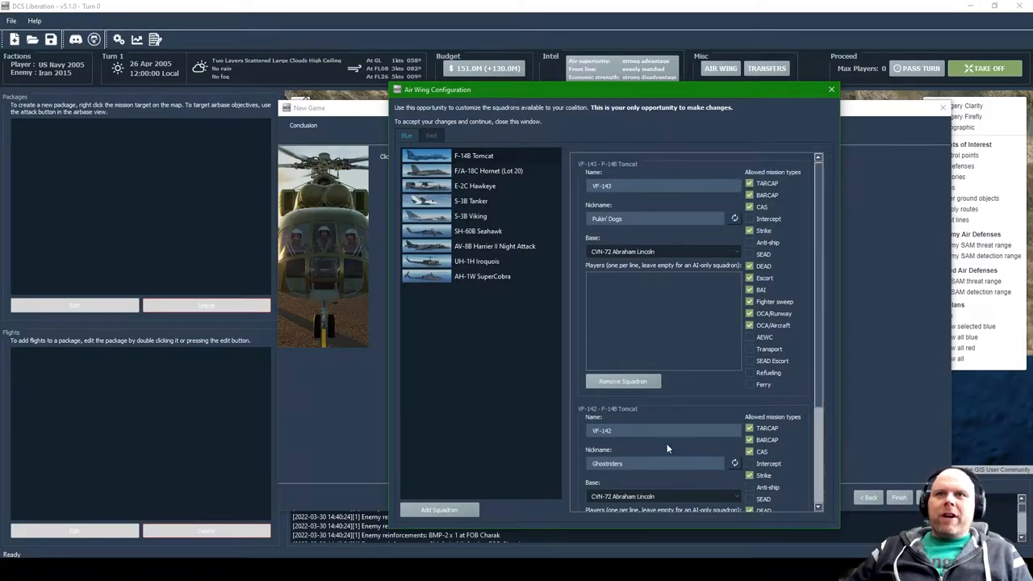
pyautogui.moveTo(681, 426)
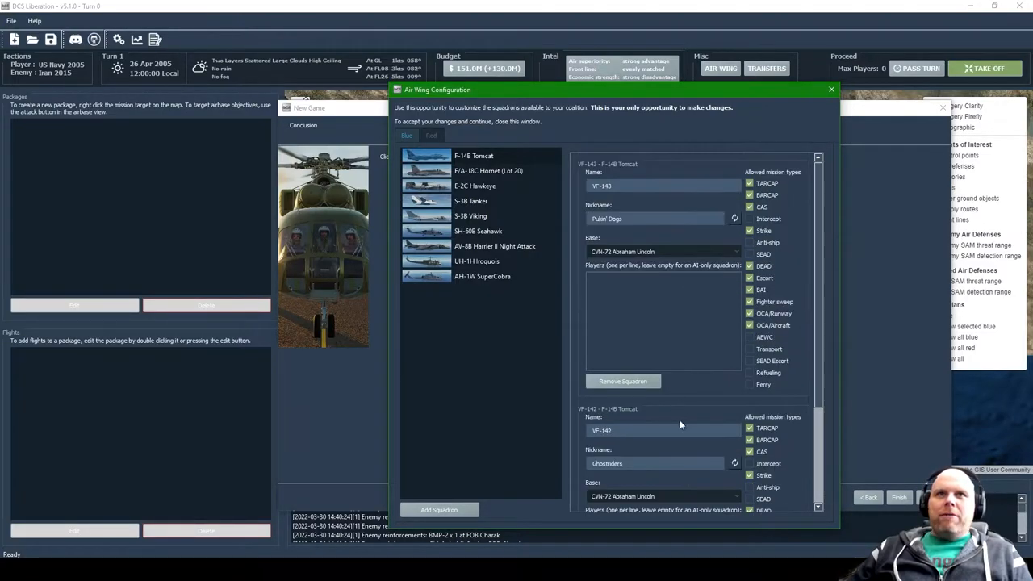
# Step: Enter the player name 'Japagi' for the lead F/A-18C Hornet squadron
pyautogui.scroll(-3)
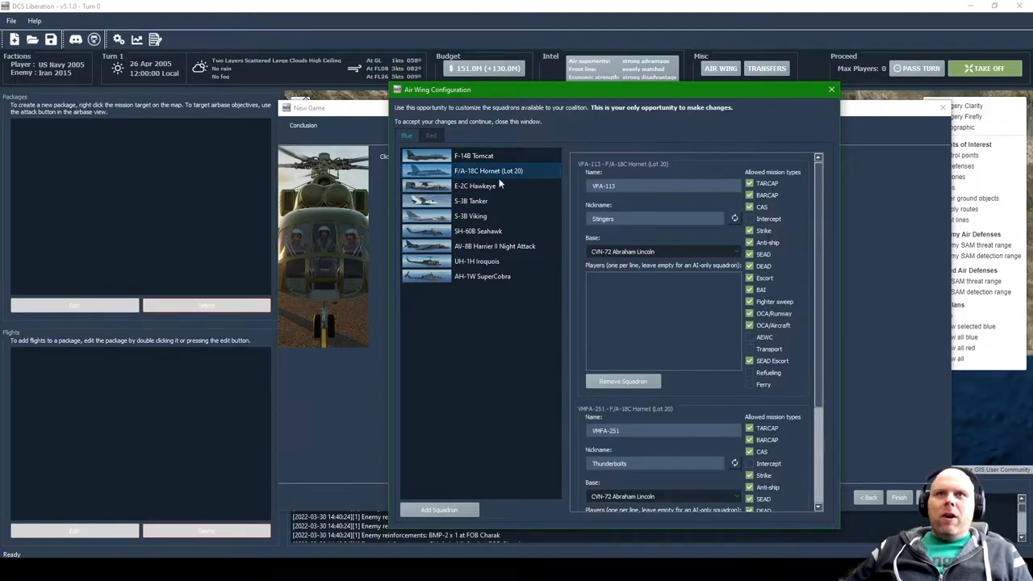
pyautogui.scroll(-3)
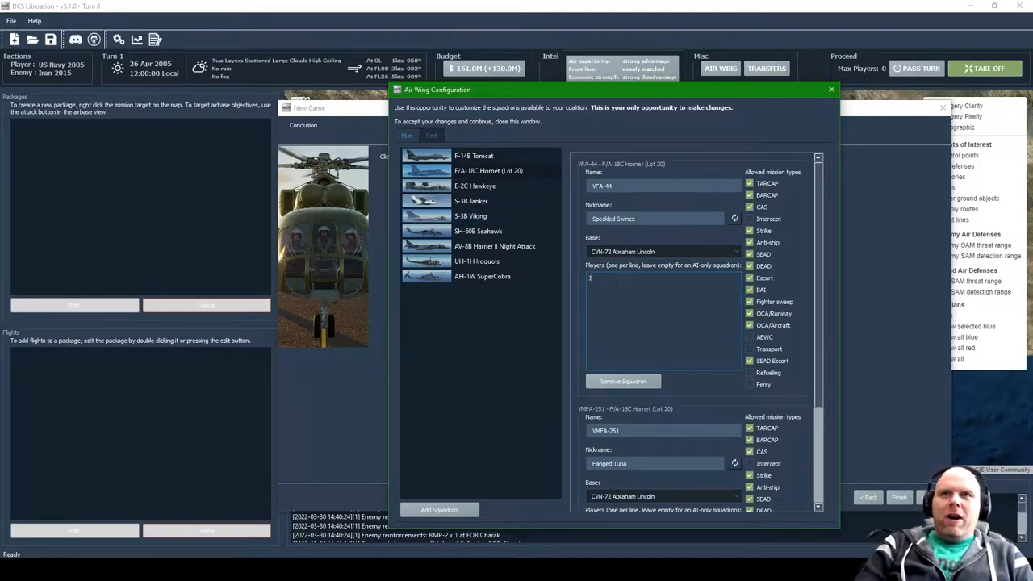
pyautogui.write('Japagi')
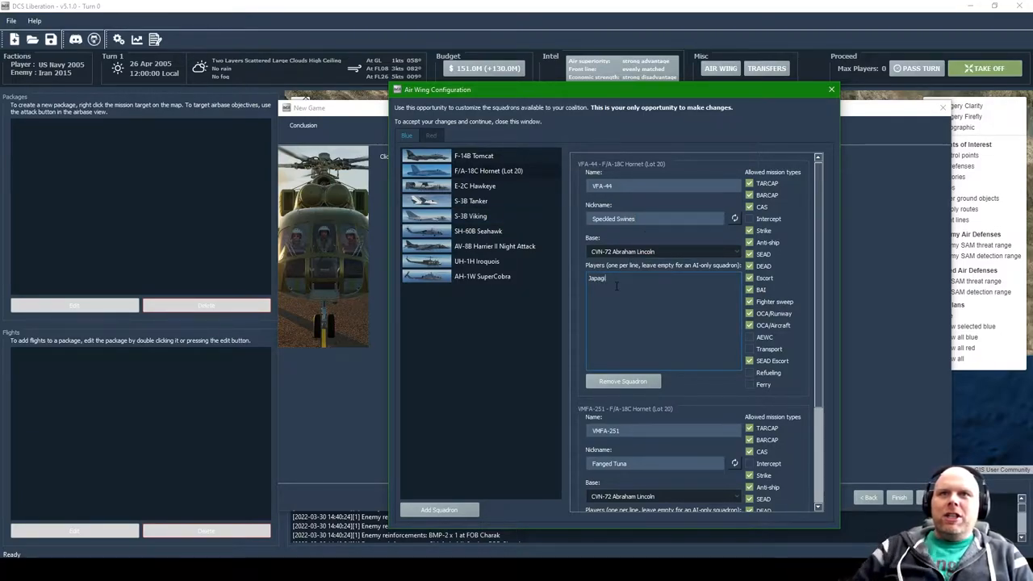
pyautogui.scroll(-3)
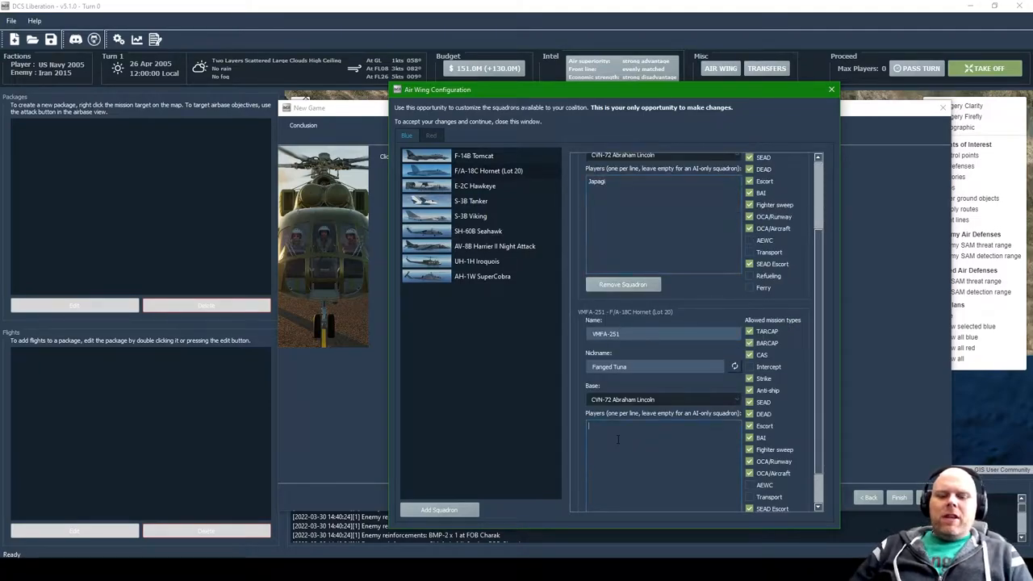
pyautogui.write('Japagi')
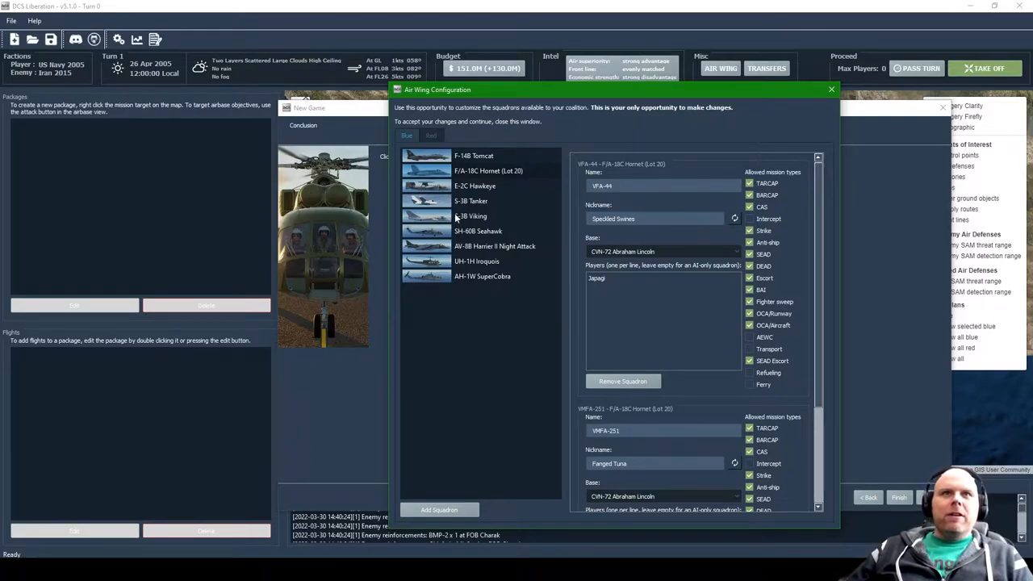
# Step: Review the E-2C Hawkeye and S-3B Tanker squadrons, then toggle two allowed mission types for the S-3B Viking
pyautogui.click(475, 186)
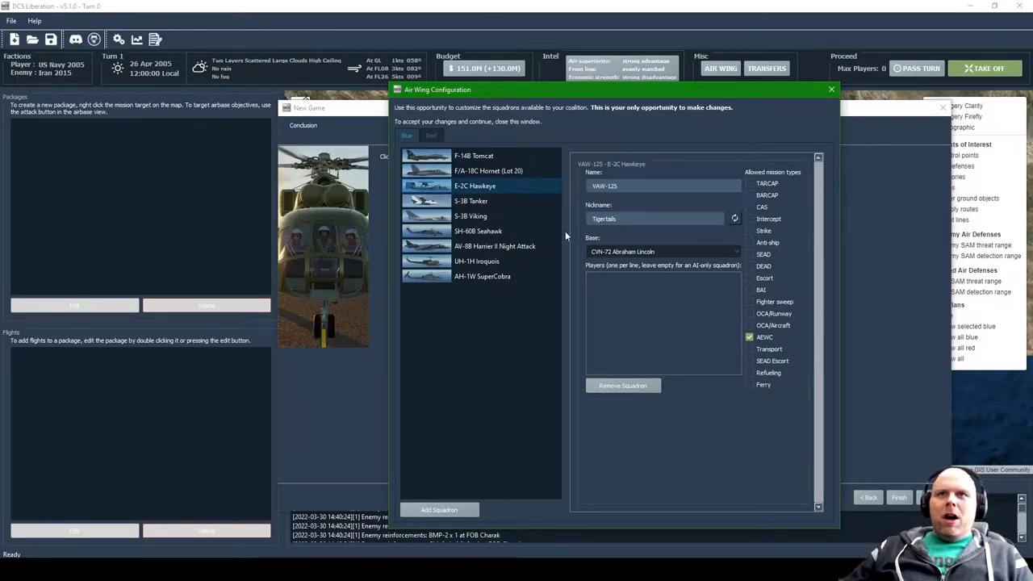
pyautogui.click(471, 216)
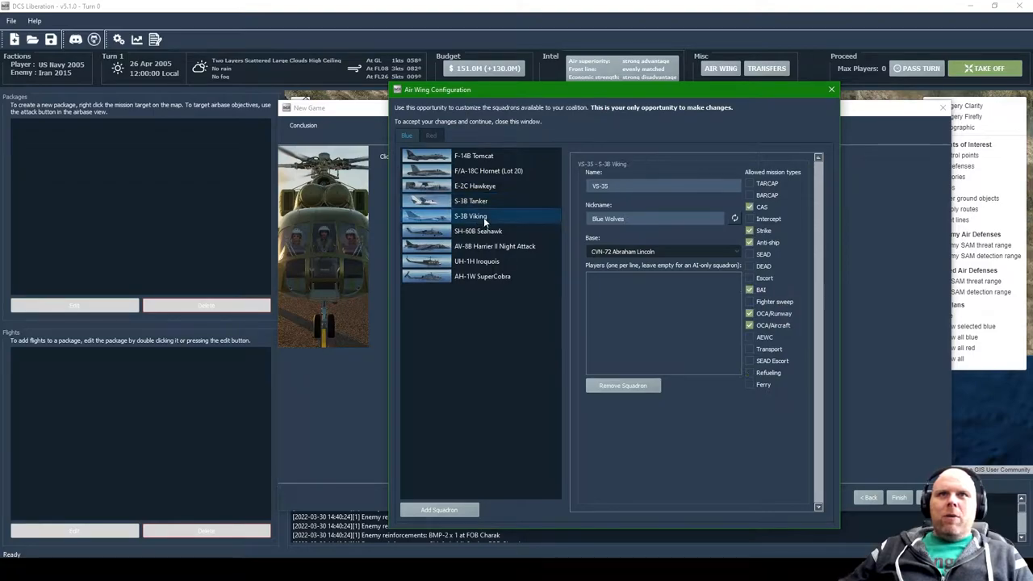
pyautogui.click(471, 200)
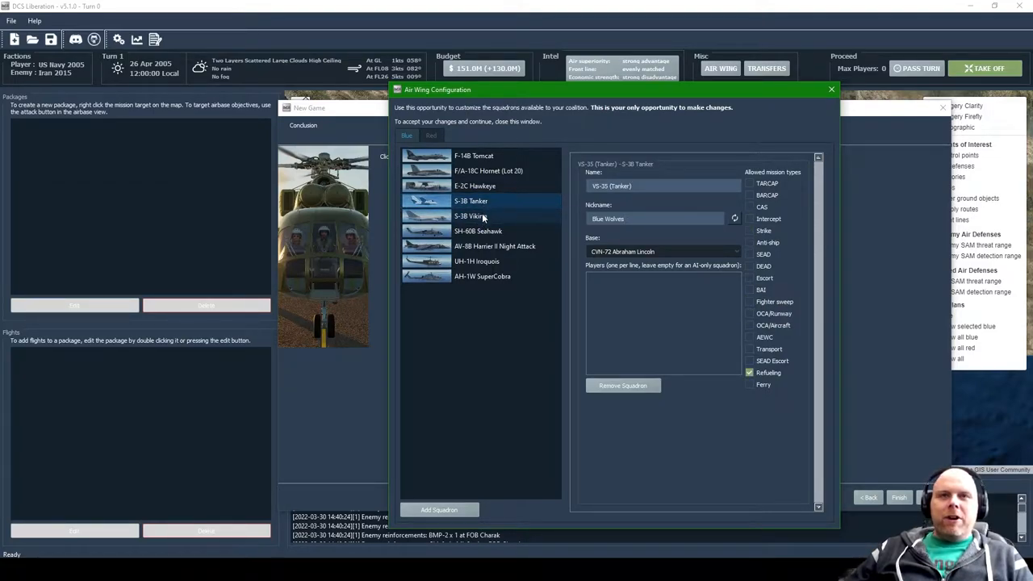
pyautogui.click(471, 216)
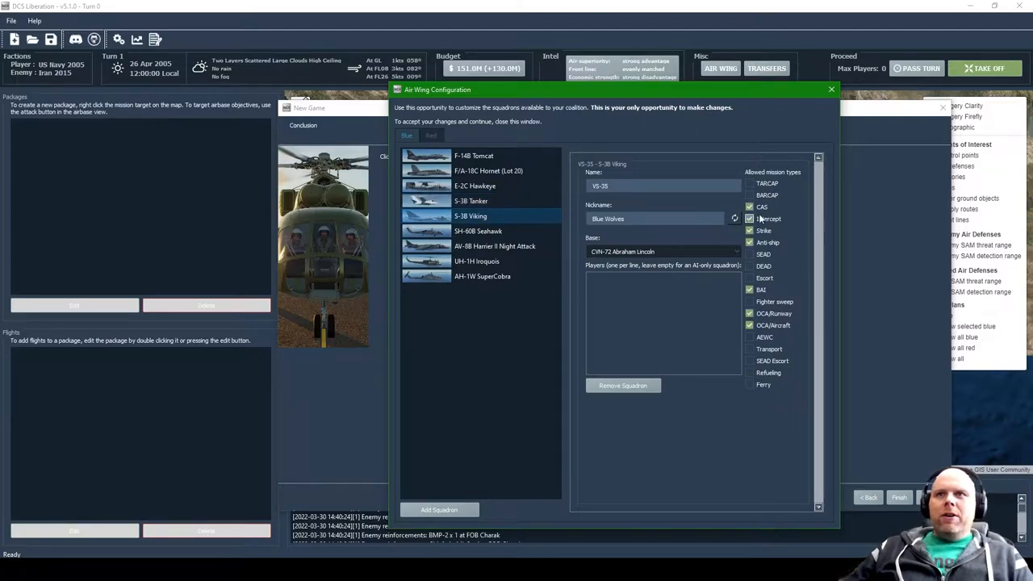
pyautogui.click(749, 255)
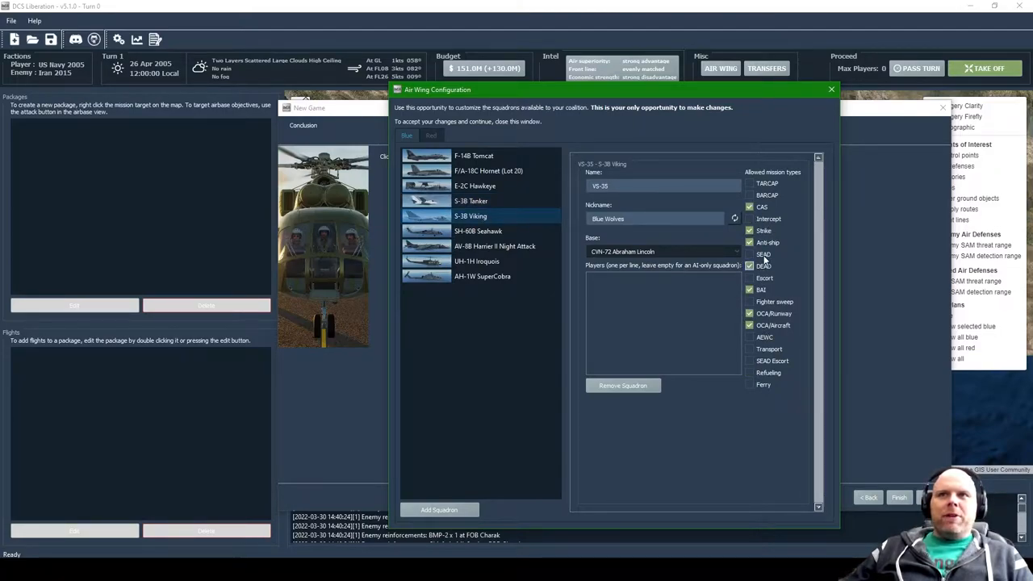
pyautogui.click(749, 194)
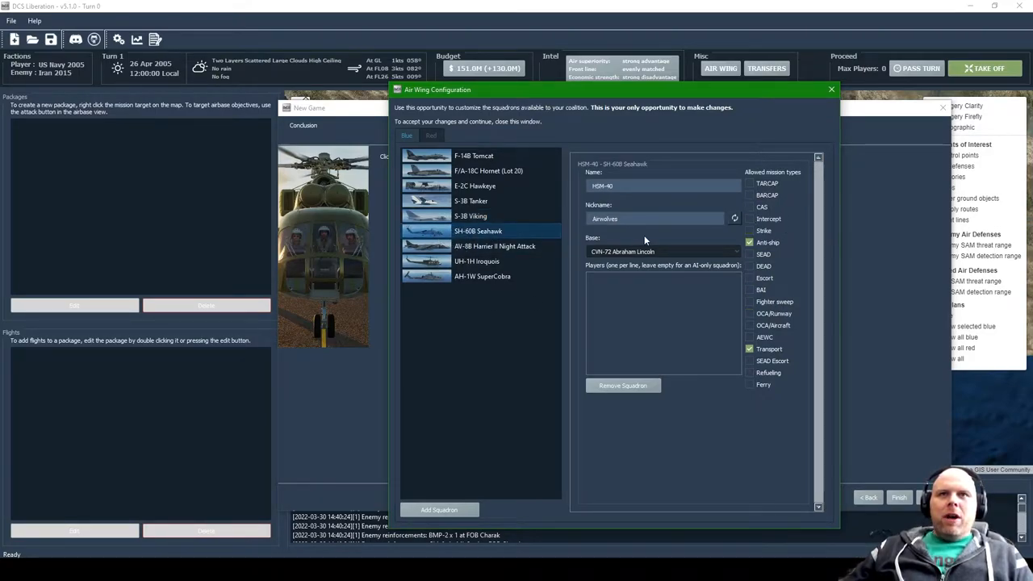
pyautogui.moveTo(781, 274)
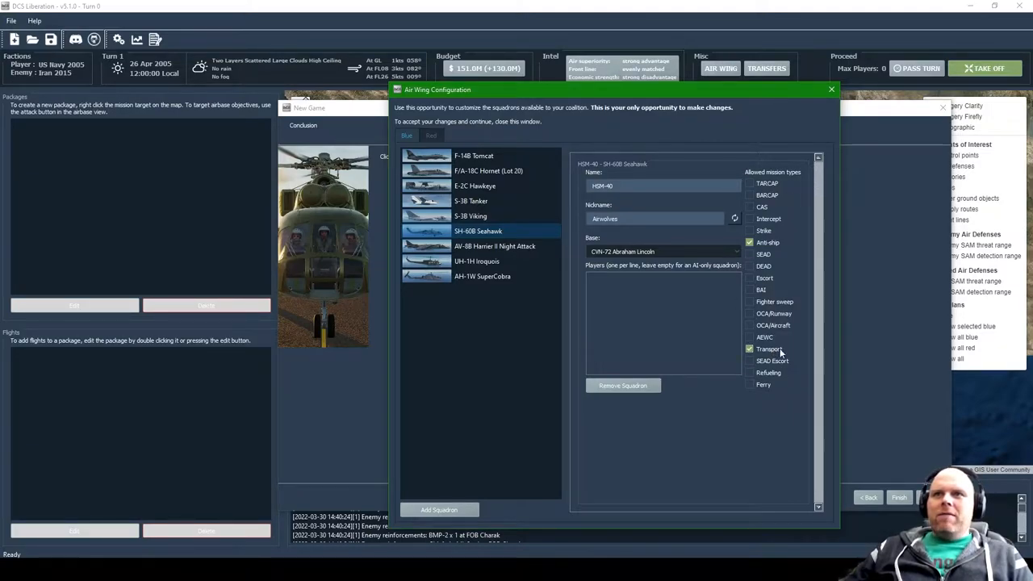
pyautogui.moveTo(750, 359)
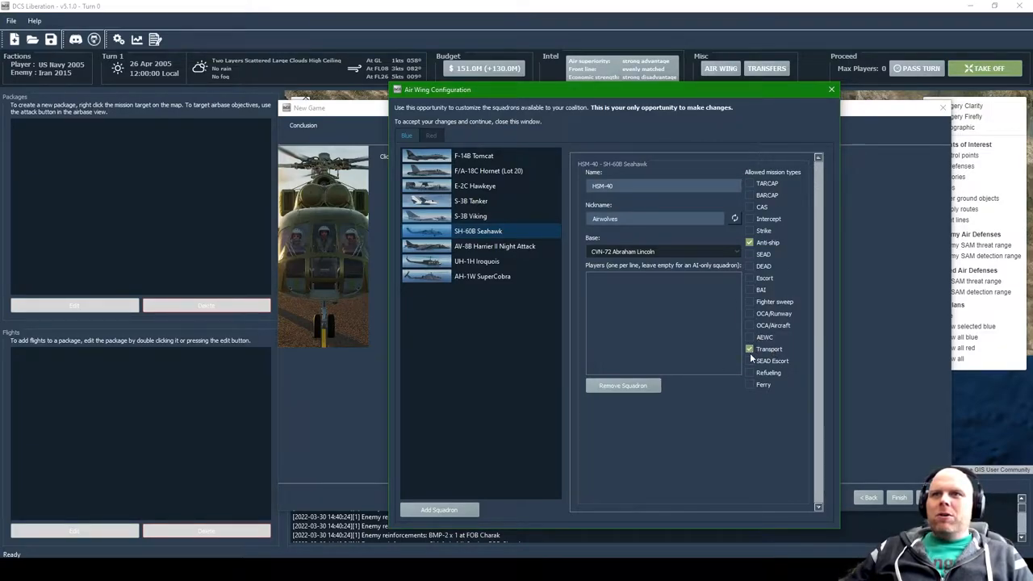
pyautogui.moveTo(755, 201)
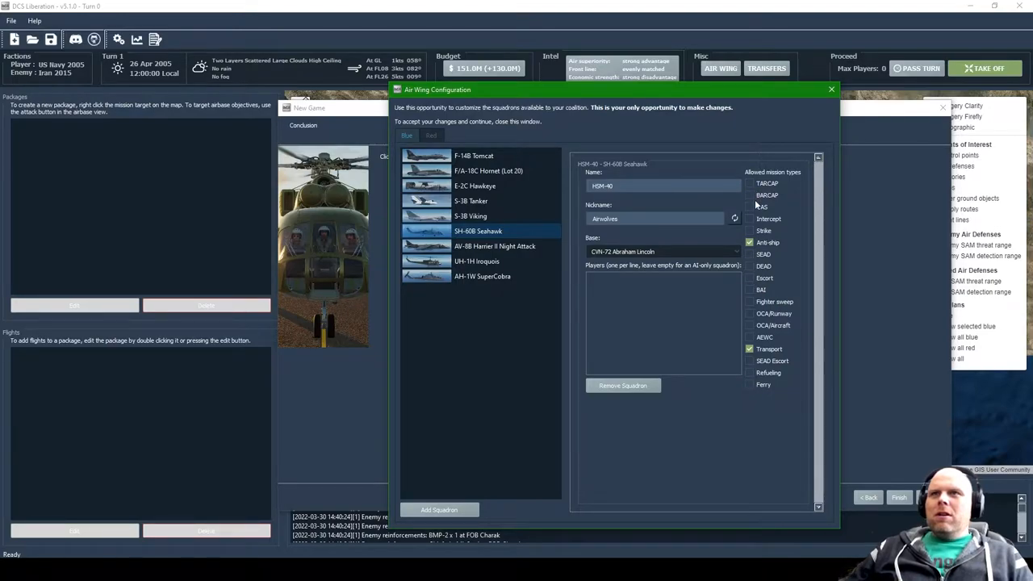
# Step: Tick then untick CAS for SH-60B squadron HSM-40, leaving Anti-ship and Transport allowed
pyautogui.click(749, 207)
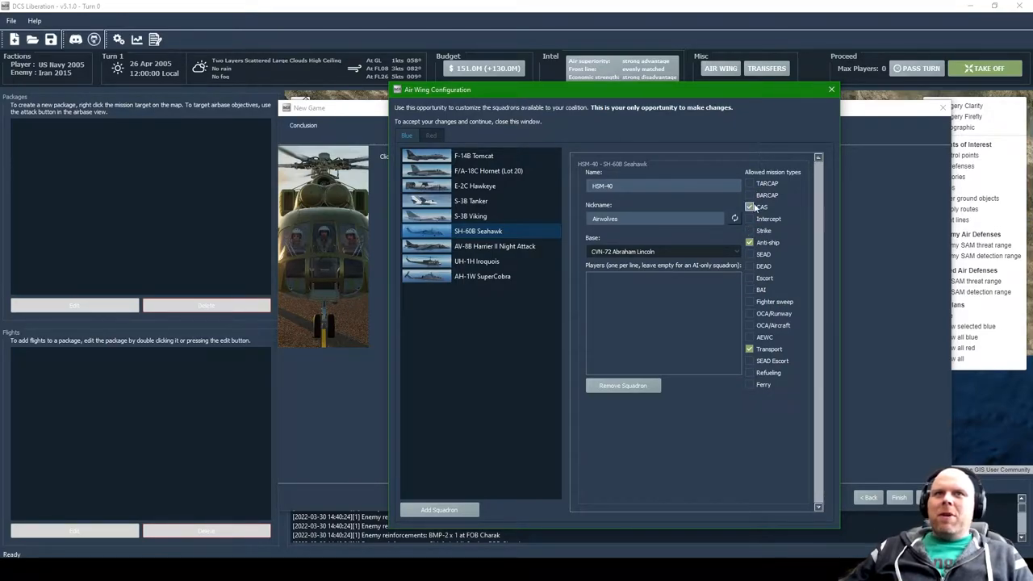
pyautogui.click(749, 207)
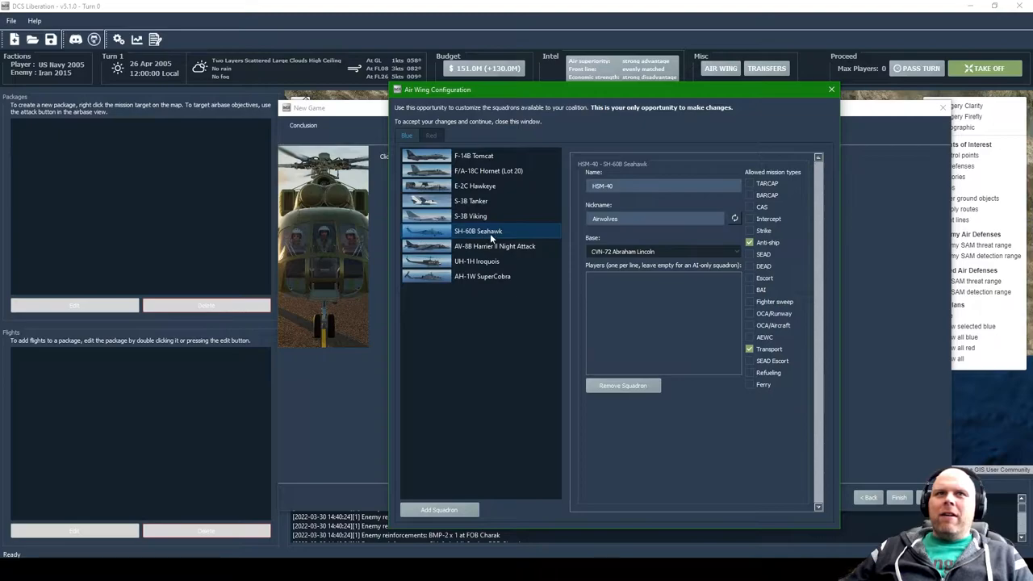
pyautogui.moveTo(493, 237)
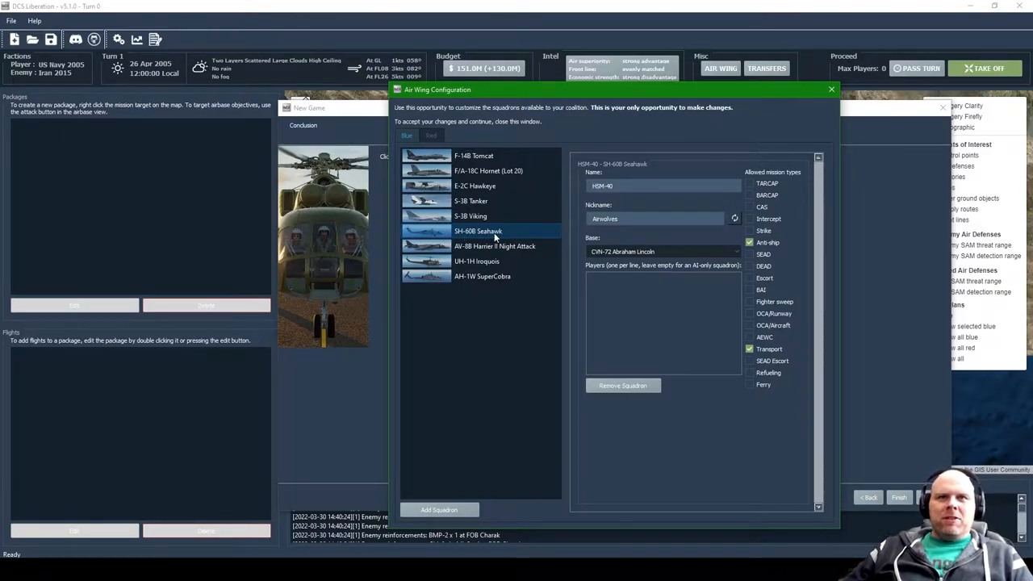
pyautogui.moveTo(487, 250)
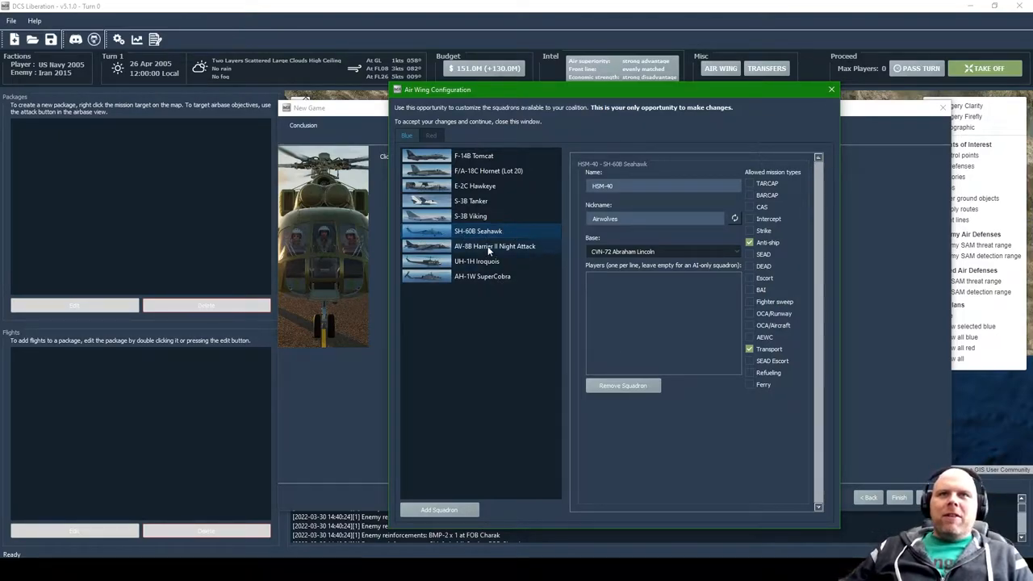
# Step: Reroll the nickname of AV-8B Harrier squadron VMA-223, replacing Bulldogs
pyautogui.click(493, 246)
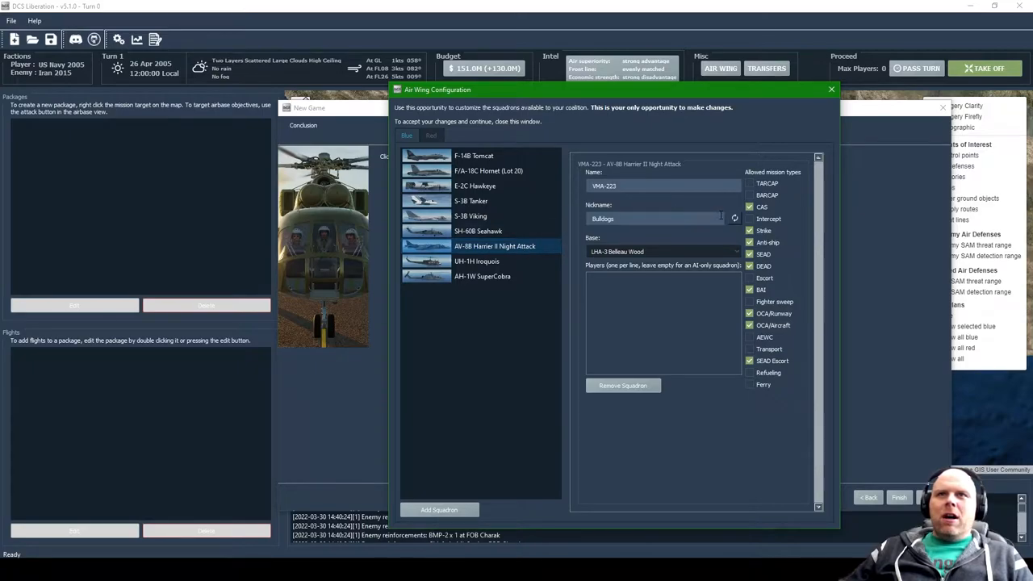
pyautogui.click(733, 220)
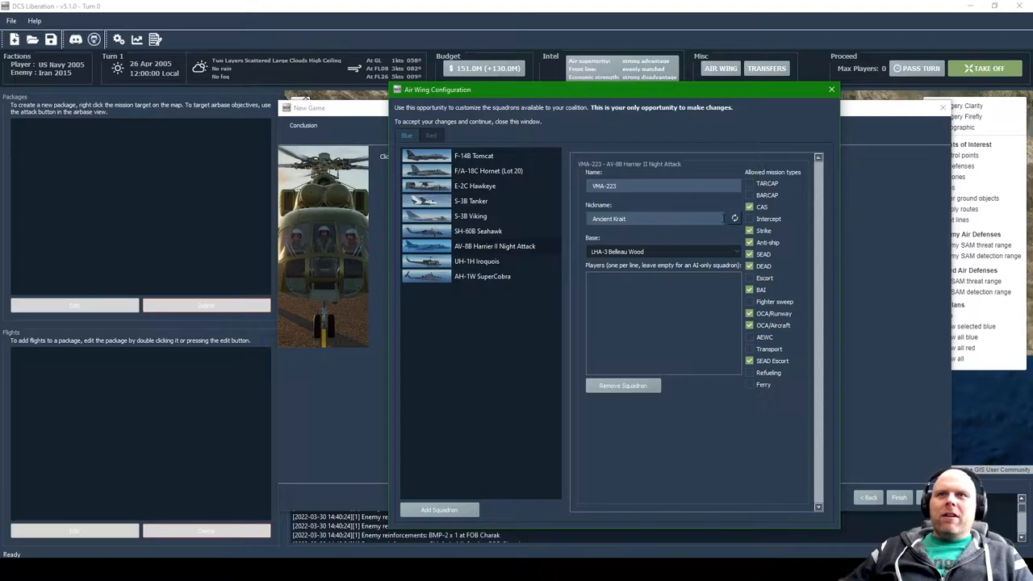
pyautogui.click(733, 218)
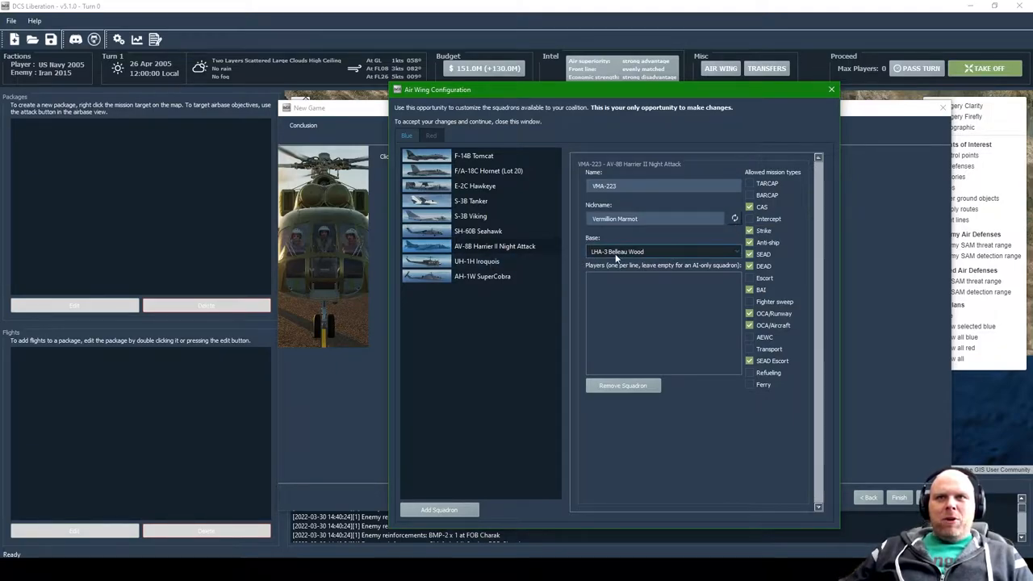
pyautogui.click(494, 246)
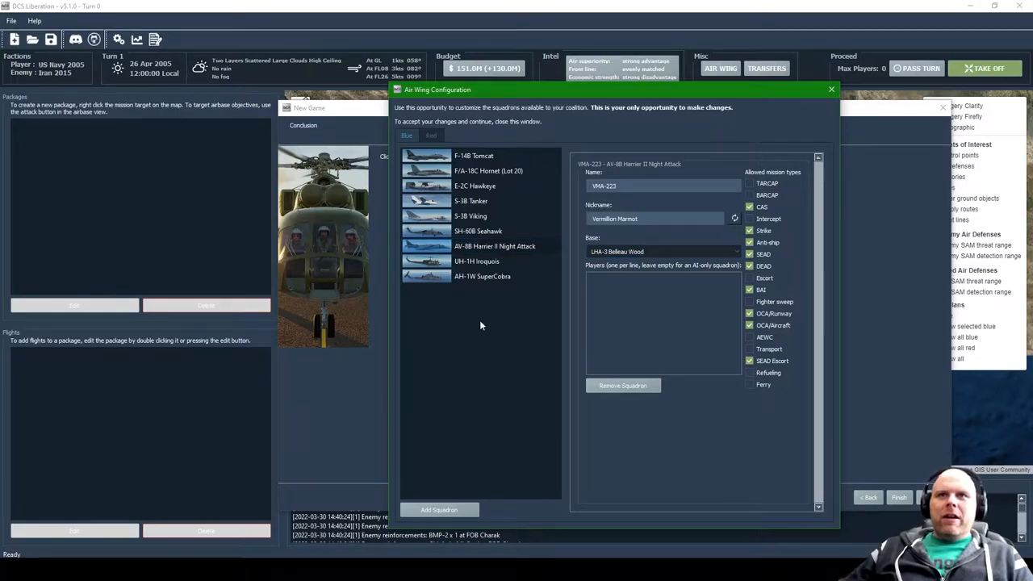
# Step: Reroll the UH-1H Iroquois squadron nicknames and review the second squadron's base options at FOB Bandar-e-Jask
pyautogui.click(476, 262)
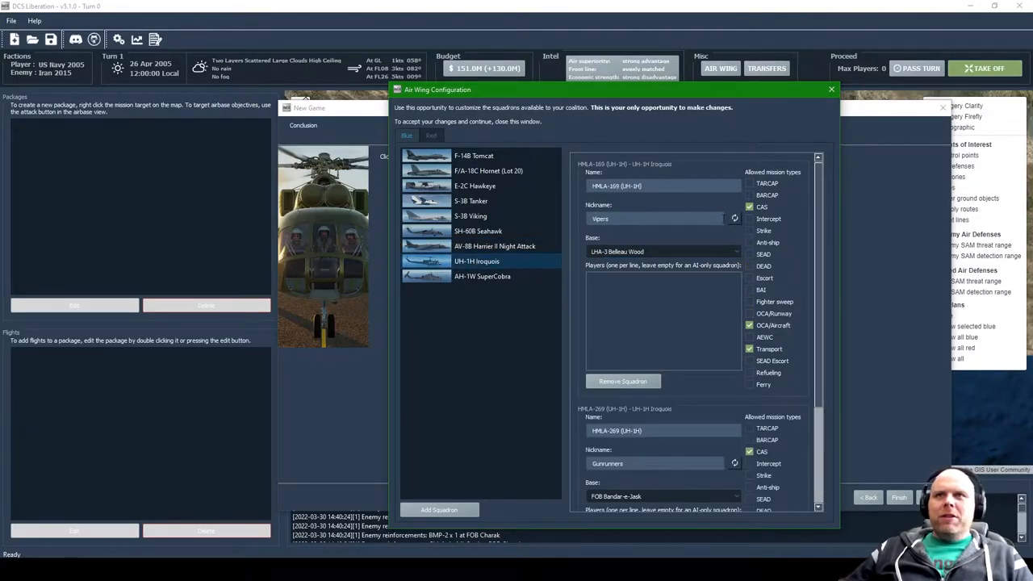
pyautogui.click(733, 218)
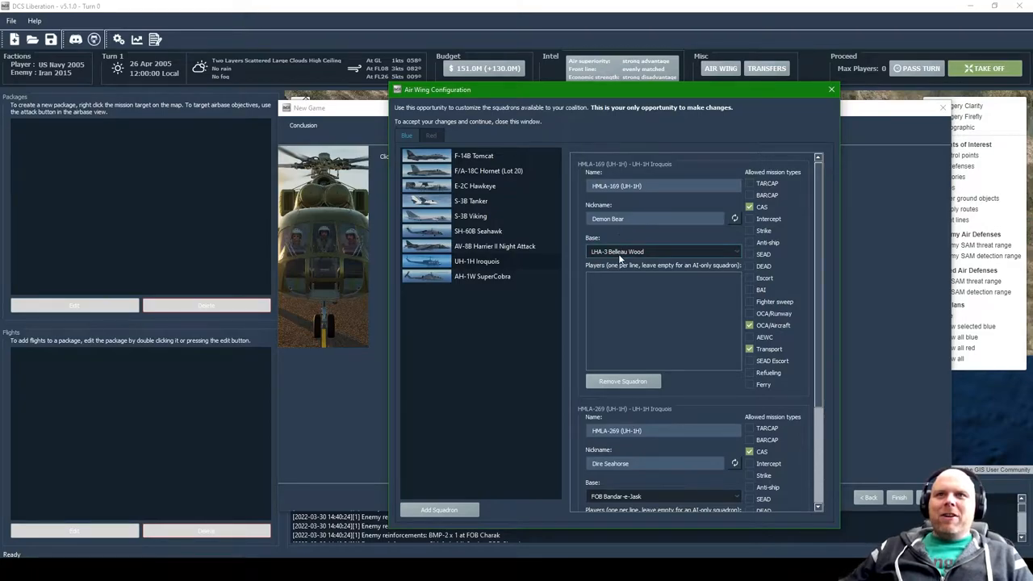
pyautogui.scroll(-3)
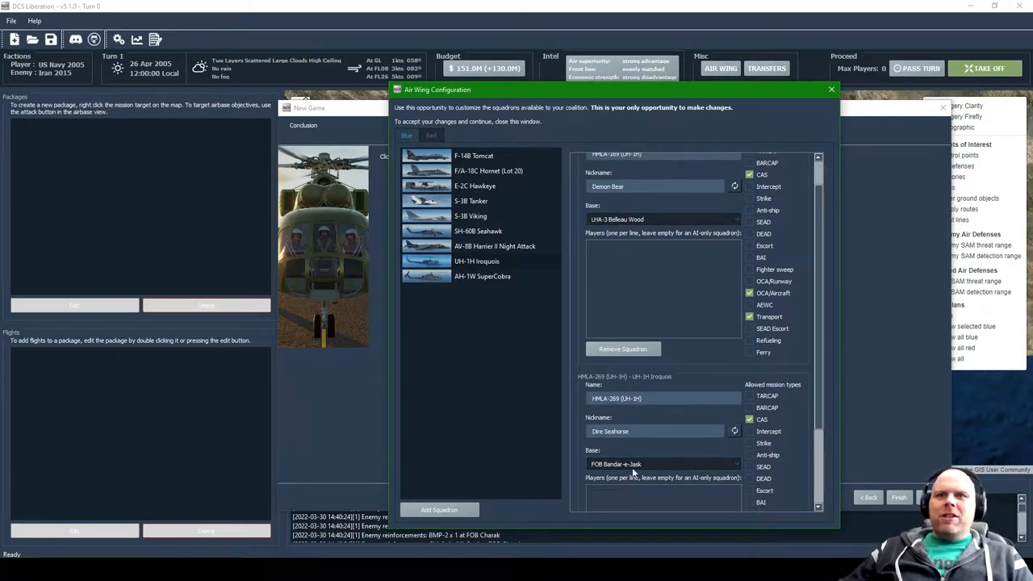
pyautogui.scroll(-3)
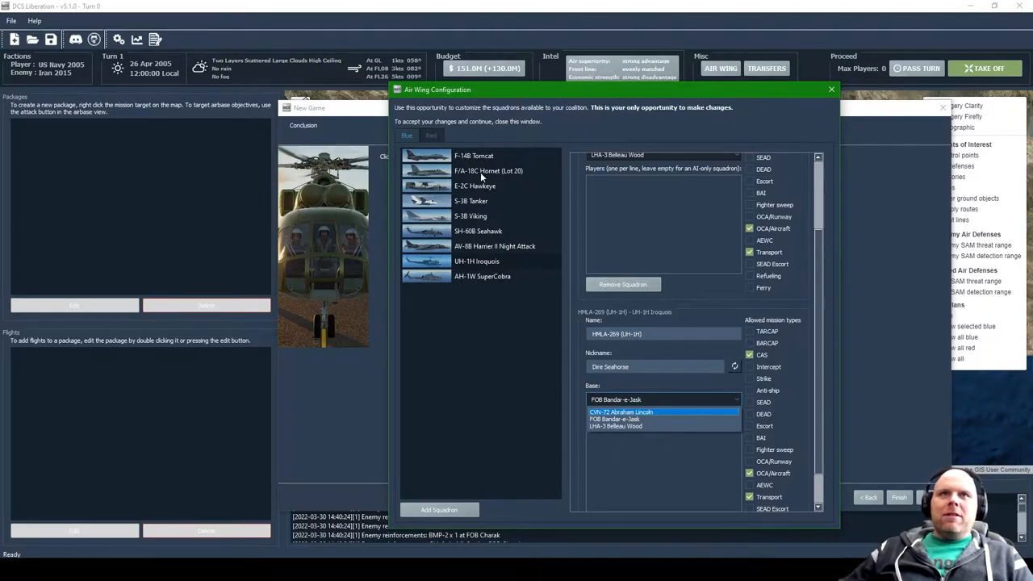
pyautogui.moveTo(481, 200)
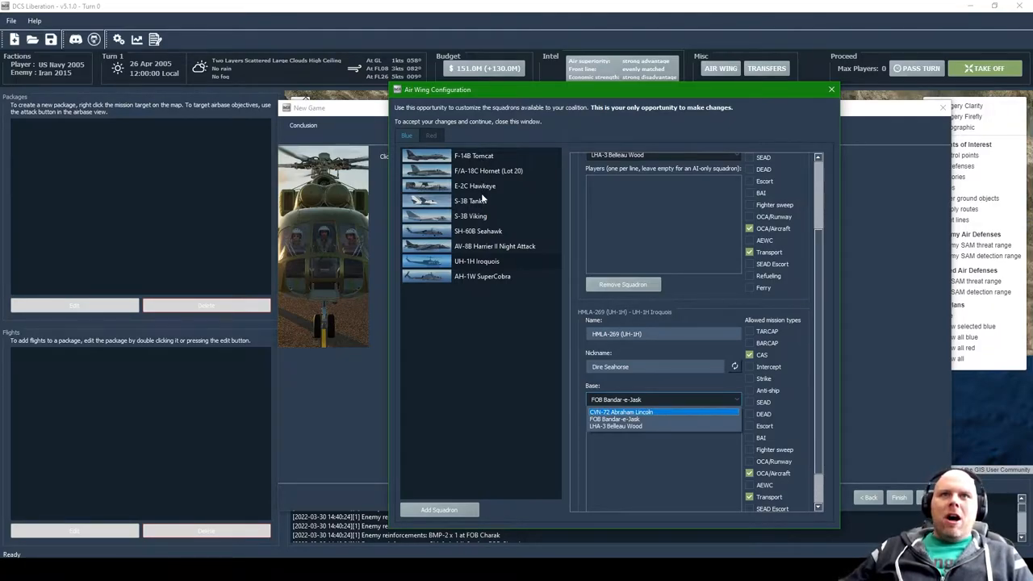
pyautogui.moveTo(481, 216)
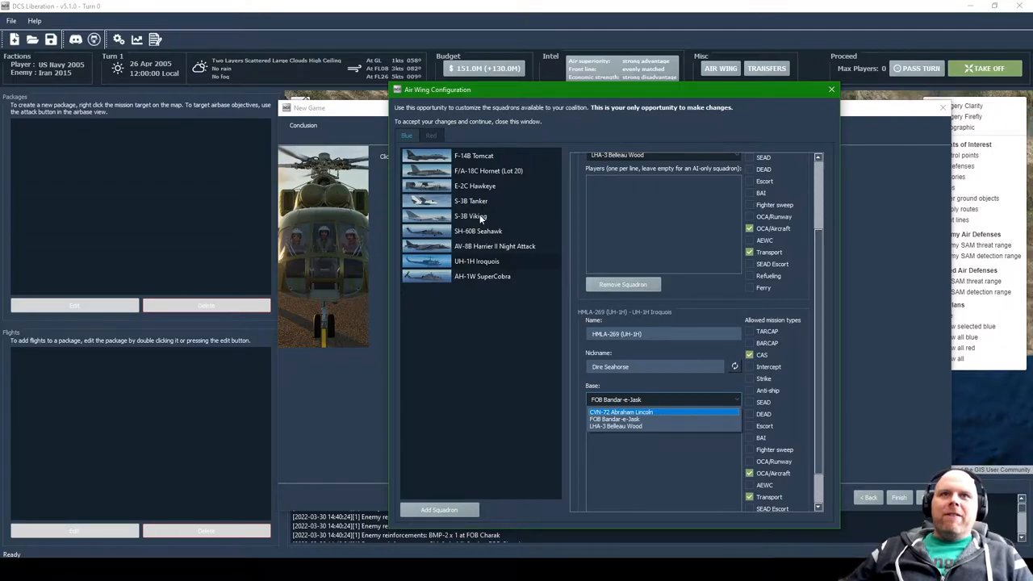
pyautogui.moveTo(484, 232)
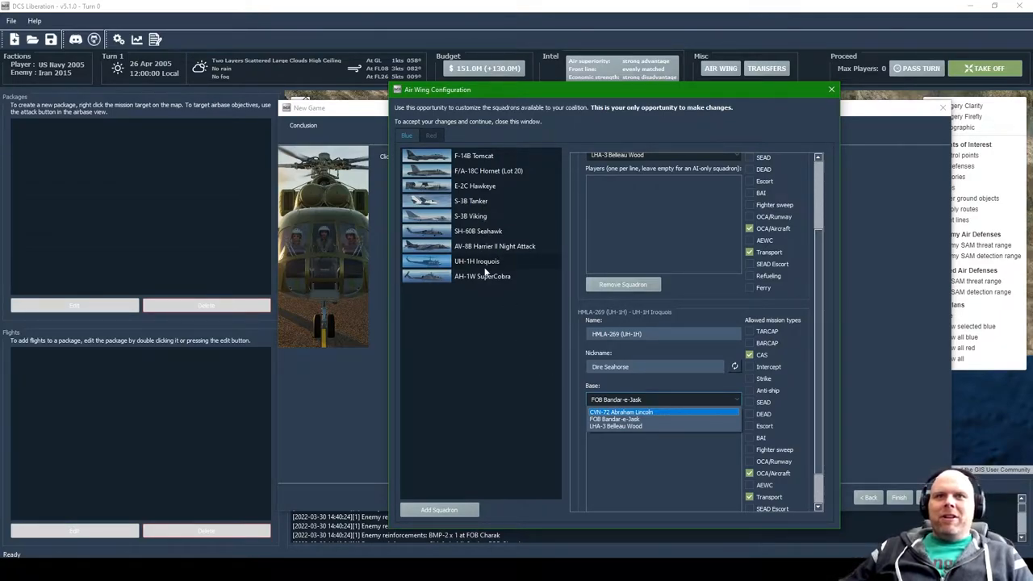
# Step: Reroll both AH-1W SuperCobra nicknames until HMLA-269 reads Rusty Peacock, then return to the F-14B squadrons
pyautogui.click(480, 276)
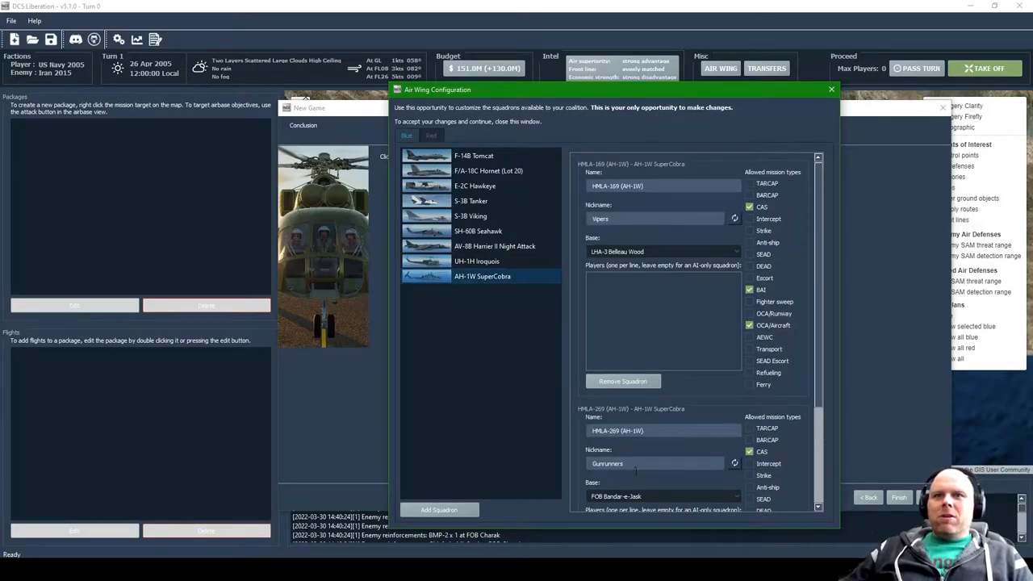
pyautogui.click(733, 218)
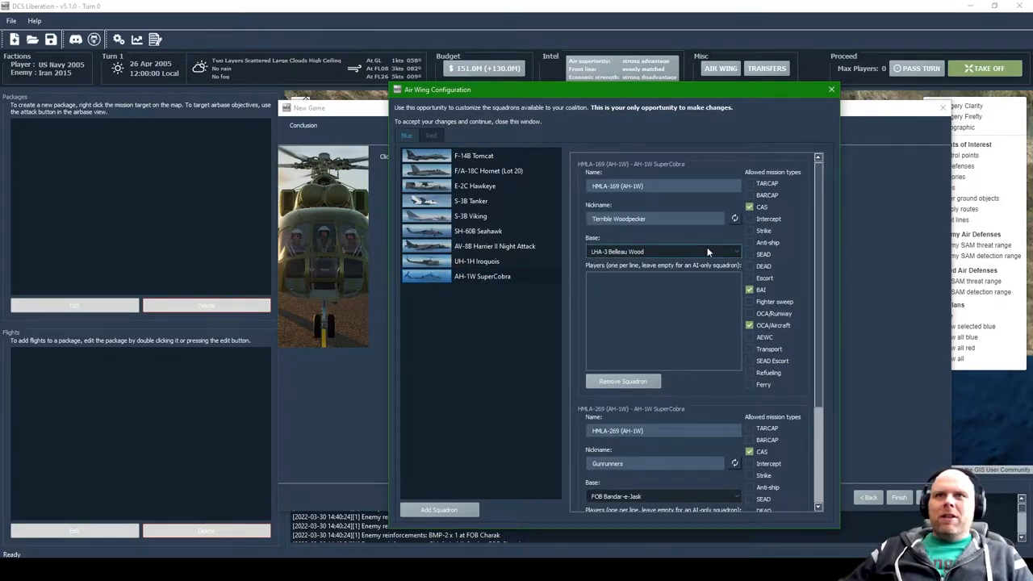
pyautogui.click(736, 463)
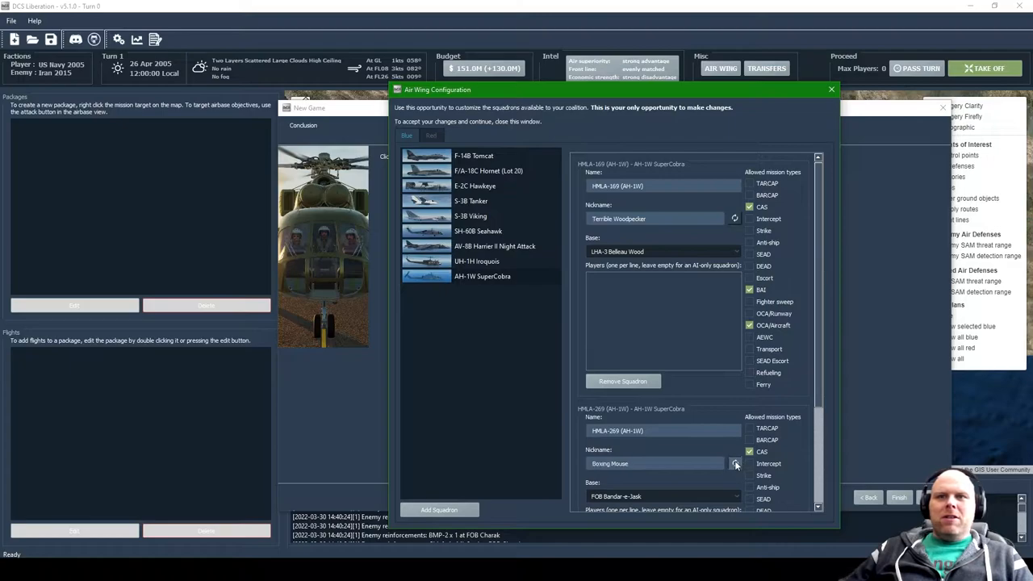
pyautogui.click(734, 464)
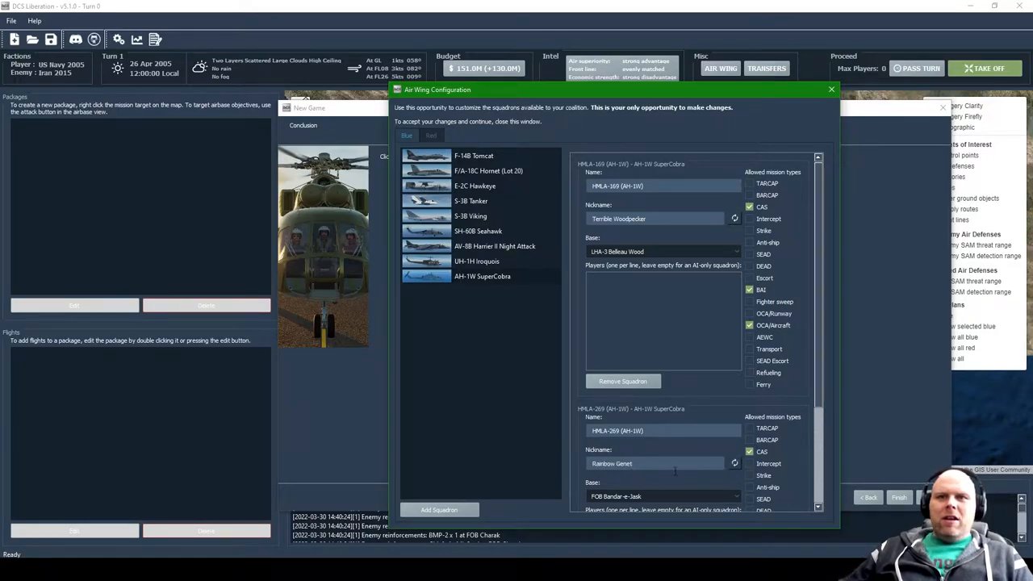
pyautogui.click(732, 461)
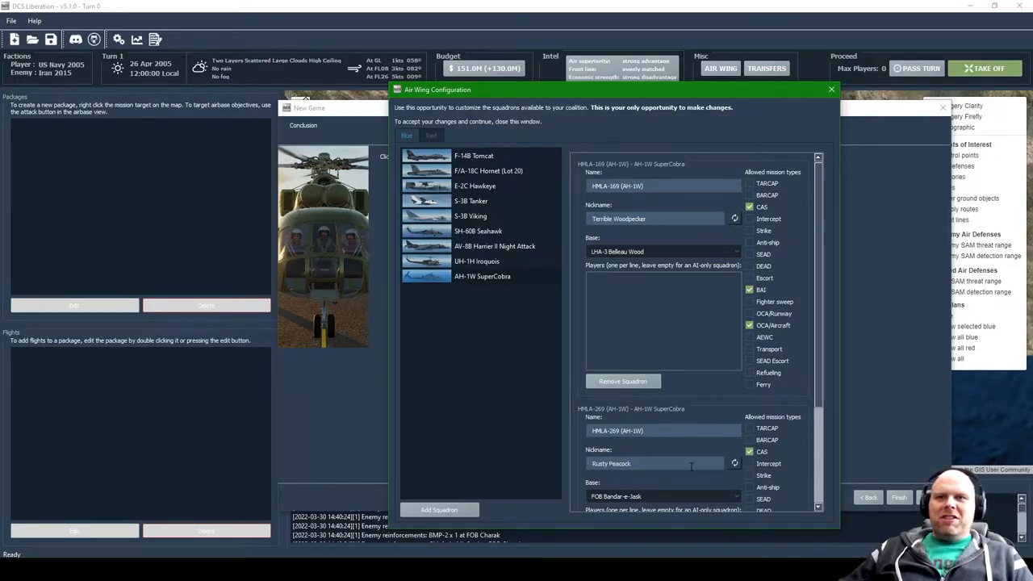
pyautogui.click(483, 276)
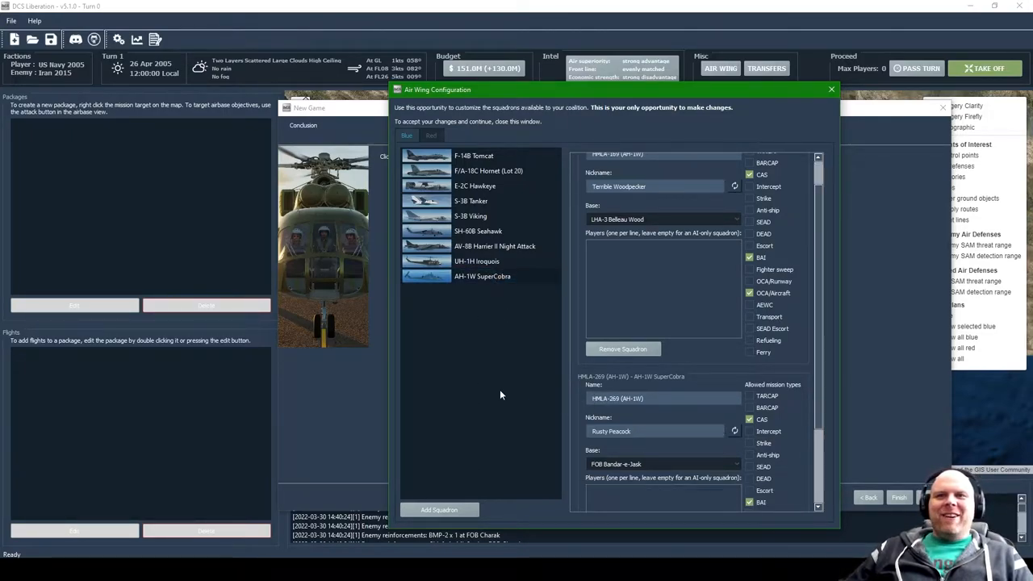
pyautogui.moveTo(492, 166)
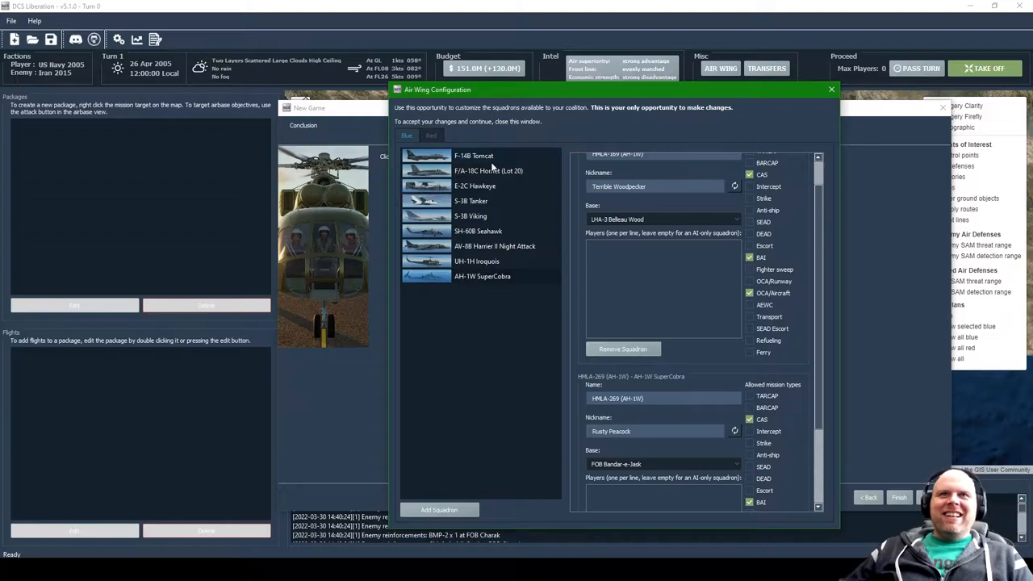
pyautogui.scroll(3)
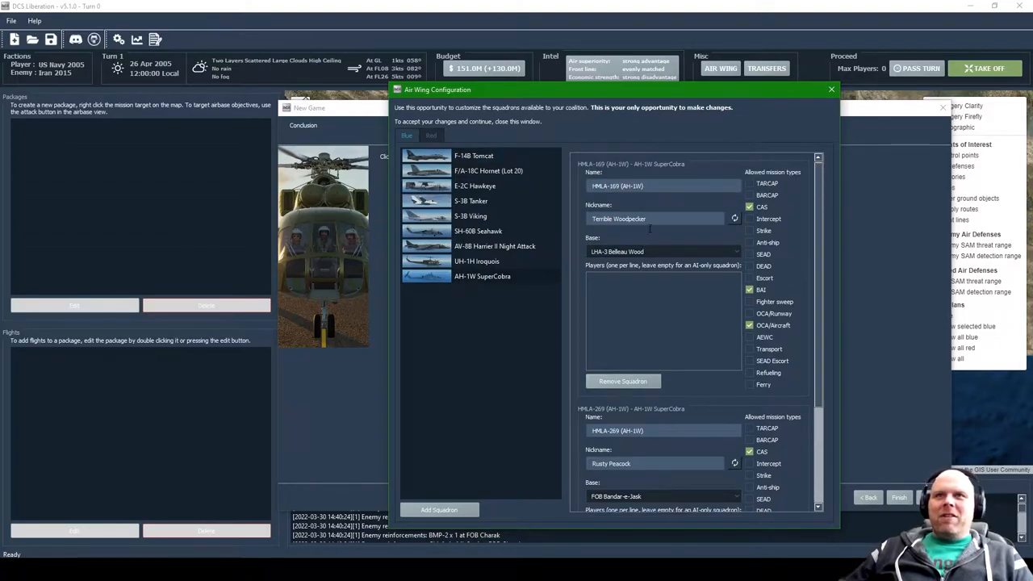
pyautogui.moveTo(750, 226)
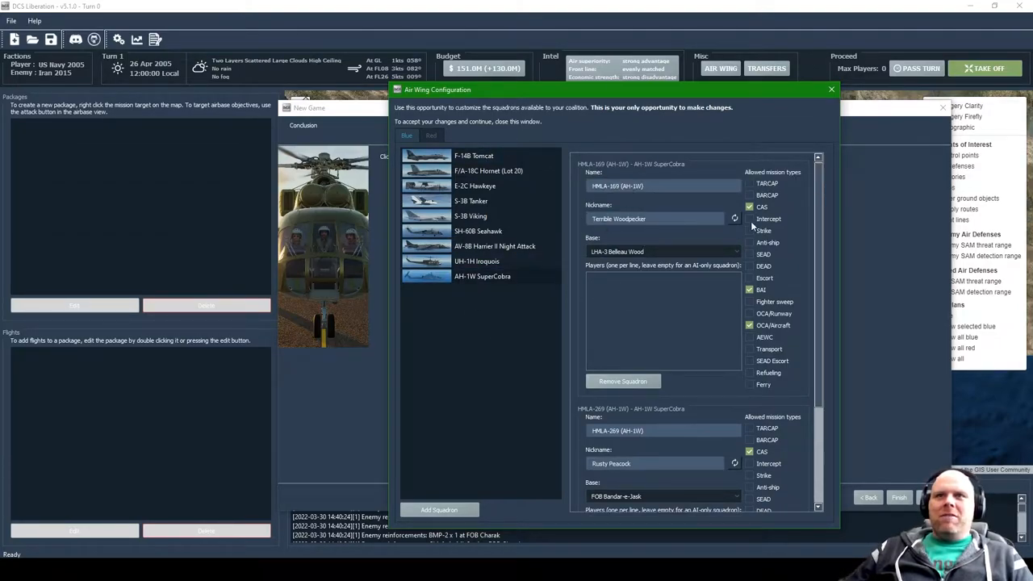
pyautogui.moveTo(769, 204)
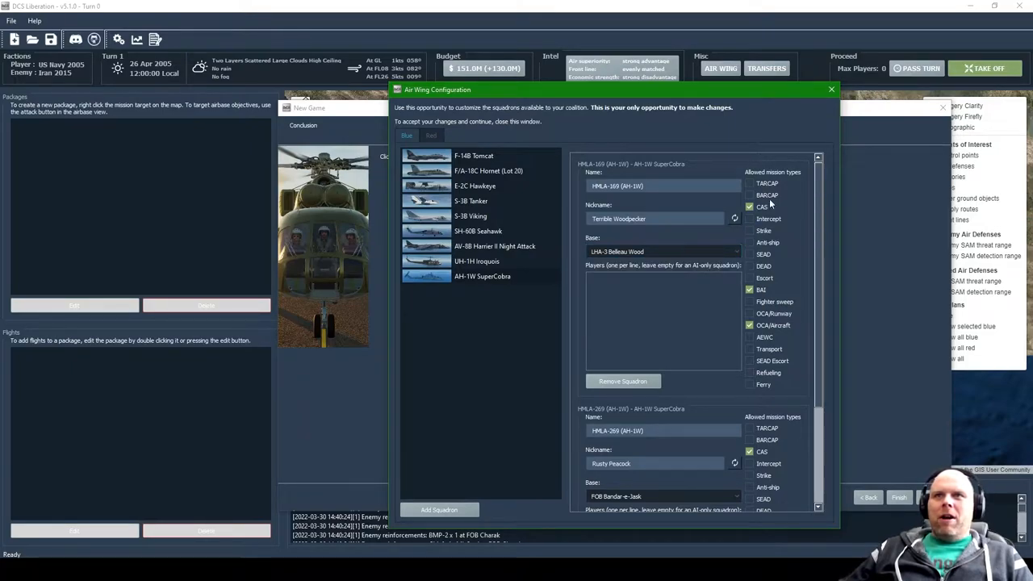
pyautogui.scroll(-3)
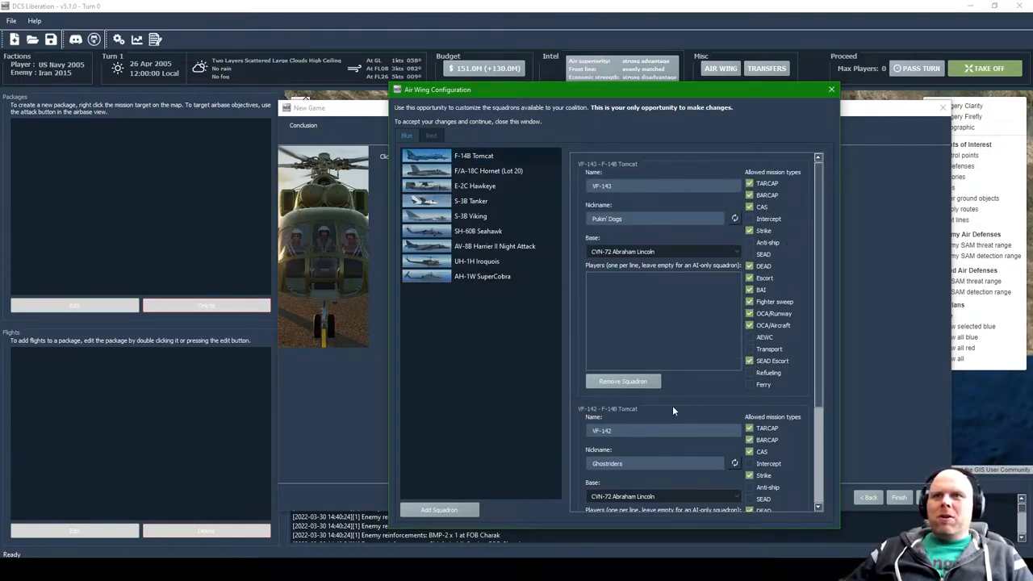
# Step: Review the F-14B Tomcat squadrons, then show the F/A-18C Hornet (Lot 20) squadrons on CVN-72
pyautogui.scroll(-3)
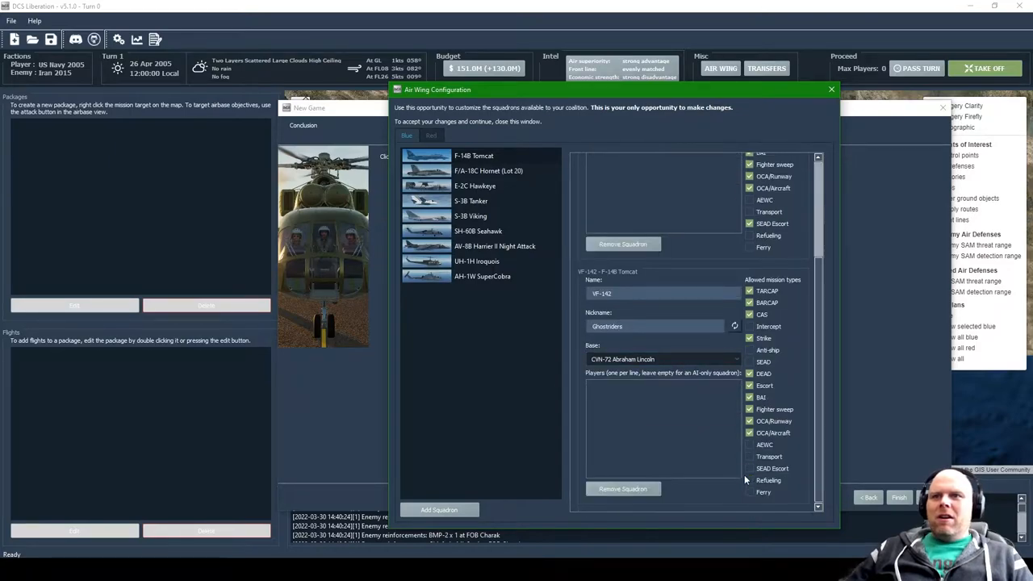
pyautogui.moveTo(675, 350)
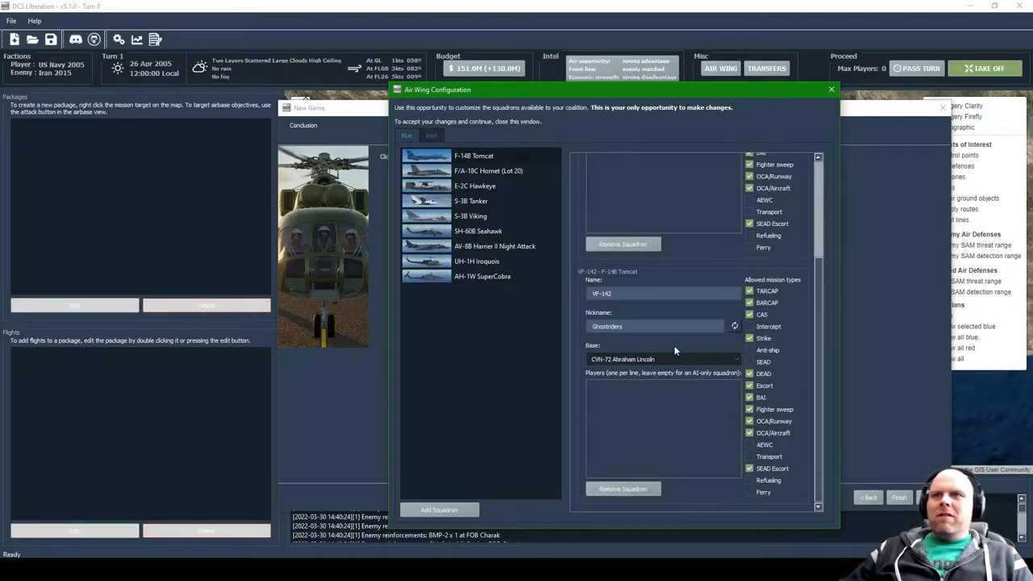
pyautogui.scroll(3)
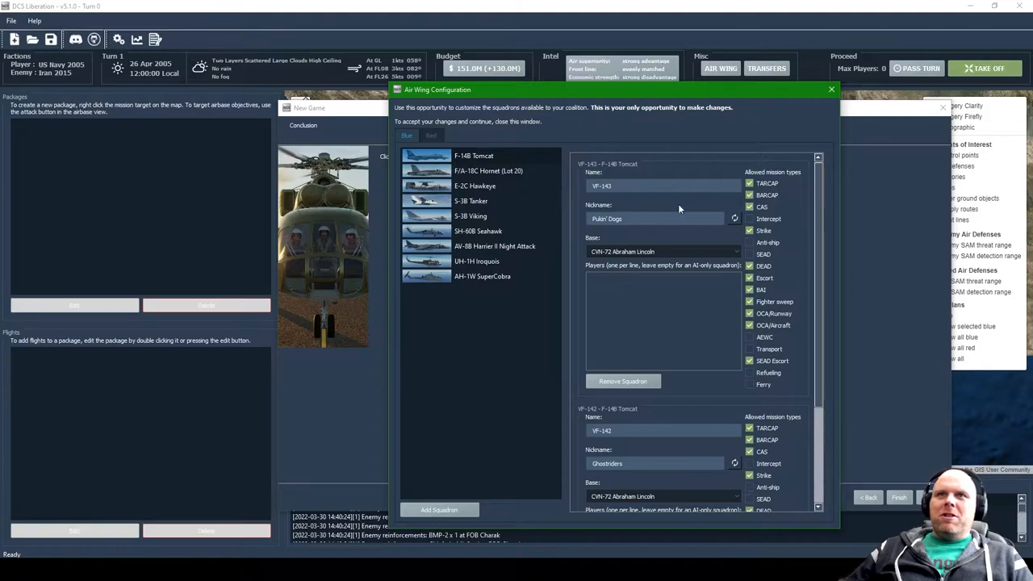
pyautogui.moveTo(762, 265)
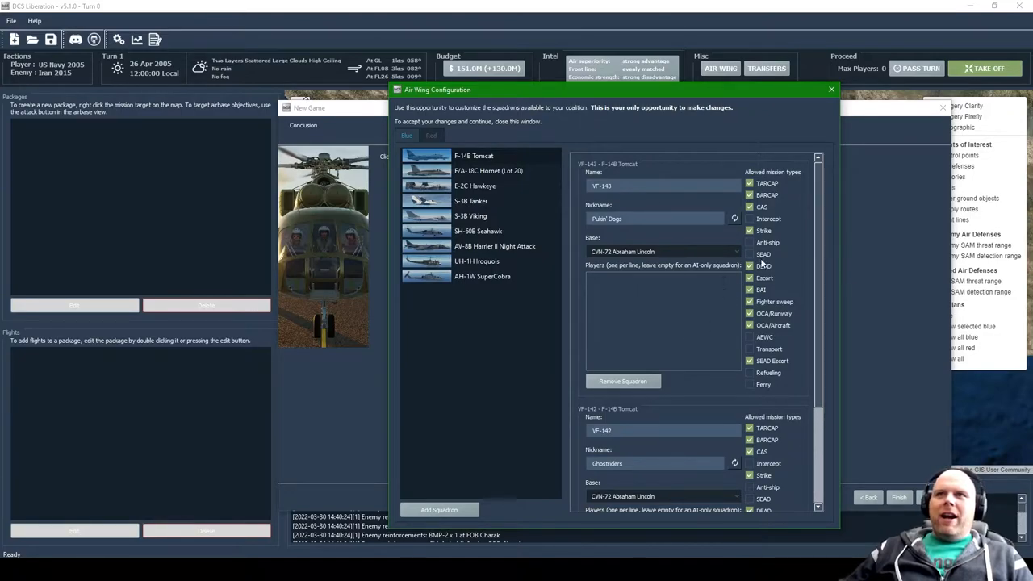
pyautogui.scroll(-3)
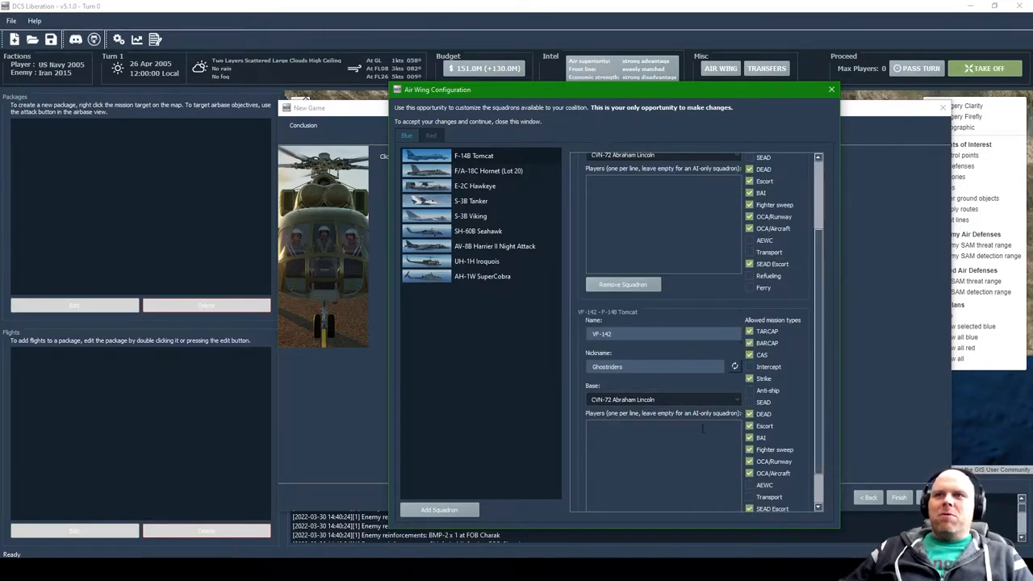
pyautogui.scroll(-3)
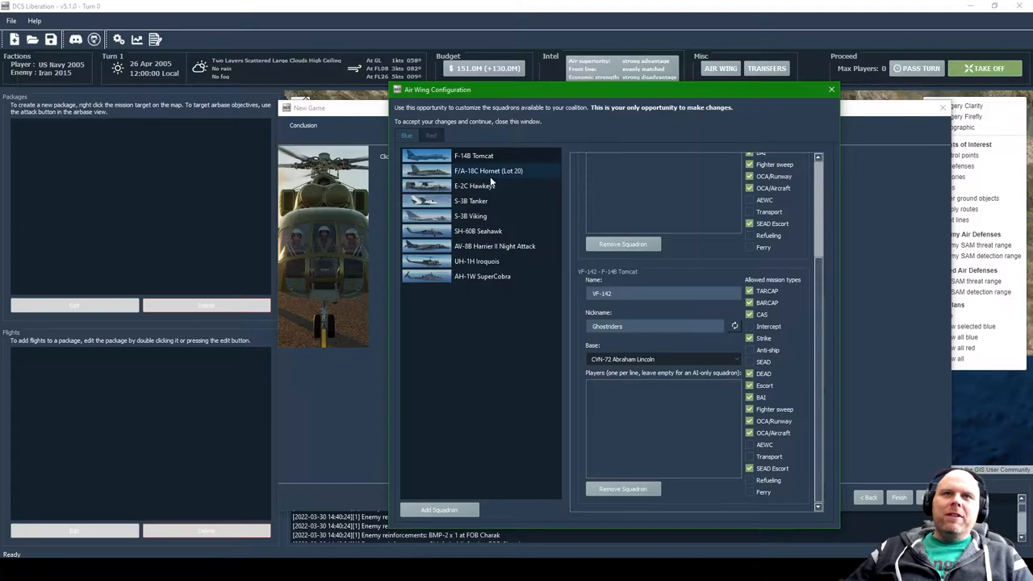
pyautogui.click(487, 171)
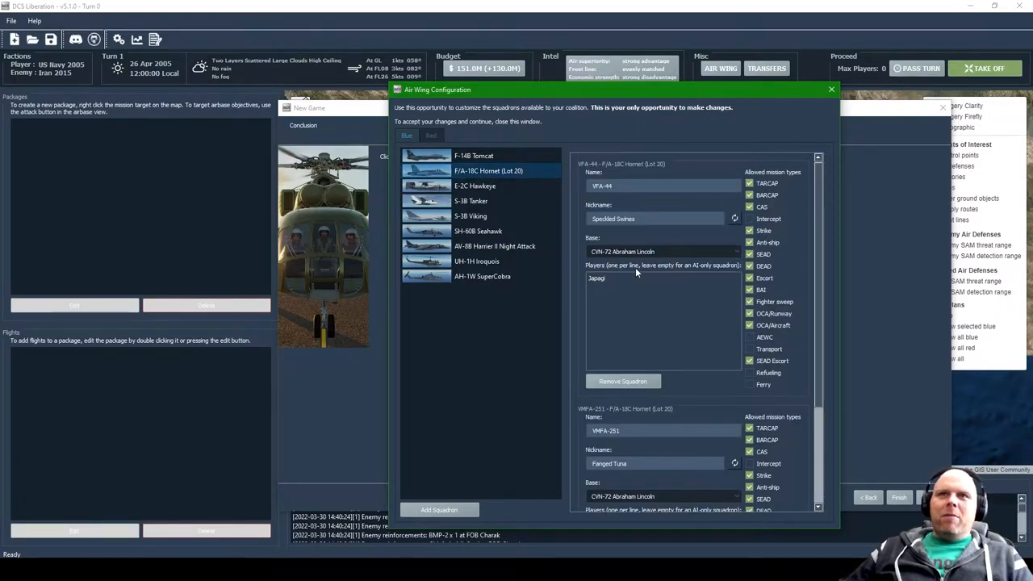
pyautogui.moveTo(684, 281)
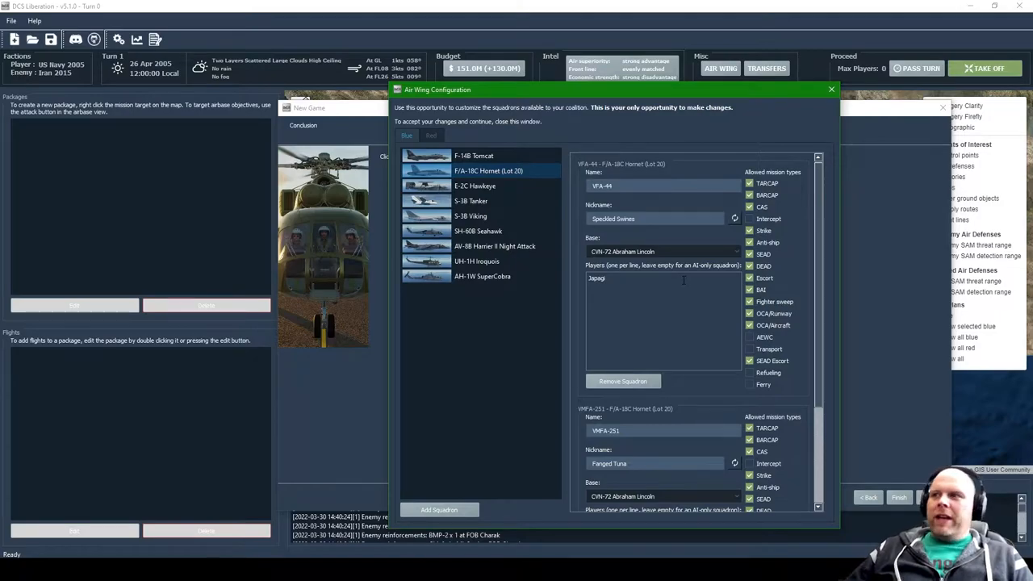
pyautogui.moveTo(704, 384)
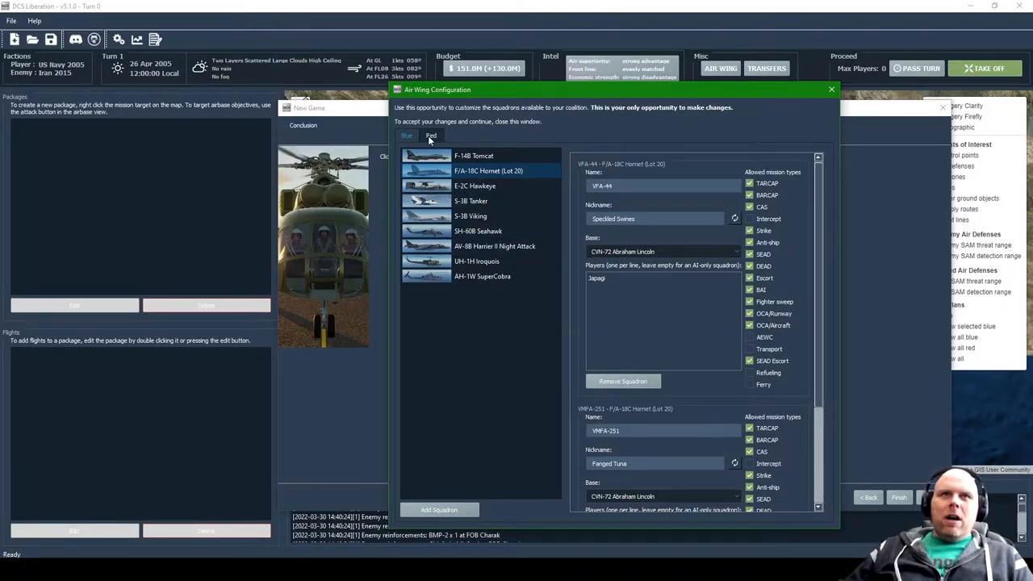
# Step: Review the opposing coalition's Su-25, A-50, IL-78M, IL-76MD and F-14A squadrons
pyautogui.click(430, 136)
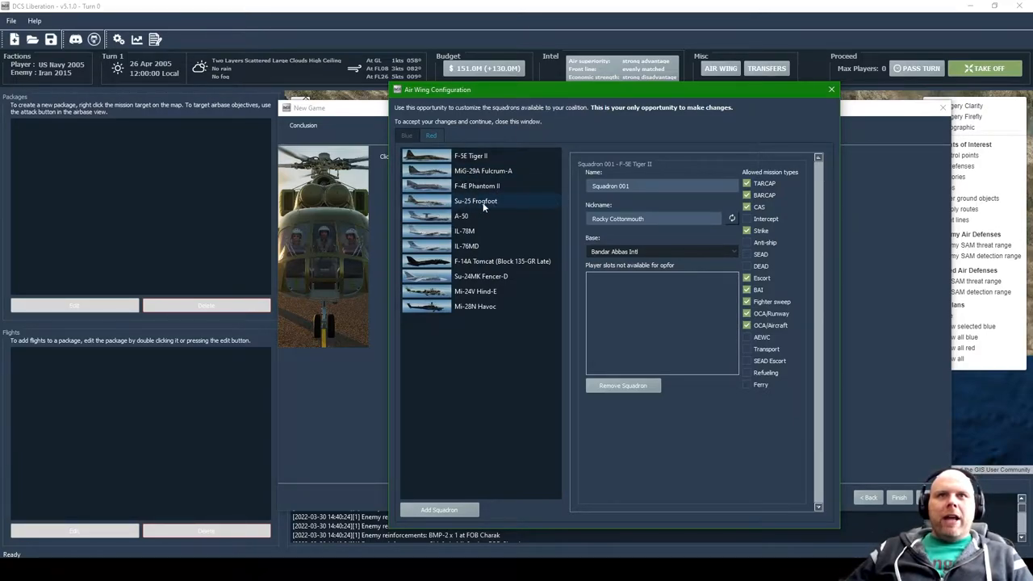
pyautogui.click(474, 200)
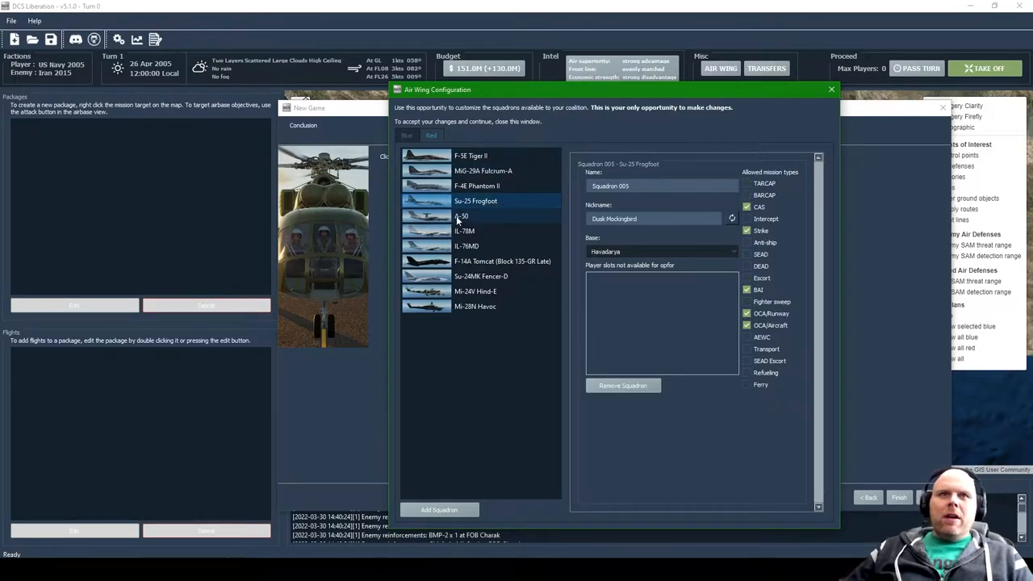
pyautogui.click(461, 217)
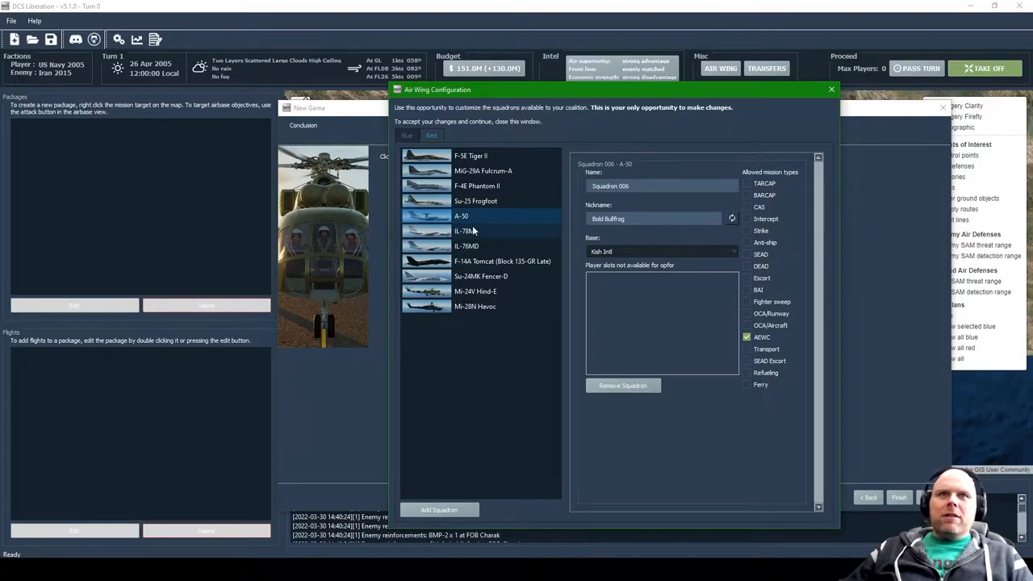
pyautogui.click(465, 230)
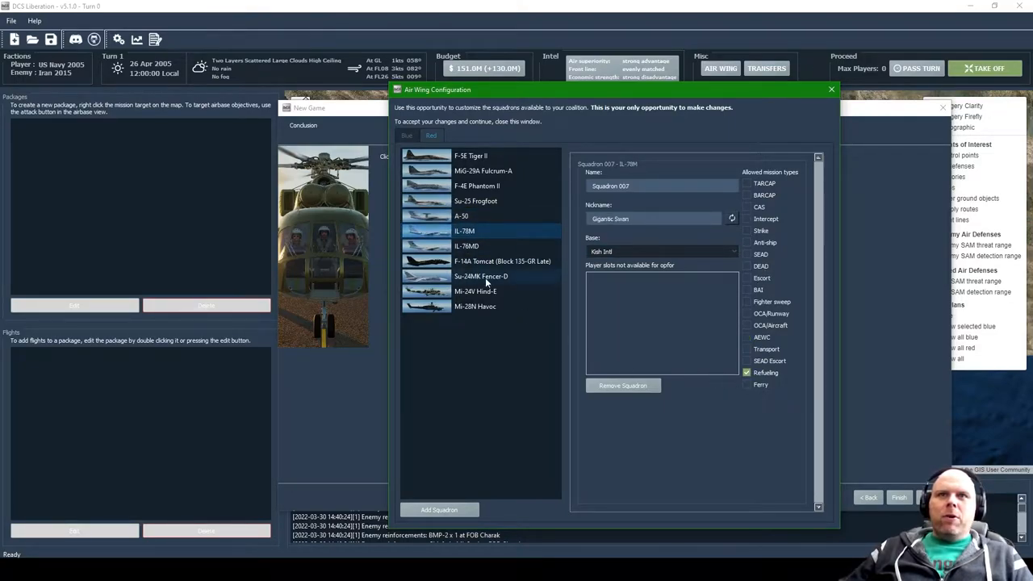
pyautogui.click(464, 245)
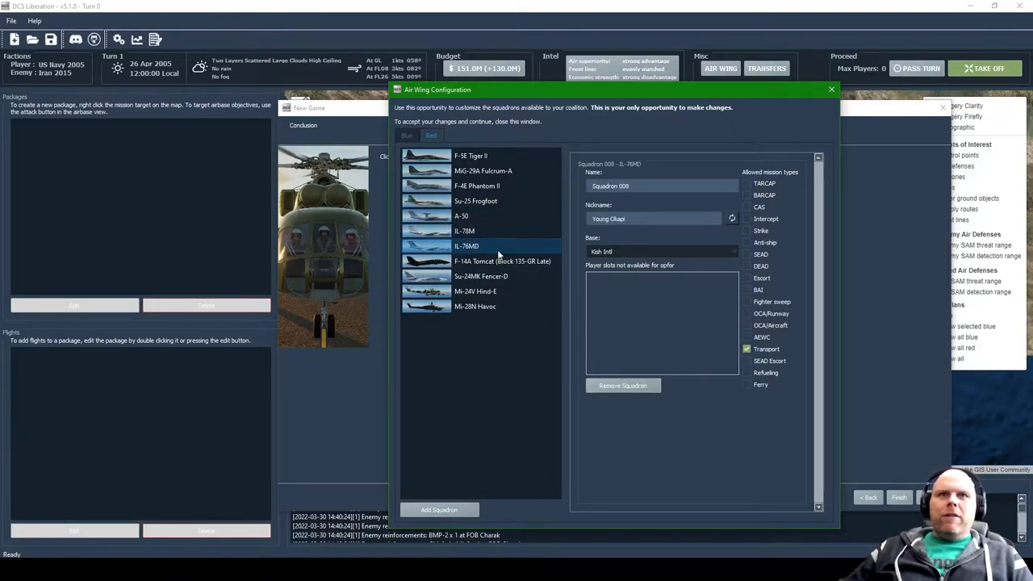
pyautogui.click(502, 261)
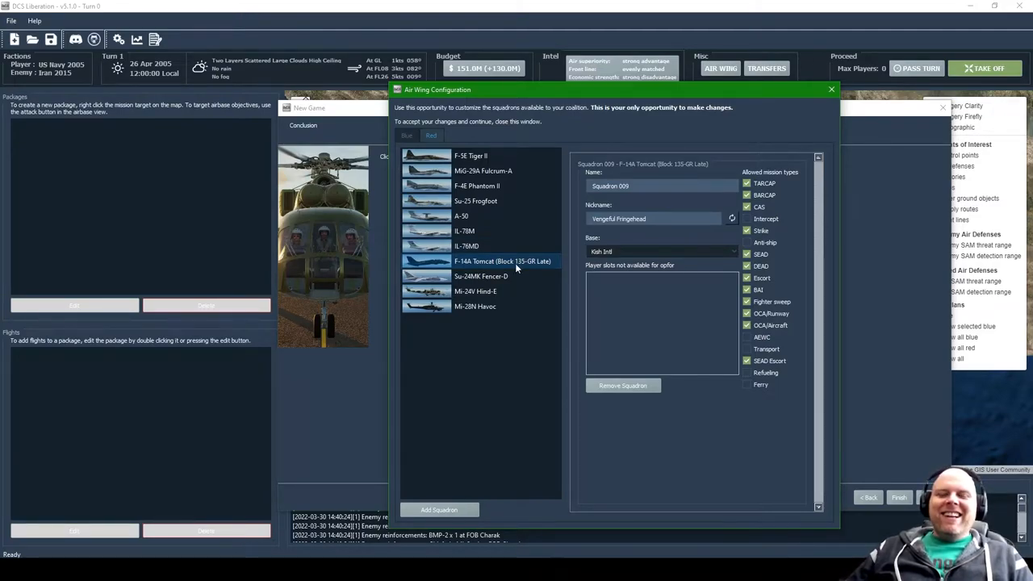
pyautogui.moveTo(619, 360)
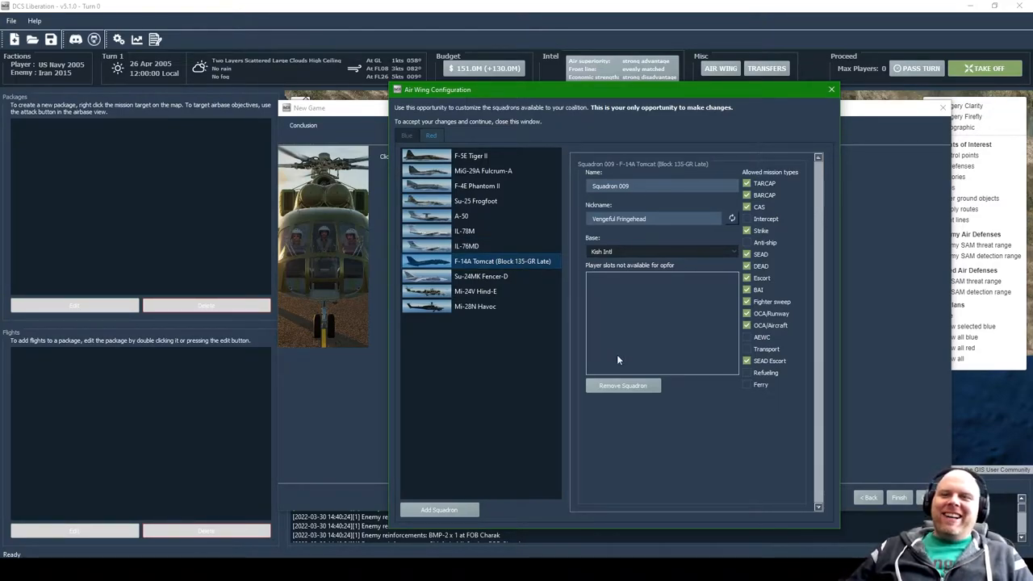
pyautogui.moveTo(681, 419)
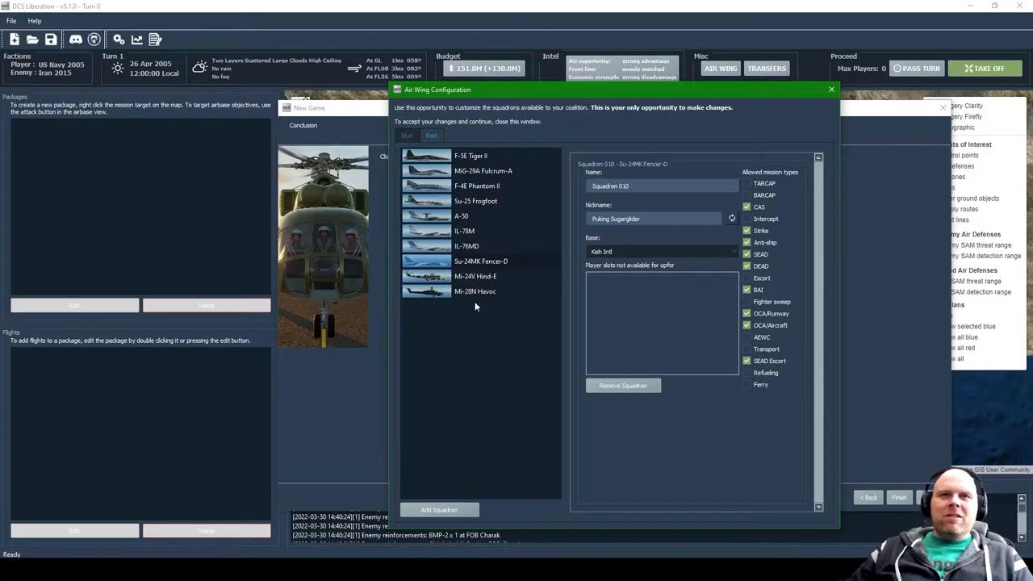
# Step: Review the Su-24MK, Mi-24V and Mi-28N squadrons, return to the player air wing and accept the configuration
pyautogui.click(481, 262)
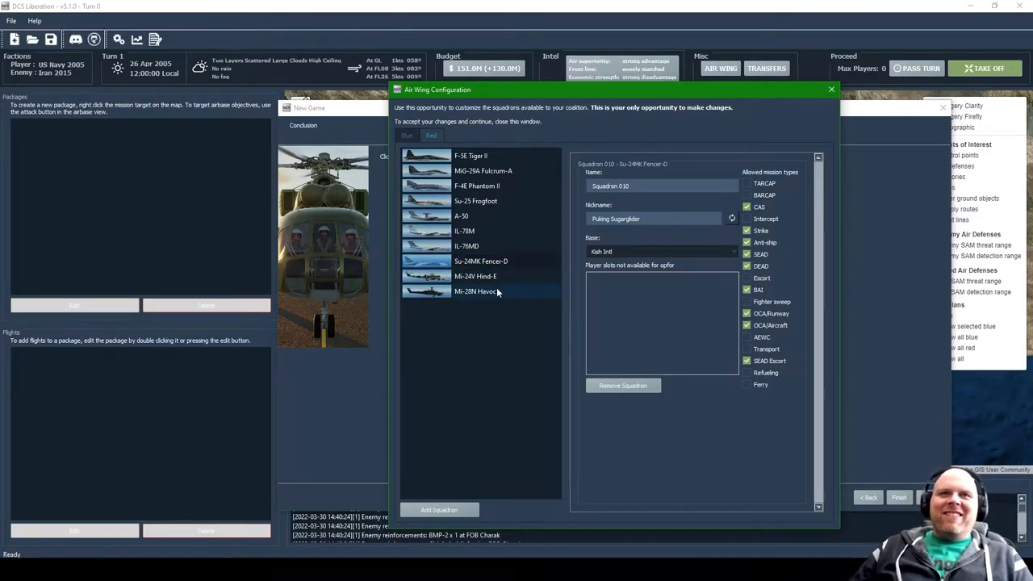
pyautogui.click(474, 276)
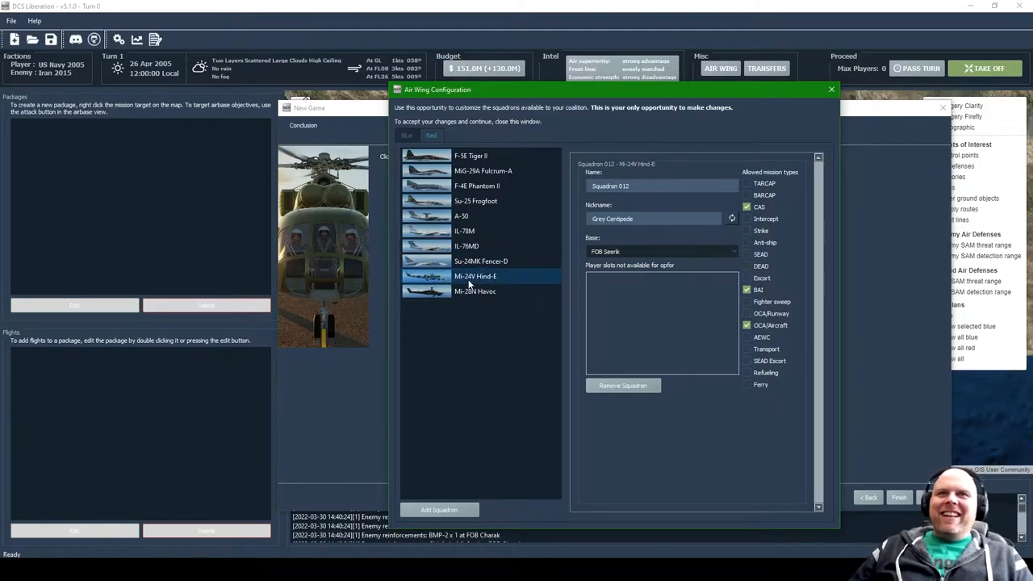
pyautogui.click(475, 290)
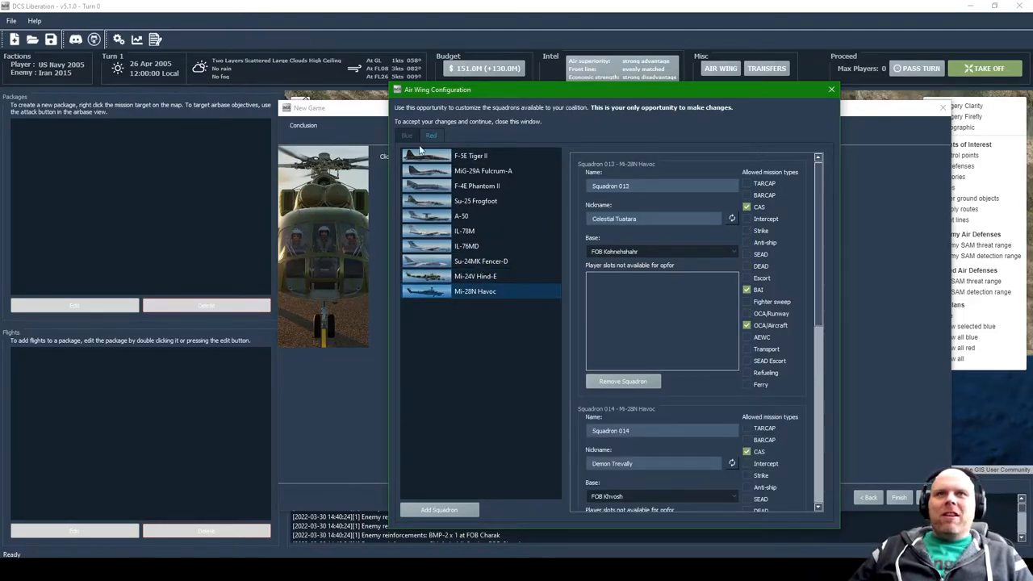
pyautogui.moveTo(428, 116)
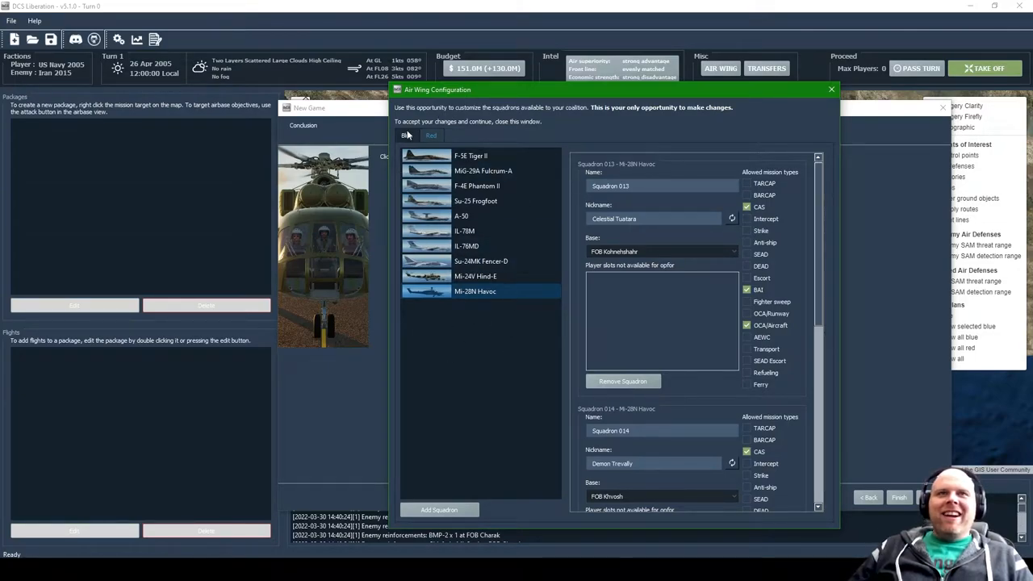
pyautogui.click(406, 135)
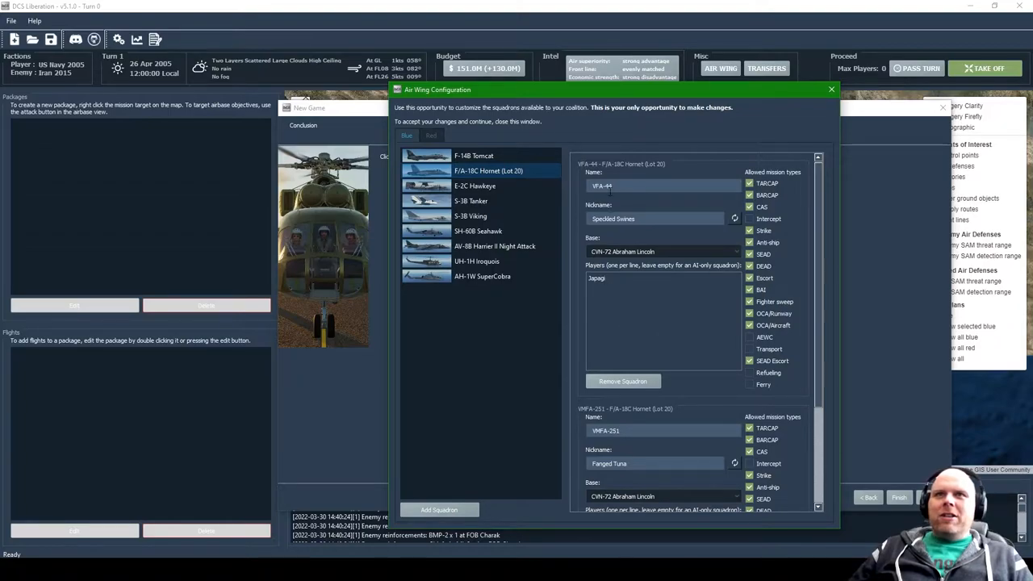
pyautogui.tripleClick(654, 220)
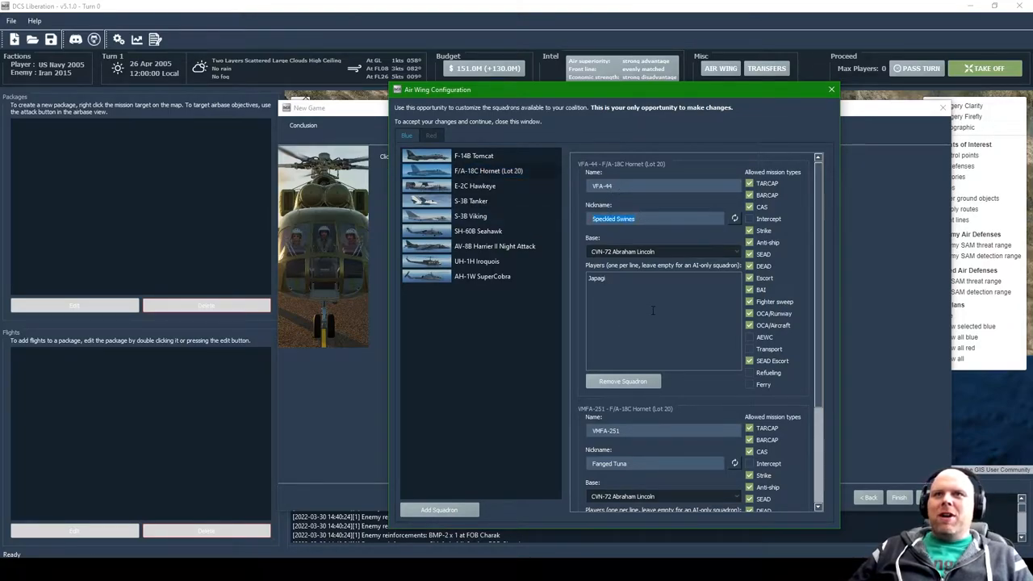
pyautogui.moveTo(652, 203)
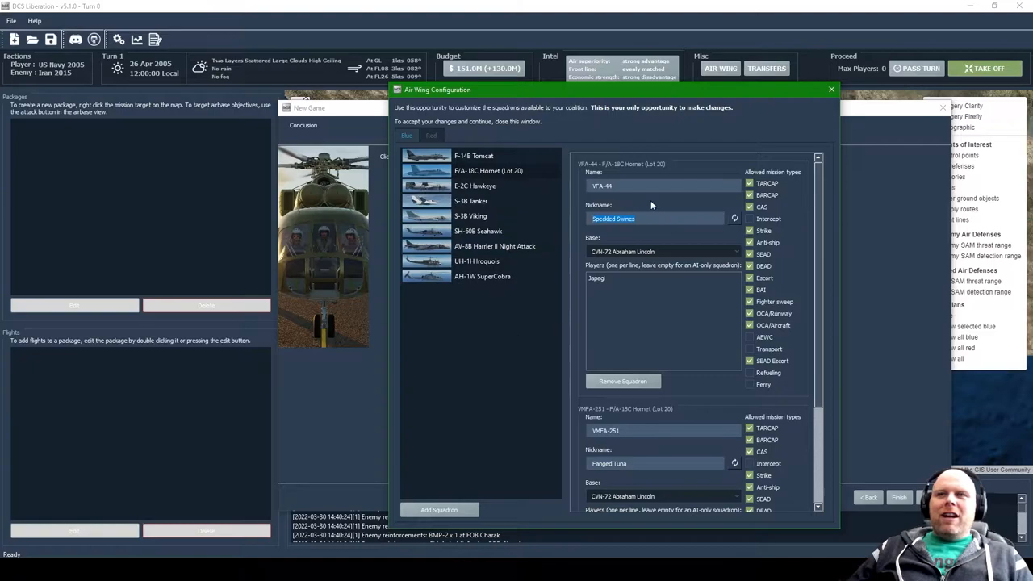
pyautogui.click(831, 89)
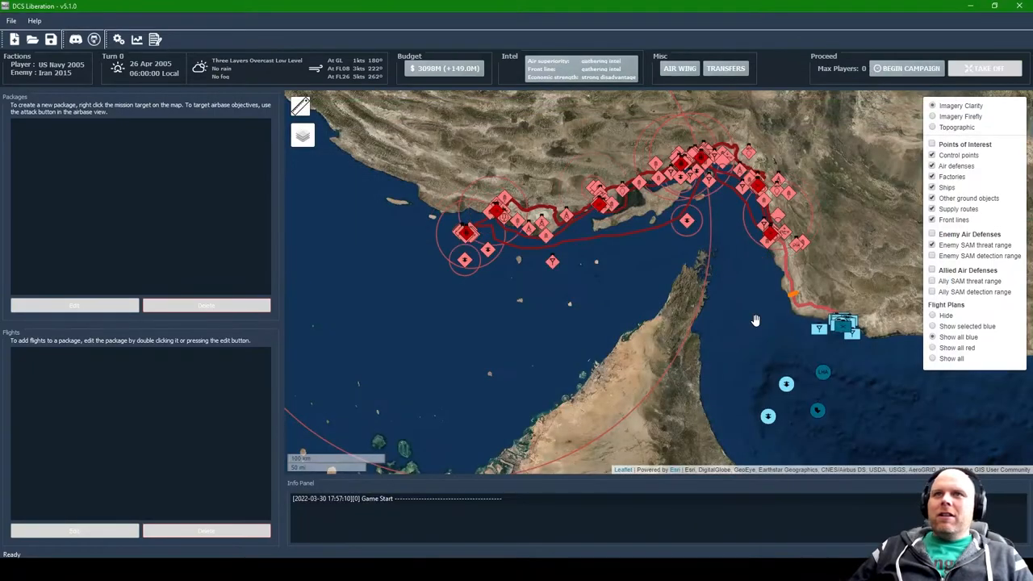
# Step: Hide the ground-object marker layers so mainly control points remain on the map
pyautogui.click(933, 125)
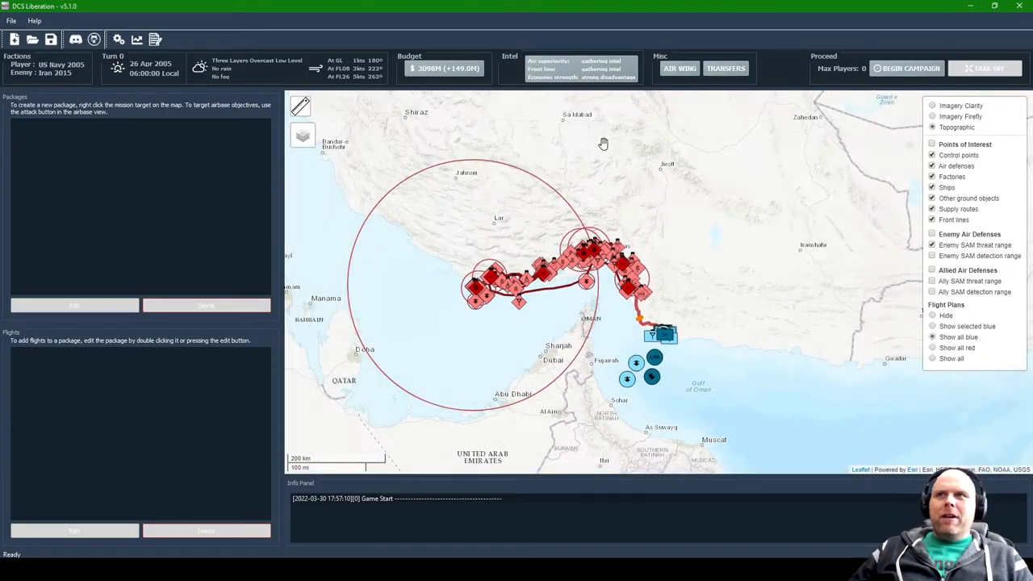
pyautogui.moveTo(887, 364)
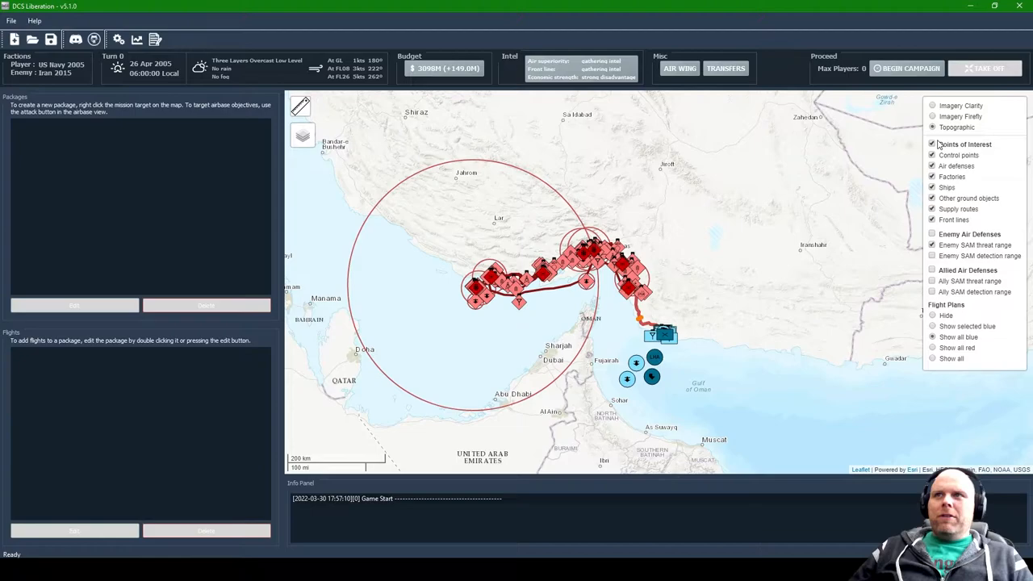
pyautogui.click(933, 144)
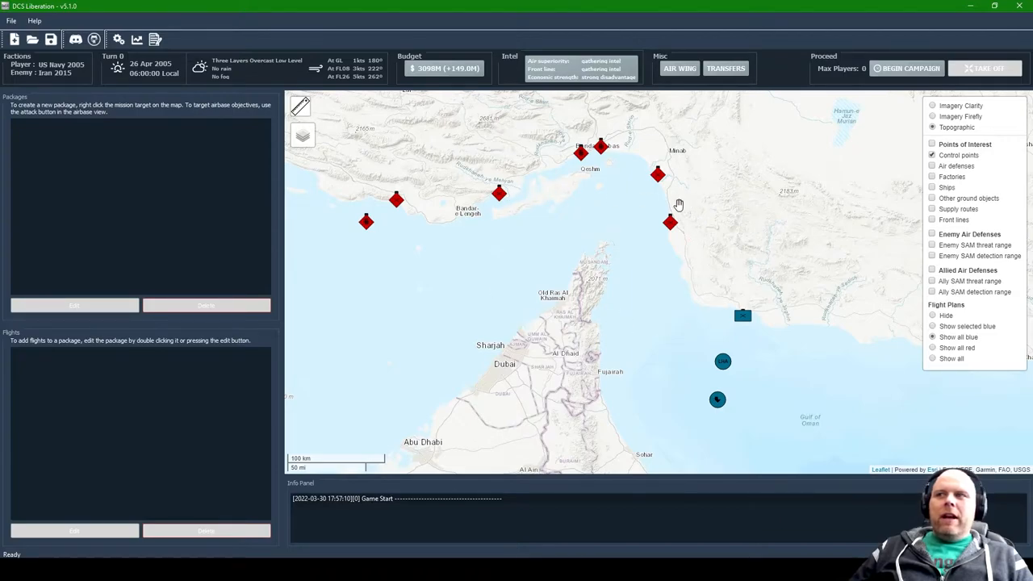
pyautogui.moveTo(653, 247)
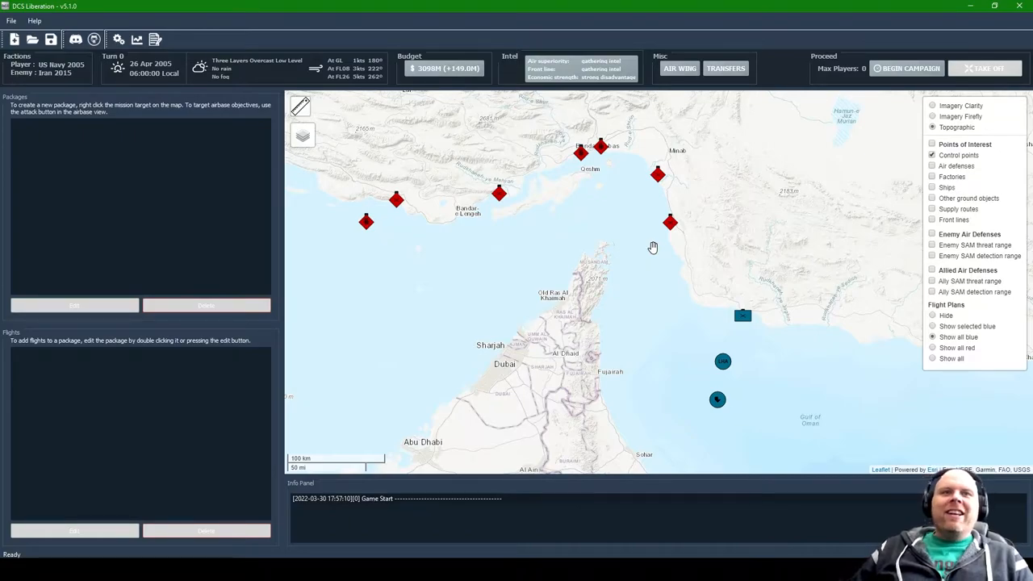
pyautogui.moveTo(718, 402)
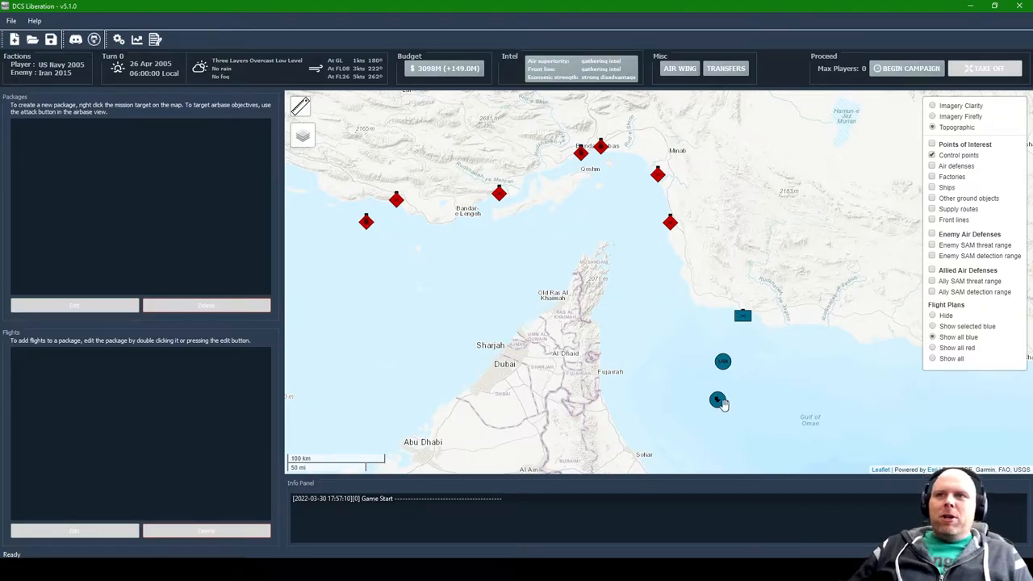
pyautogui.moveTo(742, 315)
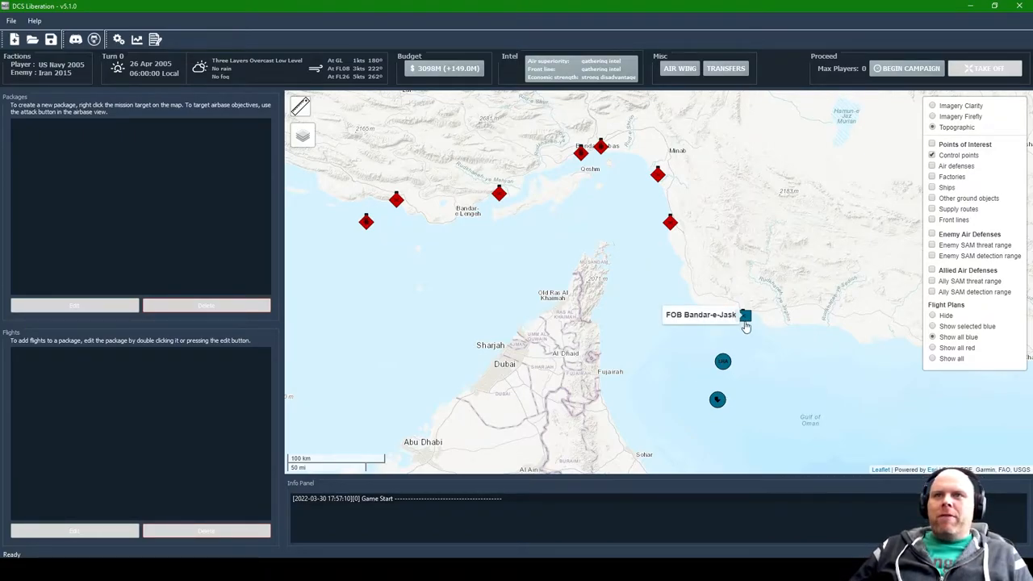
pyautogui.moveTo(718, 401)
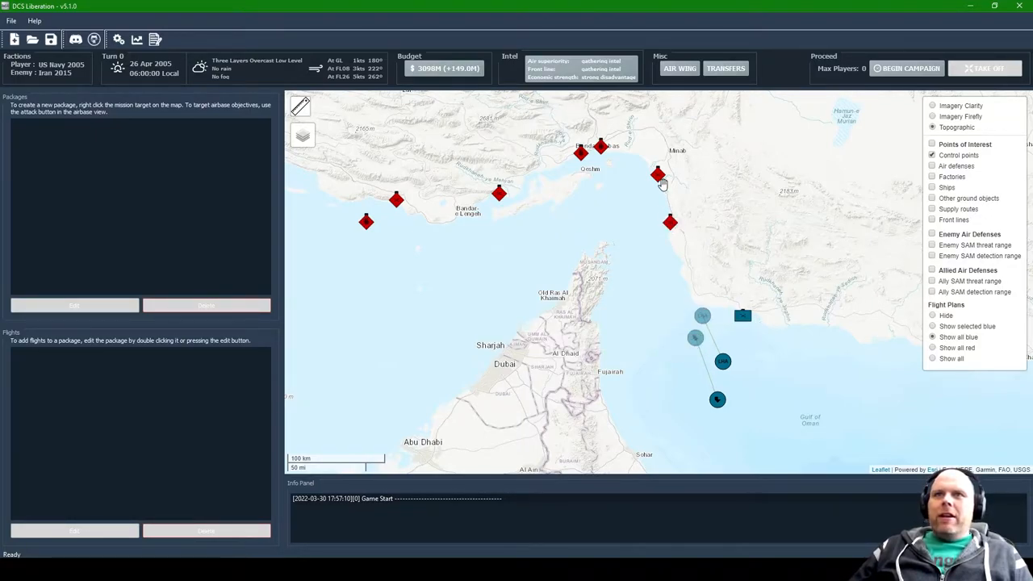
pyautogui.moveTo(364, 223)
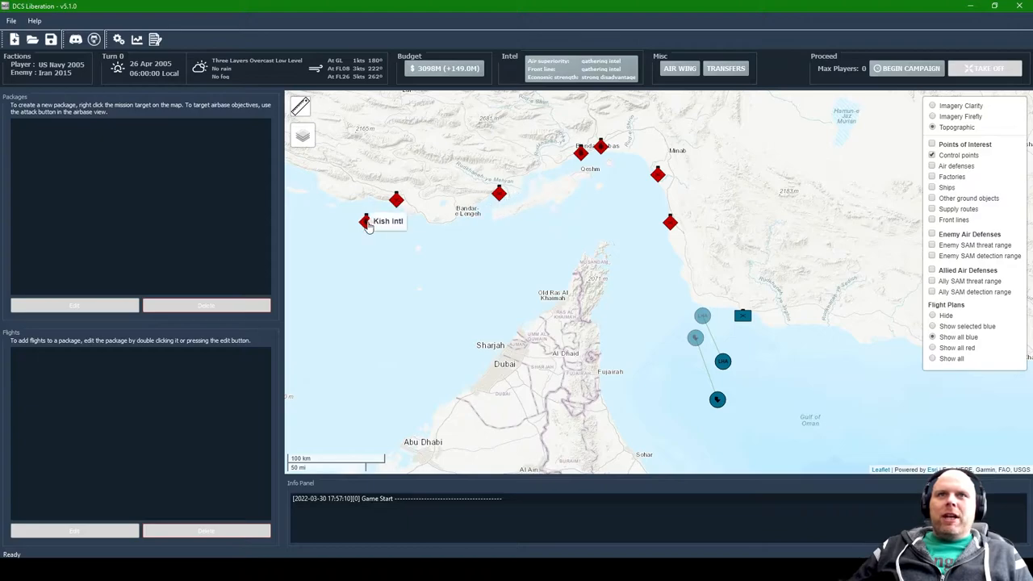
pyautogui.moveTo(663, 255)
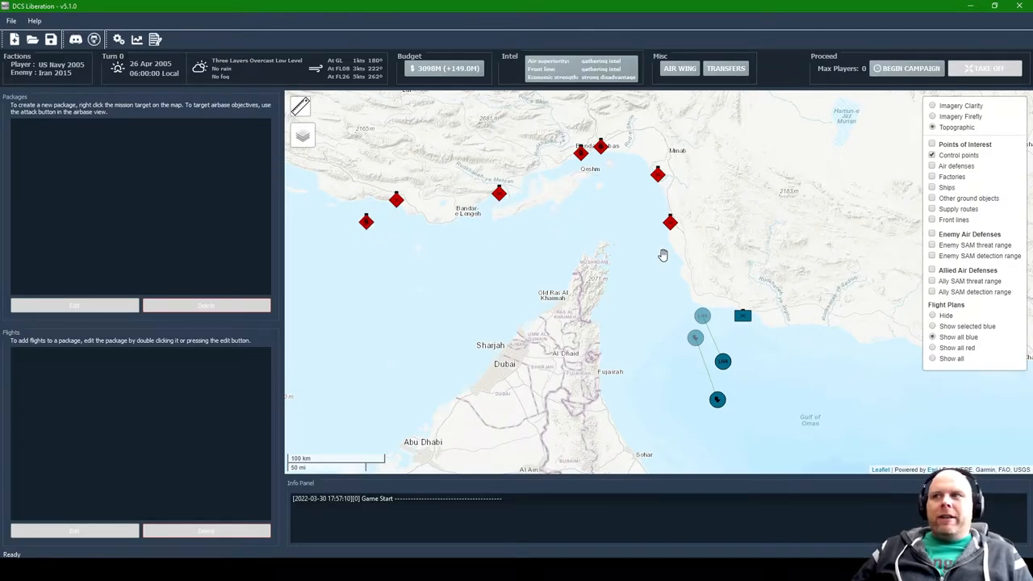
pyautogui.moveTo(389, 245)
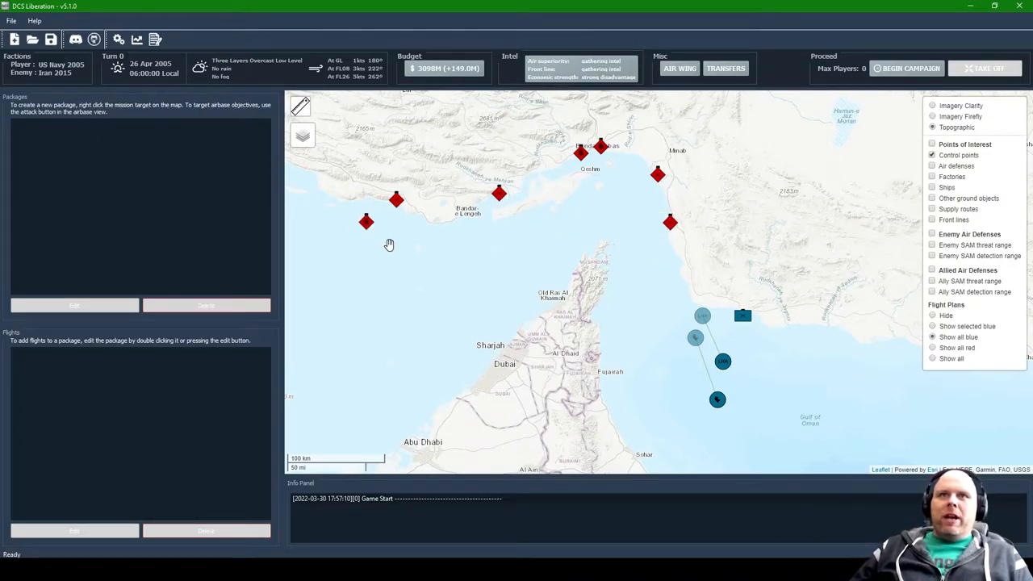
pyautogui.moveTo(648, 220)
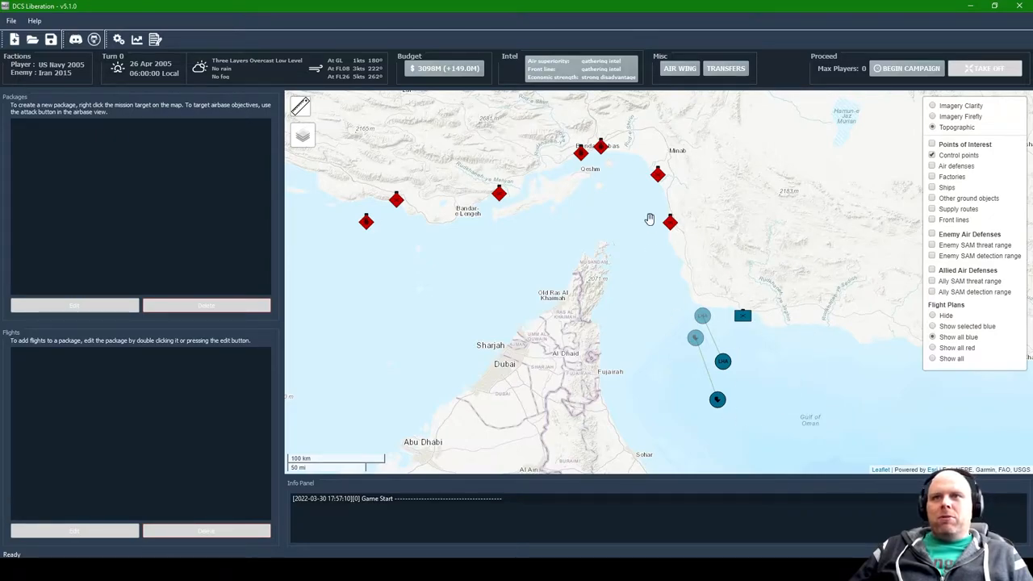
pyautogui.moveTo(670, 203)
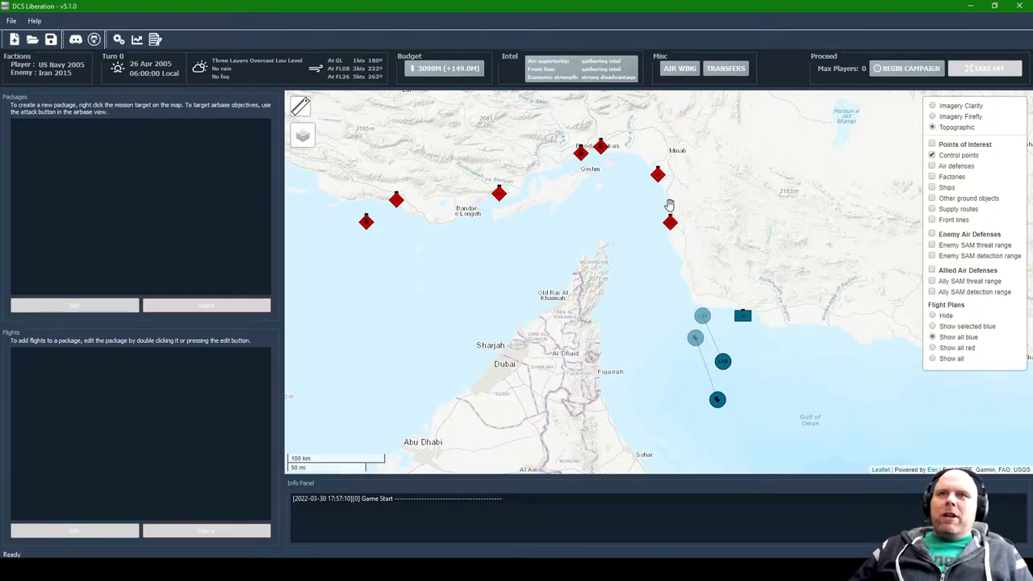
# Step: Show front lines and supply routes on the campaign map
pyautogui.click(933, 219)
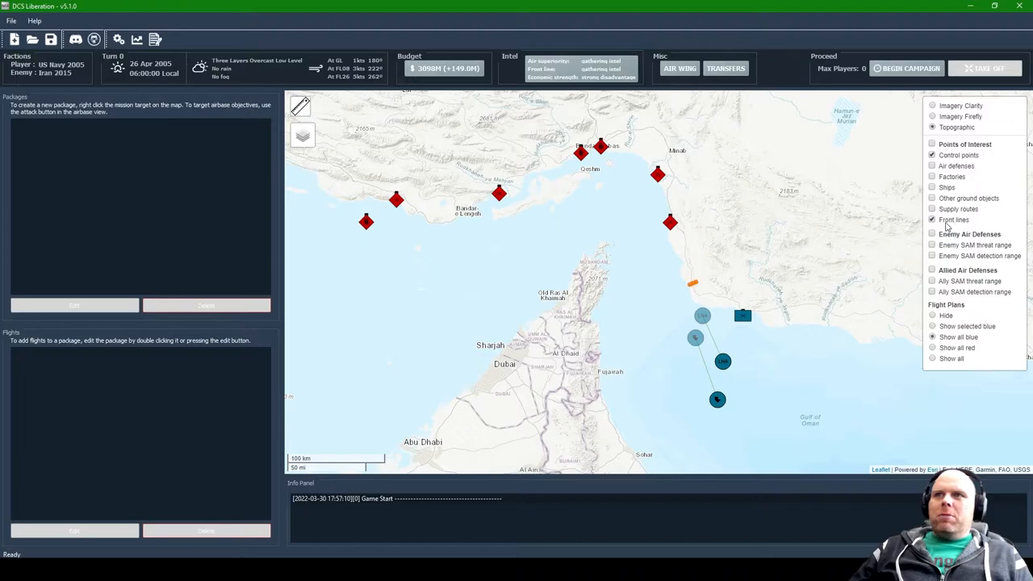
pyautogui.click(933, 208)
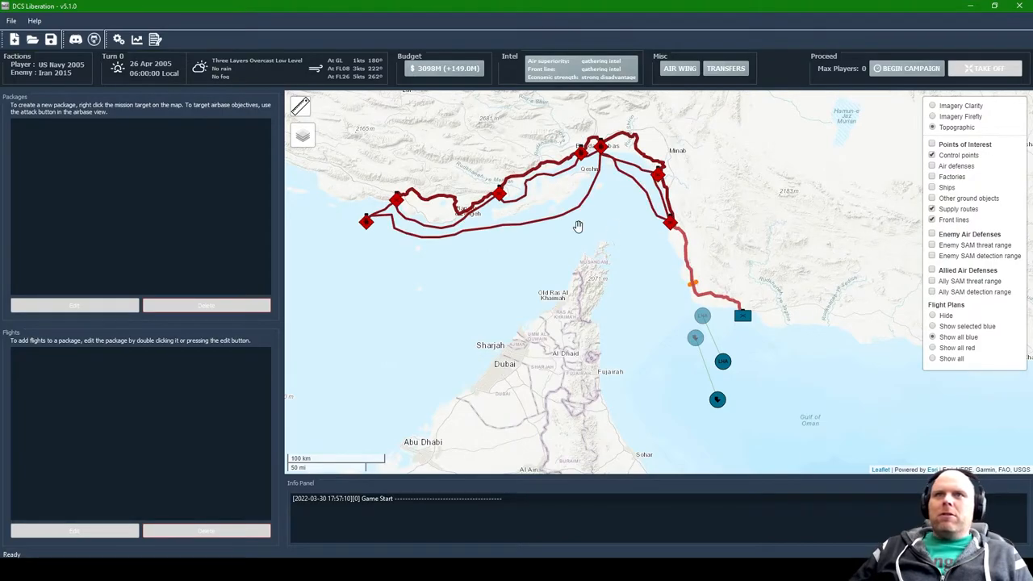
pyautogui.moveTo(613, 175)
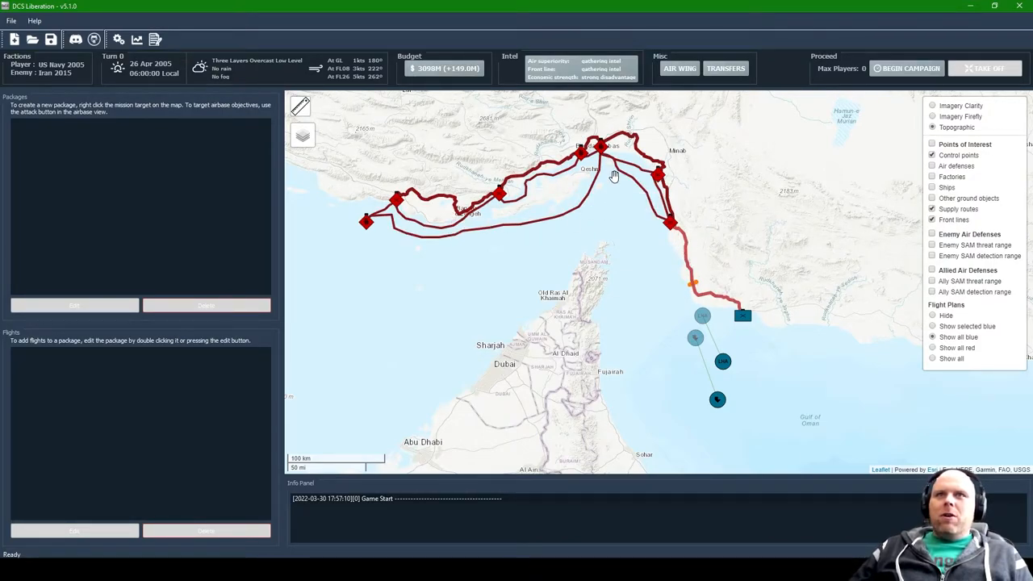
pyautogui.moveTo(700, 284)
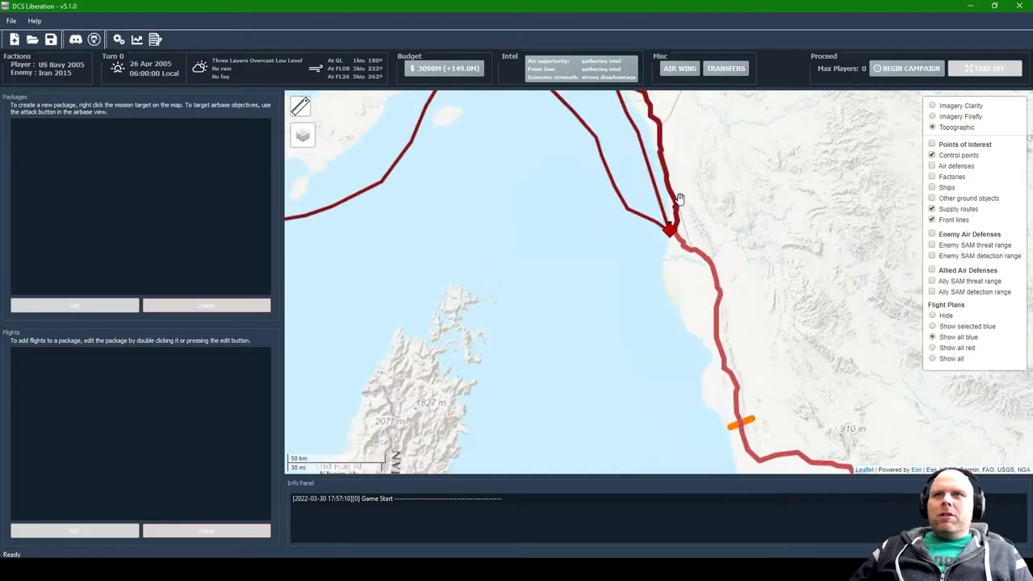
pyautogui.scroll(3)
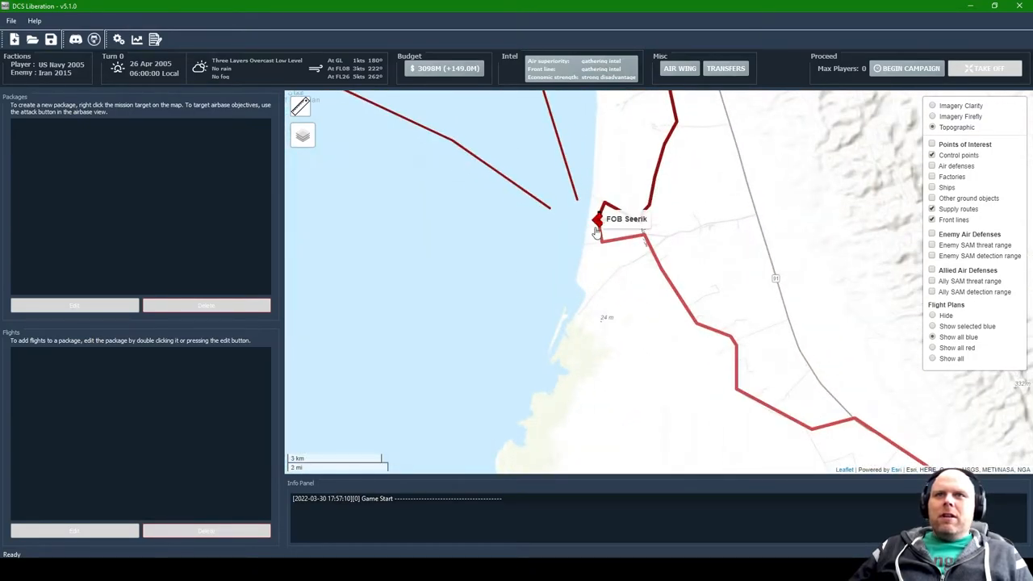
pyautogui.scroll(-3)
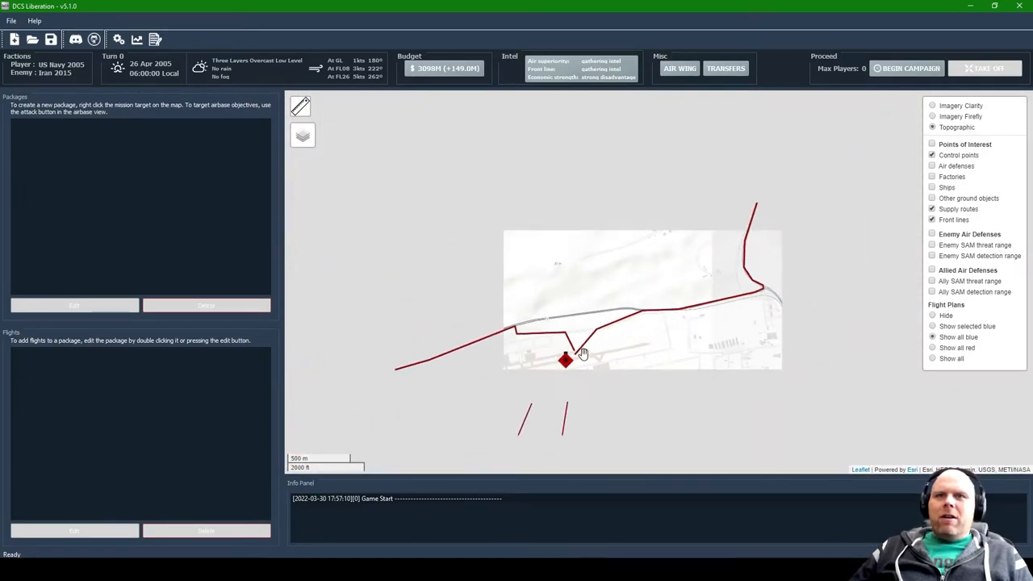
pyautogui.scroll(-3)
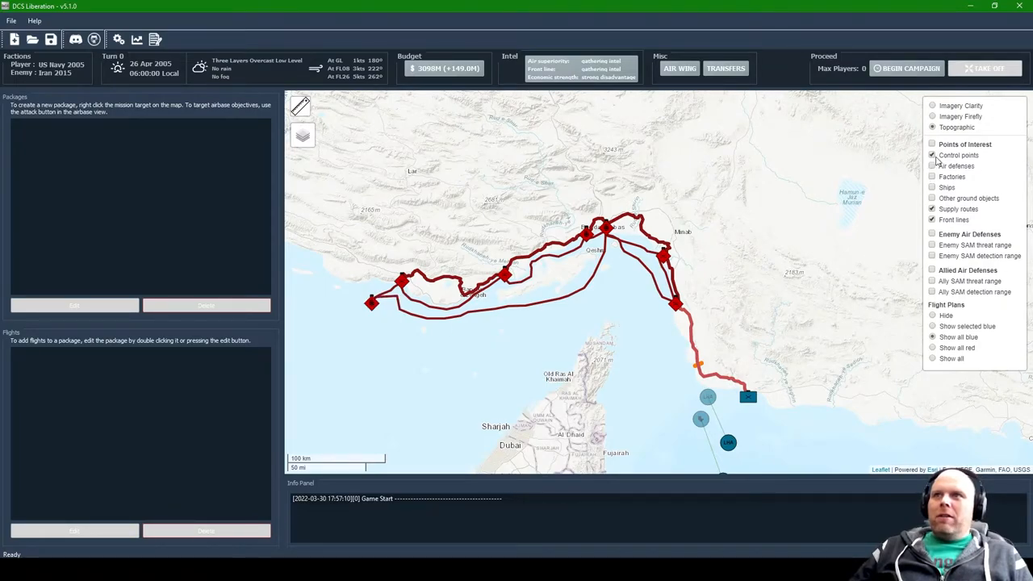
# Step: Show enemy air defense sites and allied SAM threat ranges around the carrier group
pyautogui.click(933, 165)
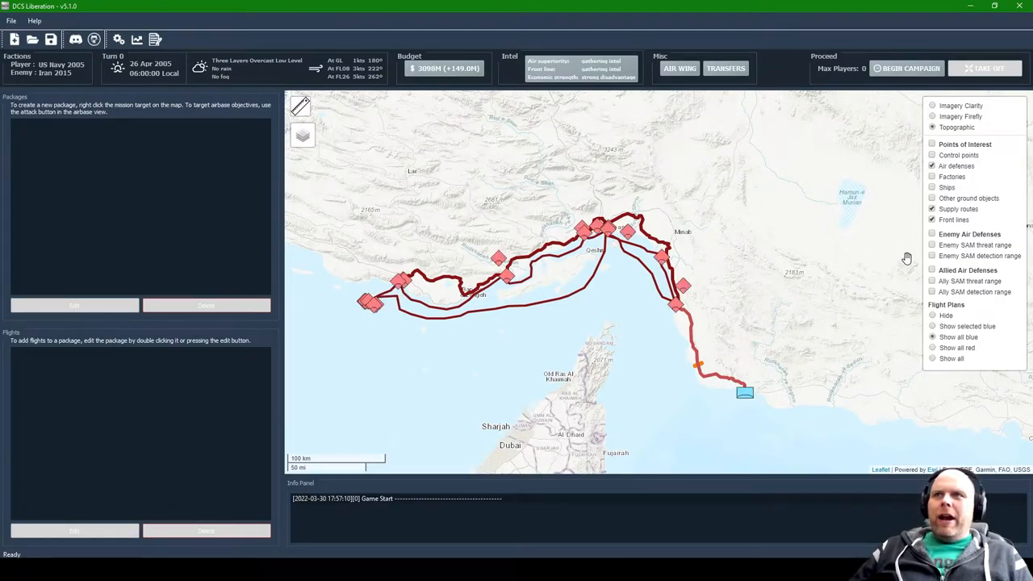
pyautogui.click(932, 281)
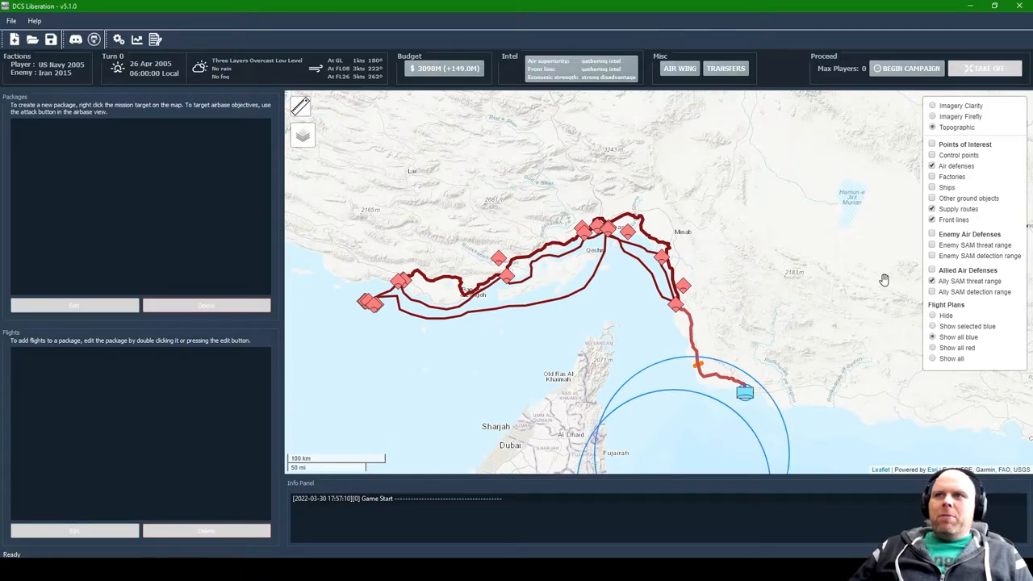
# Step: Switch to enemy SAM threat rings instead of allied ones and inspect Kish Island
pyautogui.click(933, 245)
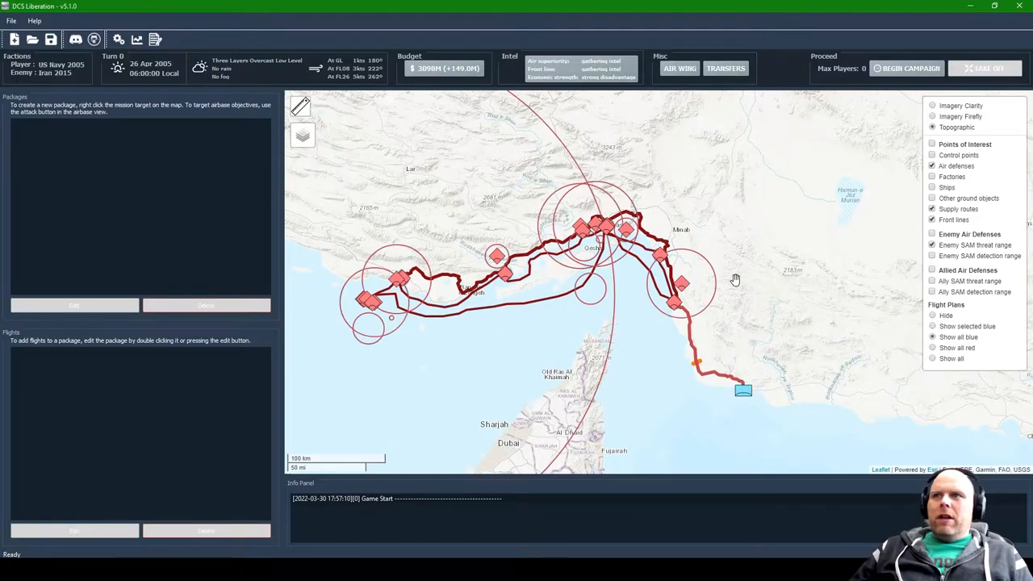
pyautogui.scroll(-3)
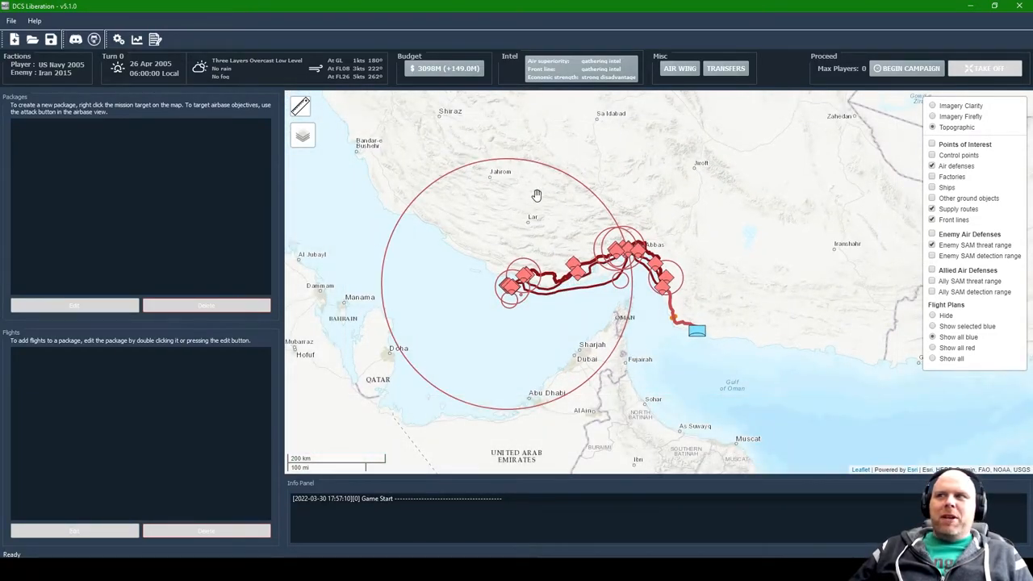
pyautogui.moveTo(513, 297)
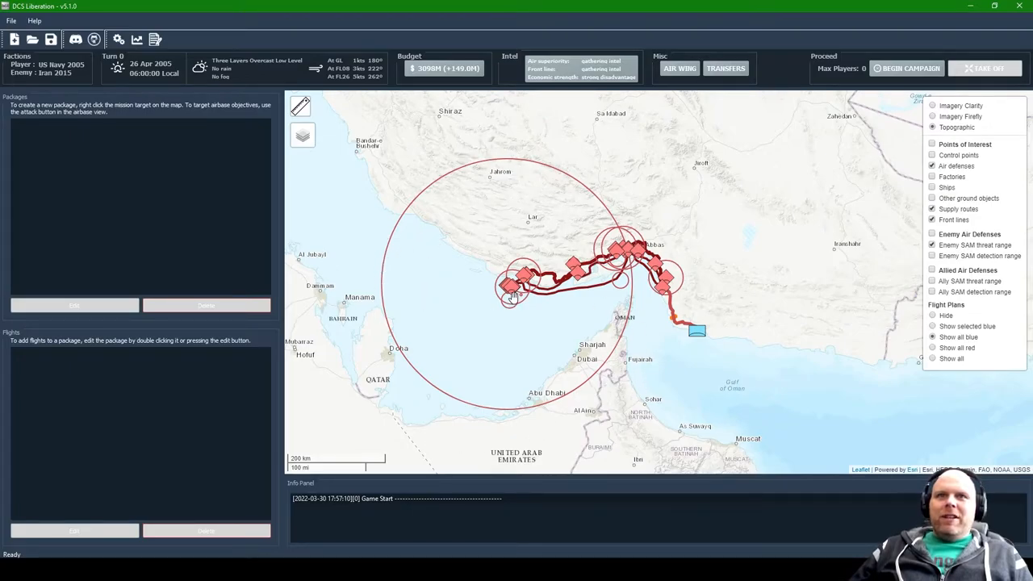
pyautogui.scroll(3)
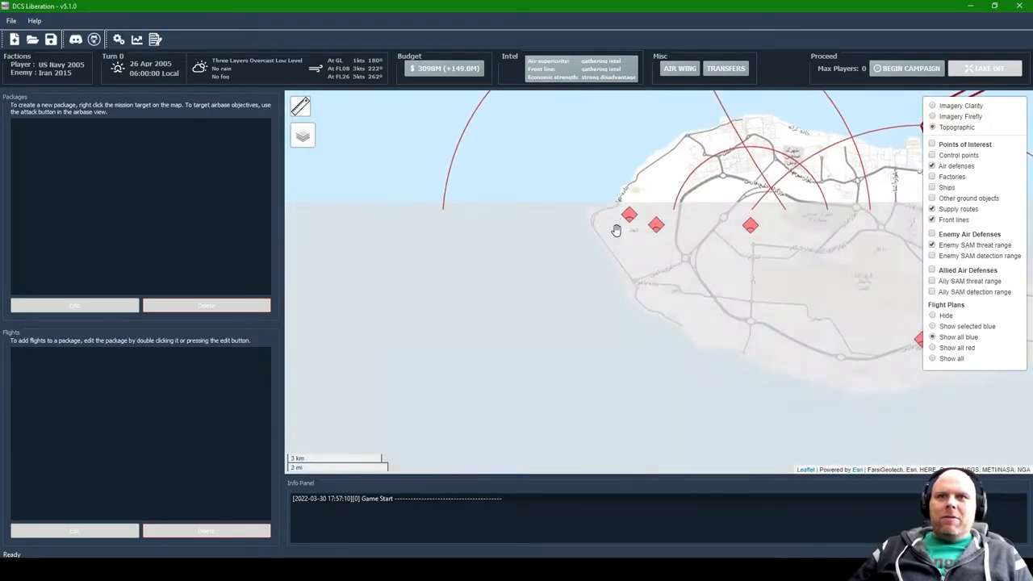
pyautogui.scroll(3)
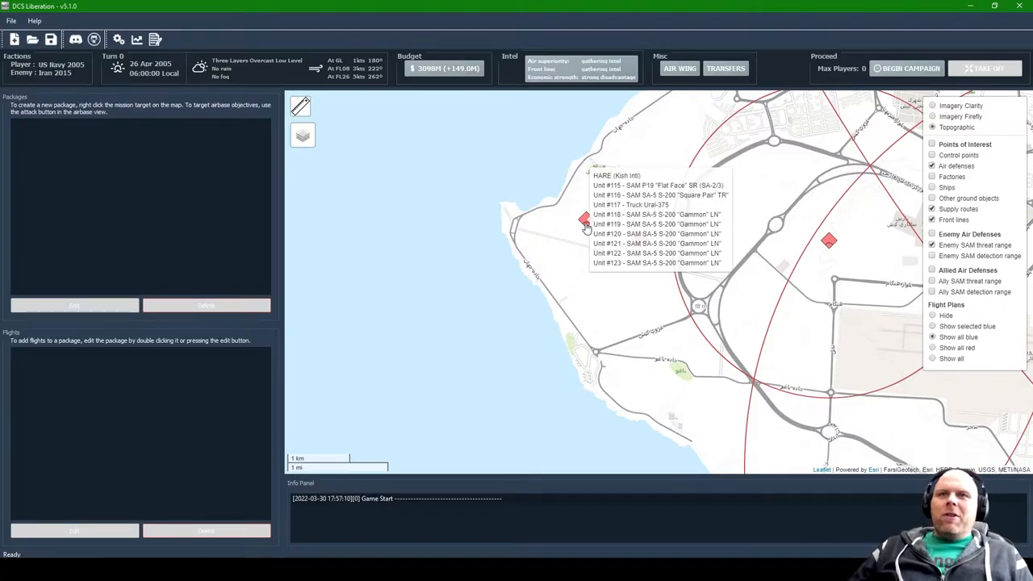
pyautogui.scroll(-3)
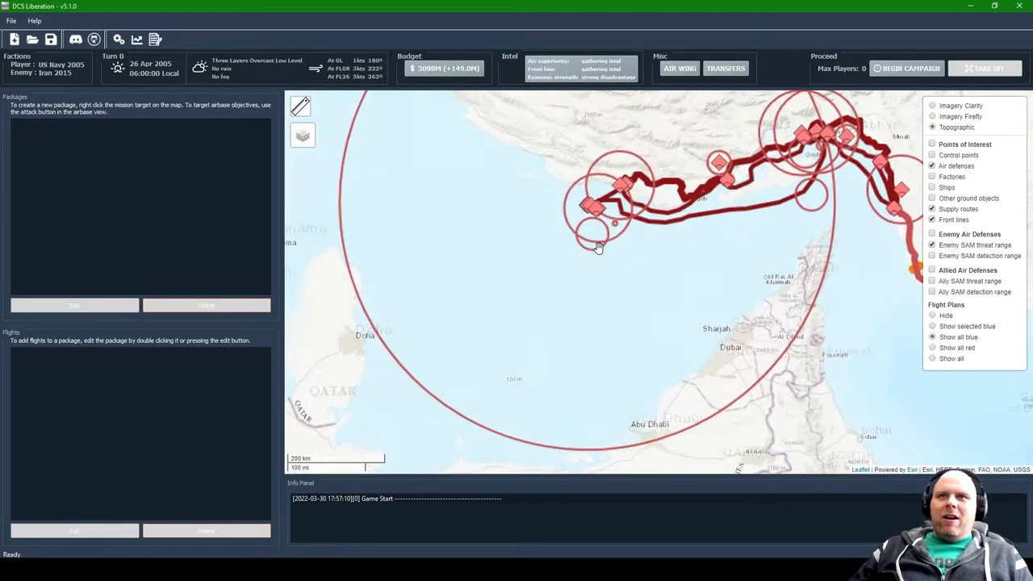
pyautogui.scroll(3)
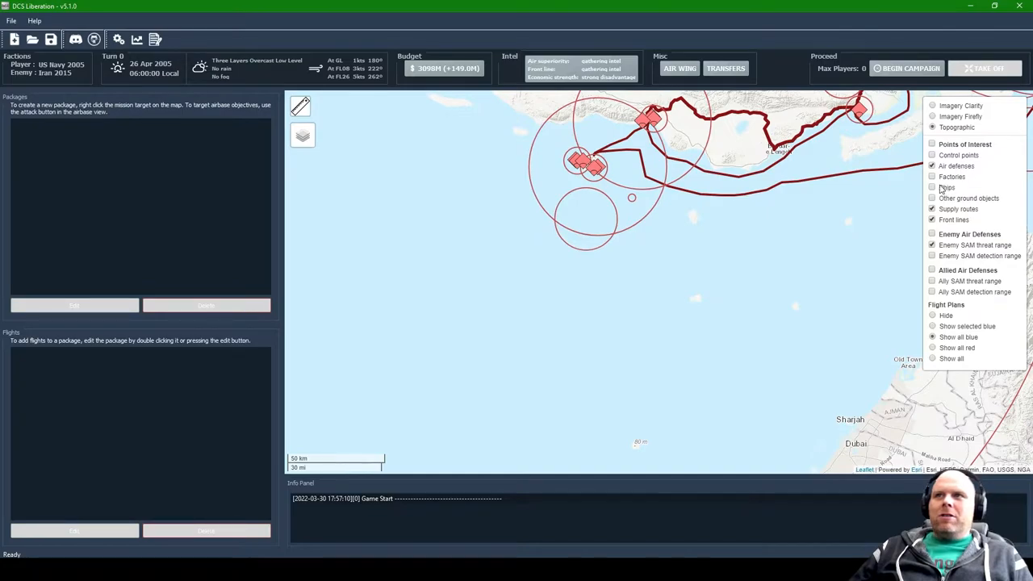
# Step: Show ship markers at sea on the campaign map
pyautogui.click(933, 187)
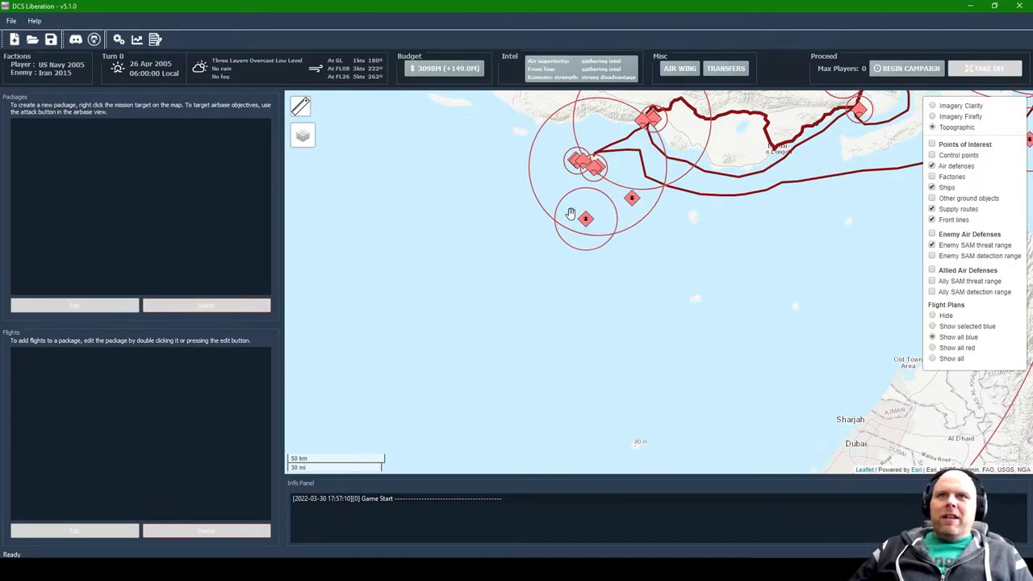
pyautogui.moveTo(586, 193)
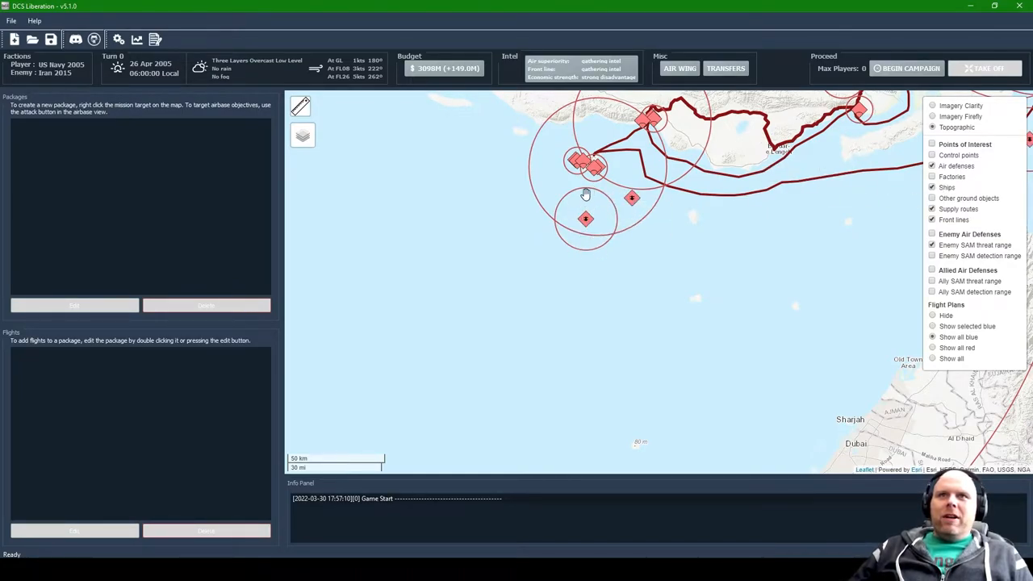
pyautogui.moveTo(584, 222)
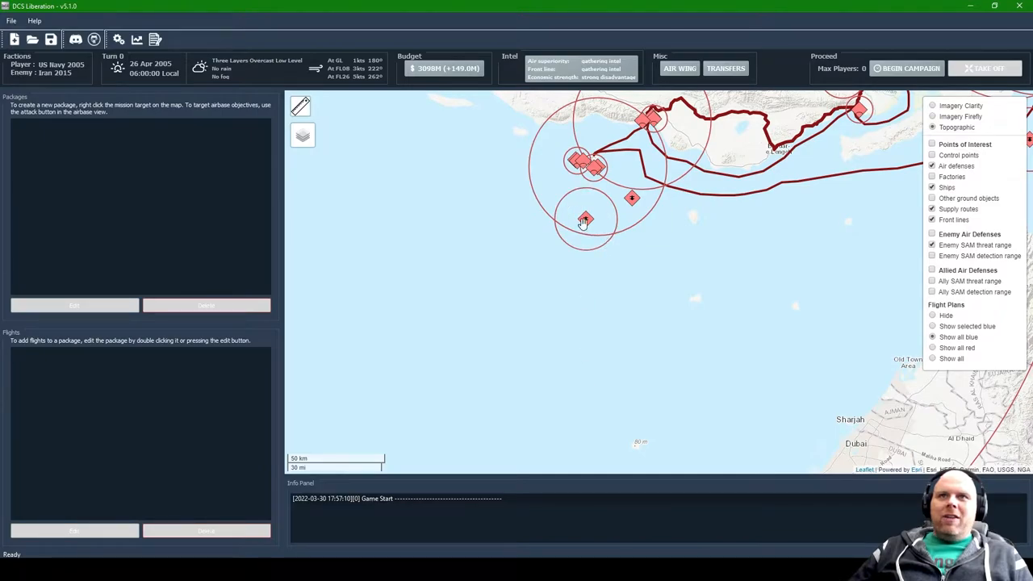
pyautogui.moveTo(568, 213)
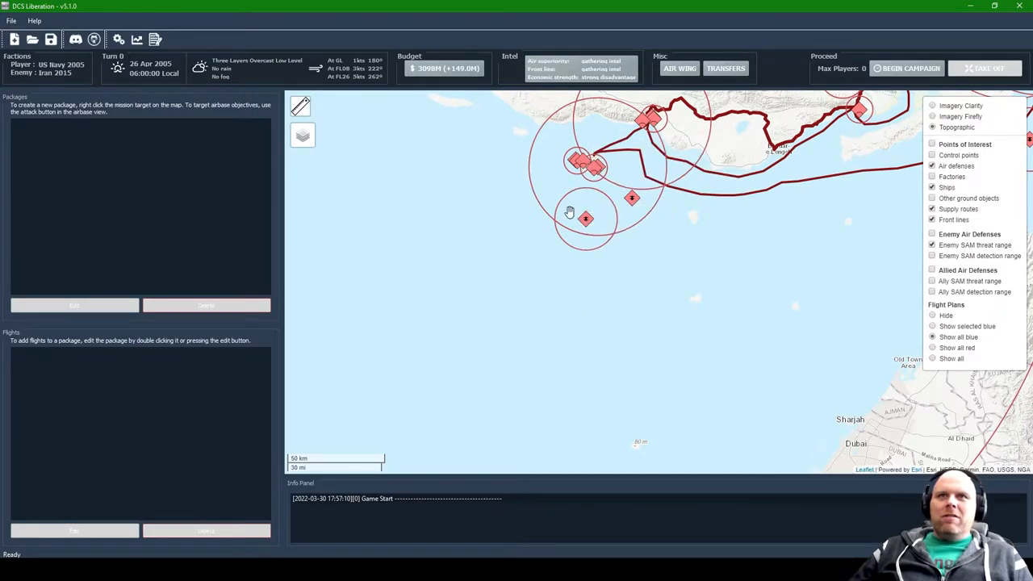
pyautogui.scroll(-3)
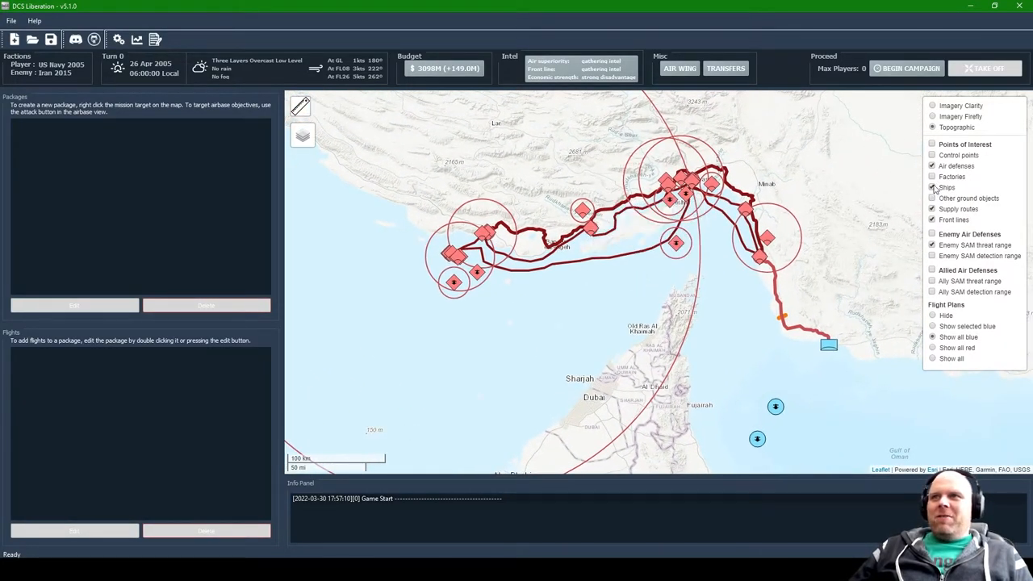
# Step: Show other ground objects, hide supply routes and view GREYHOUND (FOB Seerik) location details
pyautogui.click(932, 197)
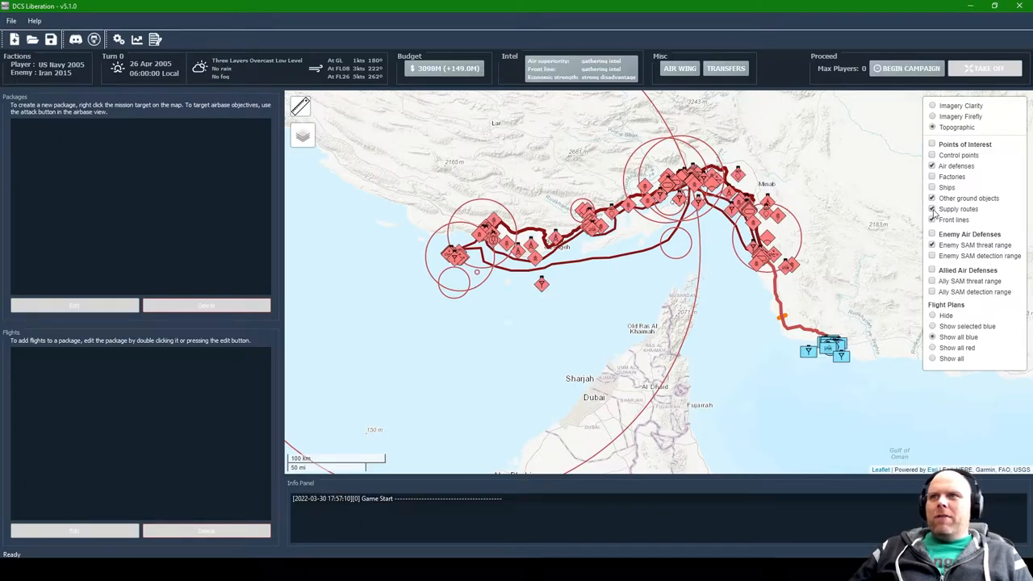
pyautogui.click(933, 210)
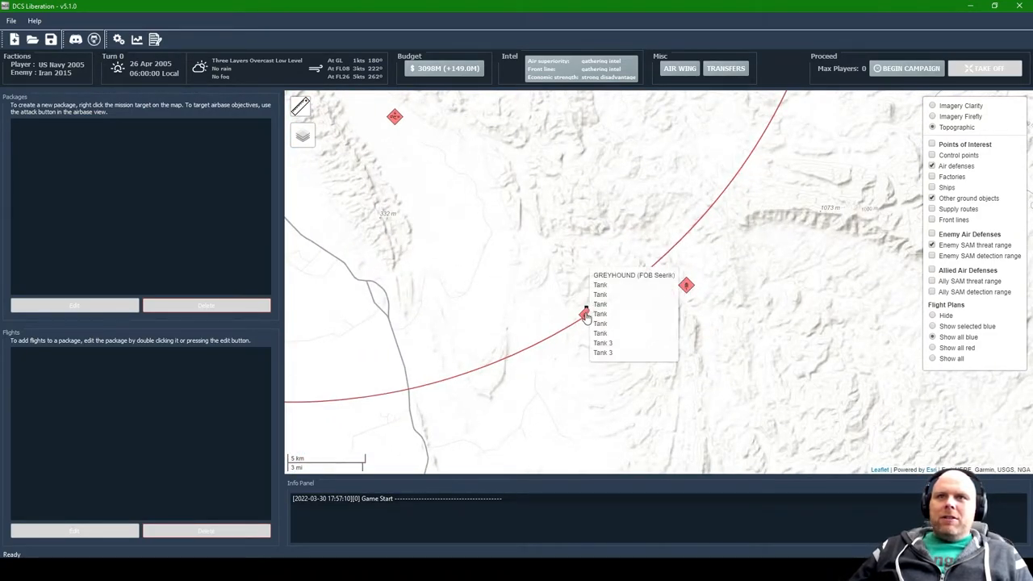
pyautogui.click(584, 313)
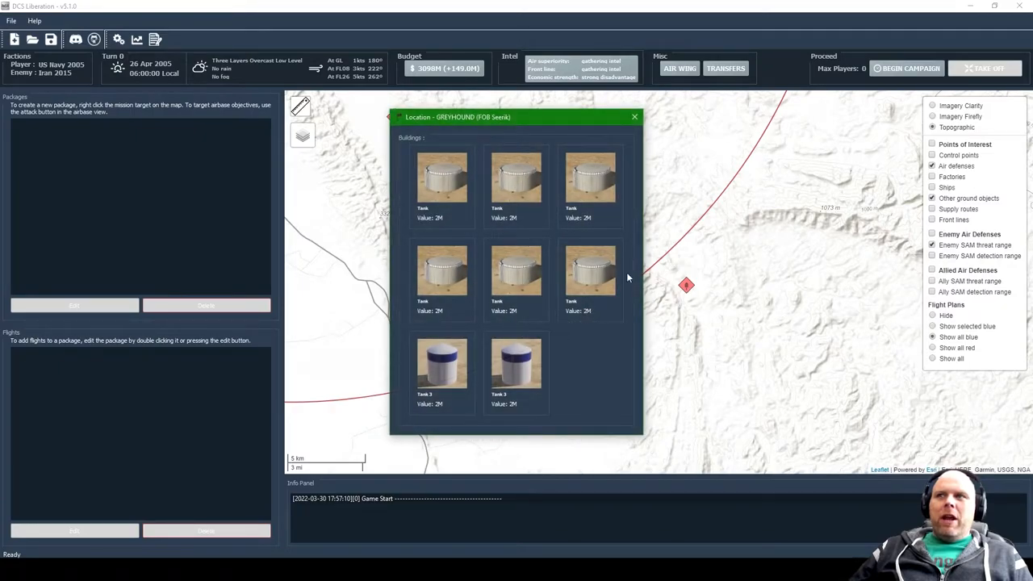
pyautogui.moveTo(471, 207)
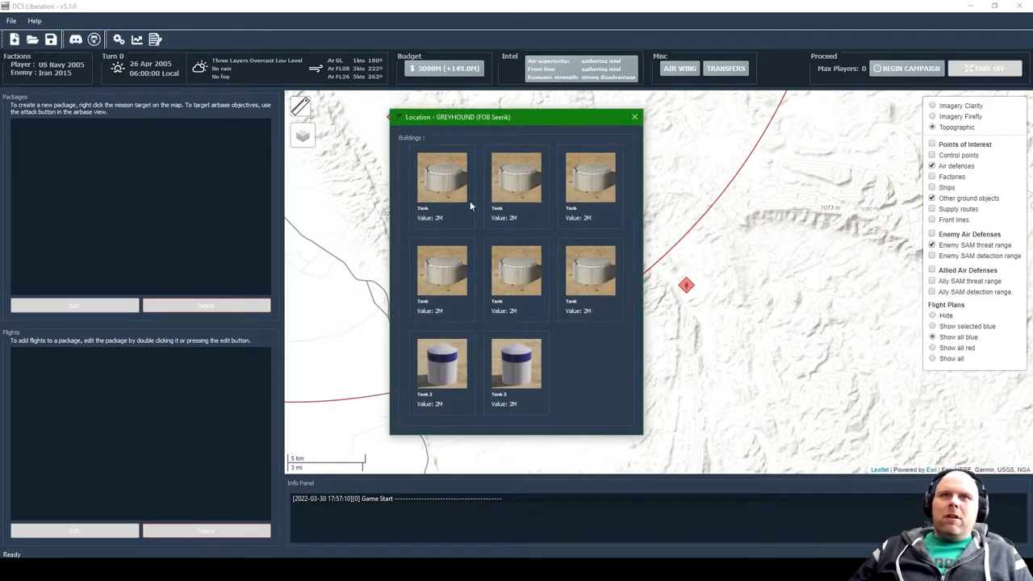
pyautogui.moveTo(542, 371)
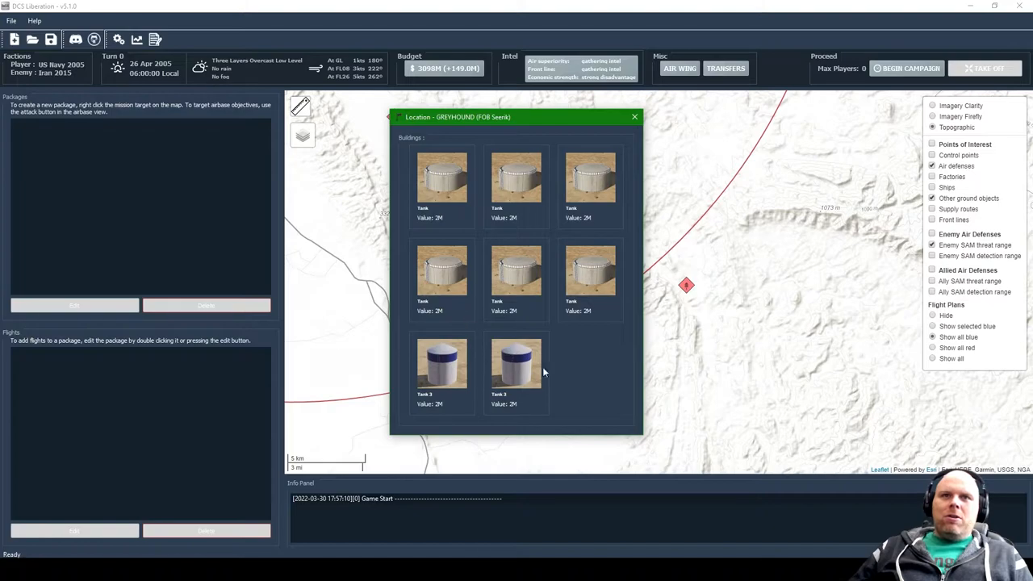
pyautogui.moveTo(581, 336)
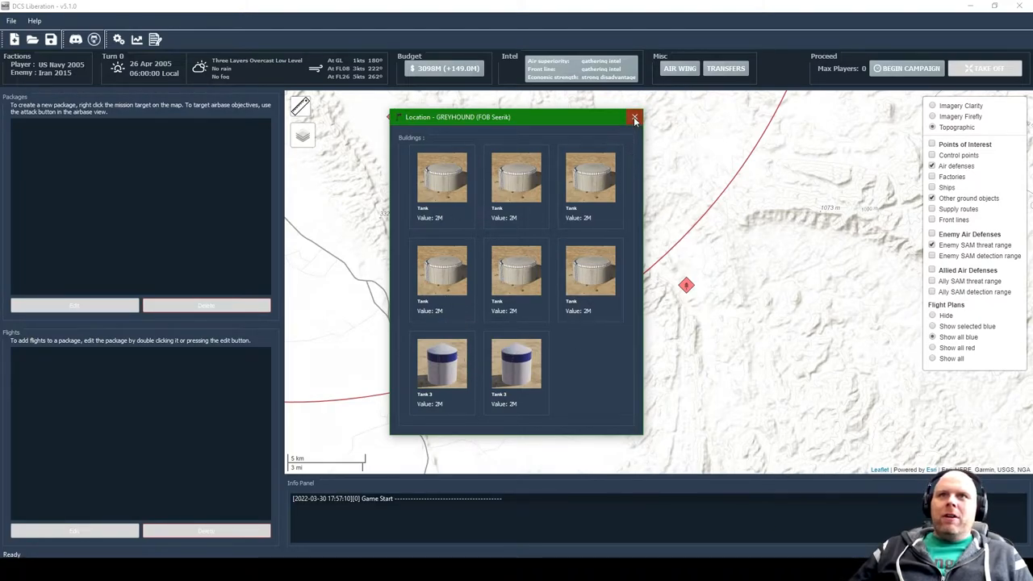
# Step: Close the GREYHOUND location details
pyautogui.click(635, 116)
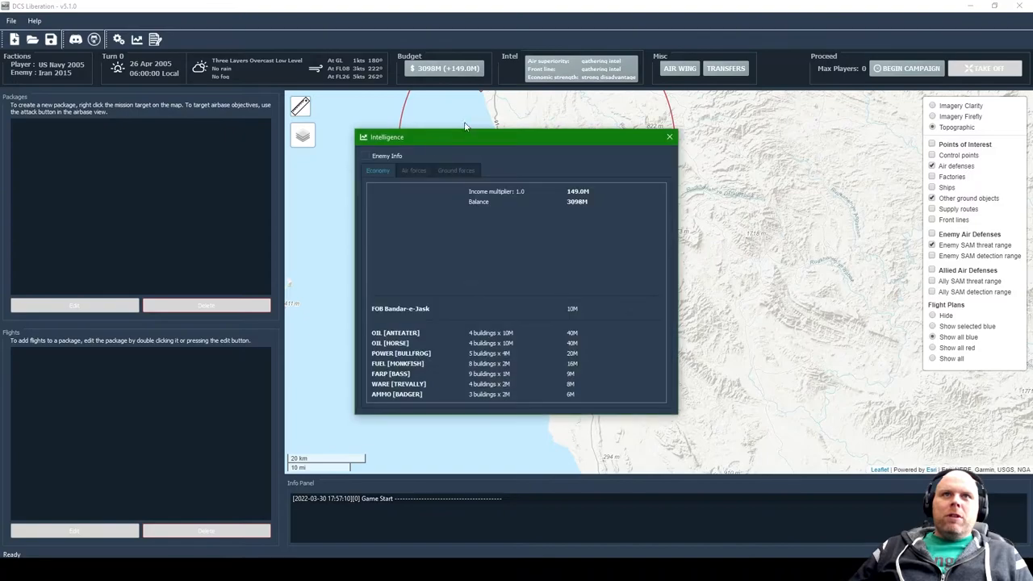
# Step: Expand the Enemy Info list of bases and income, then close the Intelligence report
pyautogui.click(365, 155)
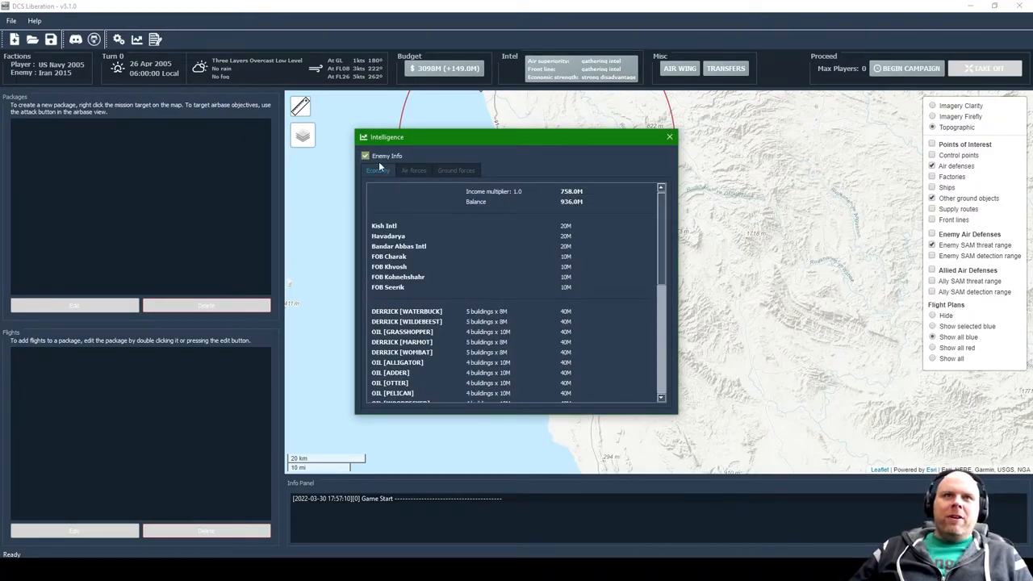
pyautogui.click(413, 171)
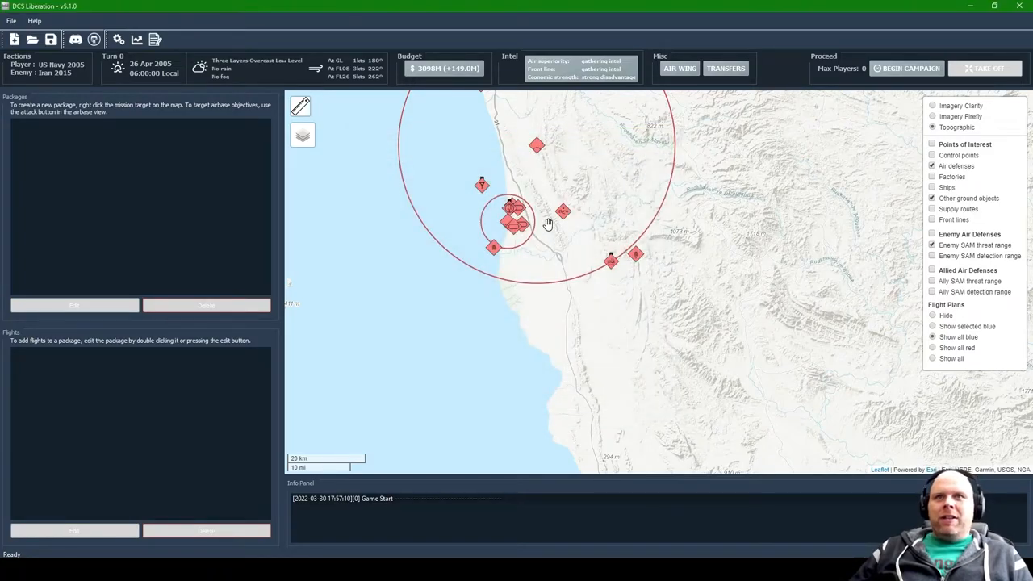
# Step: Hide the other ground objects and points-of-interest layers from the map
pyautogui.scroll(-3)
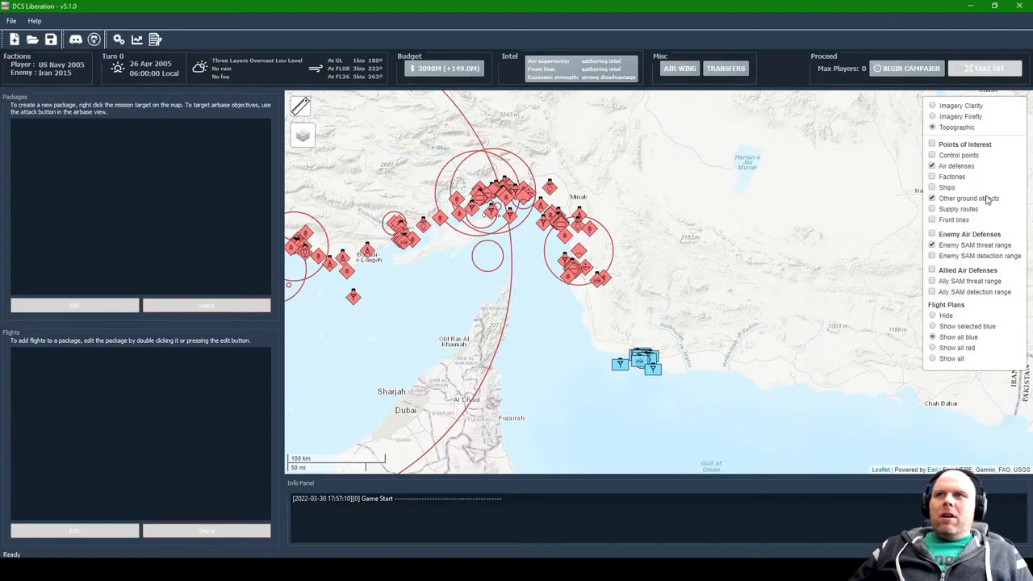
pyautogui.click(932, 197)
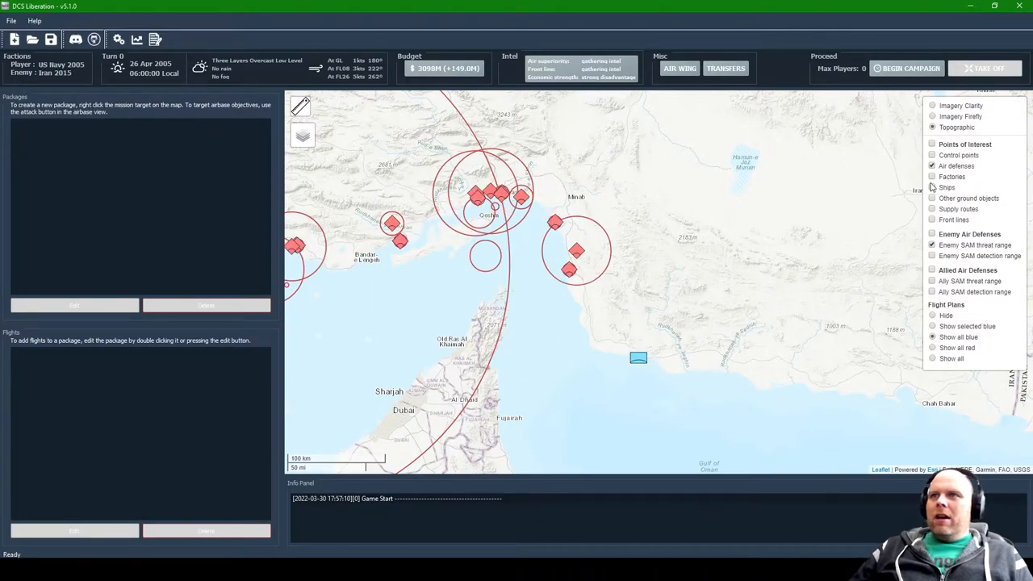
pyautogui.click(933, 155)
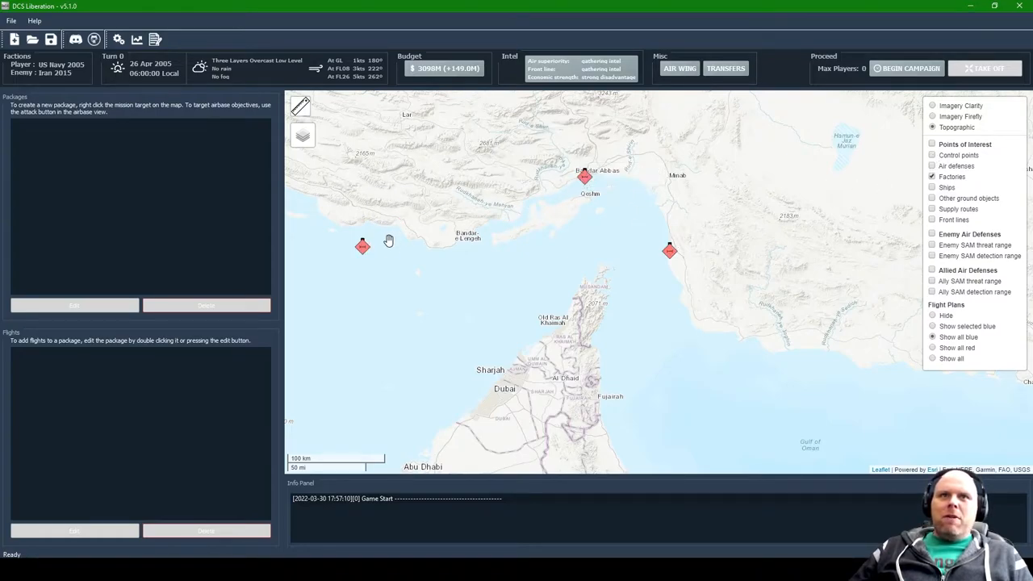
pyautogui.moveTo(607, 213)
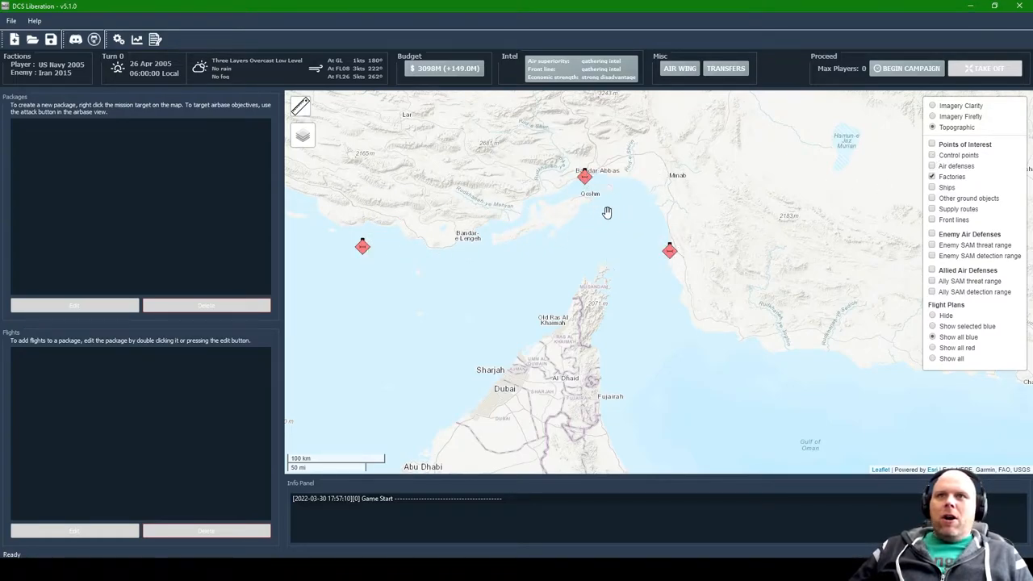
pyautogui.moveTo(584, 175)
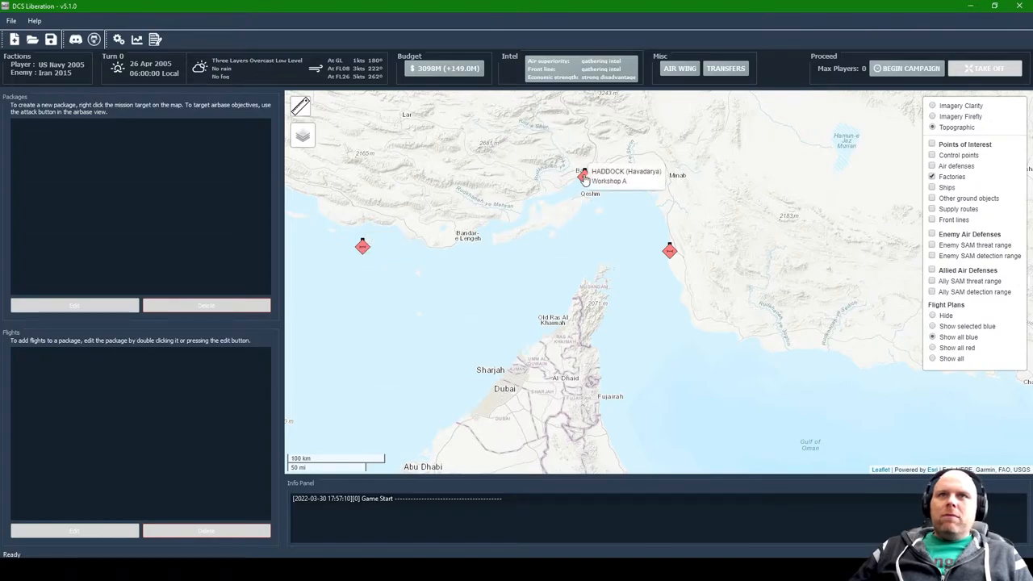
pyautogui.moveTo(519, 213)
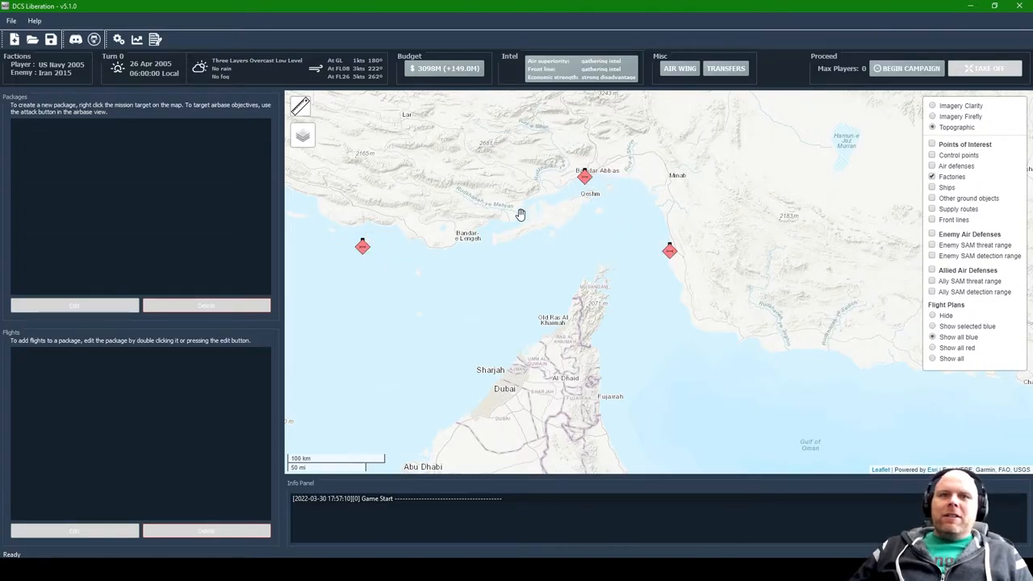
pyautogui.moveTo(684, 252)
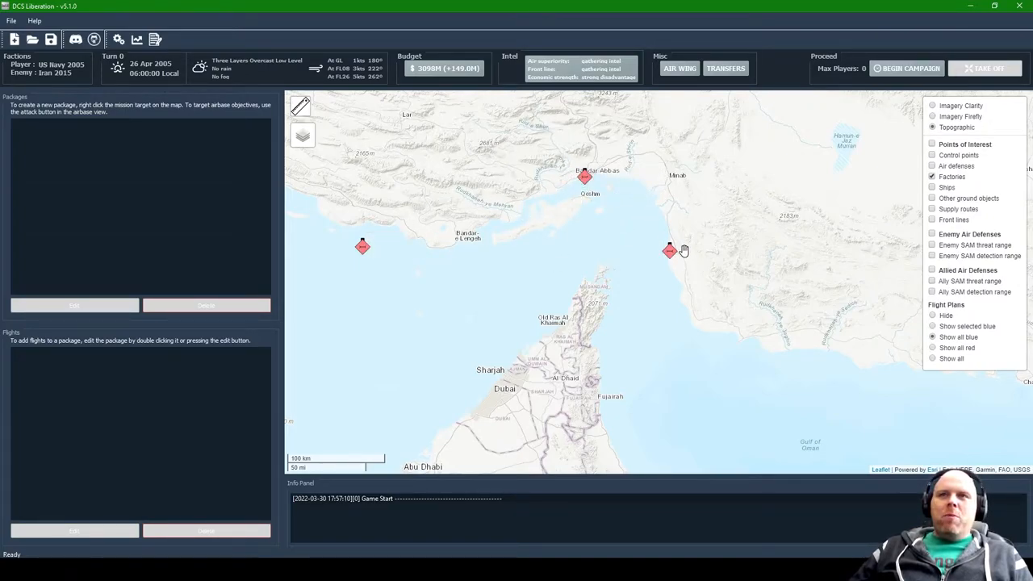
pyautogui.moveTo(668, 210)
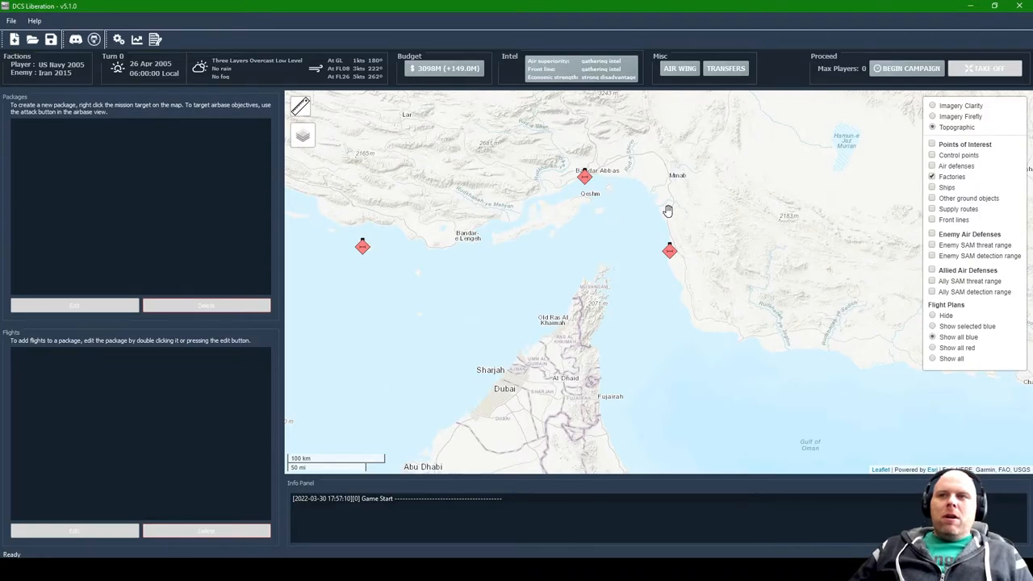
pyautogui.moveTo(584, 176)
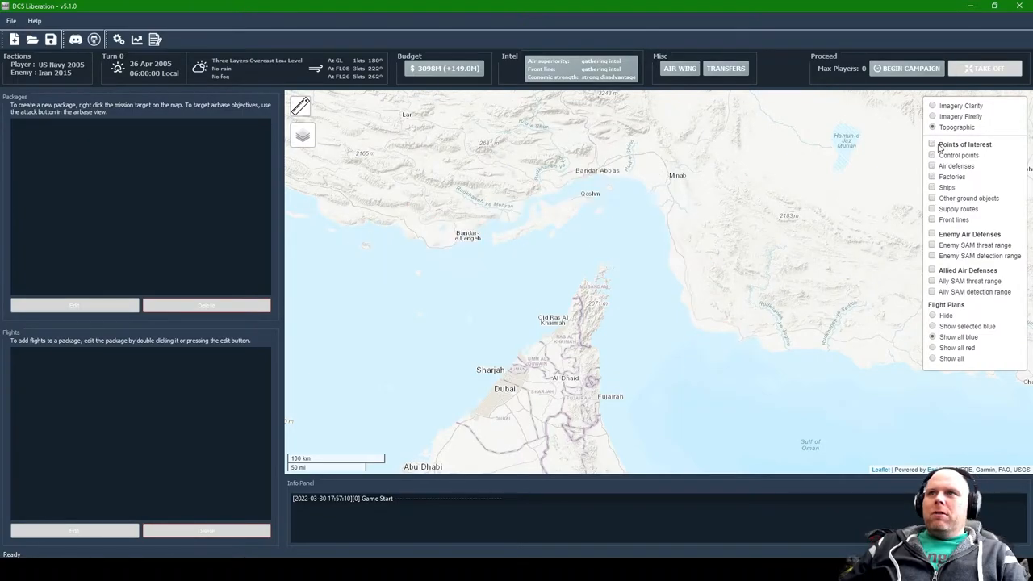
# Step: Show the control points layer with red enemy and blue friendly positions across the Gulf
pyautogui.click(932, 154)
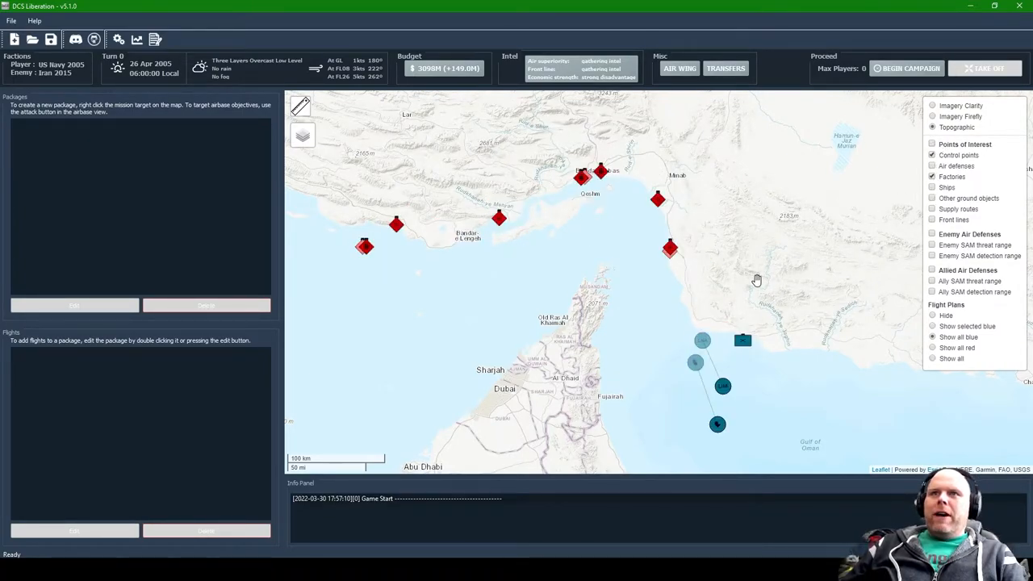
pyautogui.moveTo(730, 303)
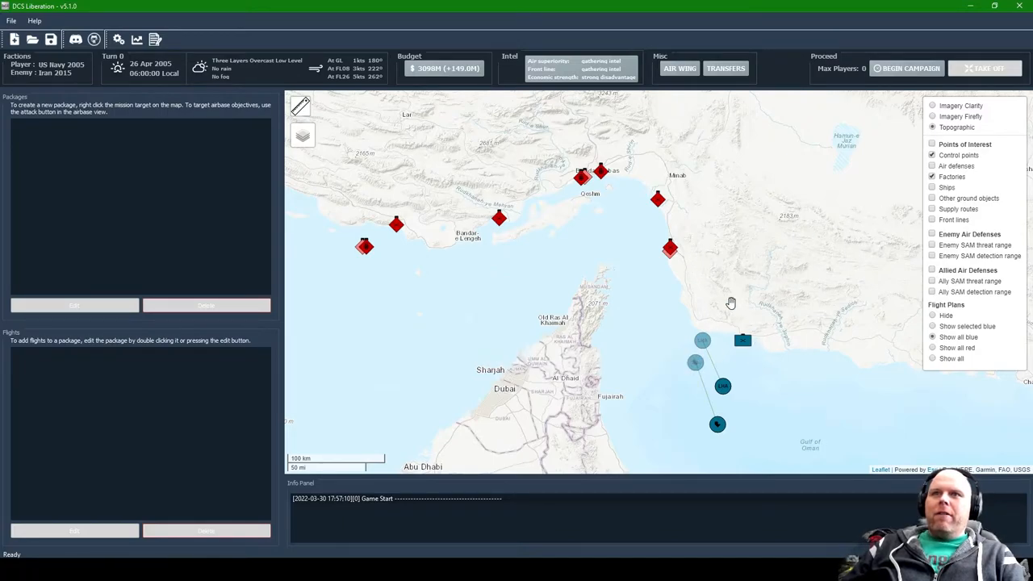
pyautogui.moveTo(863, 226)
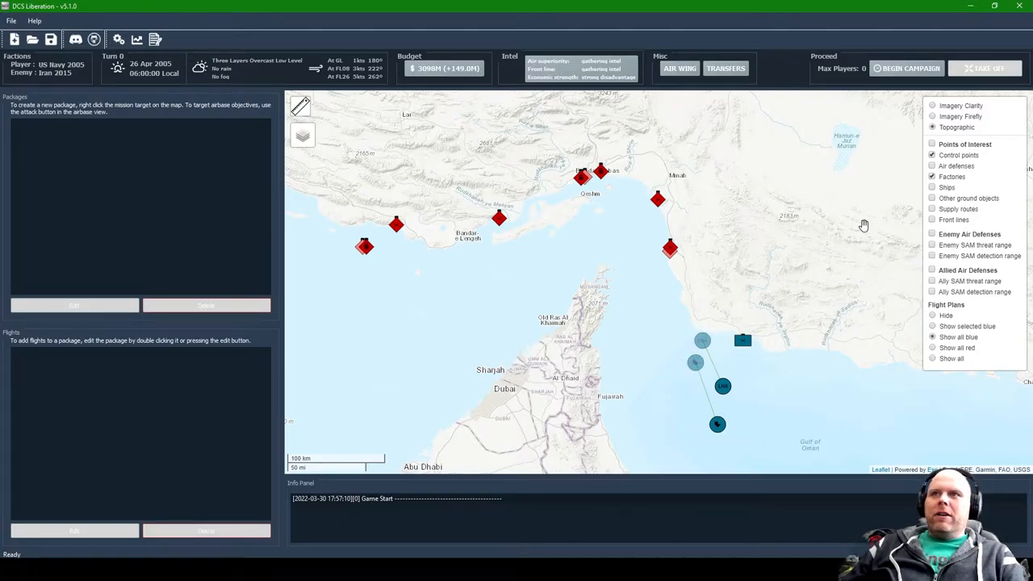
pyautogui.click(933, 155)
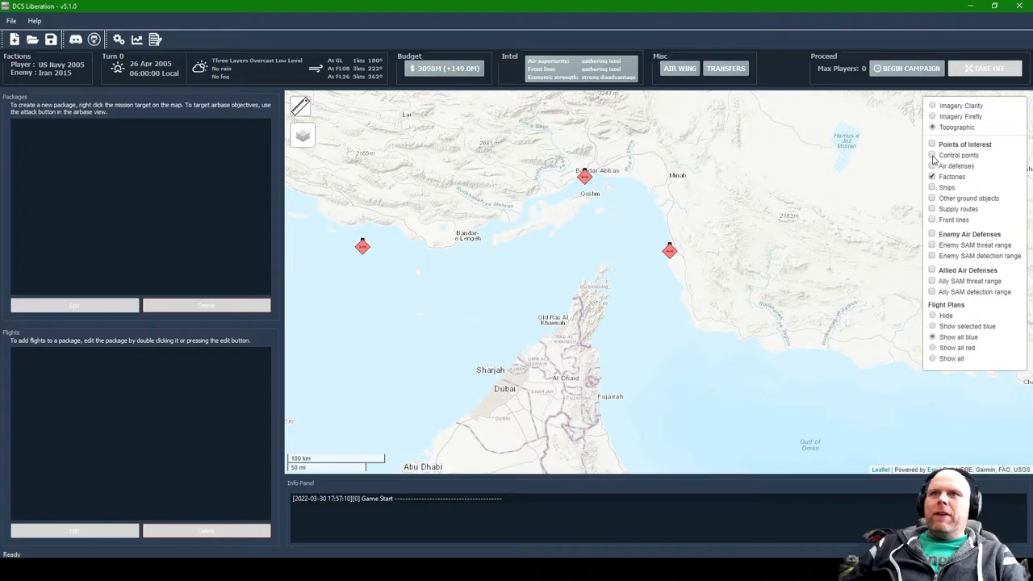
pyautogui.click(932, 155)
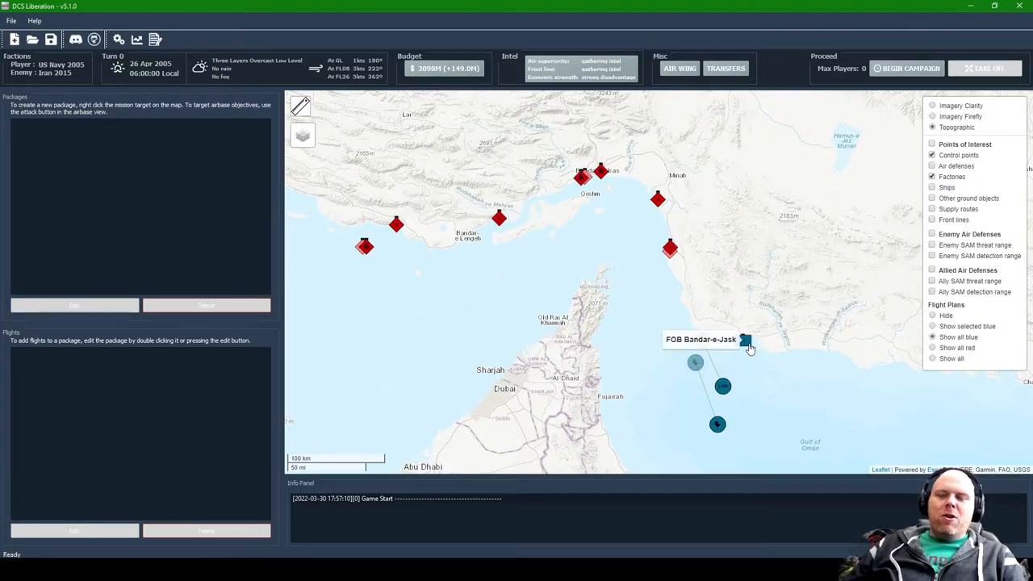
pyautogui.moveTo(671, 249)
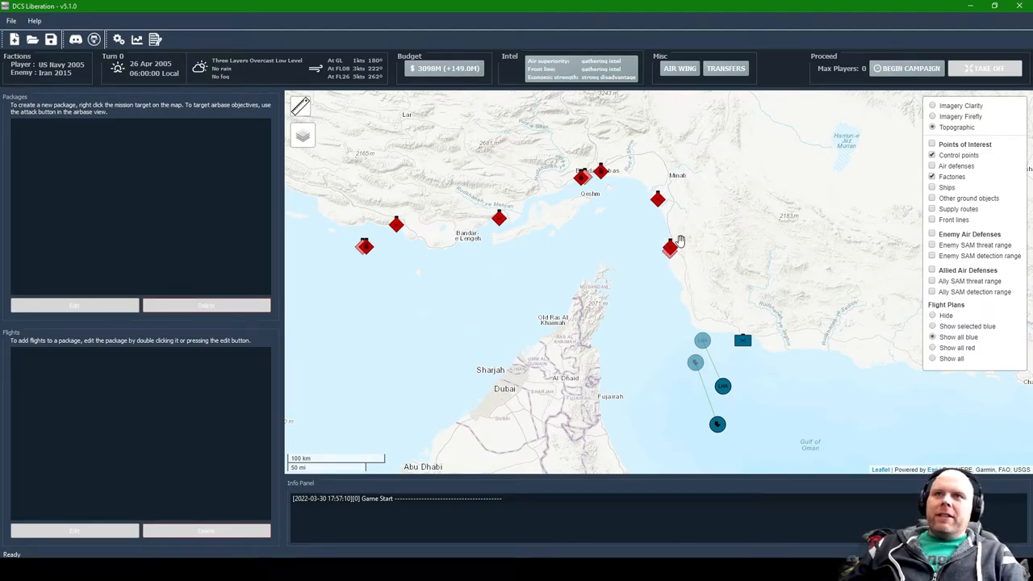
pyautogui.scroll(3)
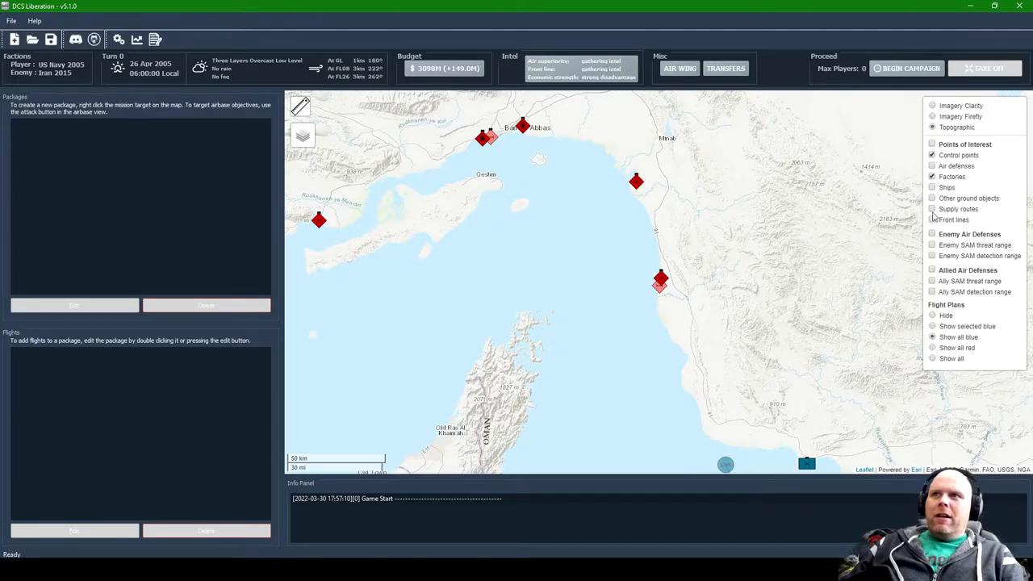
# Step: Show supply routes on the map and bring up the empty Pending Transfers list
pyautogui.click(933, 209)
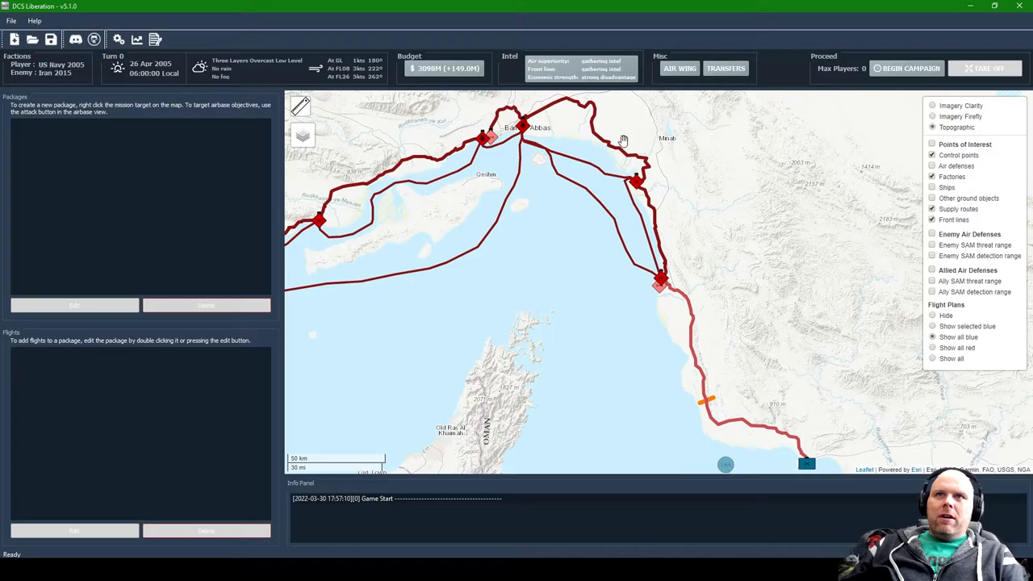
pyautogui.moveTo(636, 186)
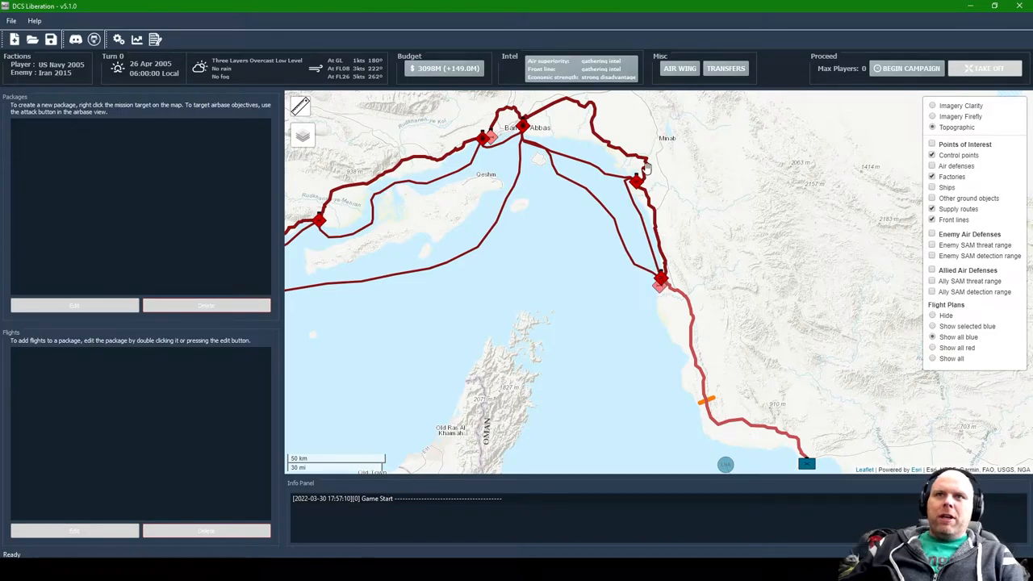
pyautogui.moveTo(545, 116)
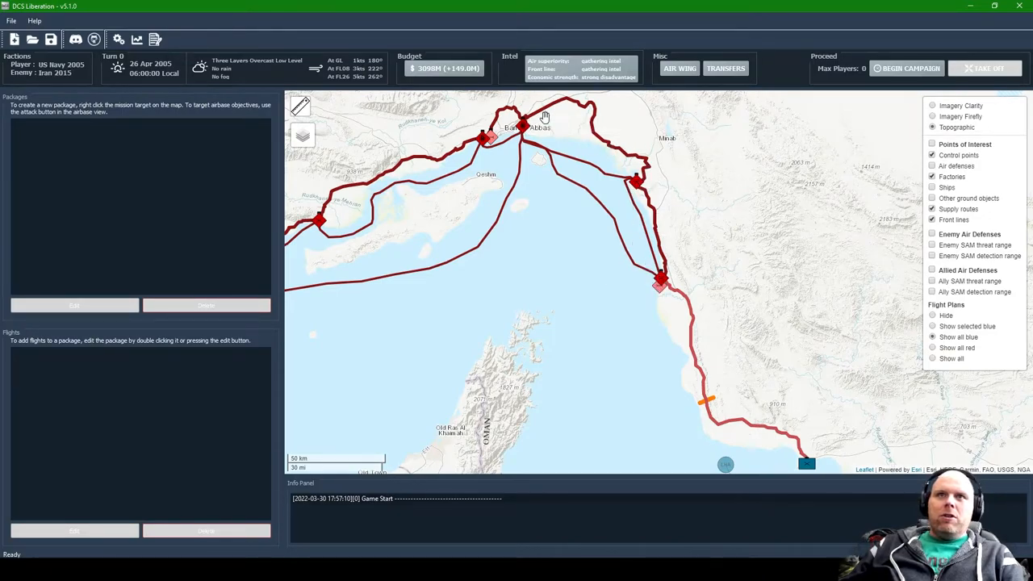
pyautogui.moveTo(588, 155)
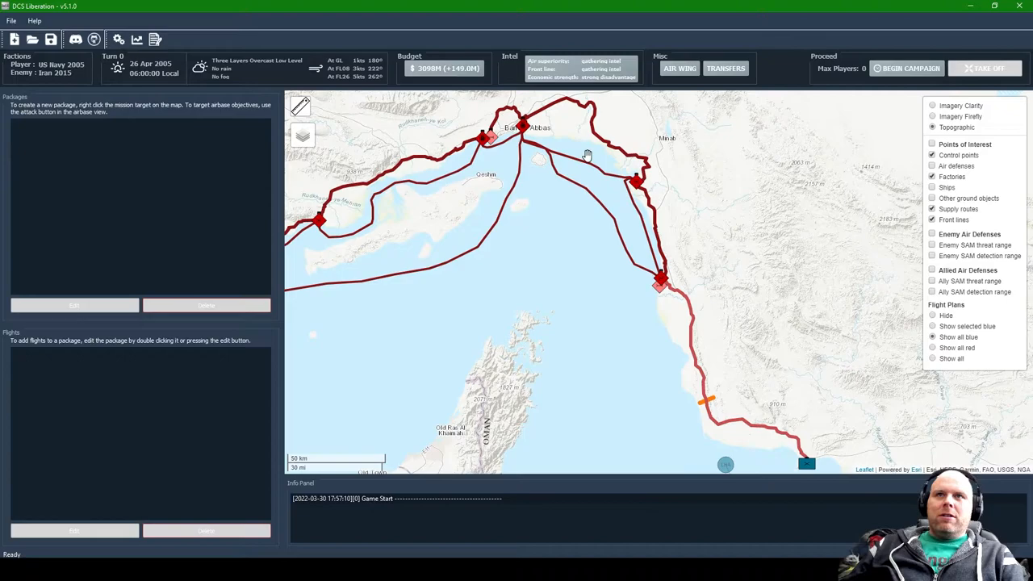
pyautogui.moveTo(607, 175)
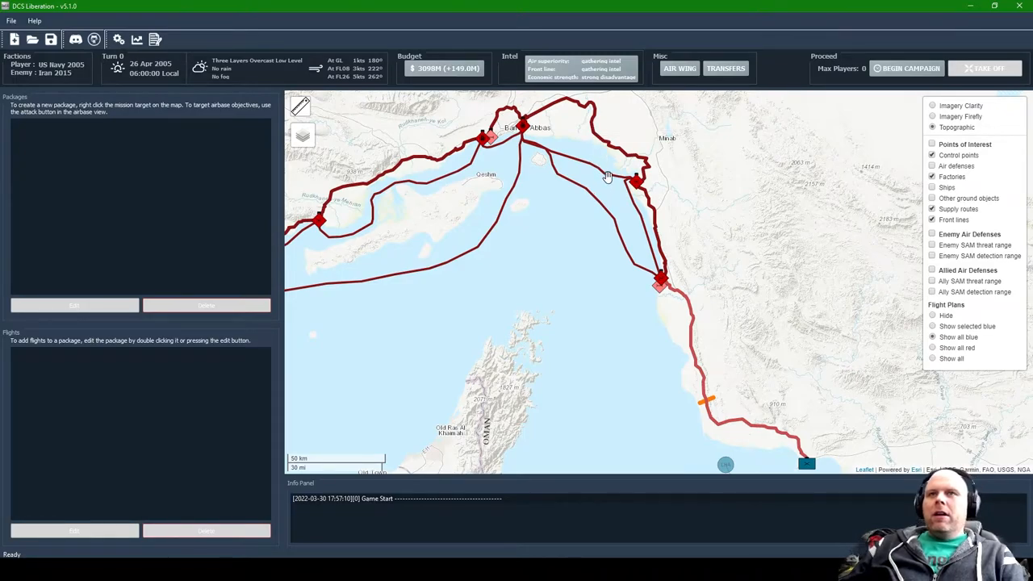
pyautogui.moveTo(655, 305)
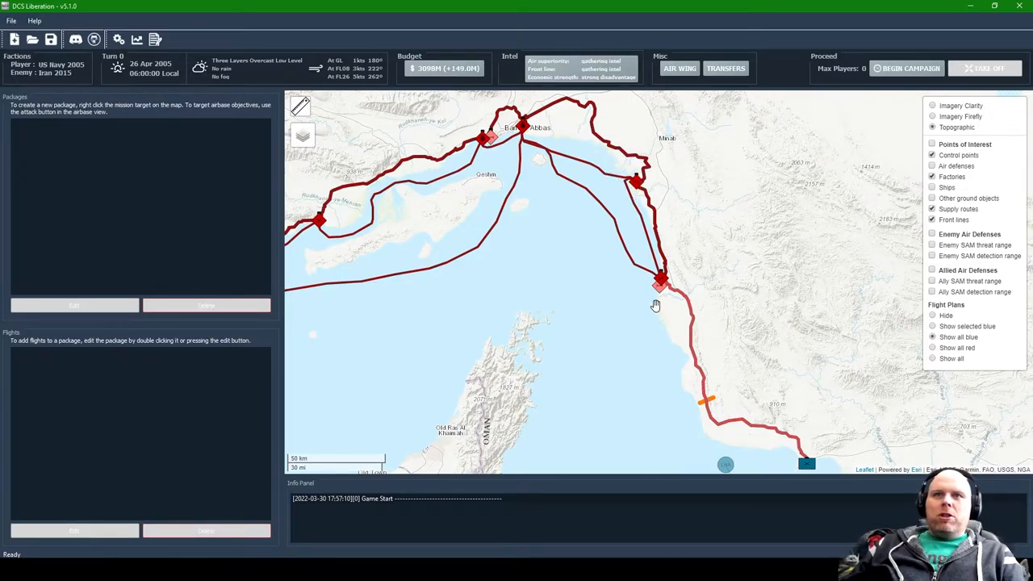
pyautogui.moveTo(660, 284)
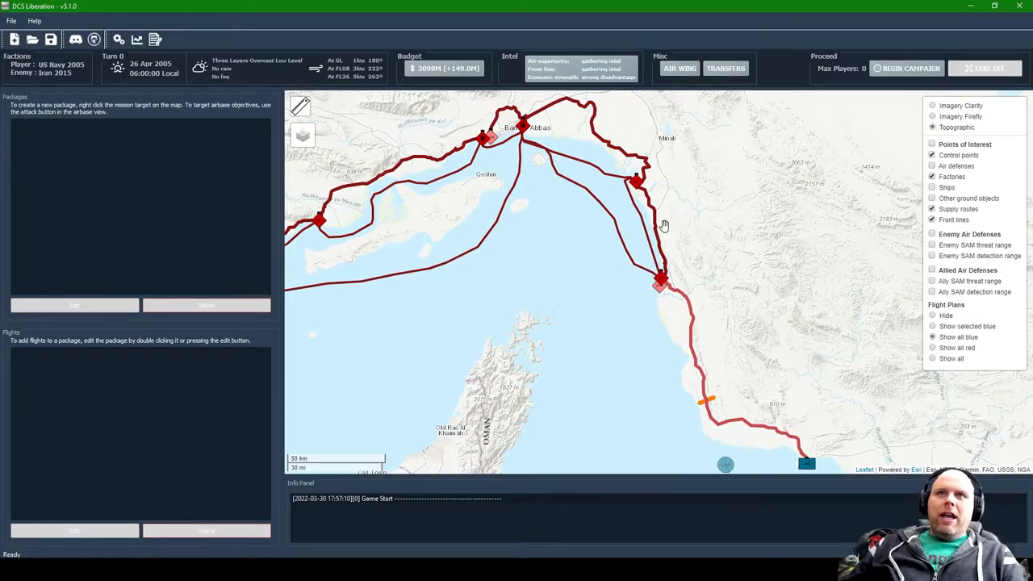
pyautogui.moveTo(636, 184)
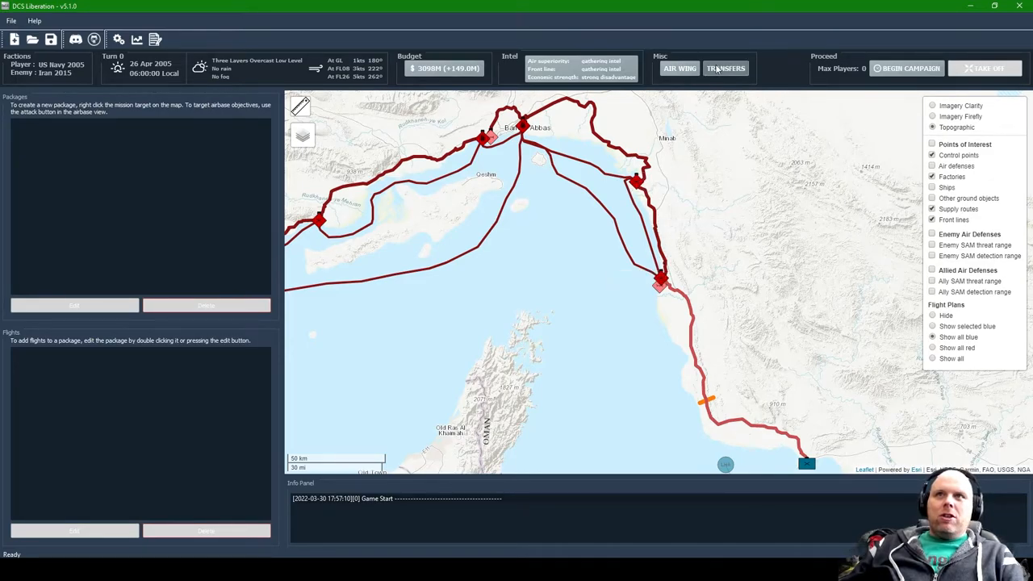
pyautogui.click(724, 68)
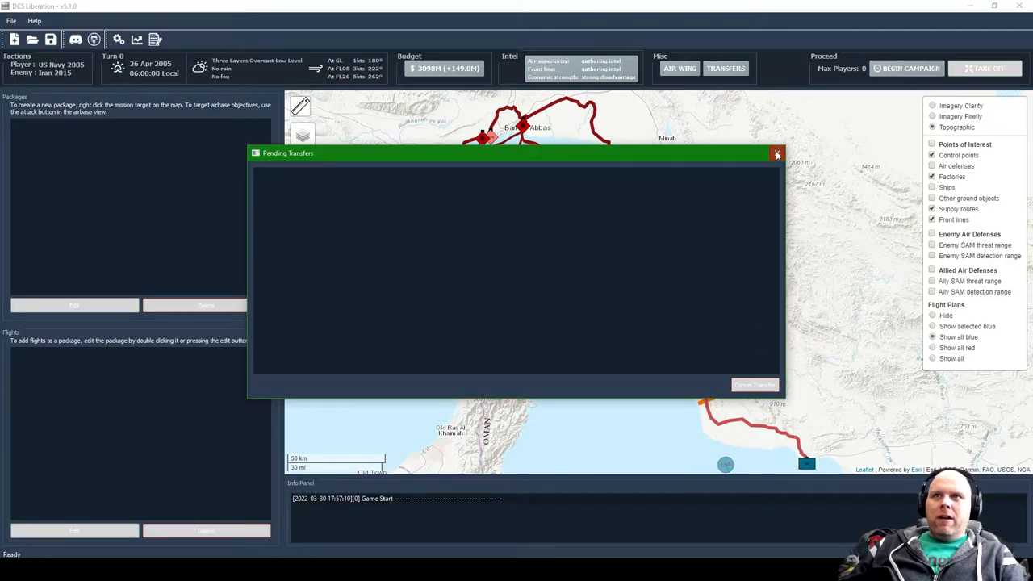
# Step: Close the empty Pending Transfers window and pan the campaign map
pyautogui.click(776, 153)
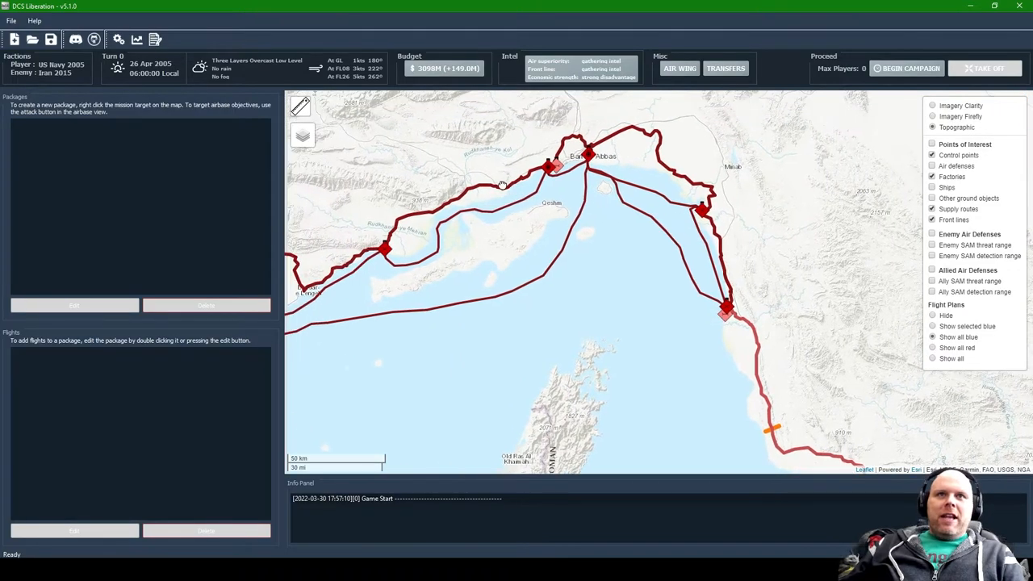
pyautogui.moveTo(581, 123)
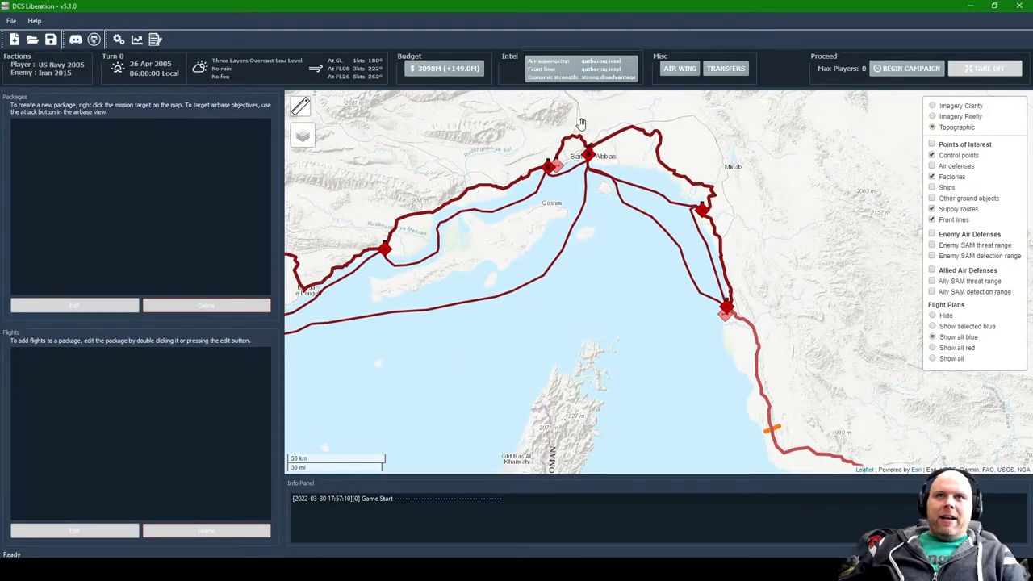
pyautogui.moveTo(478, 196)
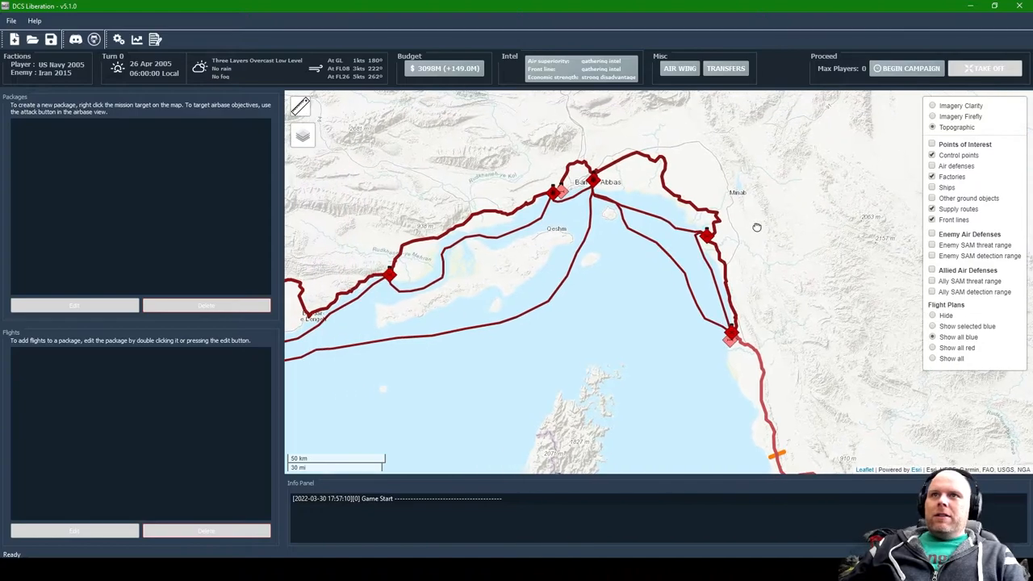
pyautogui.scroll(-3)
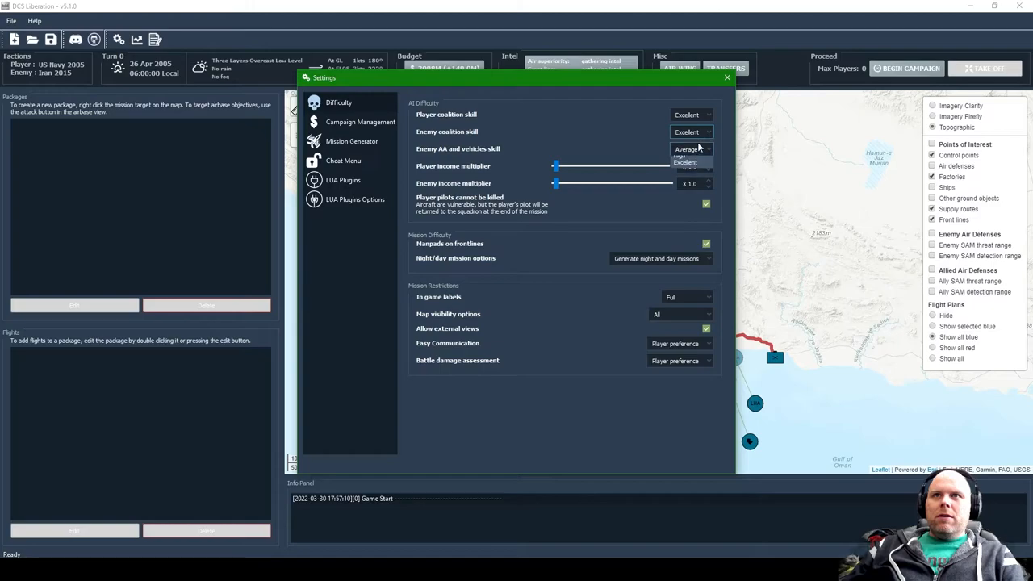
pyautogui.click(690, 148)
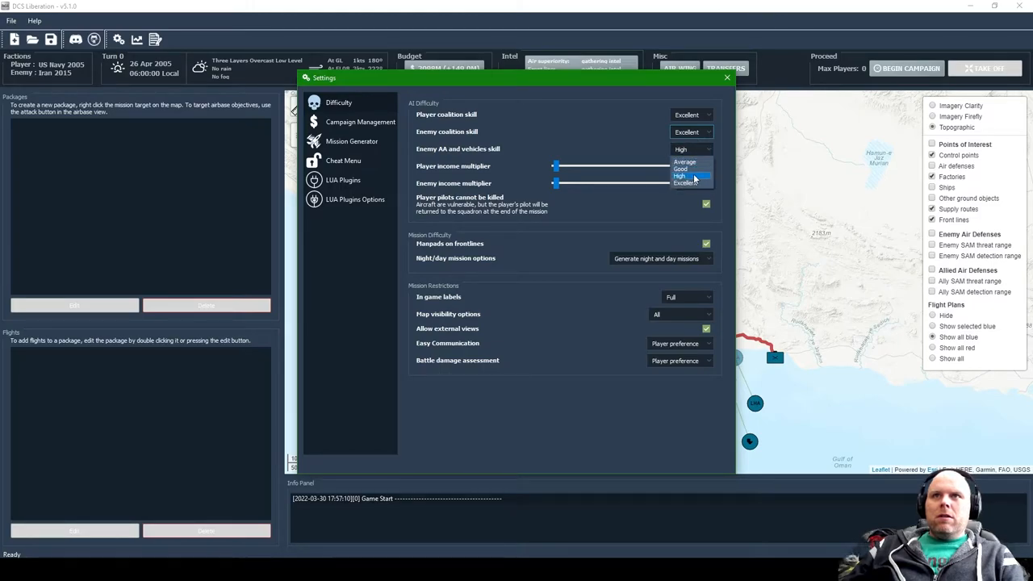
pyautogui.click(684, 176)
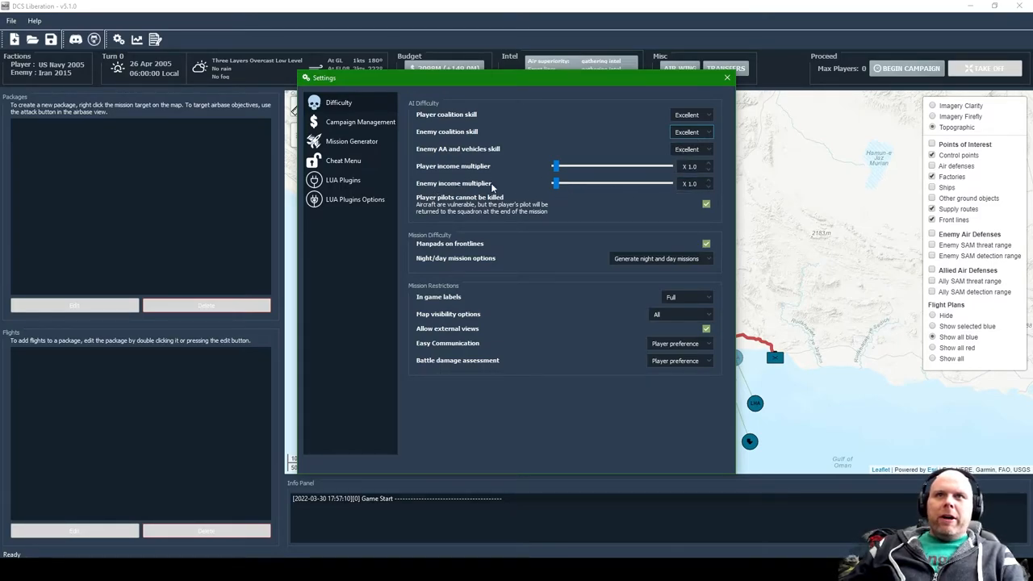
pyautogui.moveTo(571, 200)
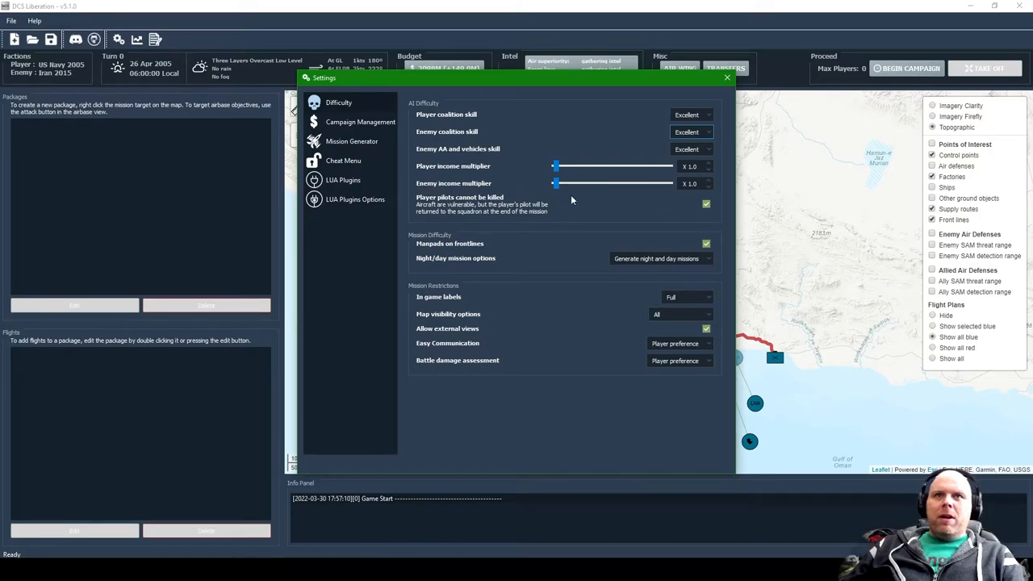
pyautogui.moveTo(629, 205)
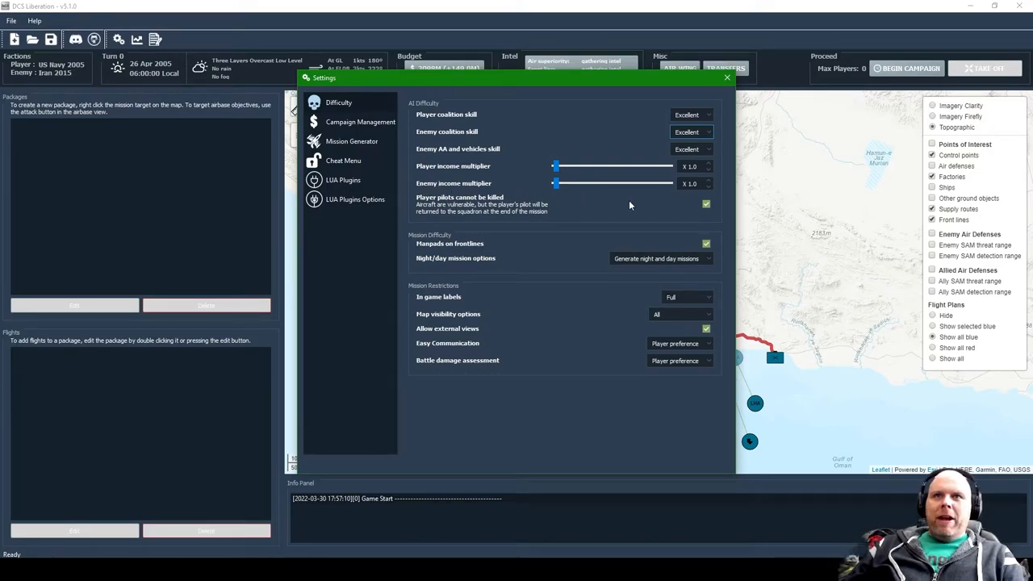
pyautogui.moveTo(733, 248)
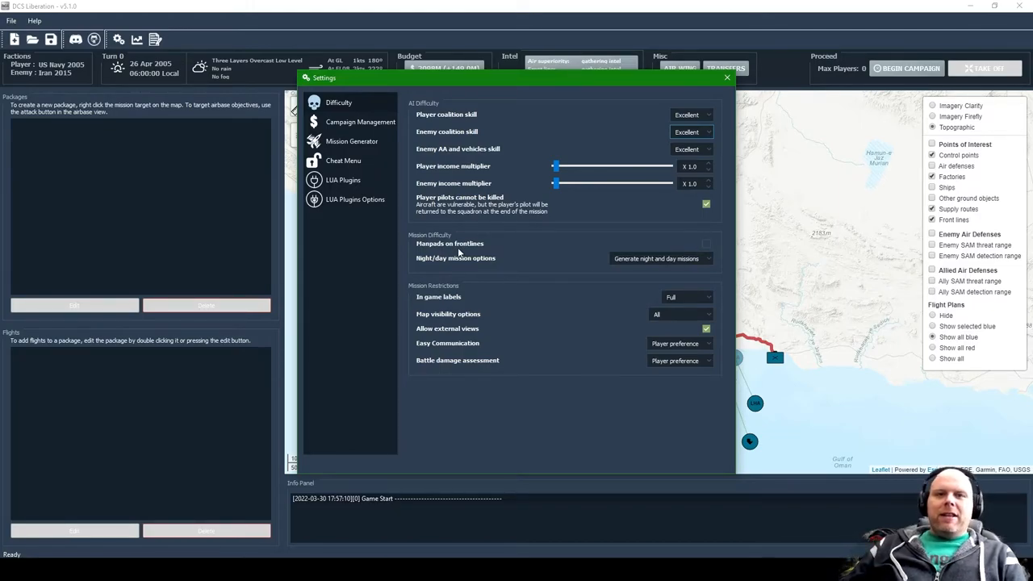
pyautogui.moveTo(455, 235)
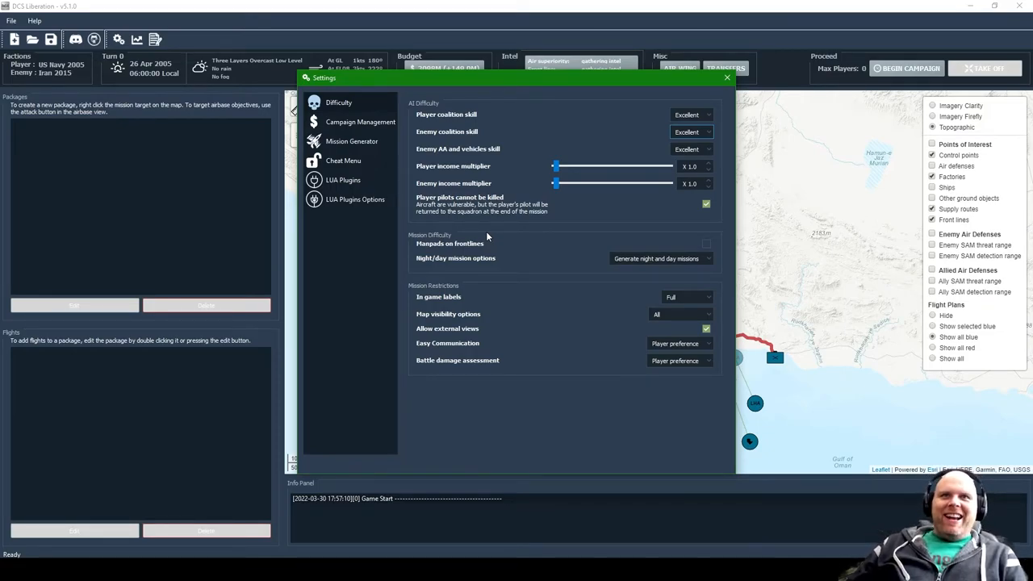
pyautogui.moveTo(621, 235)
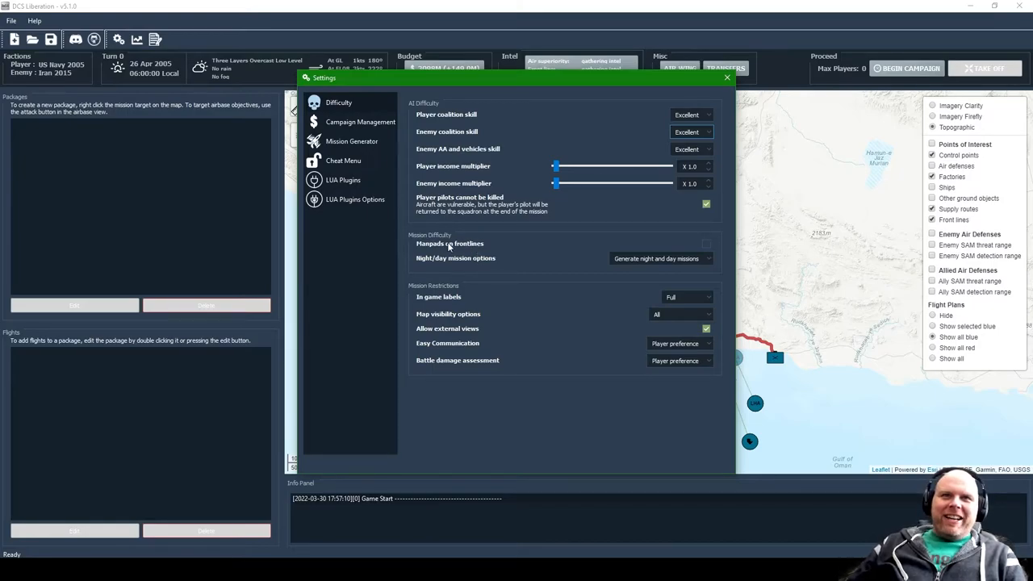
# Step: Generate only day missions, turn in-game labels off, enforce Easy Communication off, then show Campaign Management
pyautogui.click(660, 258)
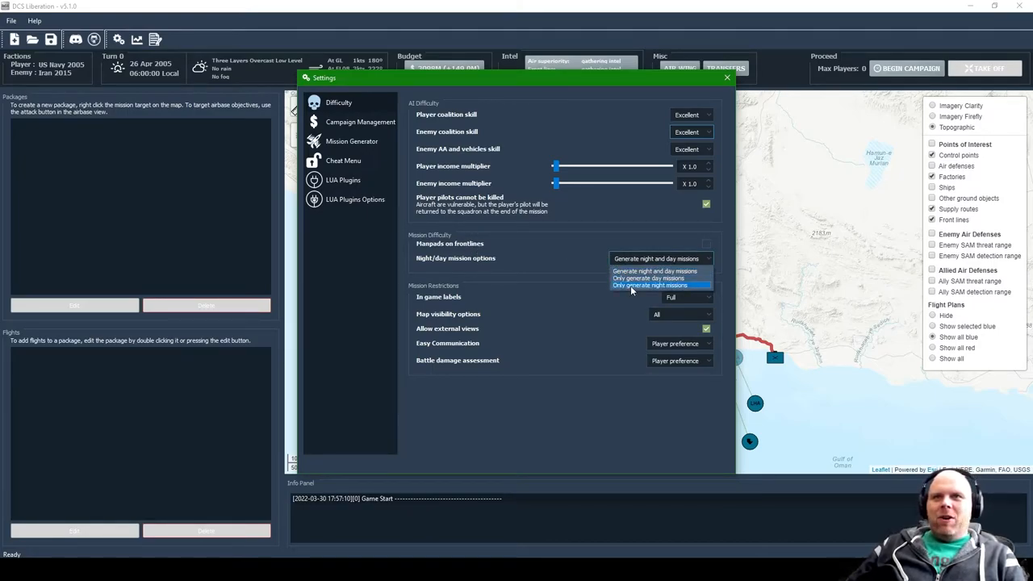
pyautogui.click(654, 278)
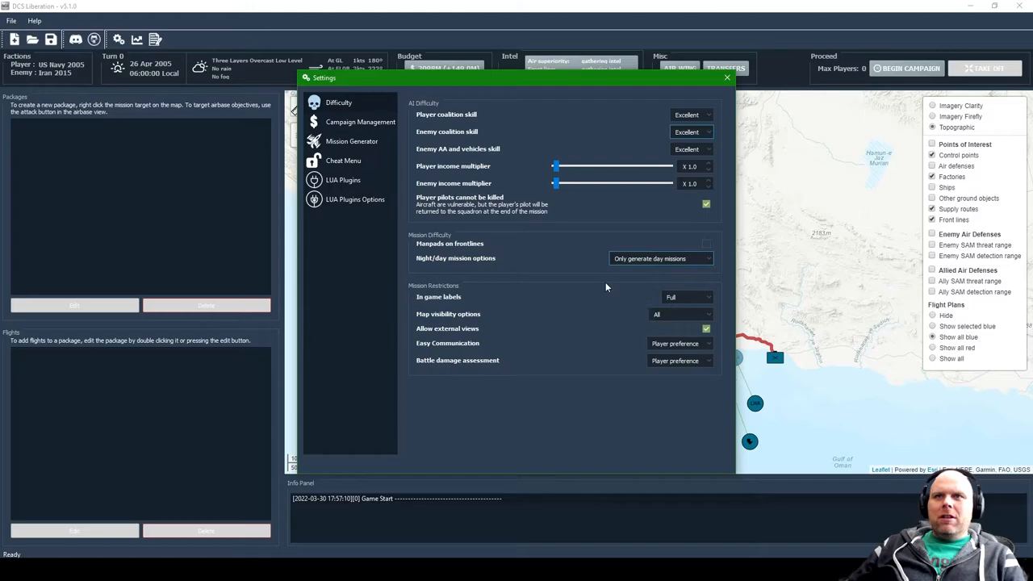
pyautogui.click(686, 297)
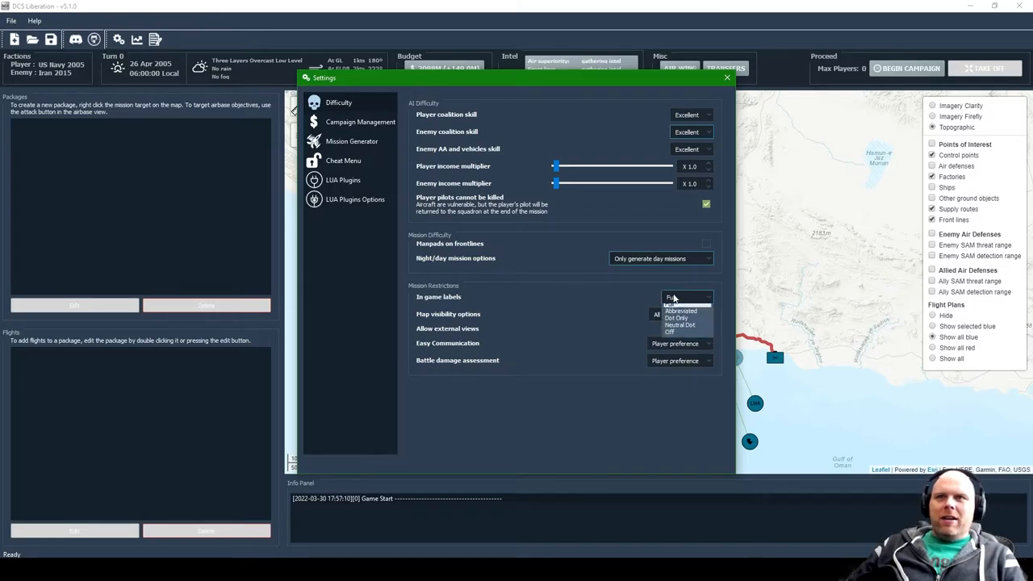
pyautogui.click(668, 331)
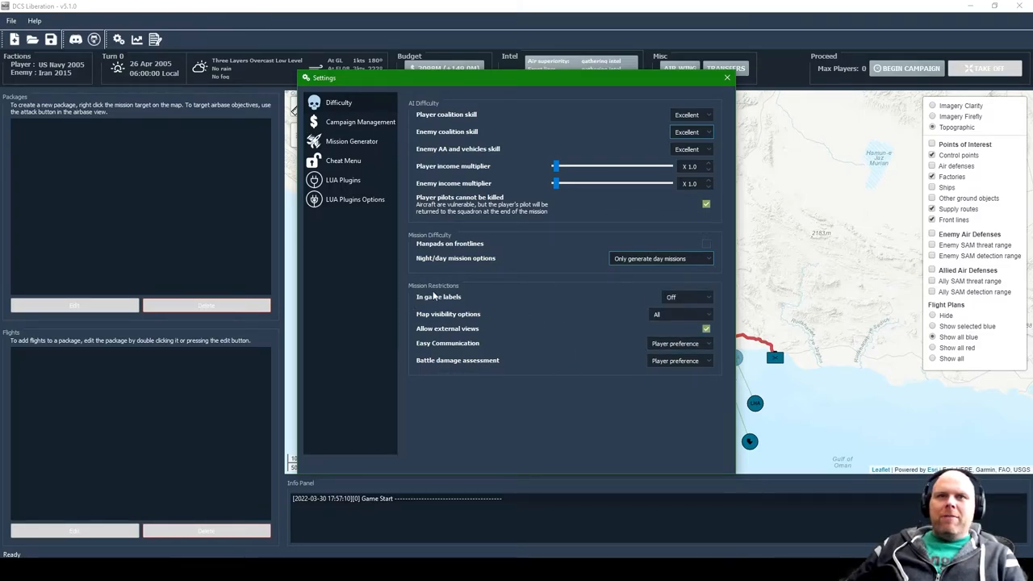
pyautogui.moveTo(586, 245)
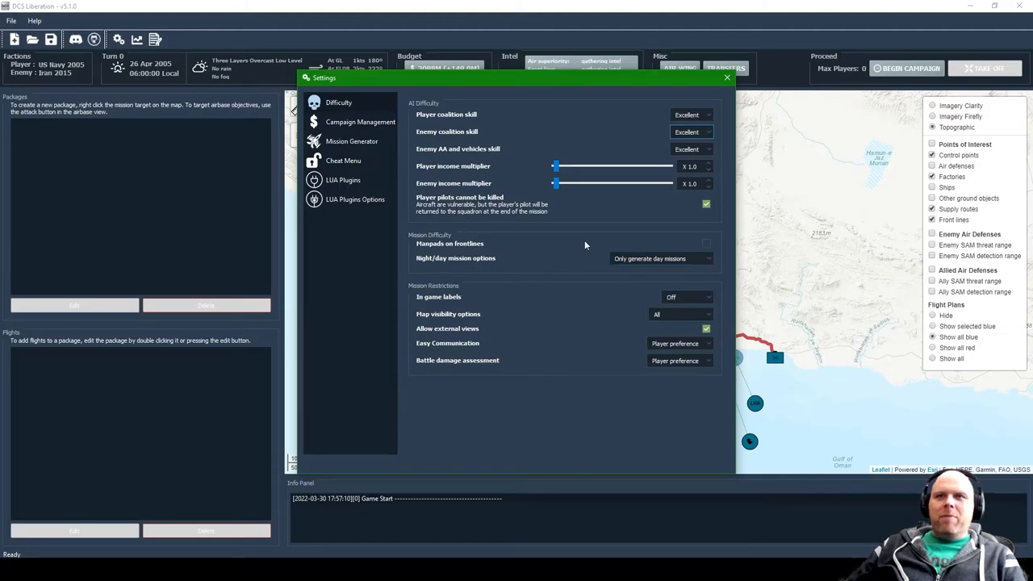
pyautogui.moveTo(471, 177)
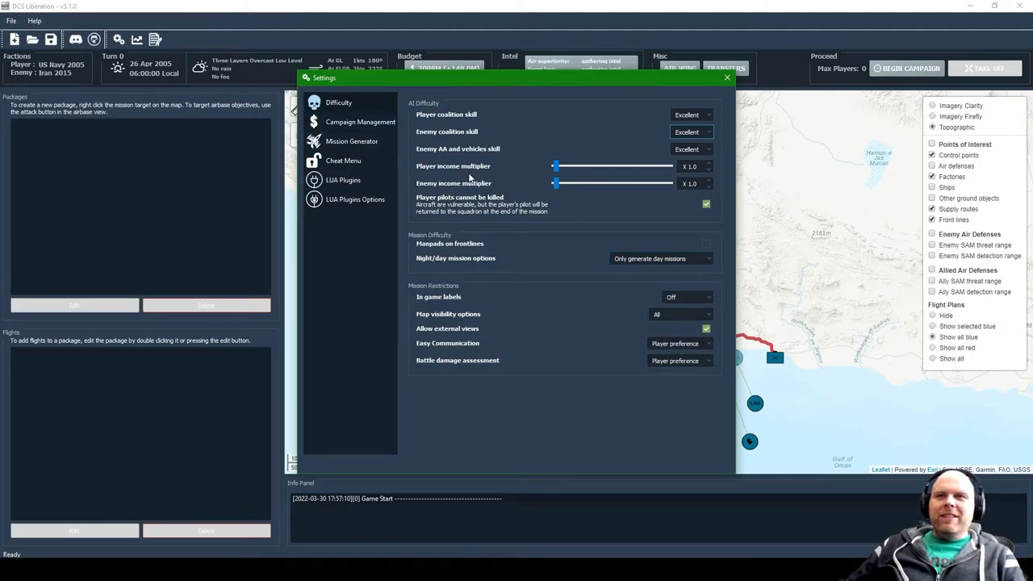
pyautogui.moveTo(442, 114)
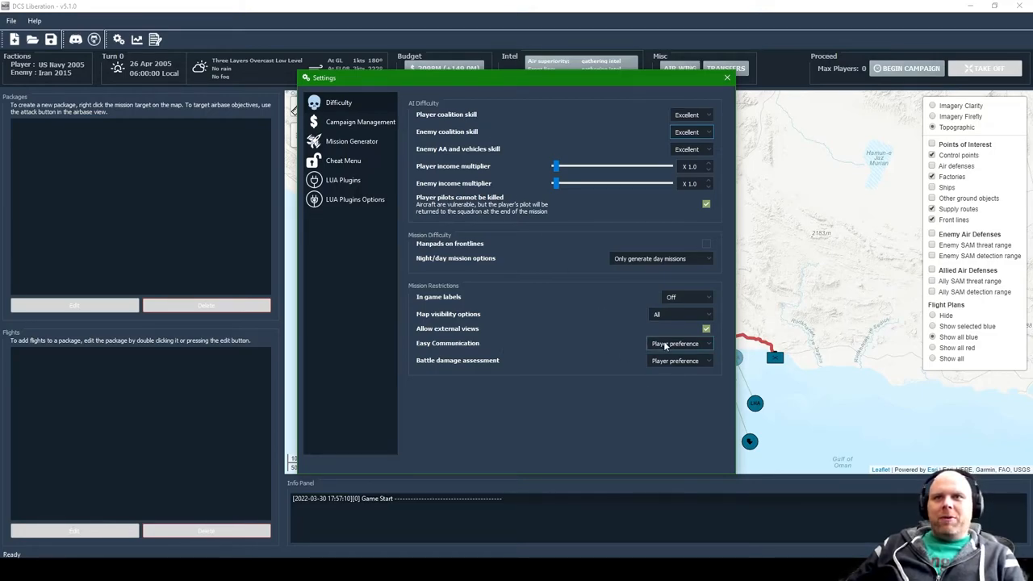
pyautogui.click(678, 342)
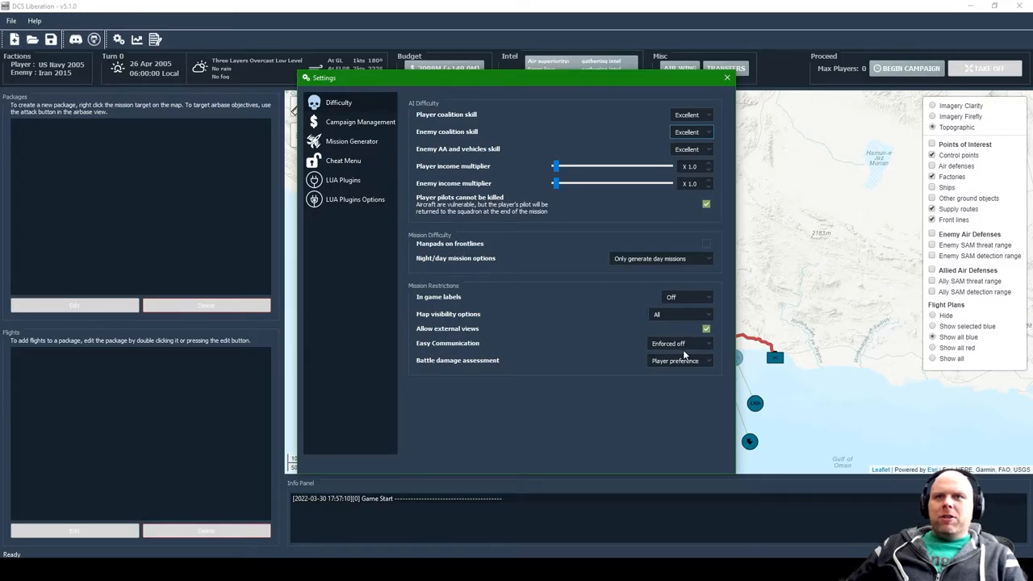
pyautogui.moveTo(384, 364)
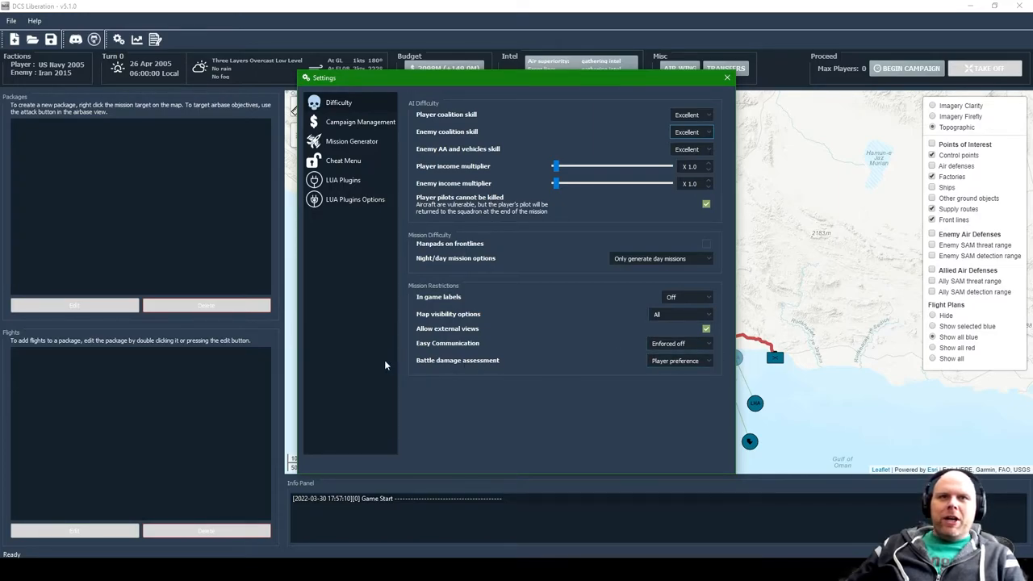
pyautogui.moveTo(455, 357)
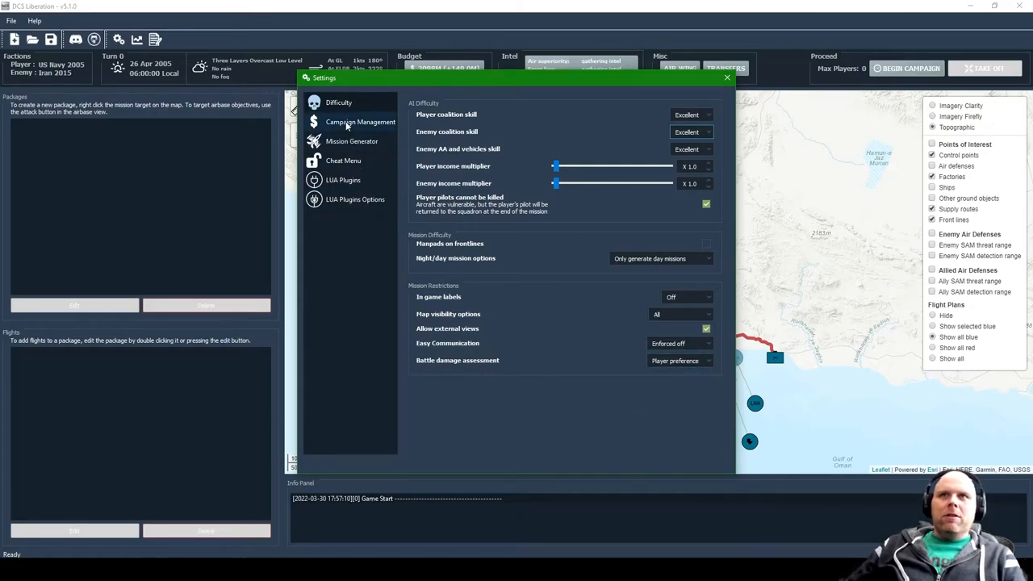
pyautogui.moveTo(398, 197)
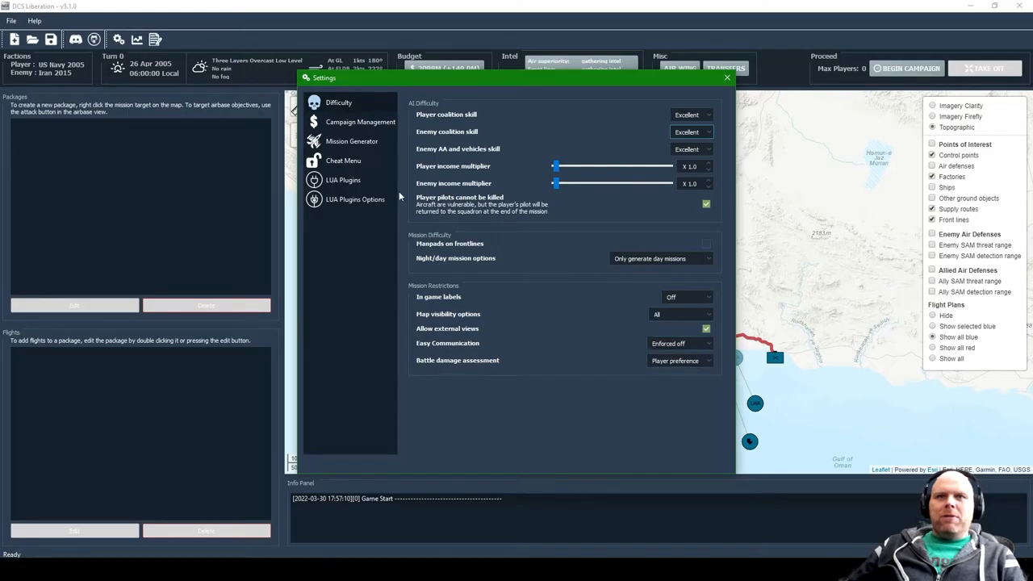
pyautogui.click(360, 122)
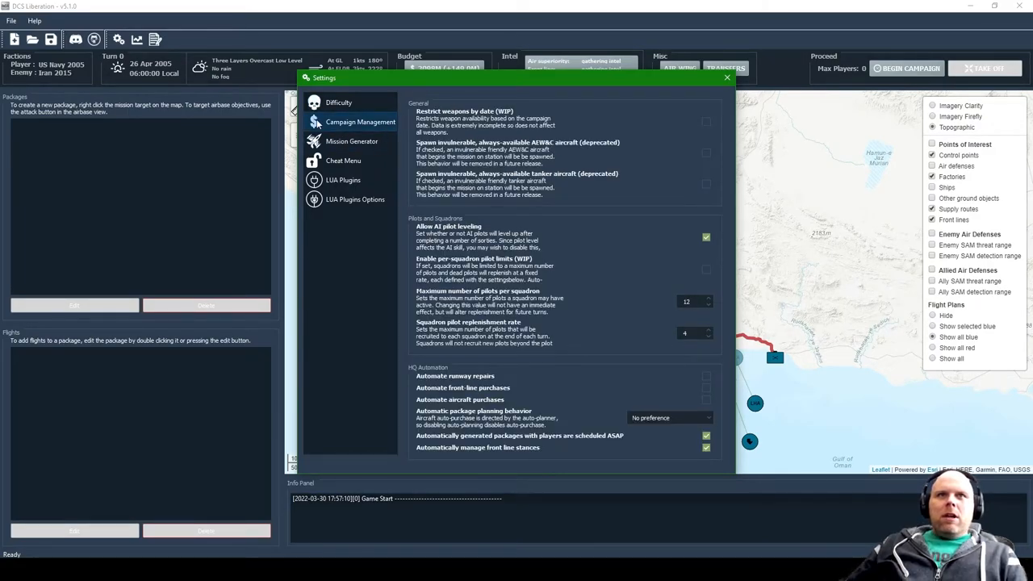
pyautogui.moveTo(481, 126)
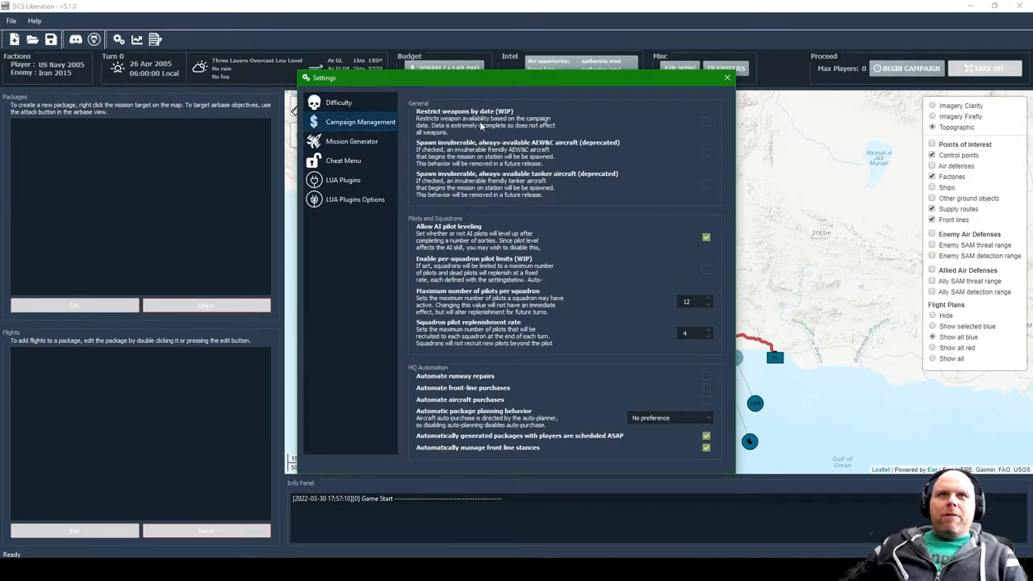
pyautogui.moveTo(488, 165)
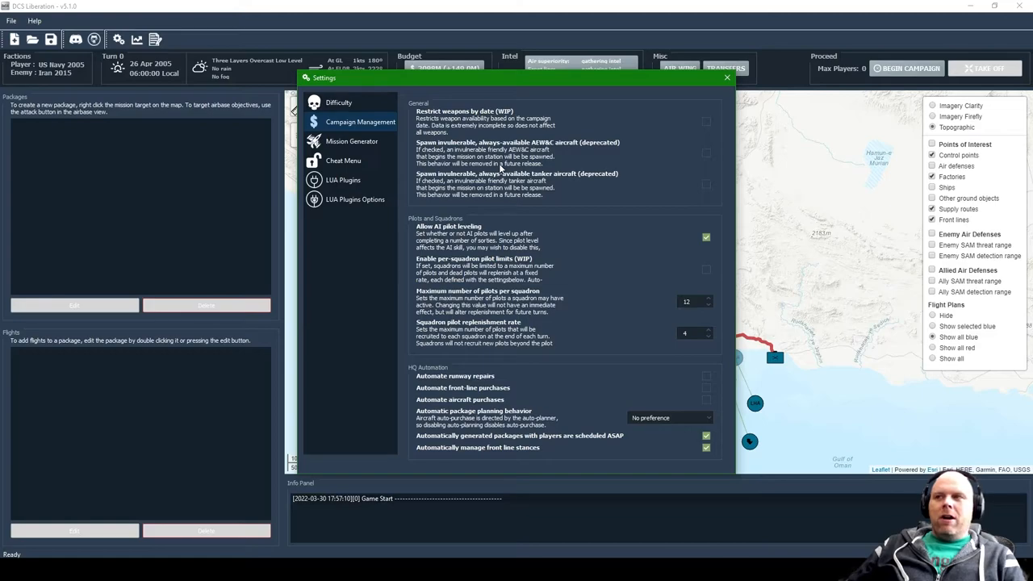
pyautogui.moveTo(539, 161)
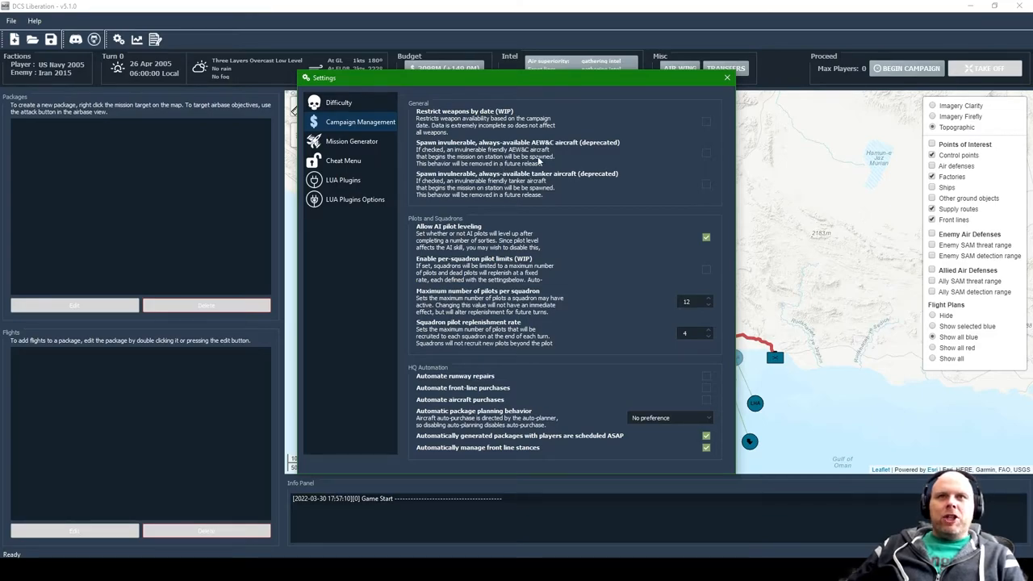
pyautogui.moveTo(450, 229)
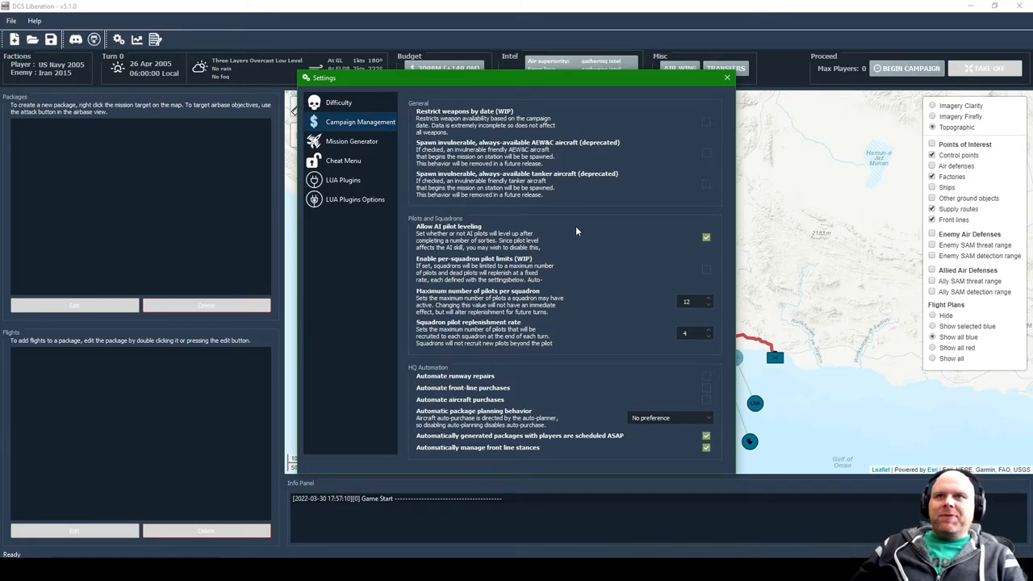
pyautogui.moveTo(467, 276)
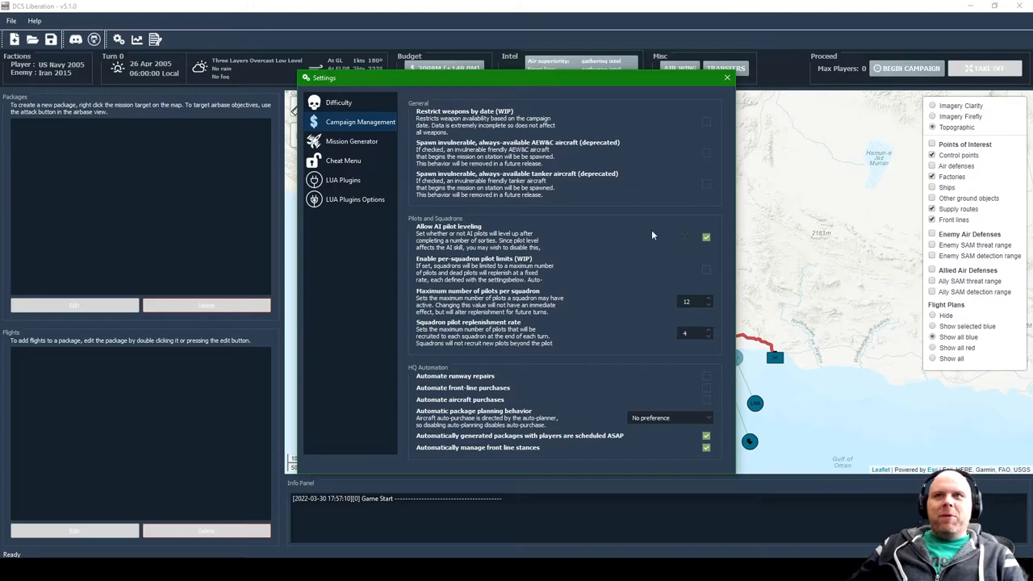
pyautogui.moveTo(495, 266)
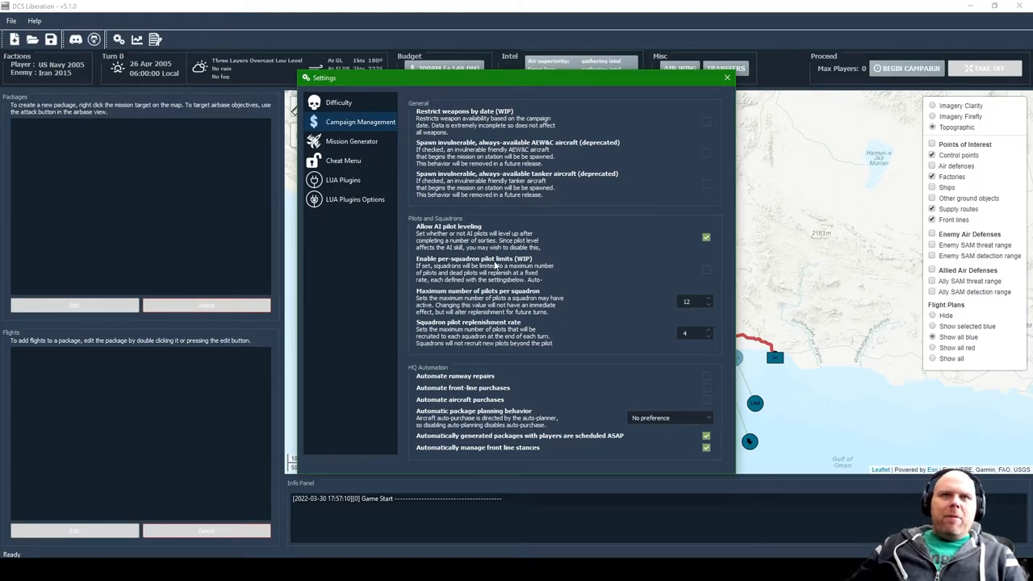
pyautogui.moveTo(717, 276)
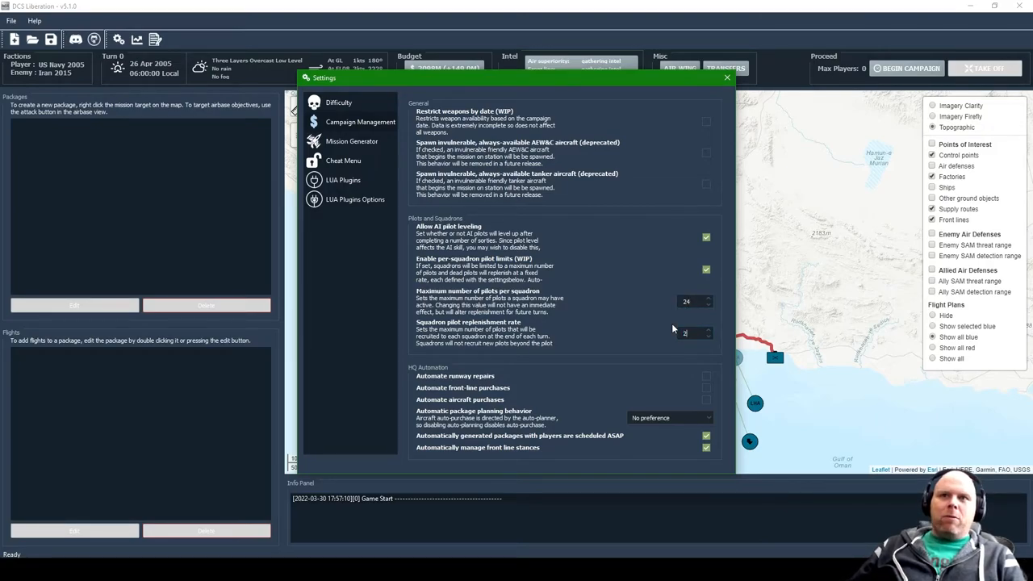
pyautogui.moveTo(645, 294)
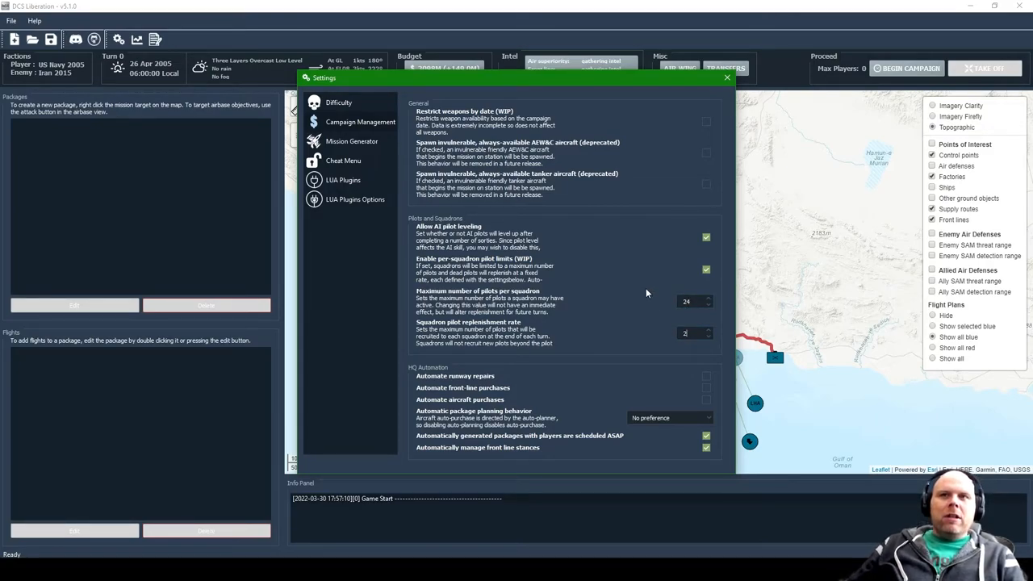
pyautogui.moveTo(577, 309)
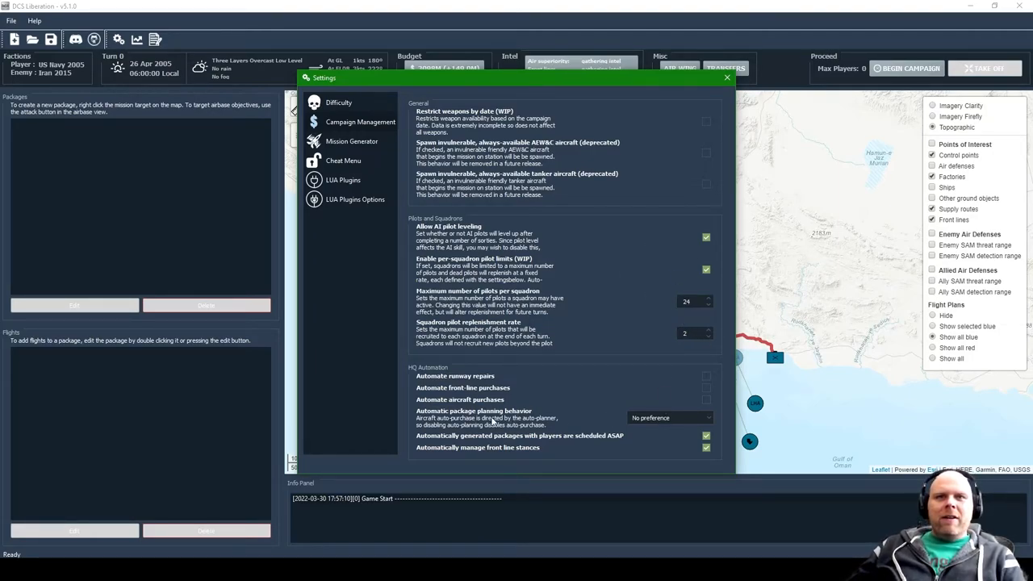
# Step: Set auto-package planning behaviour to Disabled and show the Mission Generator page
pyautogui.click(668, 416)
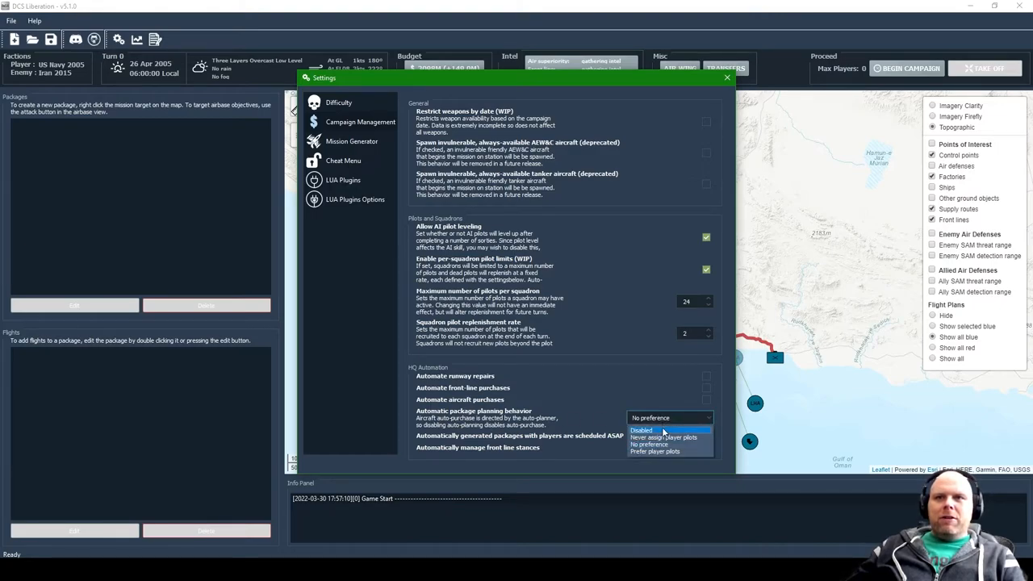
pyautogui.click(642, 430)
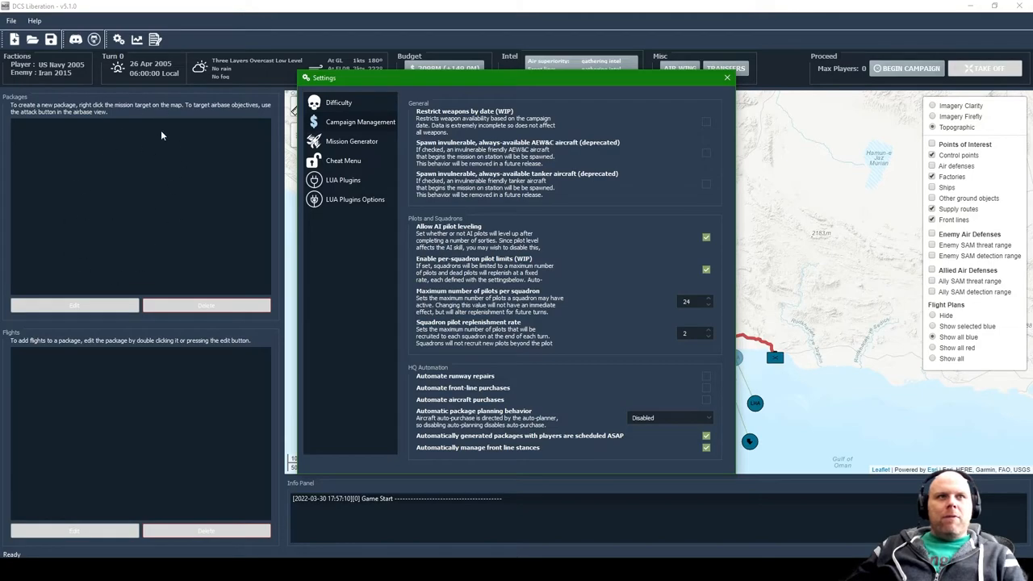
pyautogui.moveTo(464, 419)
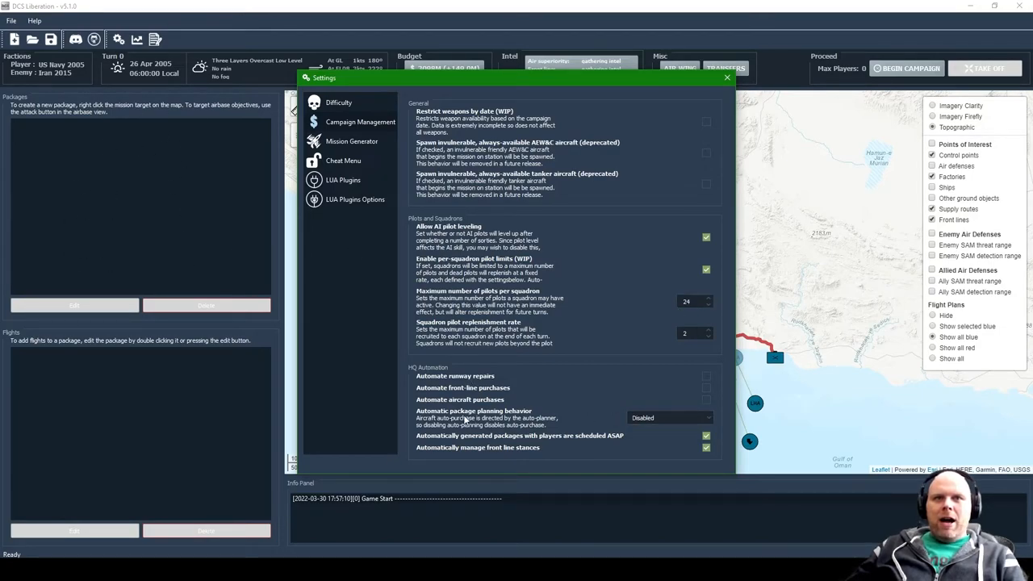
pyautogui.click(351, 142)
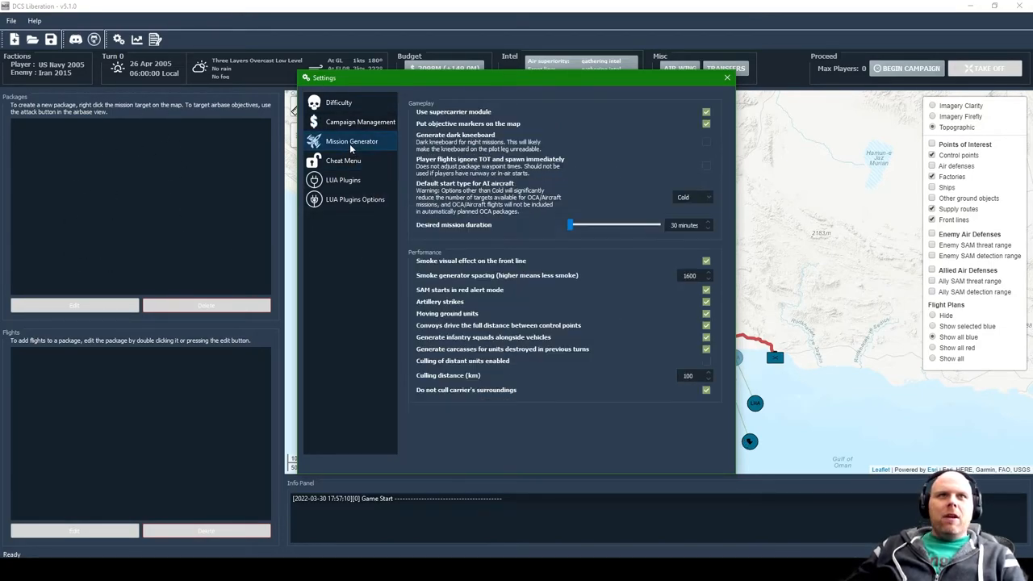
pyautogui.moveTo(491, 126)
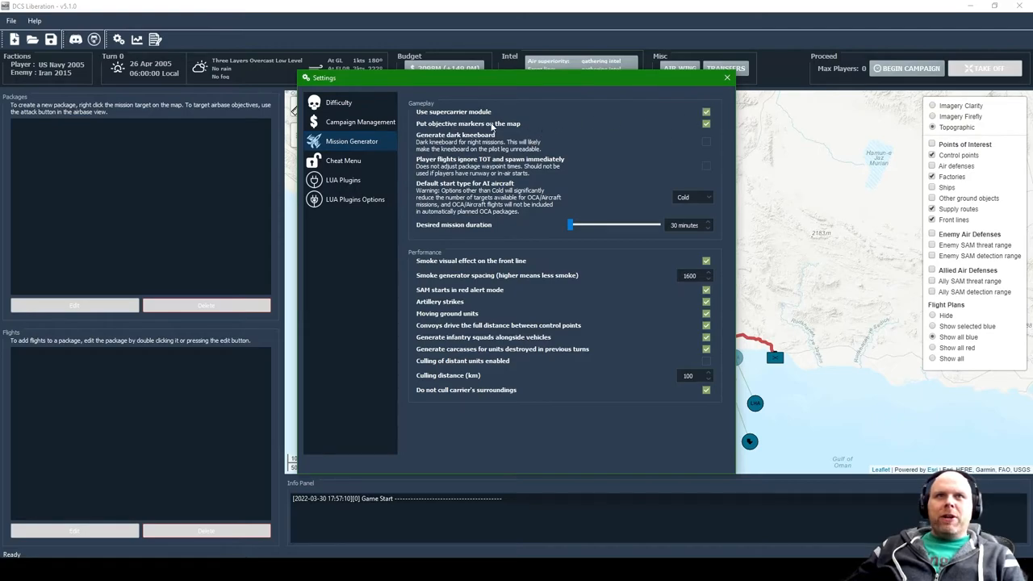
pyautogui.click(705, 122)
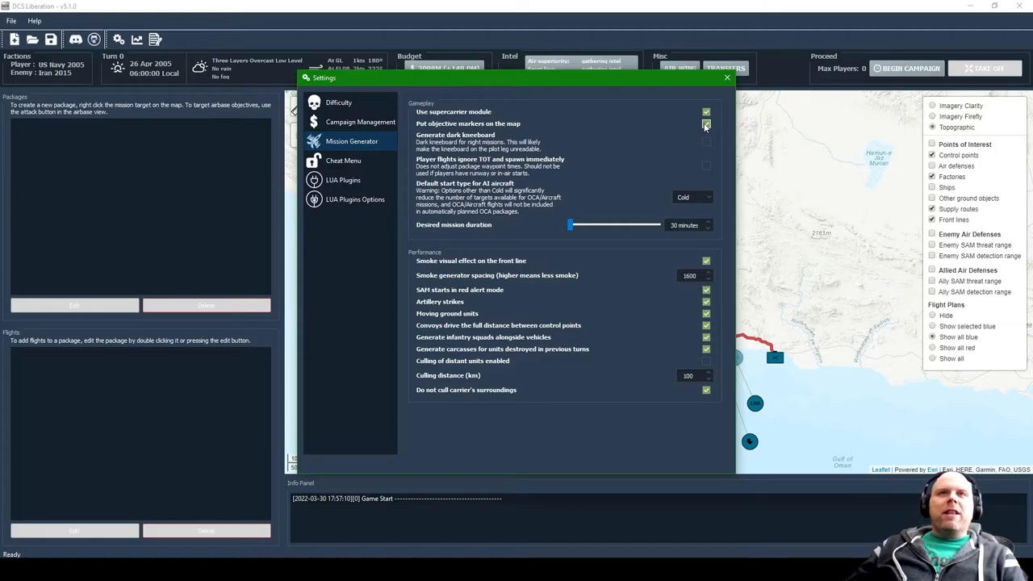
pyautogui.click(707, 136)
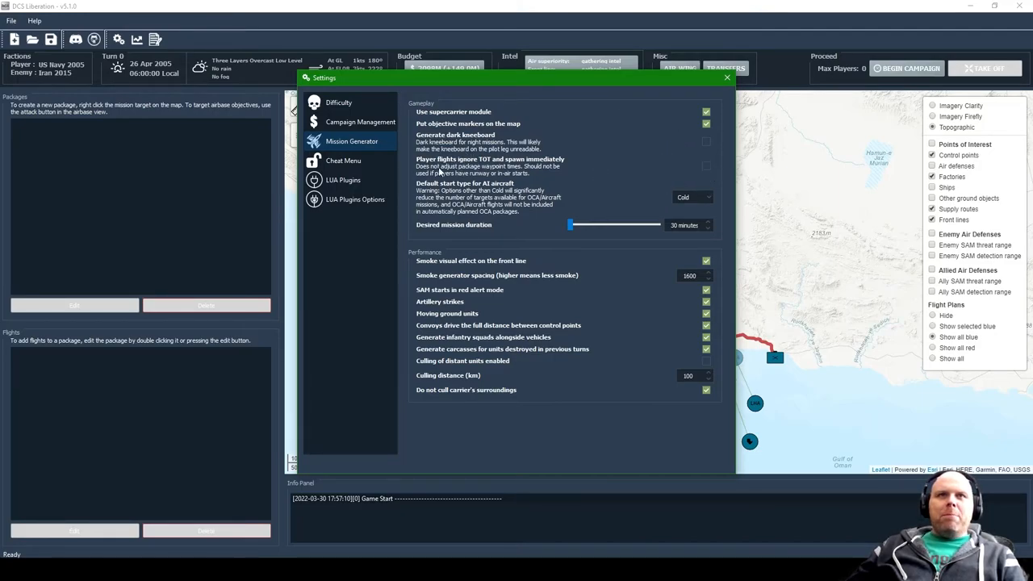
pyautogui.click(706, 165)
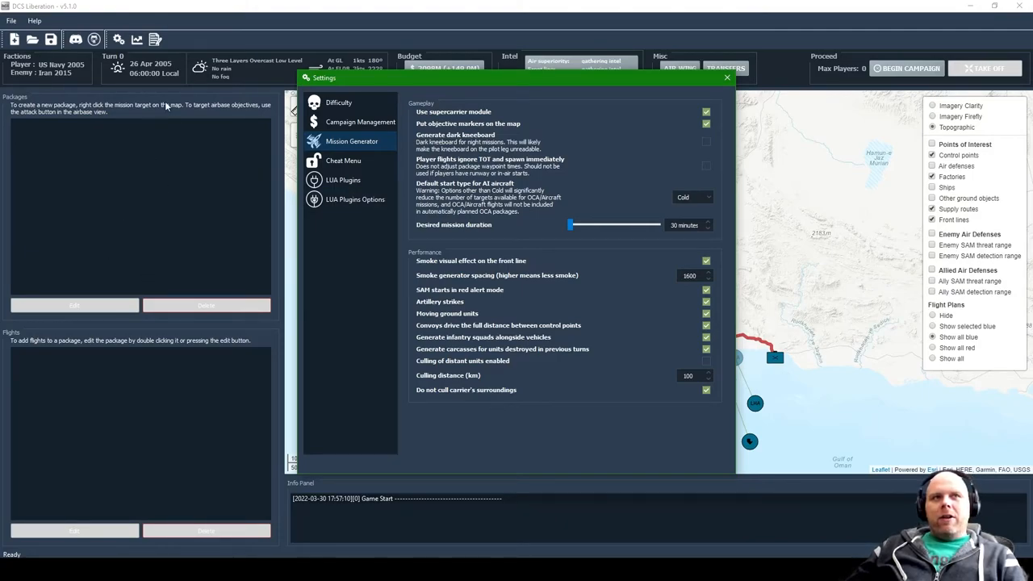
pyautogui.moveTo(655, 176)
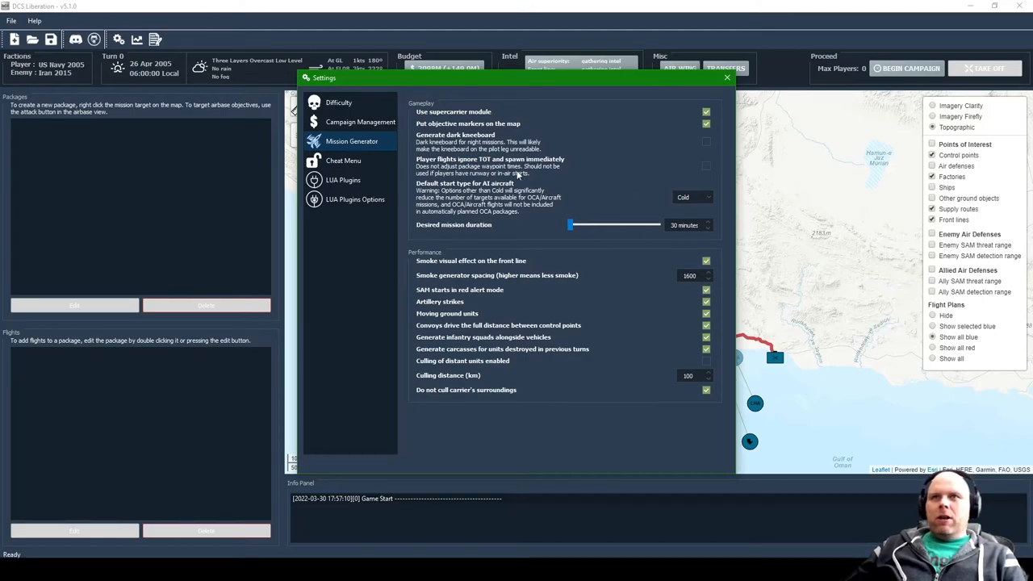
pyautogui.moveTo(500, 262)
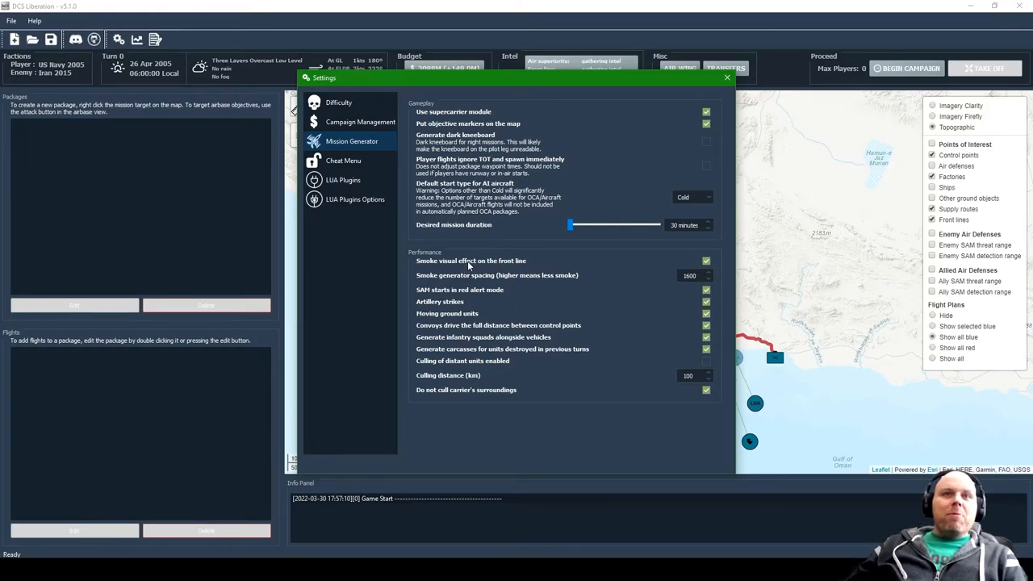
pyautogui.moveTo(487, 265)
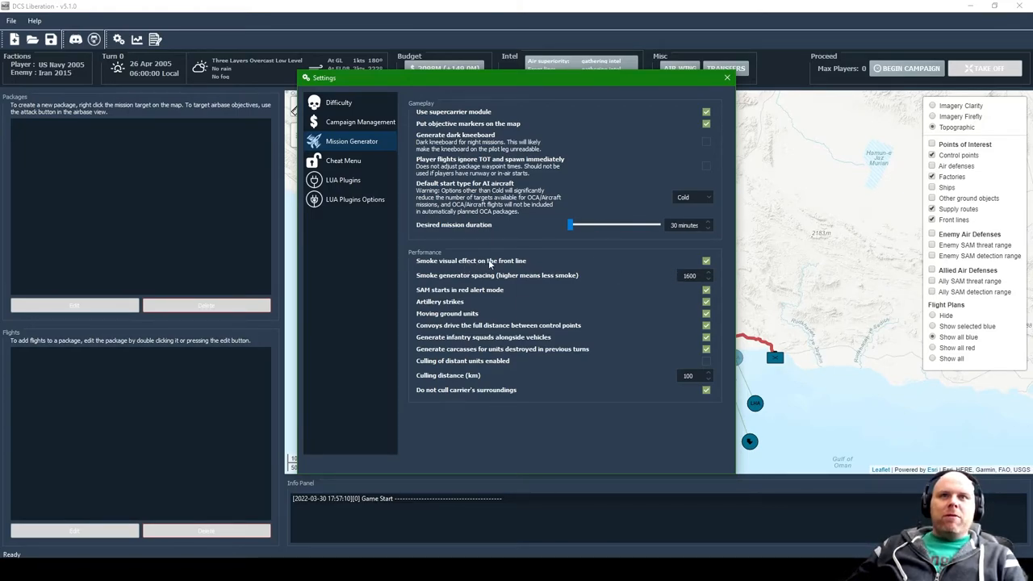
pyautogui.moveTo(460, 284)
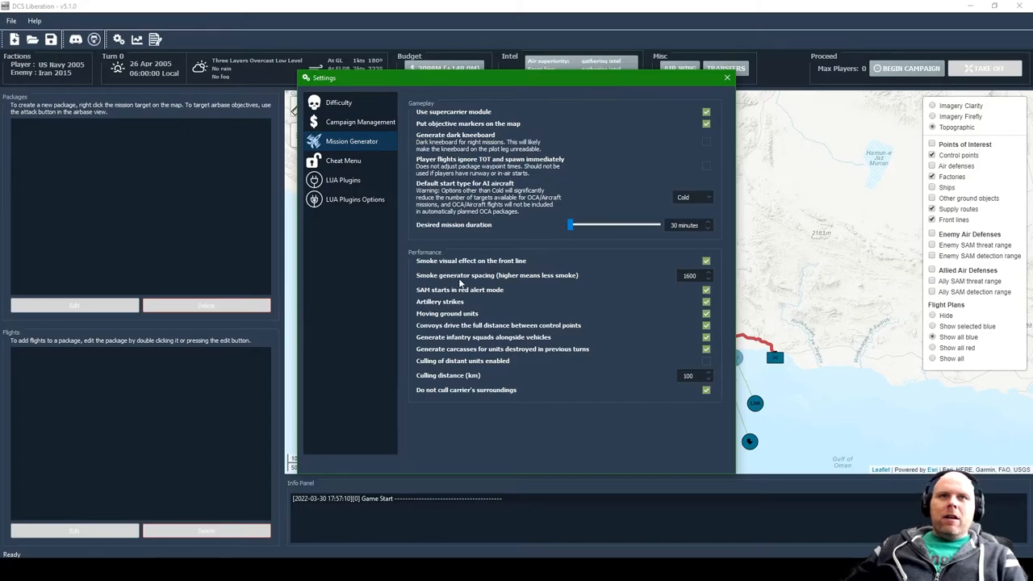
pyautogui.moveTo(562, 294)
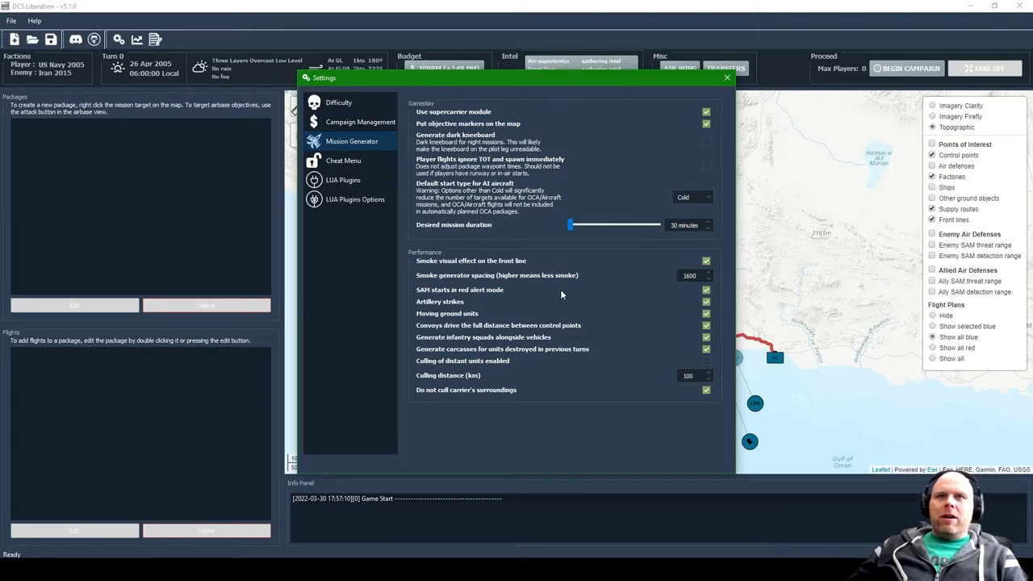
pyautogui.moveTo(691, 295)
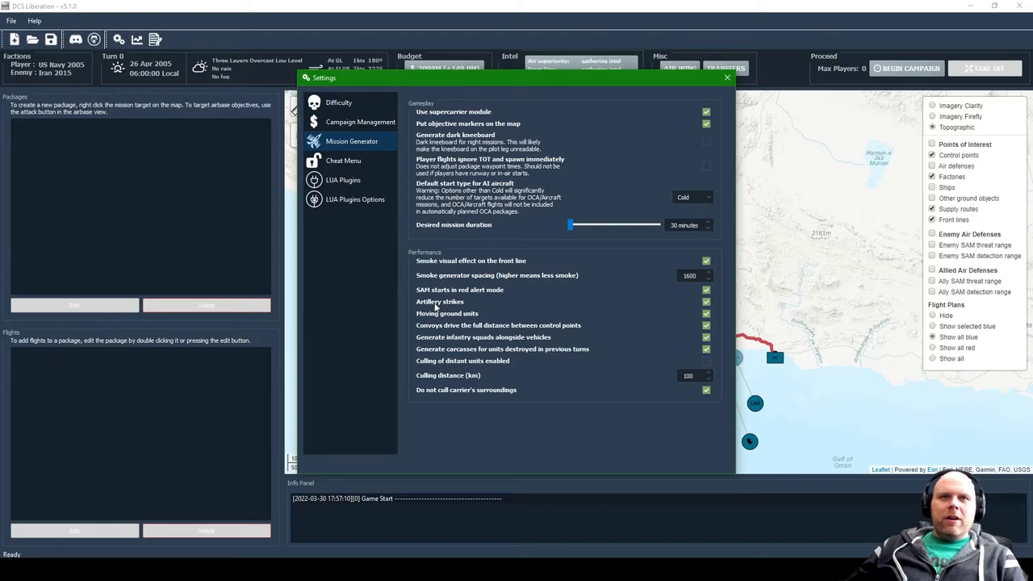
pyautogui.moveTo(515, 320)
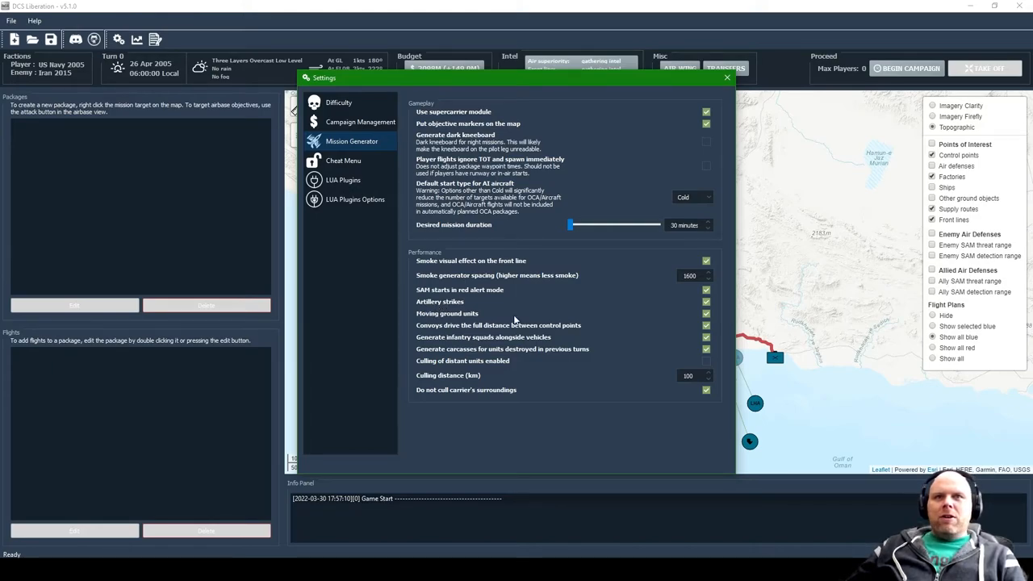
pyautogui.moveTo(542, 334)
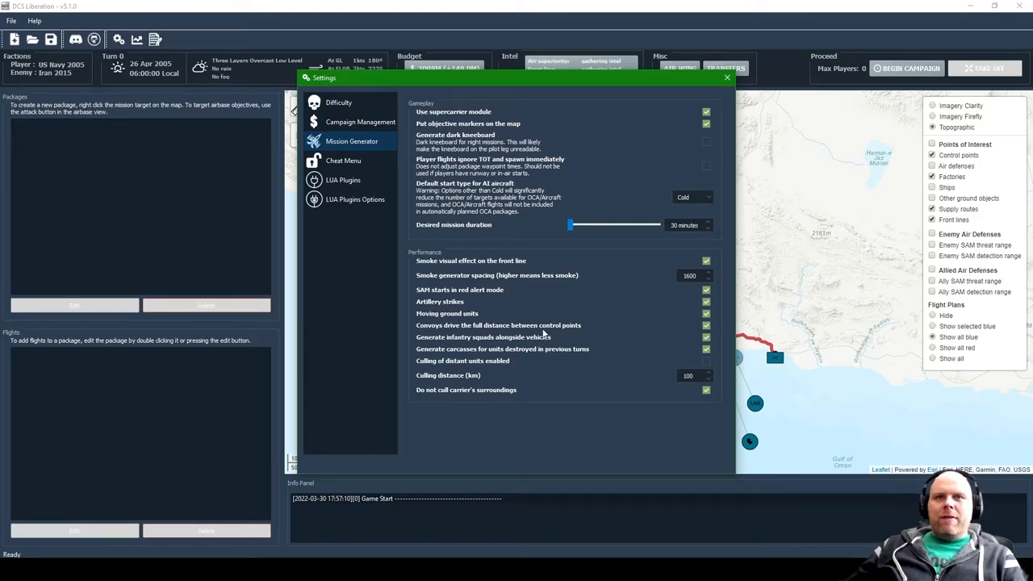
pyautogui.moveTo(594, 84)
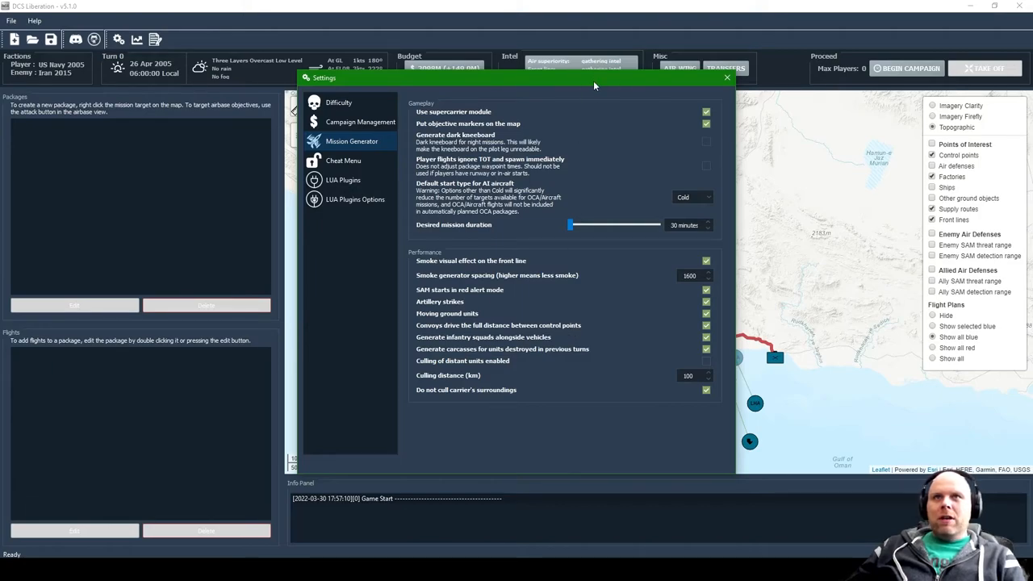
pyautogui.moveTo(516, 78); pyautogui.dragTo(407, 77)
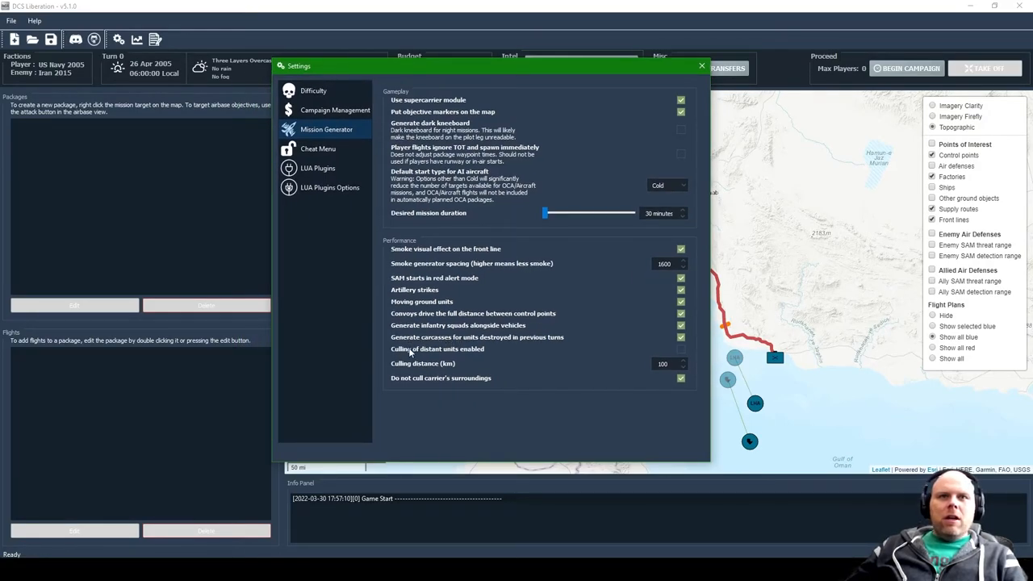
pyautogui.moveTo(652, 329)
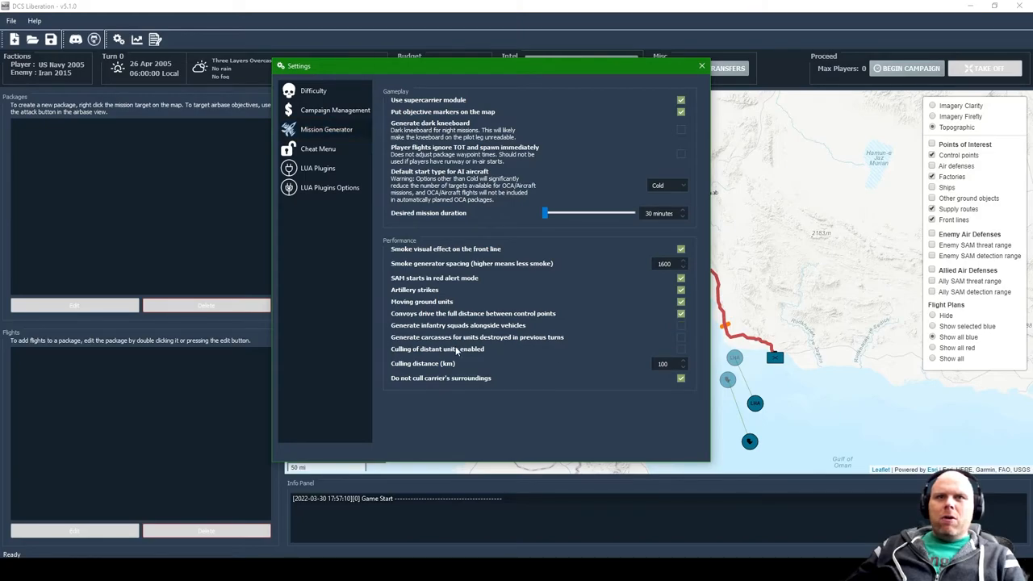
pyautogui.moveTo(520, 342)
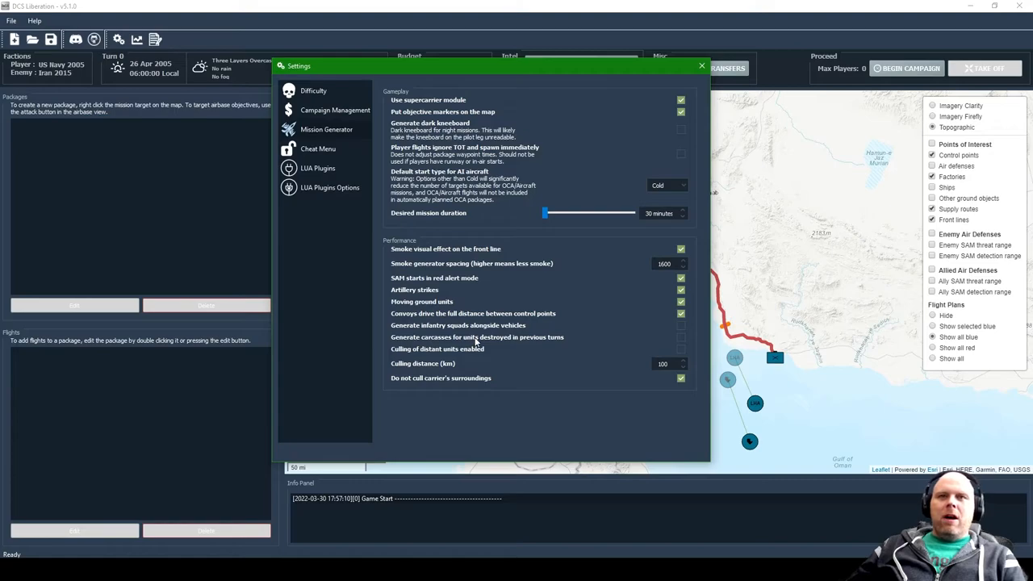
pyautogui.moveTo(655, 338)
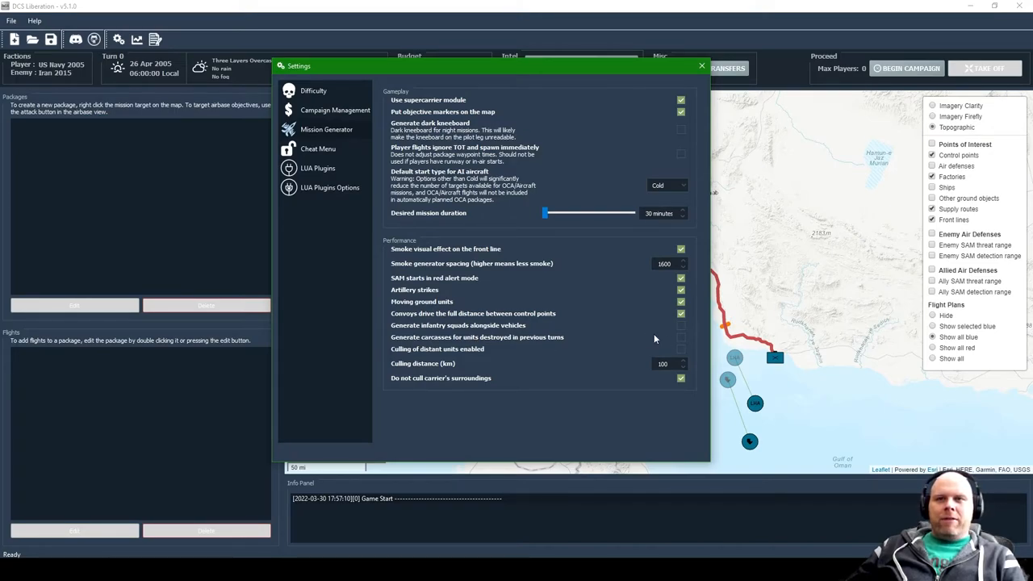
# Step: Glance at the Cheat Menu page, then show the LUA Plugins page with JTAC Autolase enabled
pyautogui.click(681, 337)
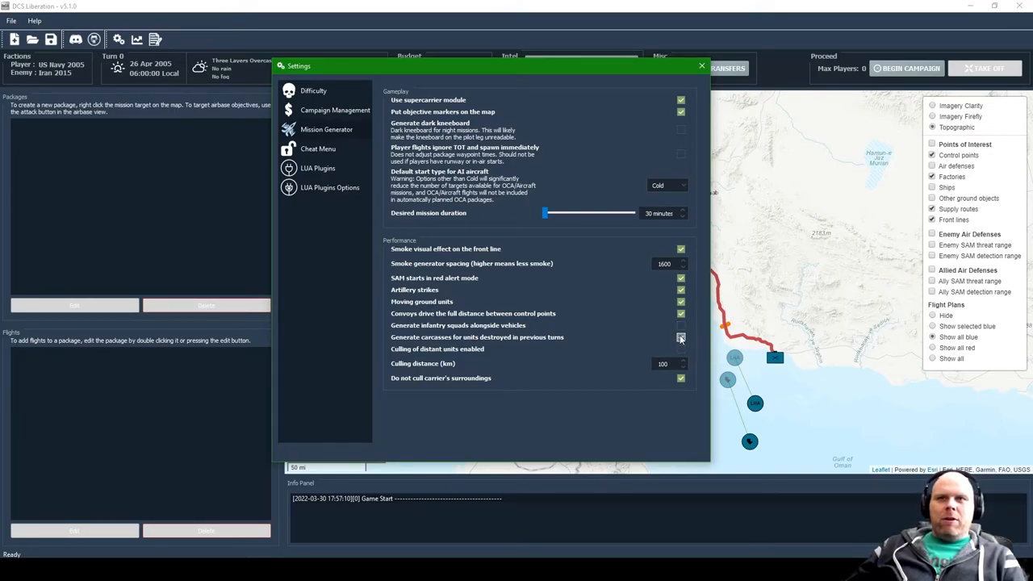
pyautogui.click(681, 338)
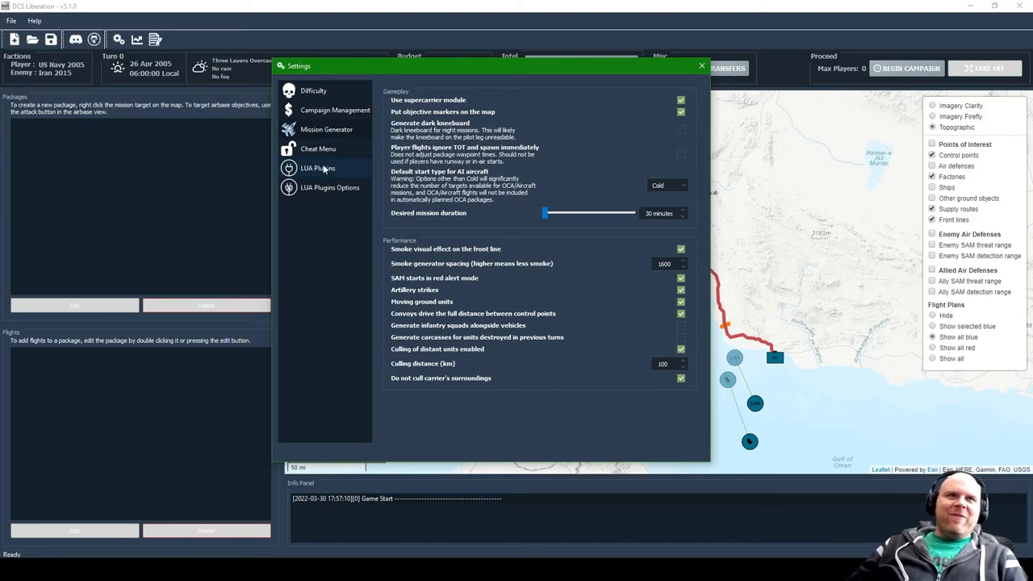
pyautogui.click(318, 148)
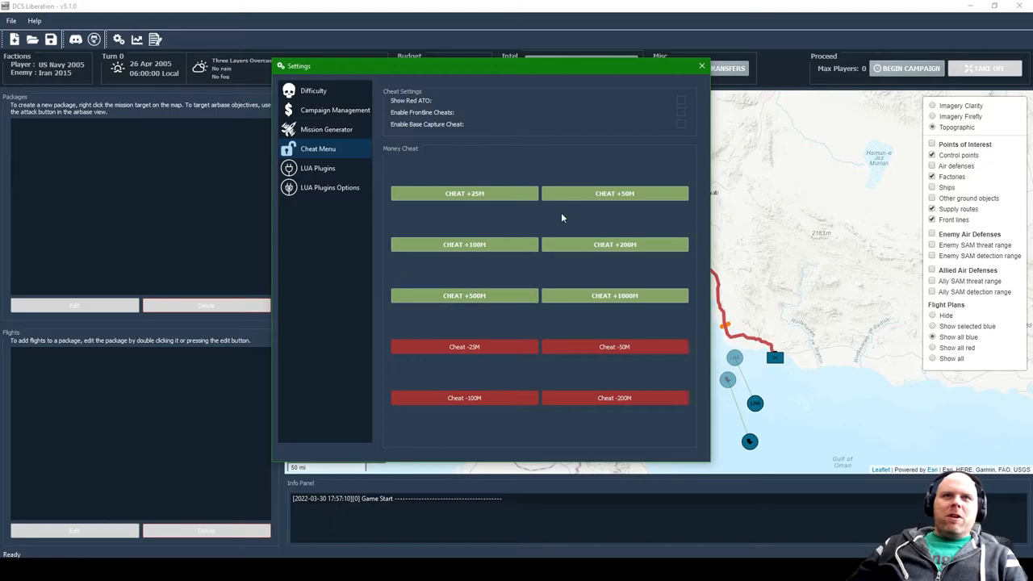
pyautogui.moveTo(584, 371)
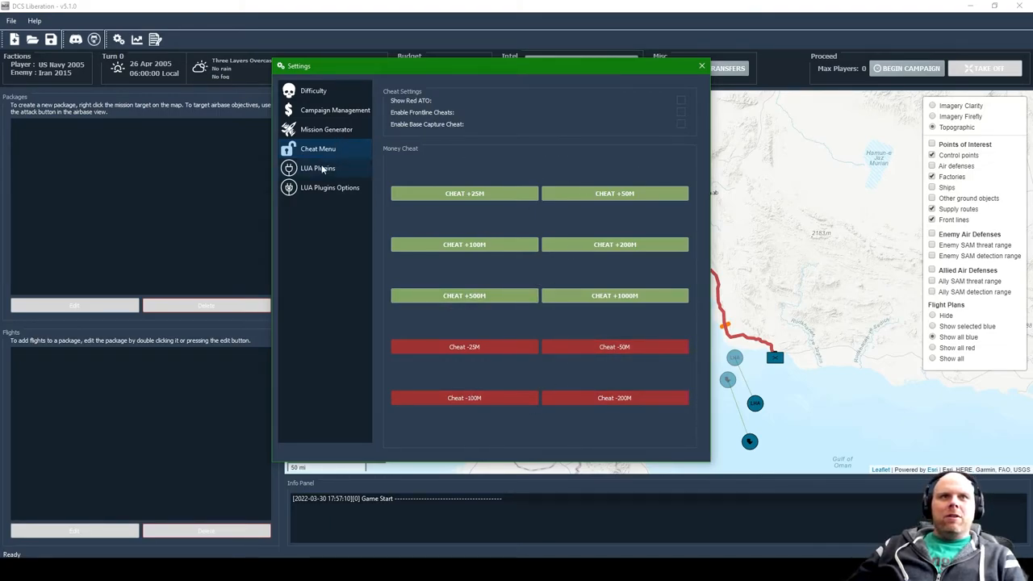
pyautogui.click(318, 168)
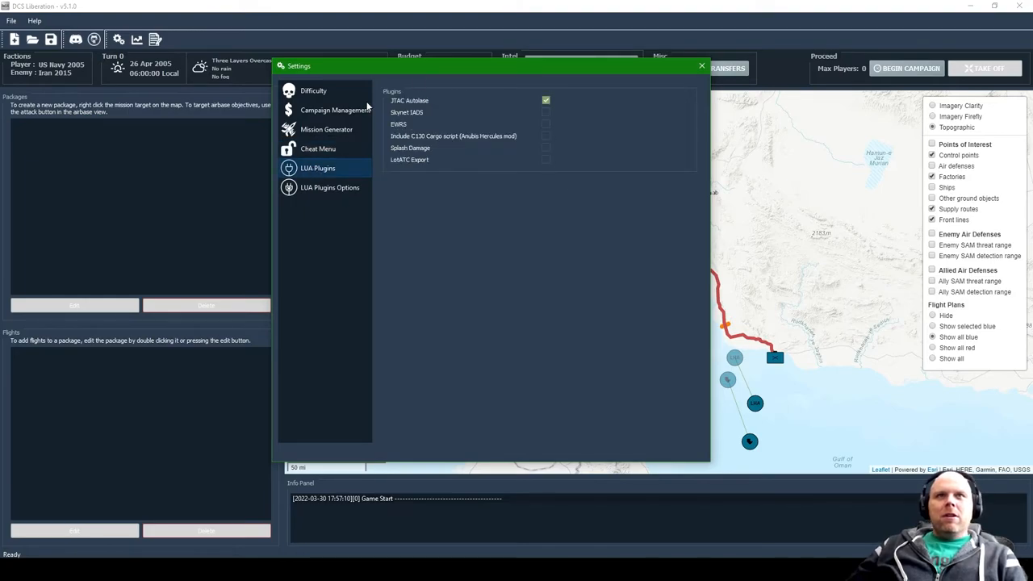
pyautogui.moveTo(465, 105)
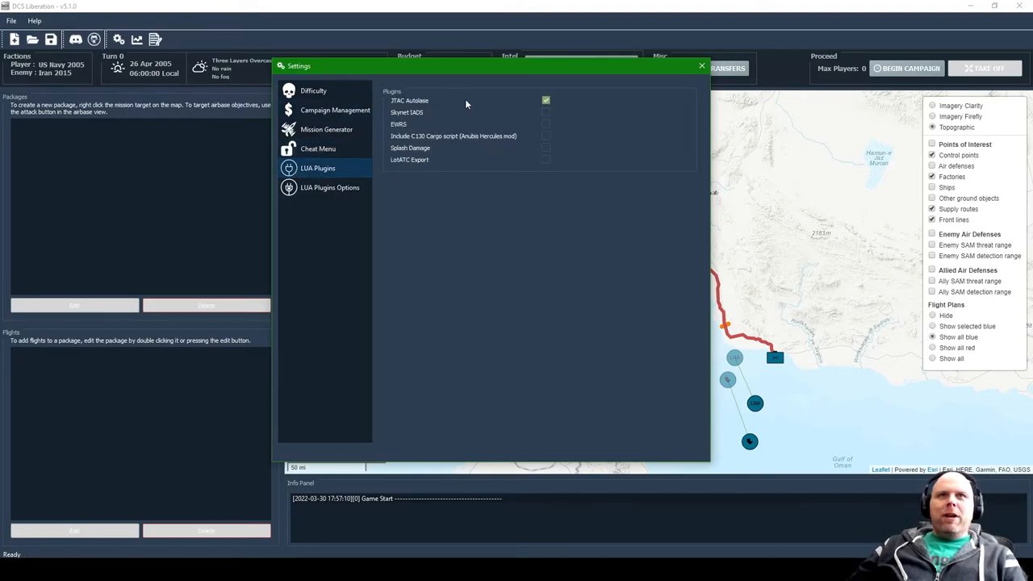
# Step: Enable Skynet IADS and Splash Damage plugins, leaving EWRS unticked after a toggle
pyautogui.click(546, 113)
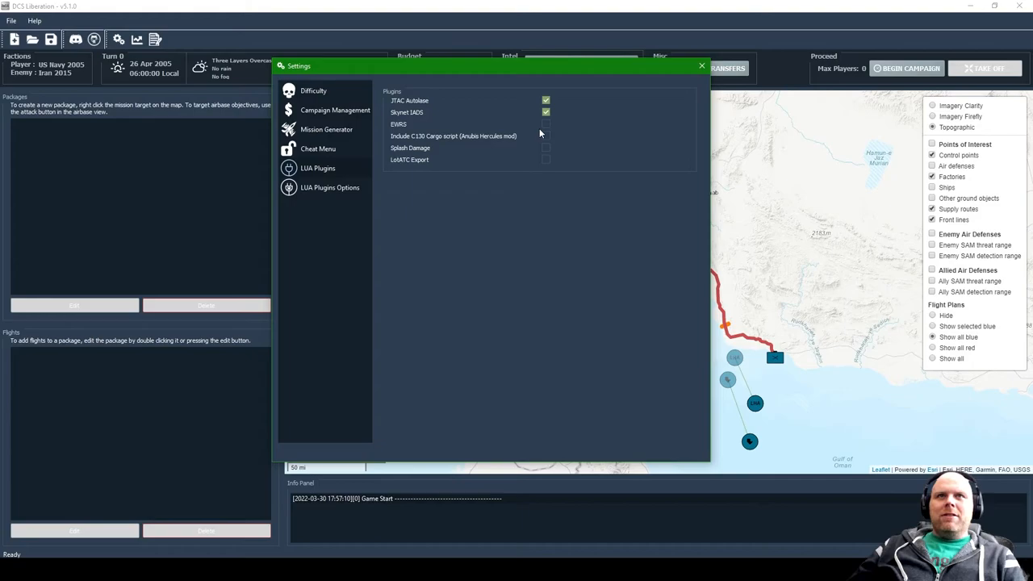
pyautogui.click(546, 148)
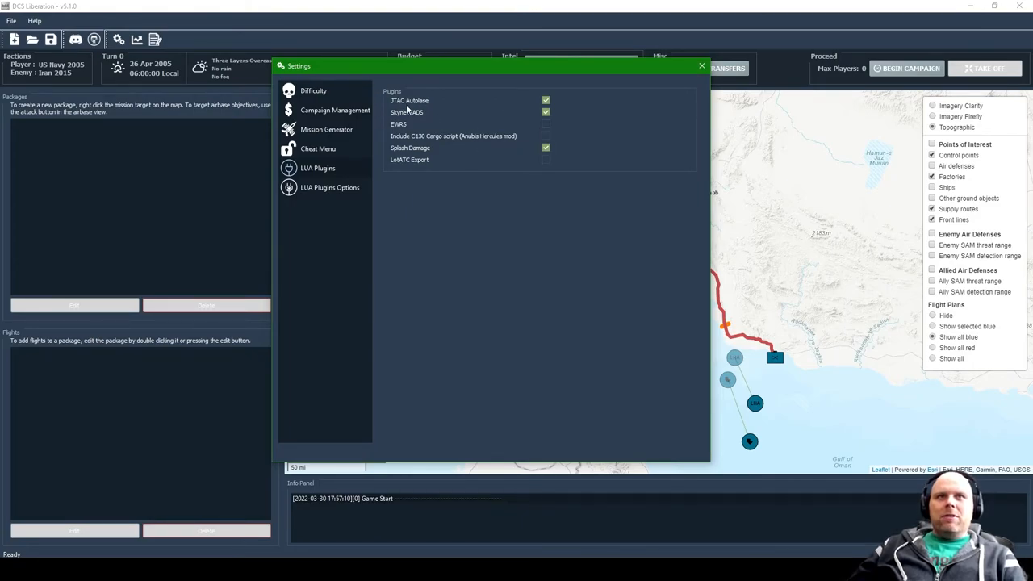
pyautogui.moveTo(478, 111)
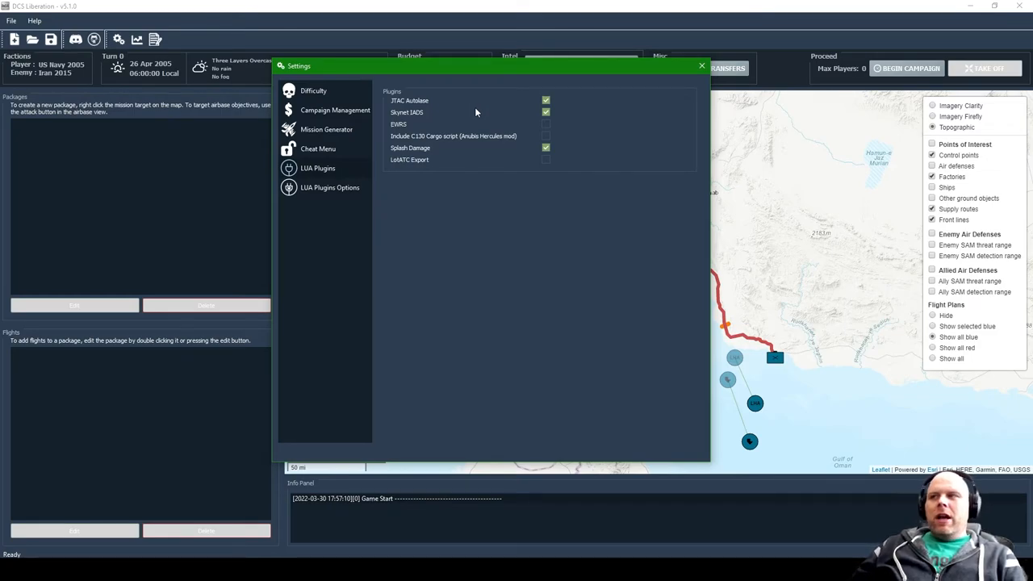
pyautogui.moveTo(412, 118)
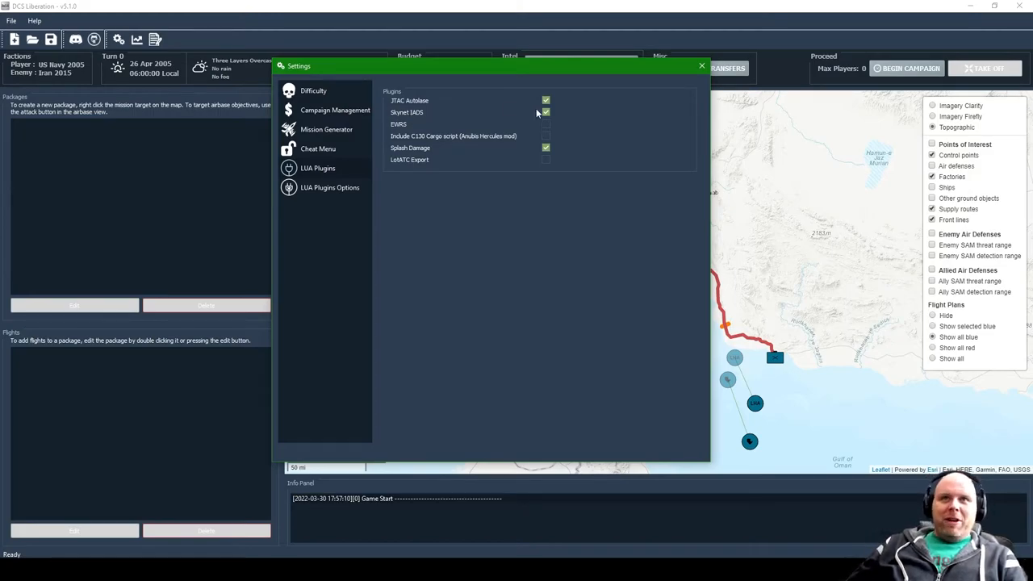
pyautogui.moveTo(395, 148)
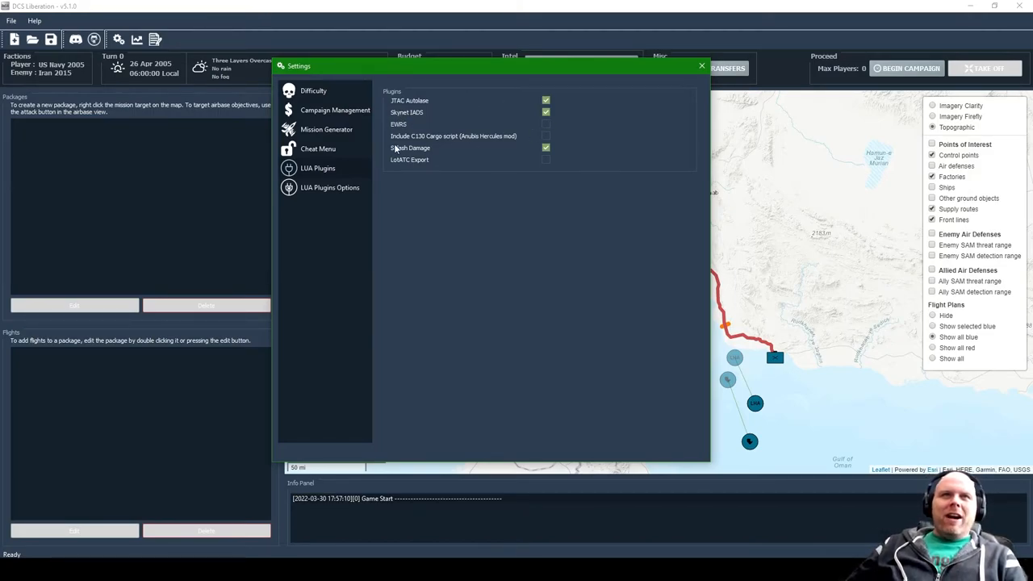
pyautogui.click(545, 123)
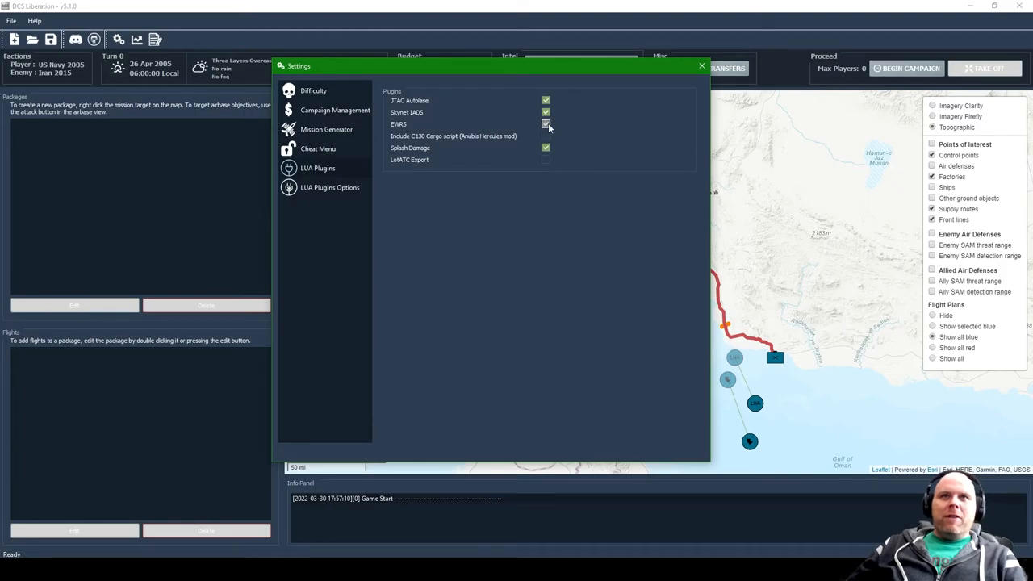
pyautogui.click(546, 125)
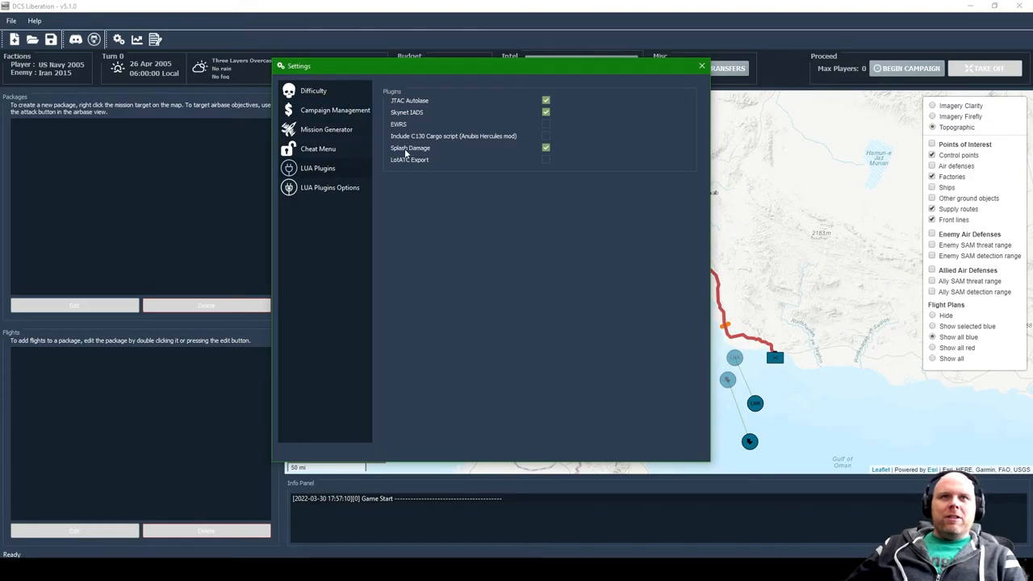
pyautogui.moveTo(429, 148)
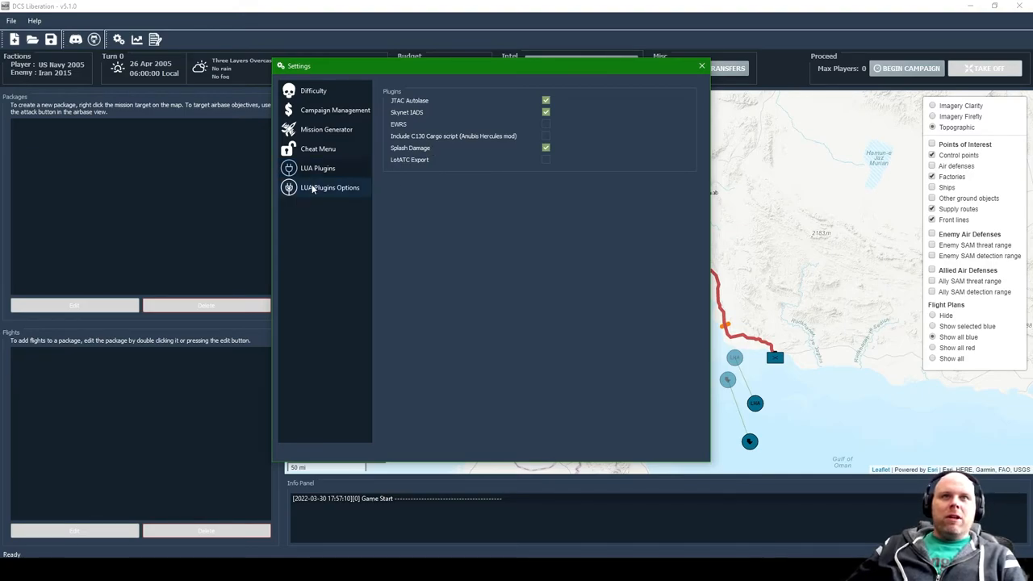
# Step: Review LUA Plugins Options, leave JTAC smoke off after toggling, and close Settings to the map
pyautogui.click(329, 187)
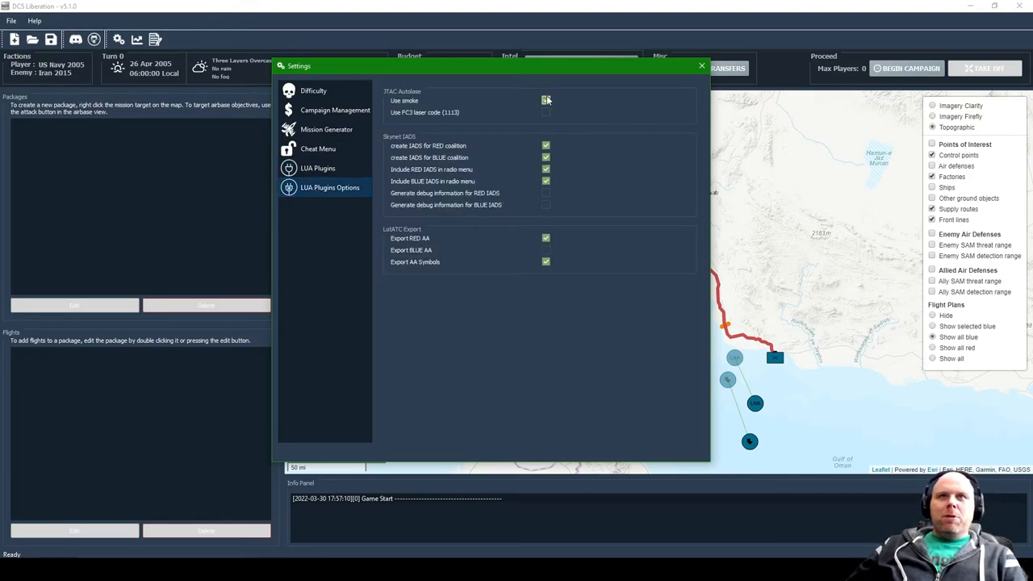
pyautogui.click(316, 168)
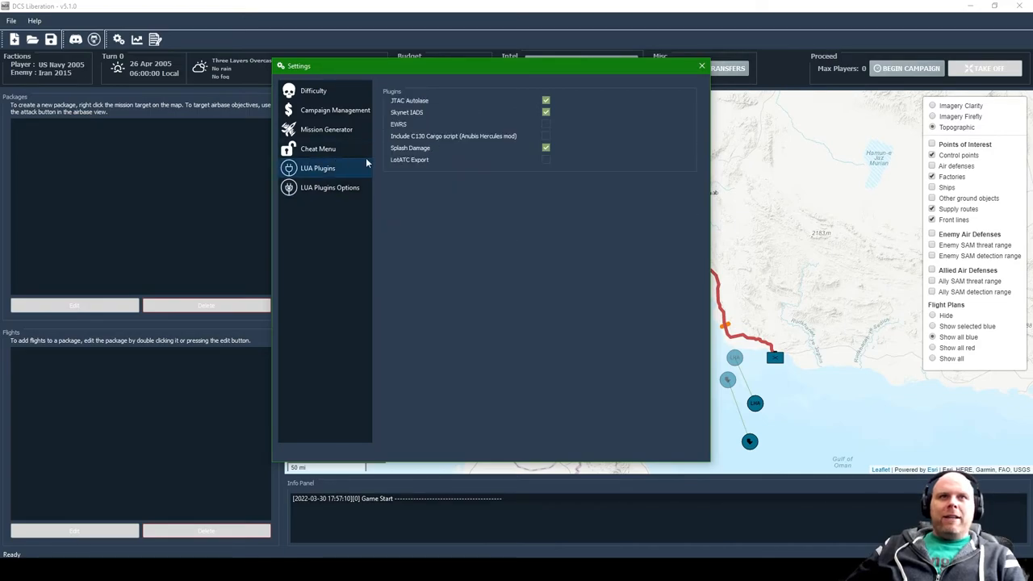
pyautogui.click(329, 187)
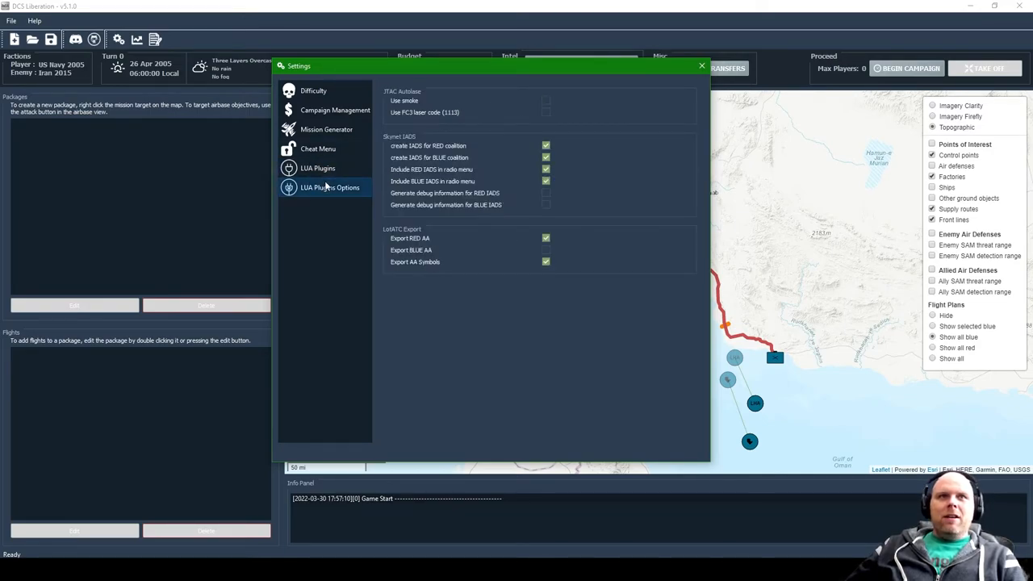
pyautogui.click(546, 100)
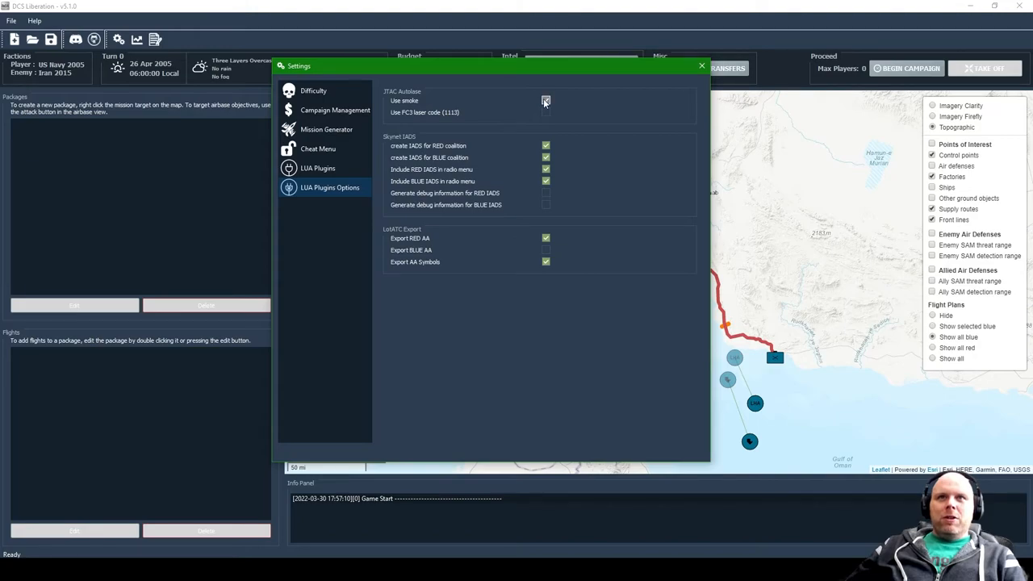
pyautogui.click(546, 100)
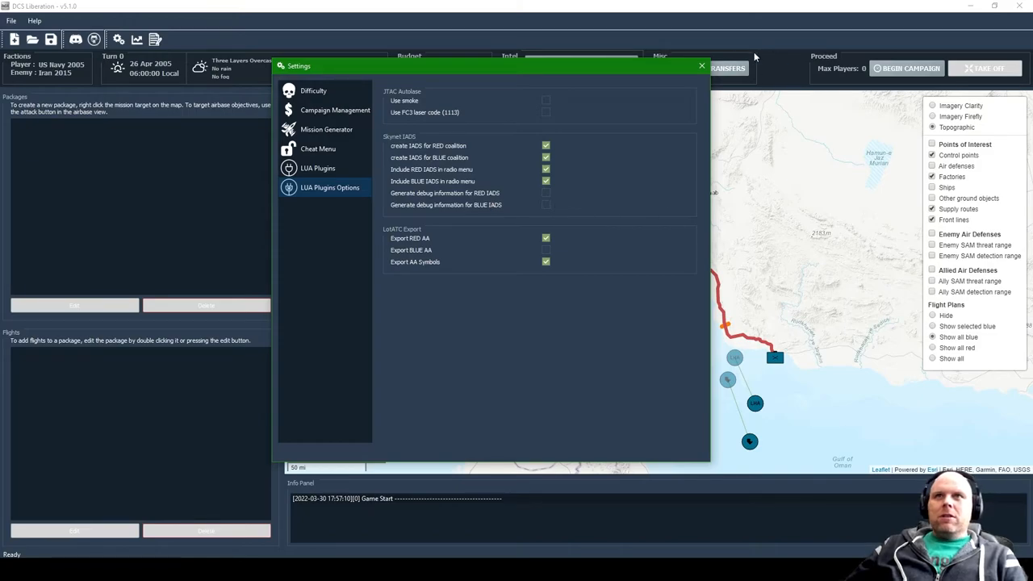
pyautogui.click(700, 65)
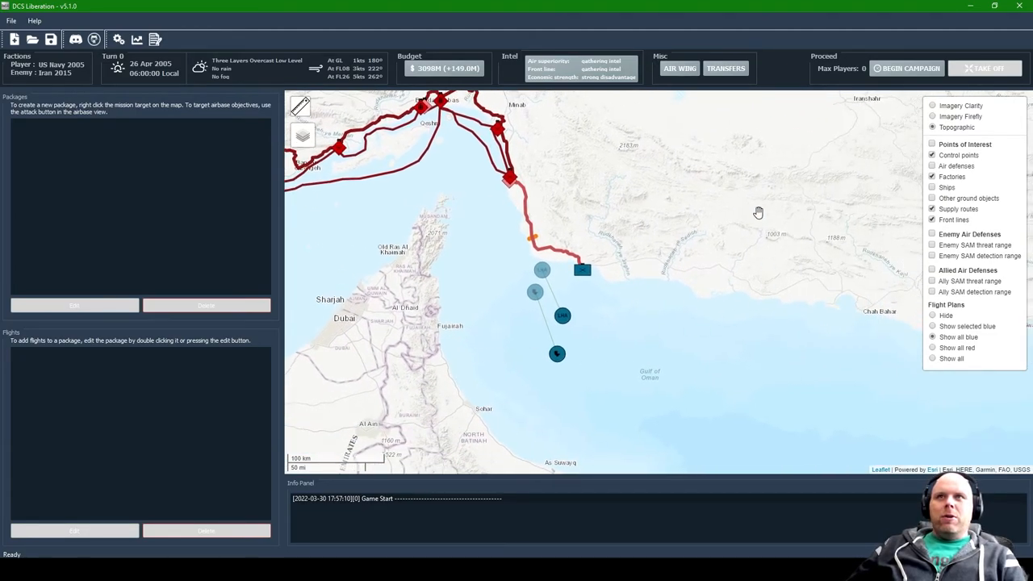
pyautogui.moveTo(429, 178)
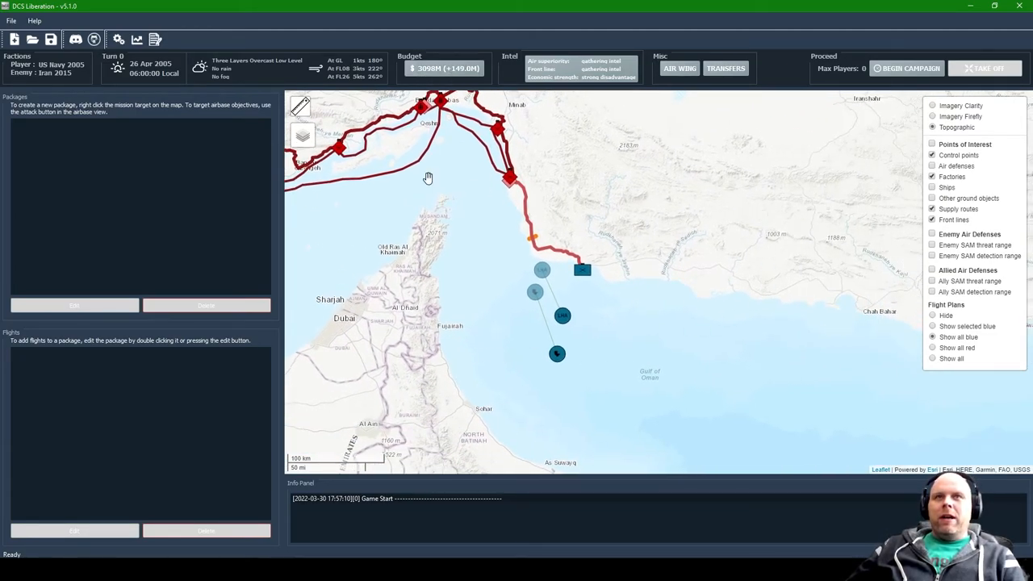
pyautogui.moveTo(601, 261)
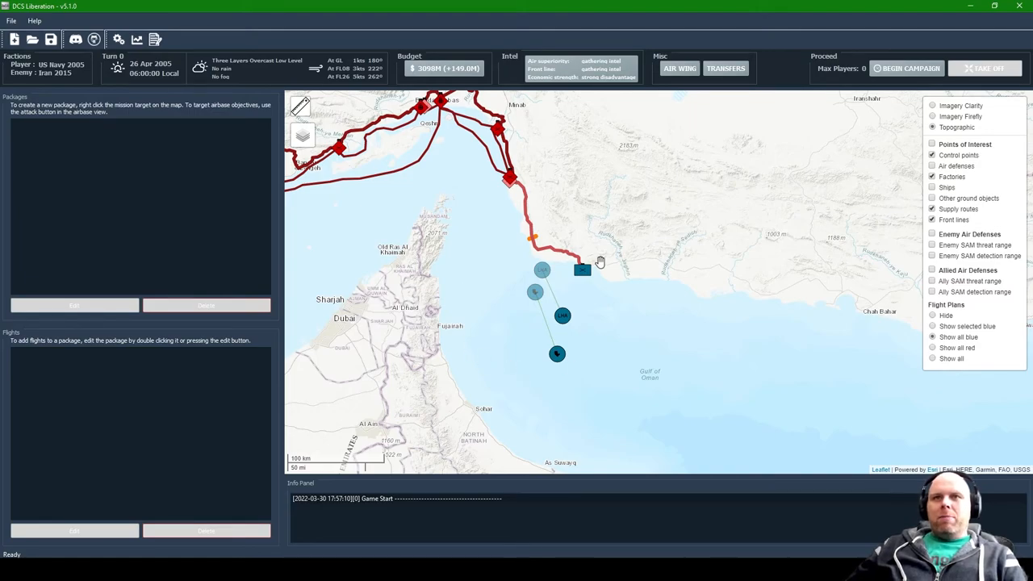
# Step: Bring up the CVN-72 Abraham Lincoln base window from its map icon
pyautogui.click(581, 269)
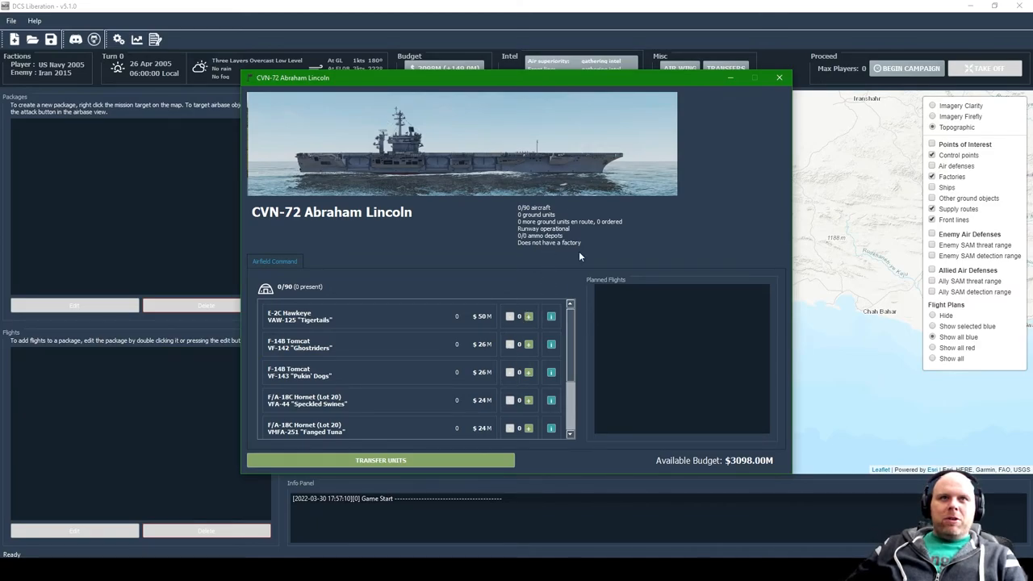
# Step: Buy E-2C Hawkeyes, F-14B Tomcats and S-3B tankers for the Abraham Lincoln
pyautogui.click(529, 315)
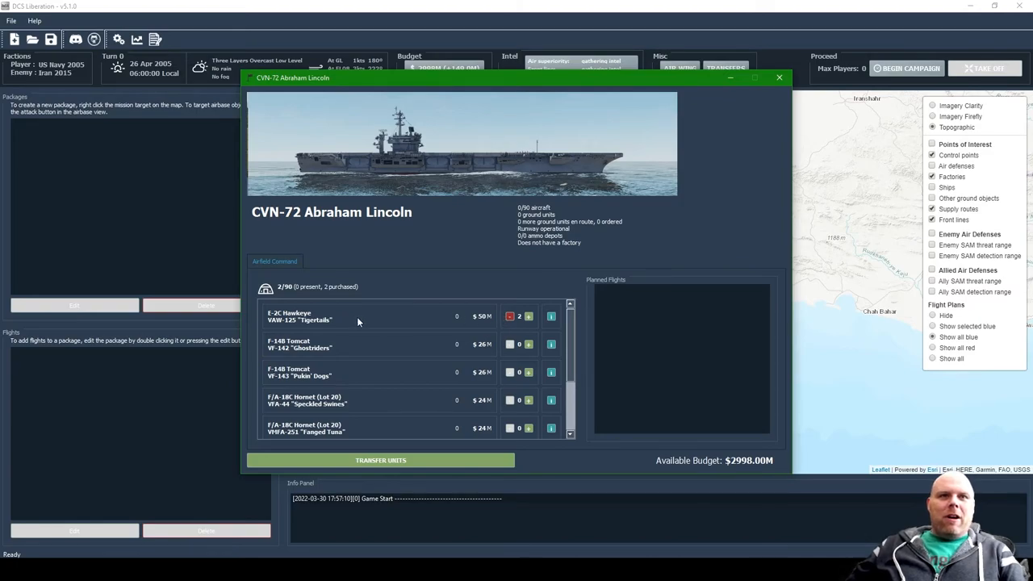
pyautogui.moveTo(280, 320)
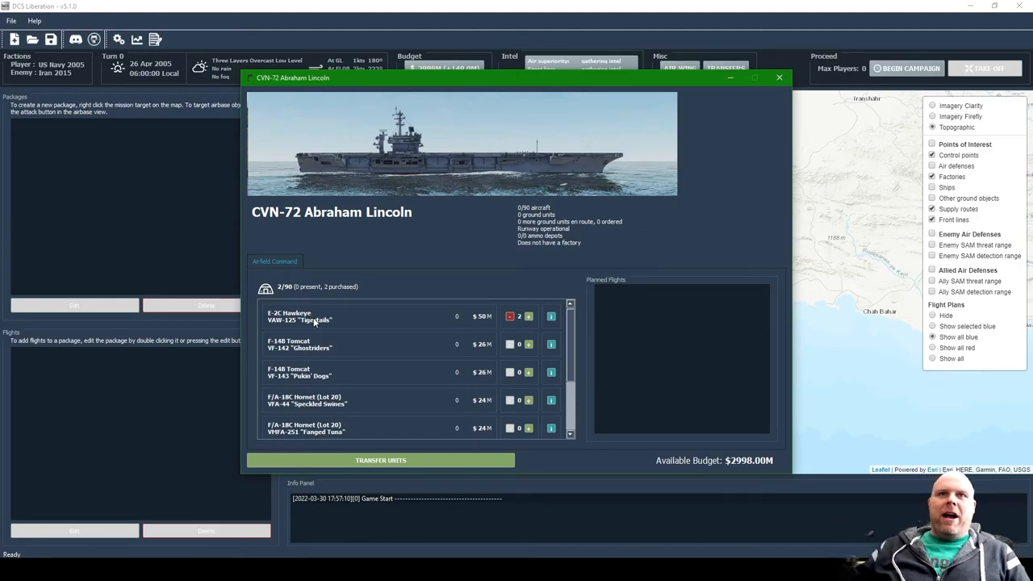
pyautogui.moveTo(524, 352)
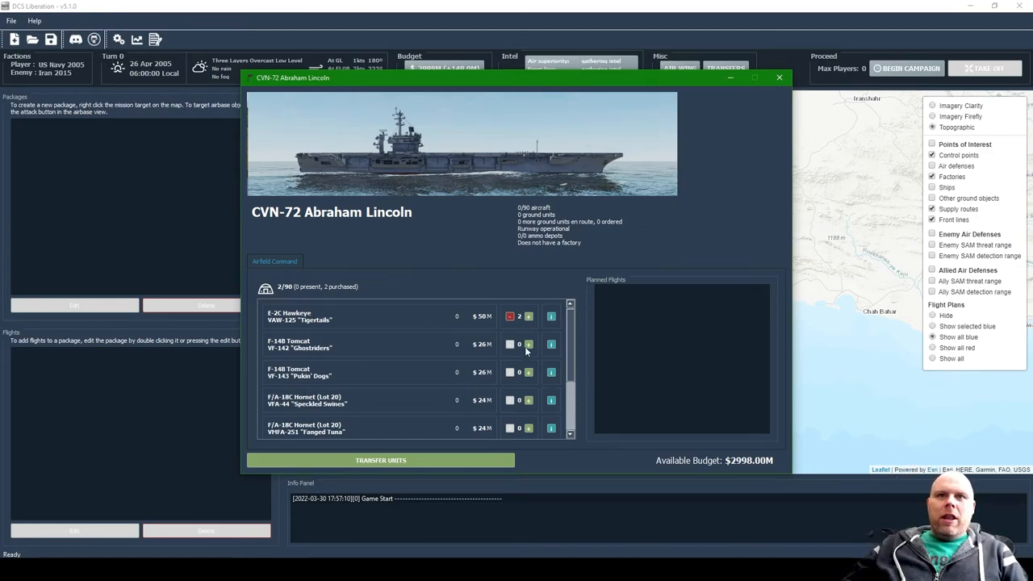
pyautogui.click(528, 343)
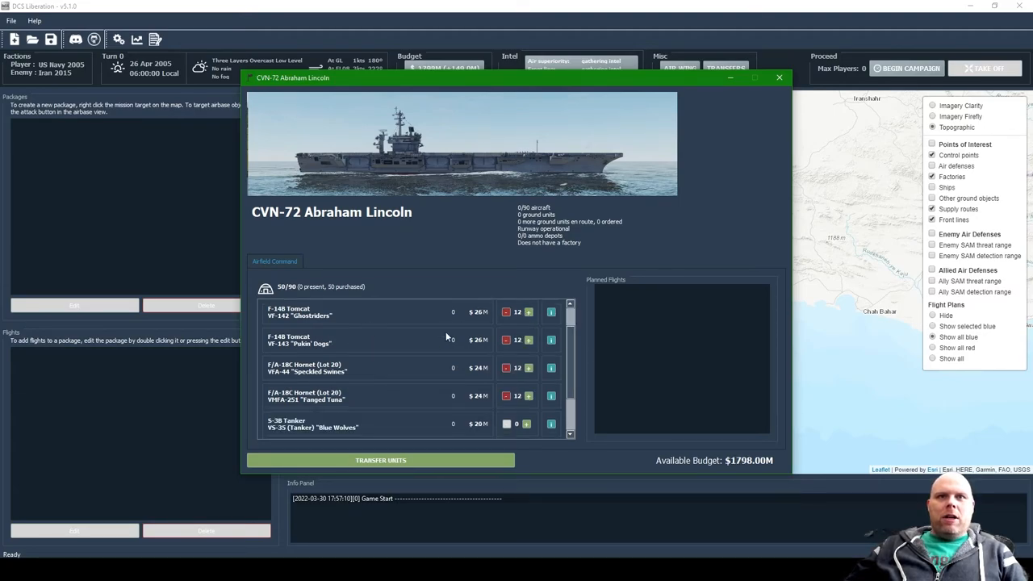
pyautogui.scroll(-3)
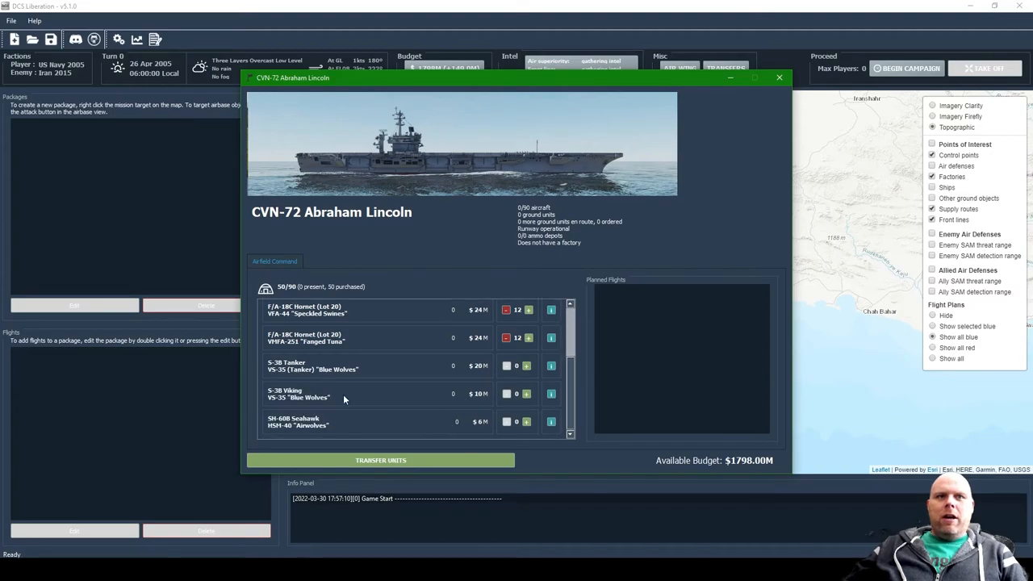
pyautogui.click(526, 365)
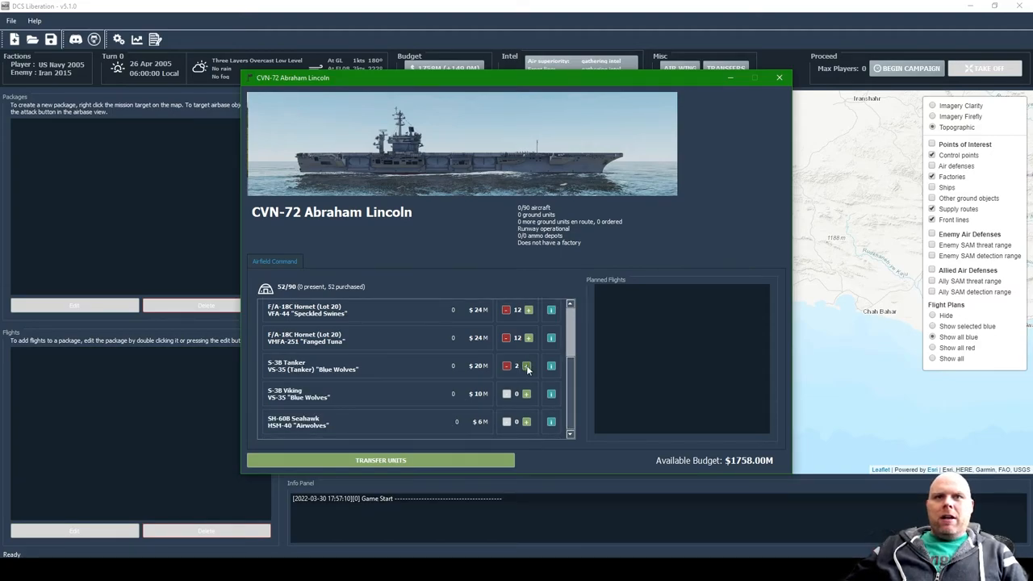
# Step: Add S-3B Vikings and SH-60B Seahawks, filling 72 of 90 slots with $1590.0M left
pyautogui.click(526, 393)
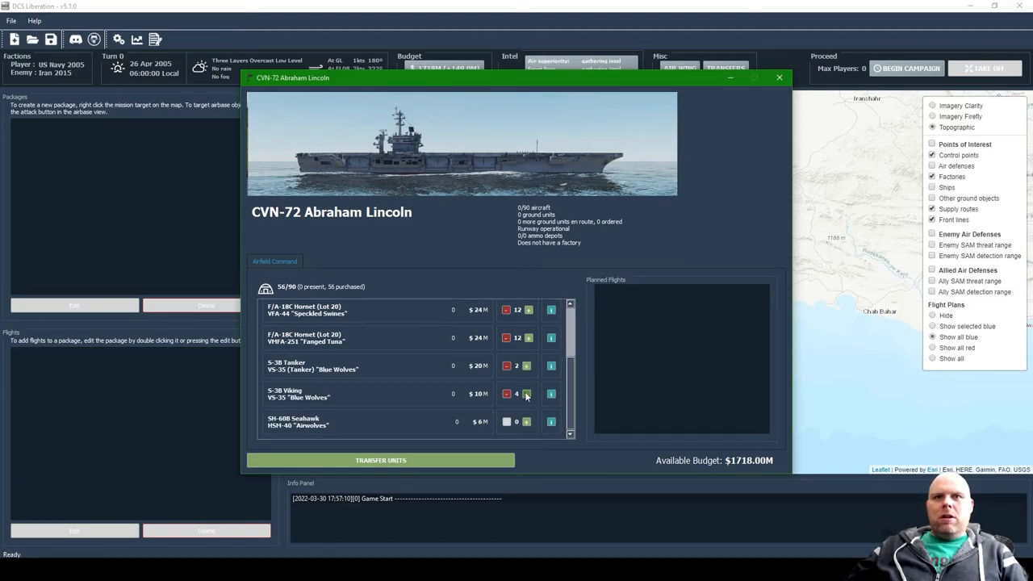
pyautogui.click(526, 394)
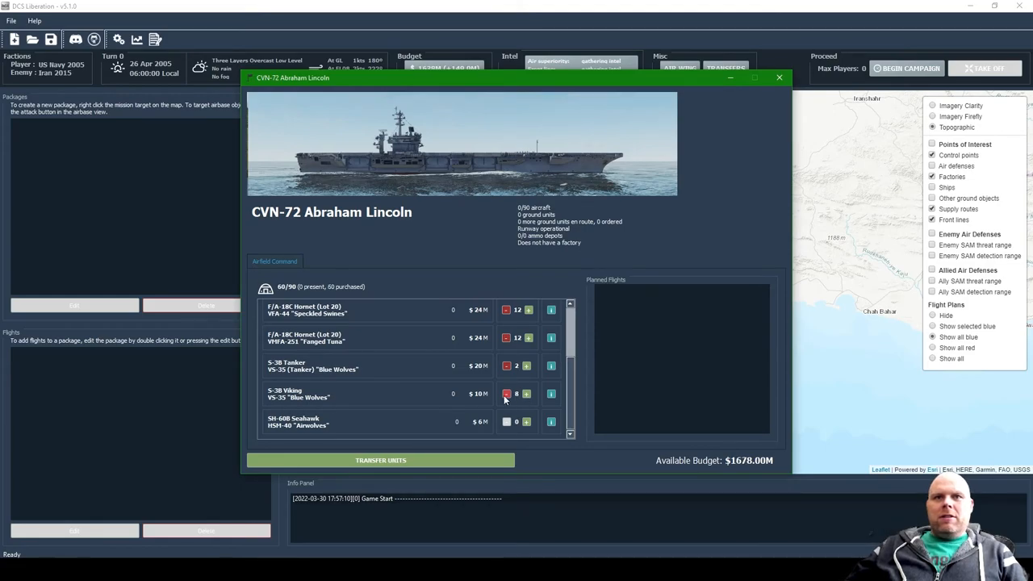
pyautogui.click(507, 394)
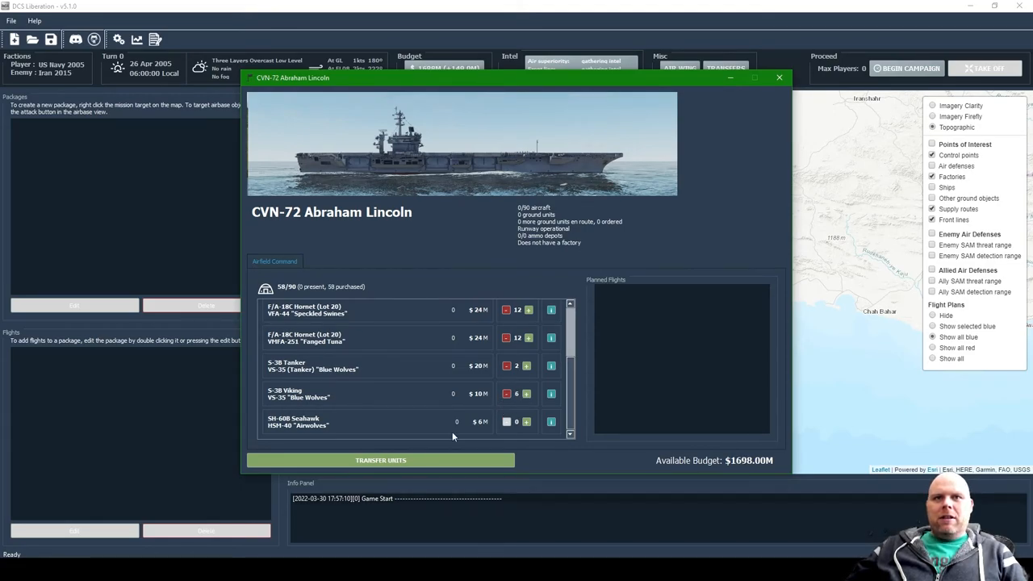
pyautogui.click(526, 394)
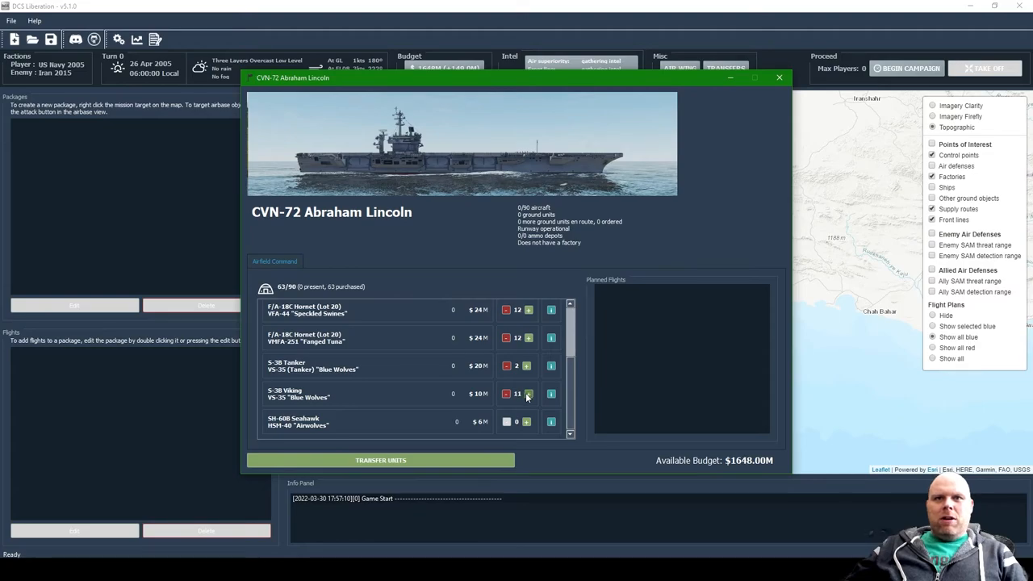
pyautogui.click(526, 394)
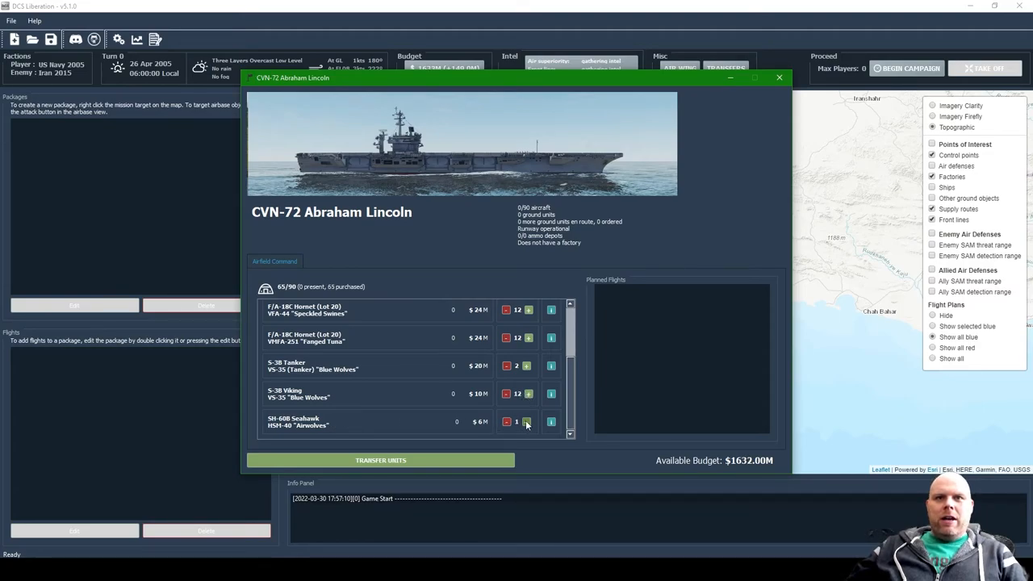
pyautogui.click(529, 421)
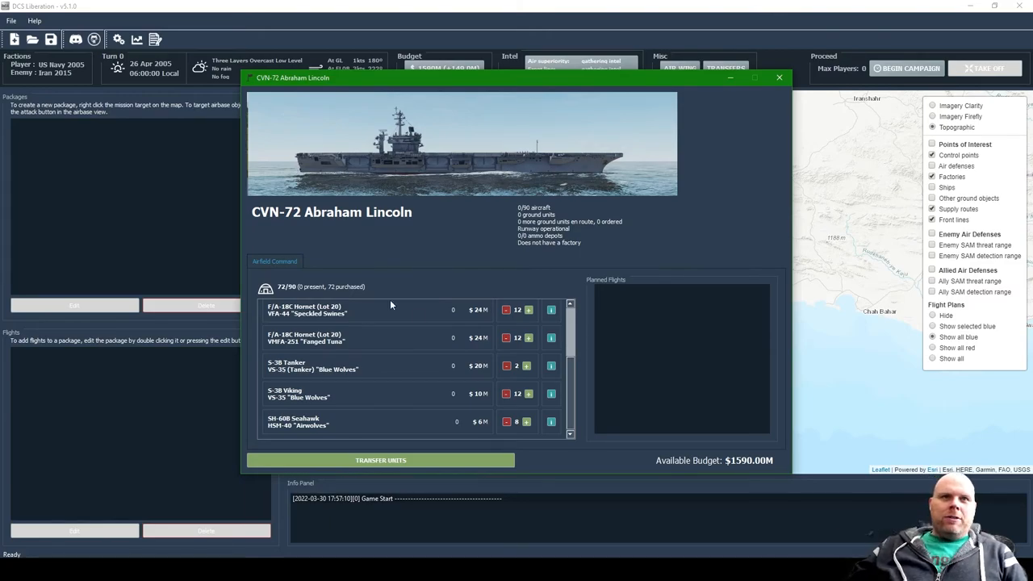
pyautogui.moveTo(293, 289)
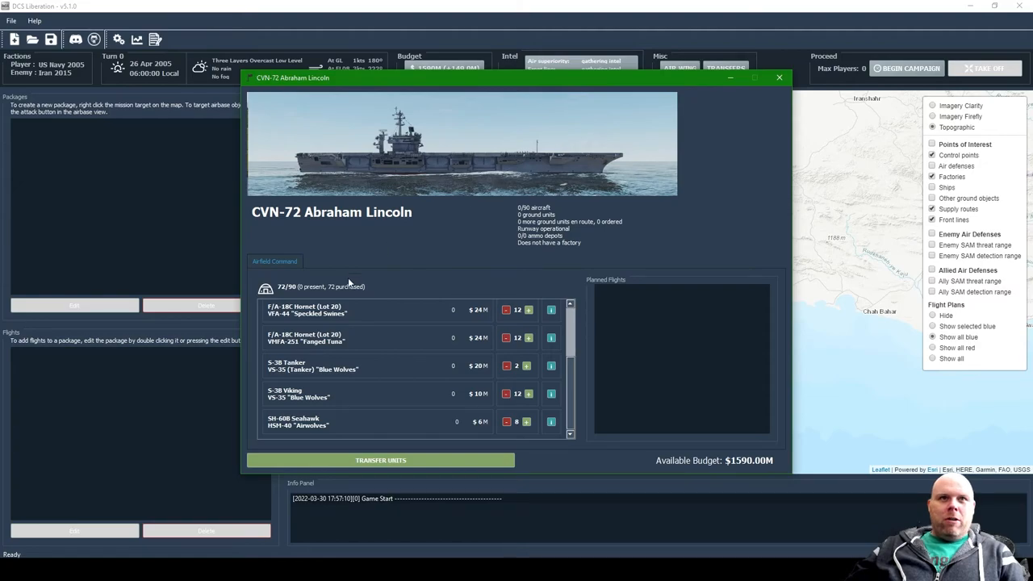
pyautogui.moveTo(756, 103)
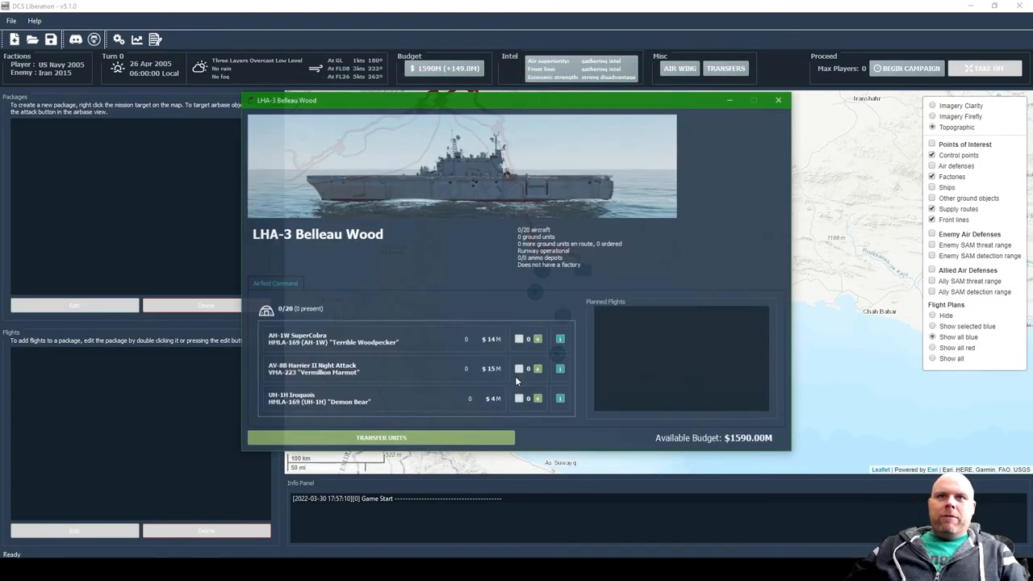
# Step: Fill LHA-3 Belleau Wood to 20/20 with AV-8B Harriers and AH-1W SuperCobras, then close its window
pyautogui.click(537, 368)
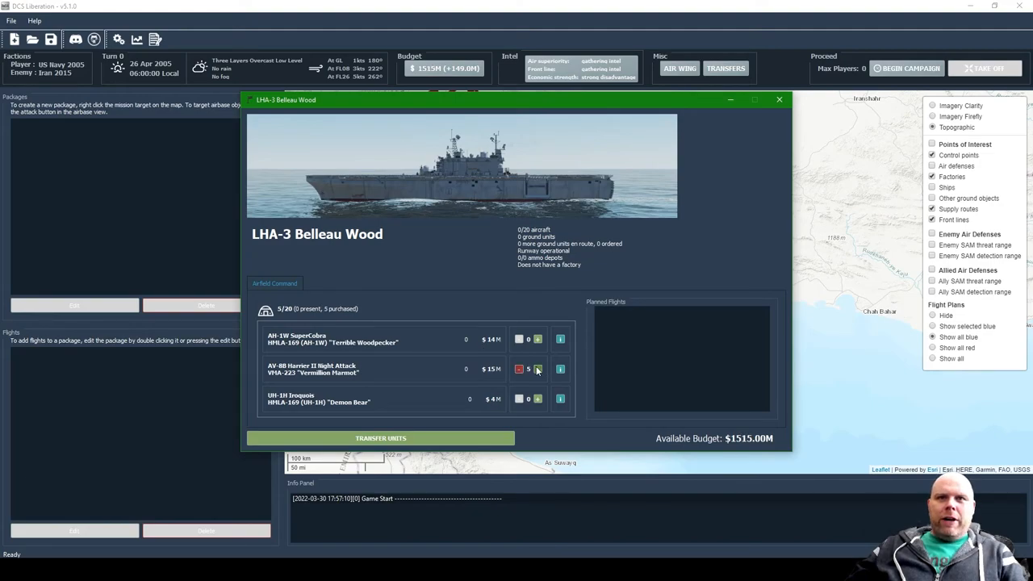
pyautogui.click(535, 368)
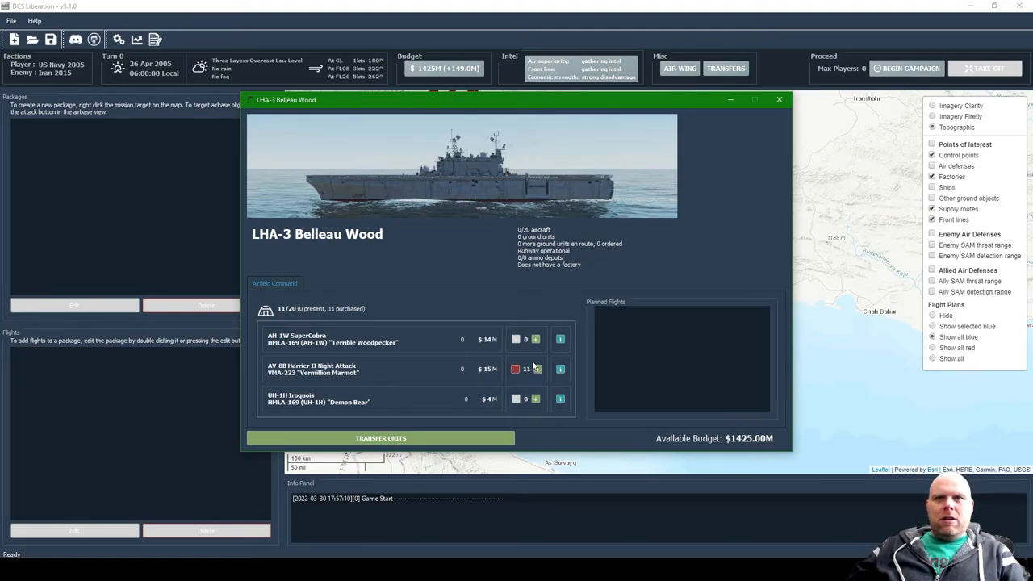
pyautogui.click(535, 339)
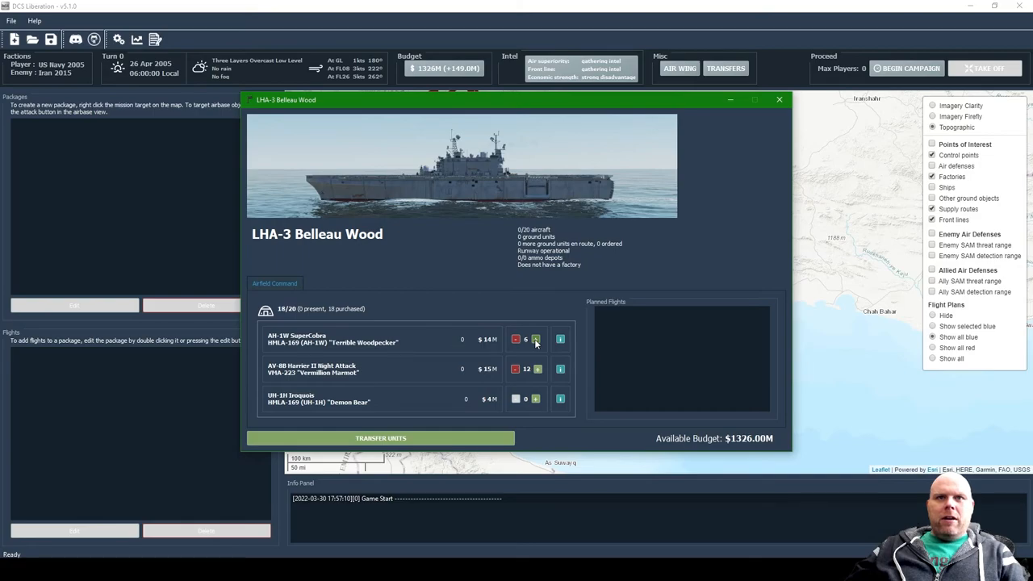
pyautogui.click(536, 339)
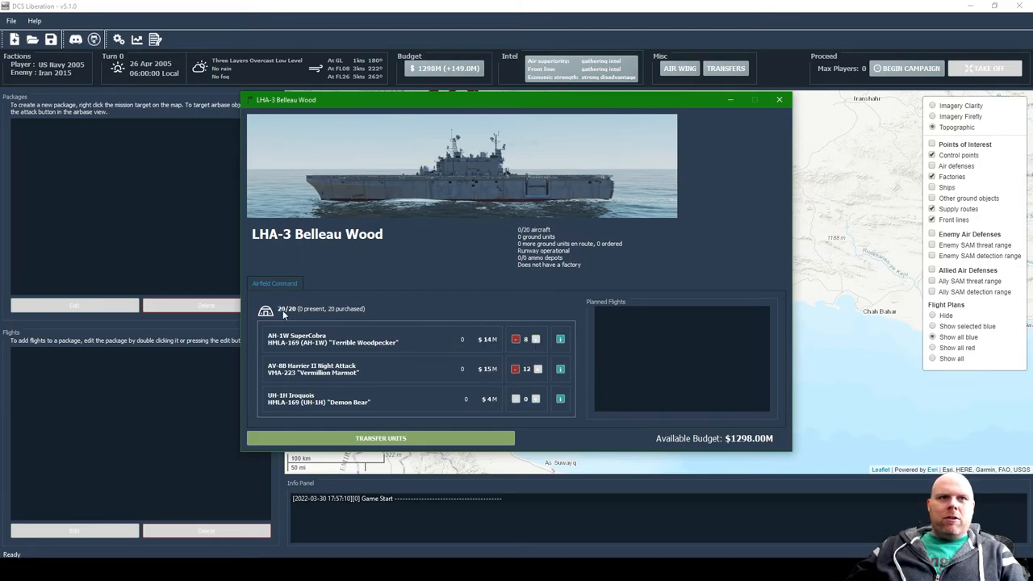
pyautogui.moveTo(330, 320)
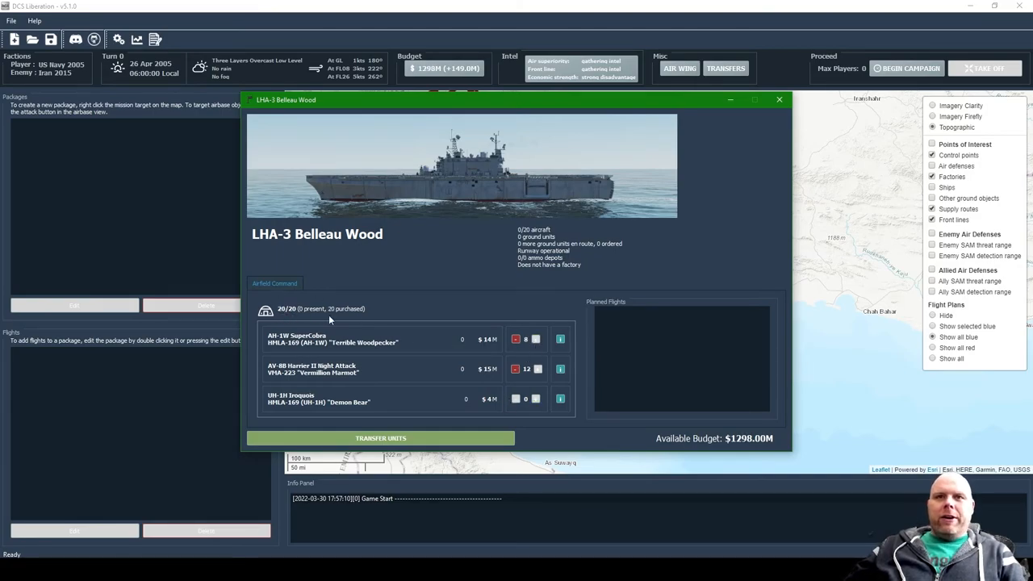
pyautogui.click(778, 100)
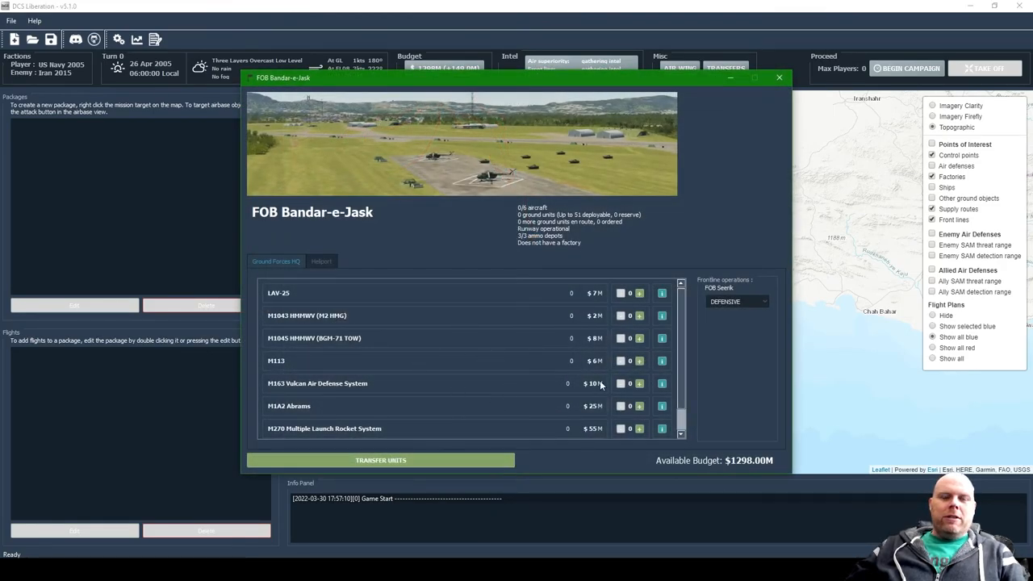
pyautogui.moveTo(633, 407)
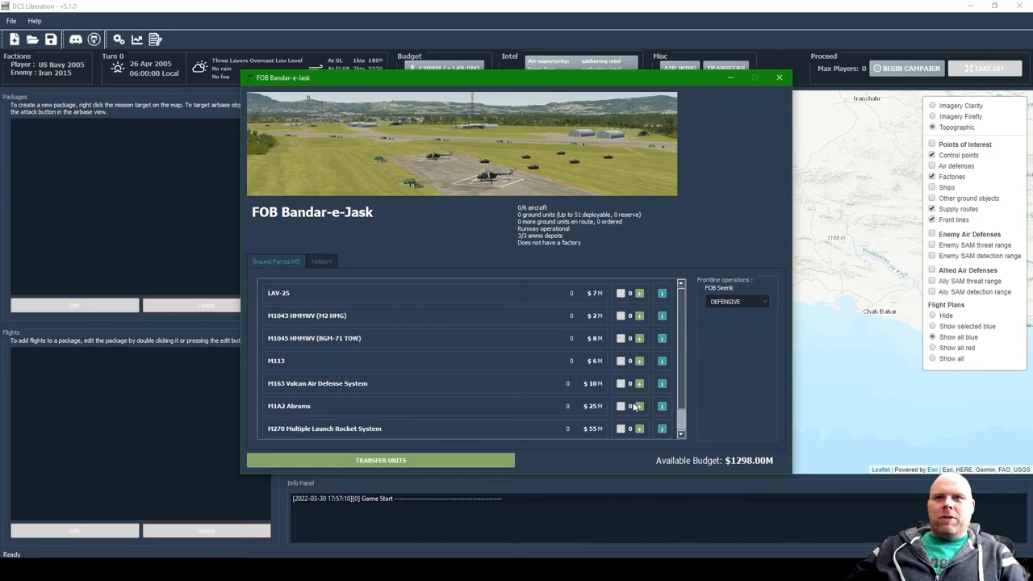
# Step: Order more M1A2 Abrams for FOB Bandar-e-Jask and a first AH-1W SuperCobra
pyautogui.click(639, 406)
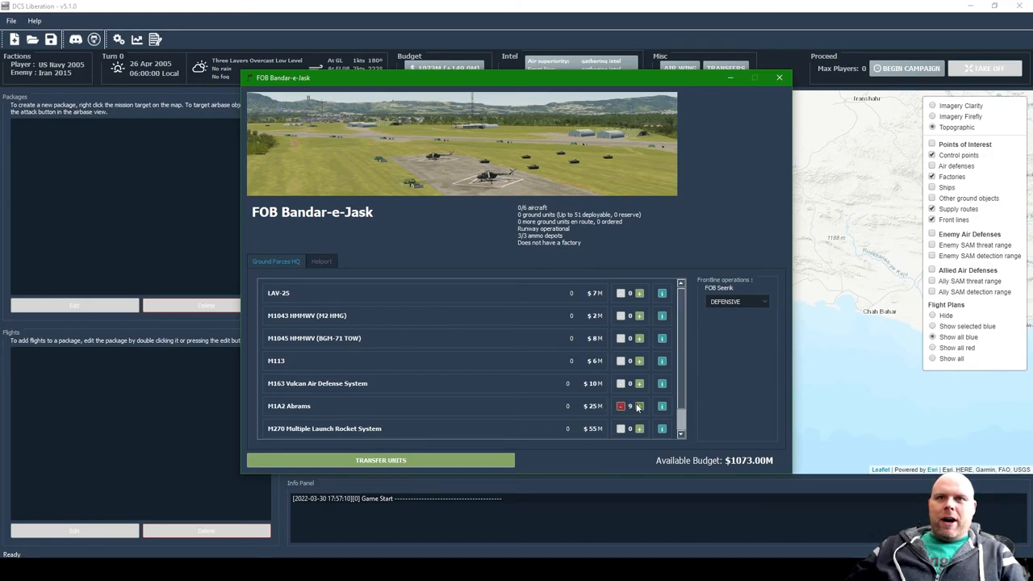
pyautogui.click(639, 406)
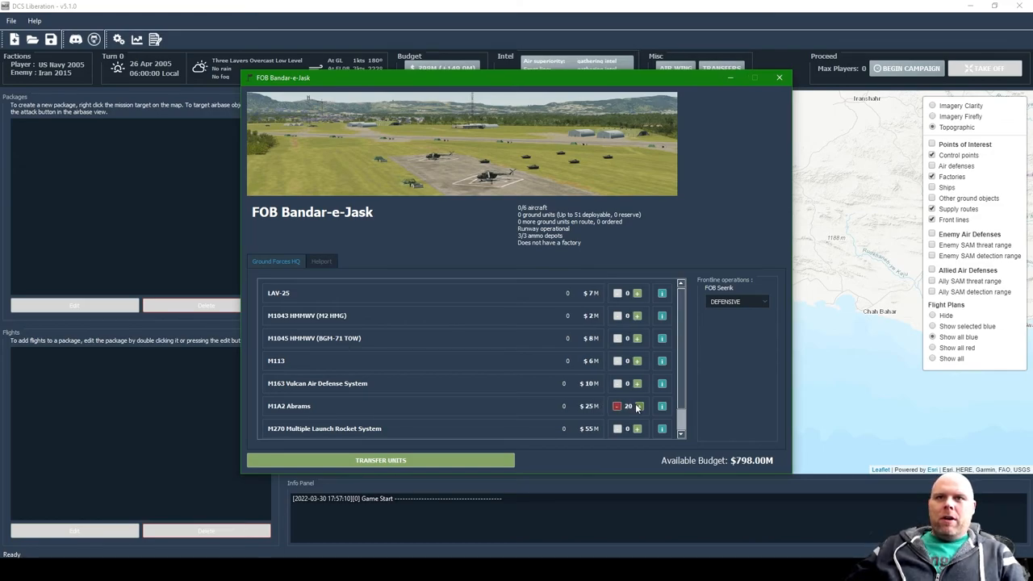
pyautogui.click(637, 407)
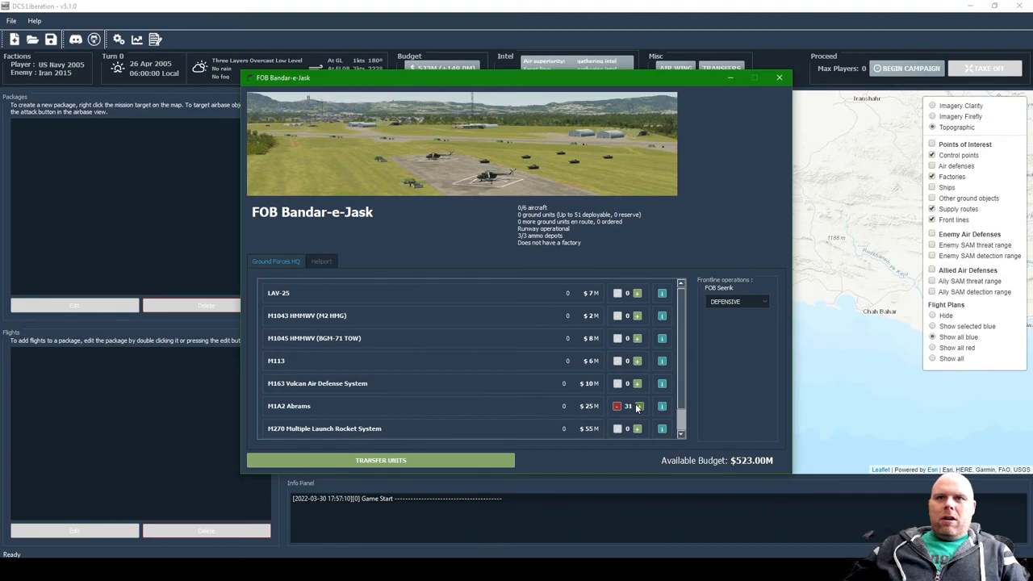
pyautogui.click(637, 407)
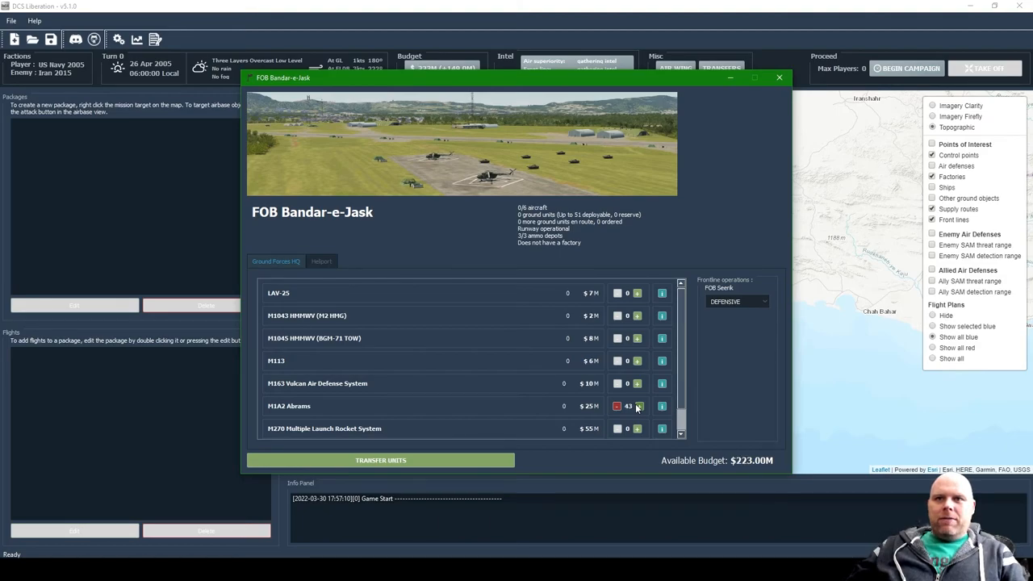
pyautogui.click(638, 407)
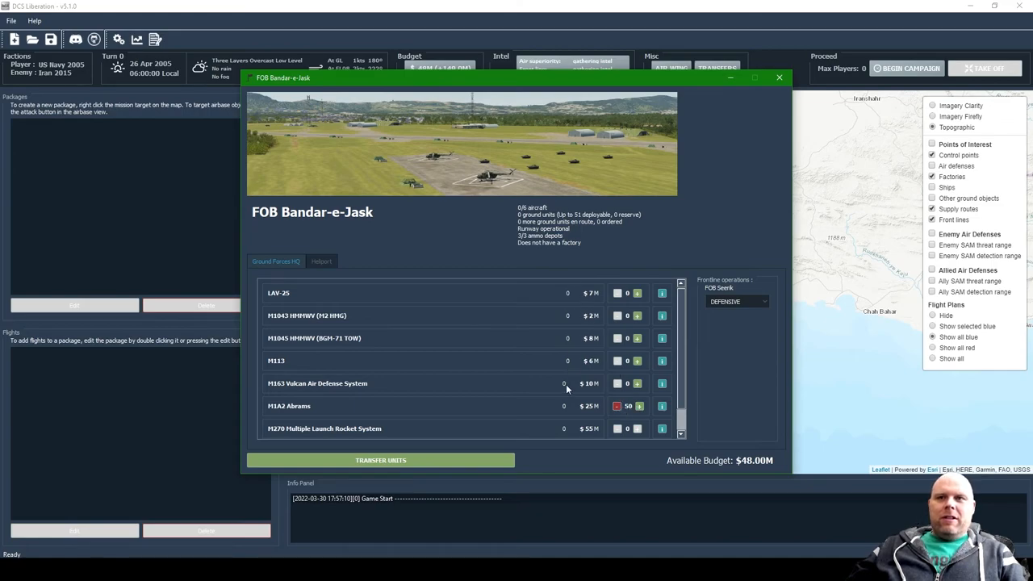
pyautogui.click(321, 261)
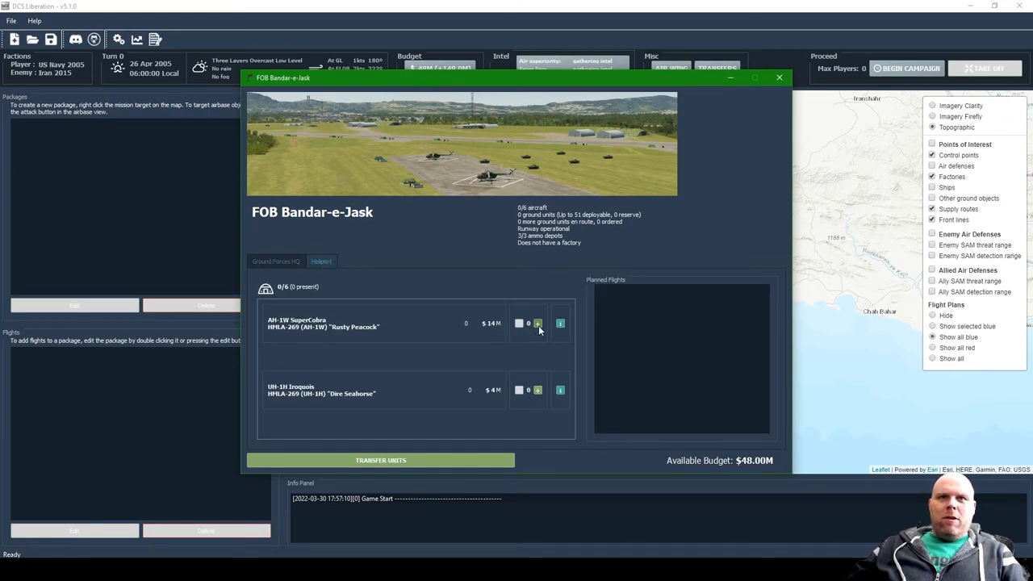
pyautogui.click(537, 323)
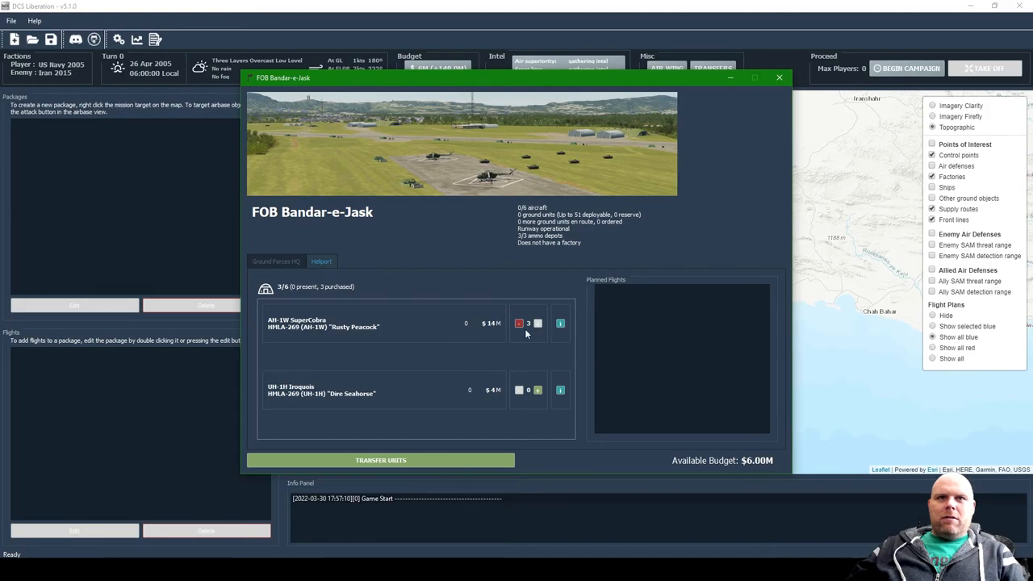
pyautogui.moveTo(466, 338)
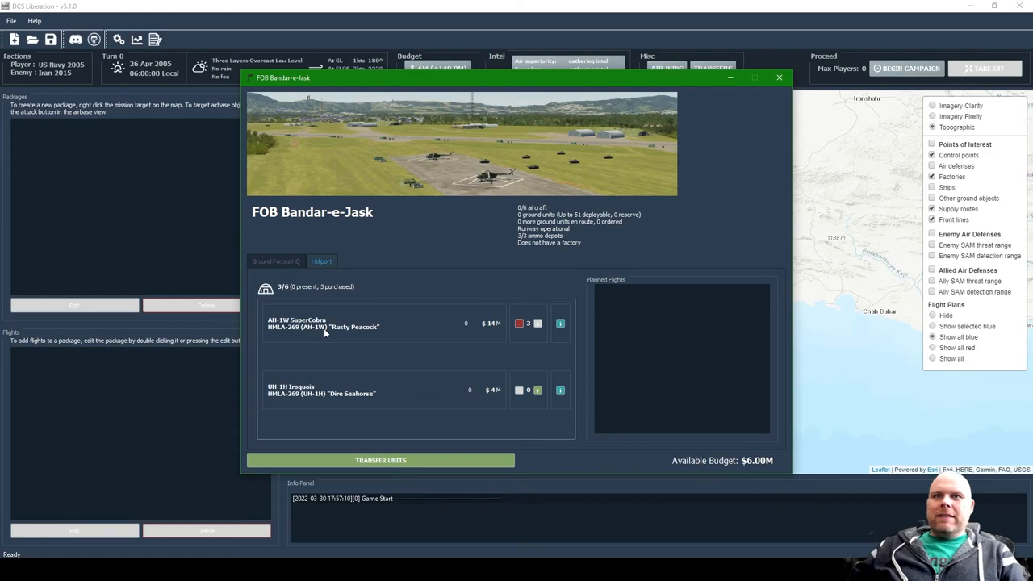
# Step: Rebalance to 48 Abrams and four SuperCobras on order, leaving $14.00M of budget
pyautogui.click(276, 261)
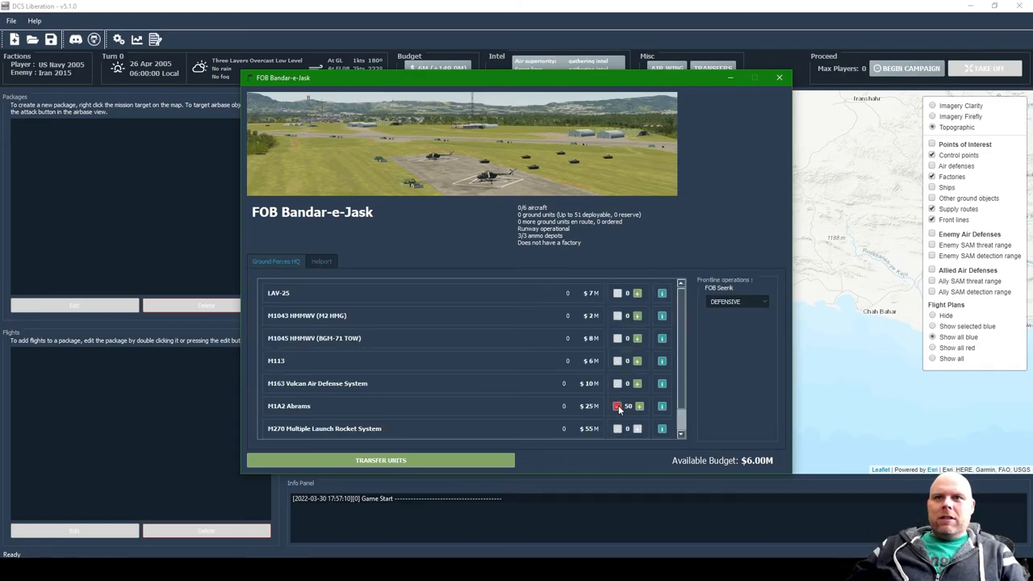
pyautogui.click(616, 407)
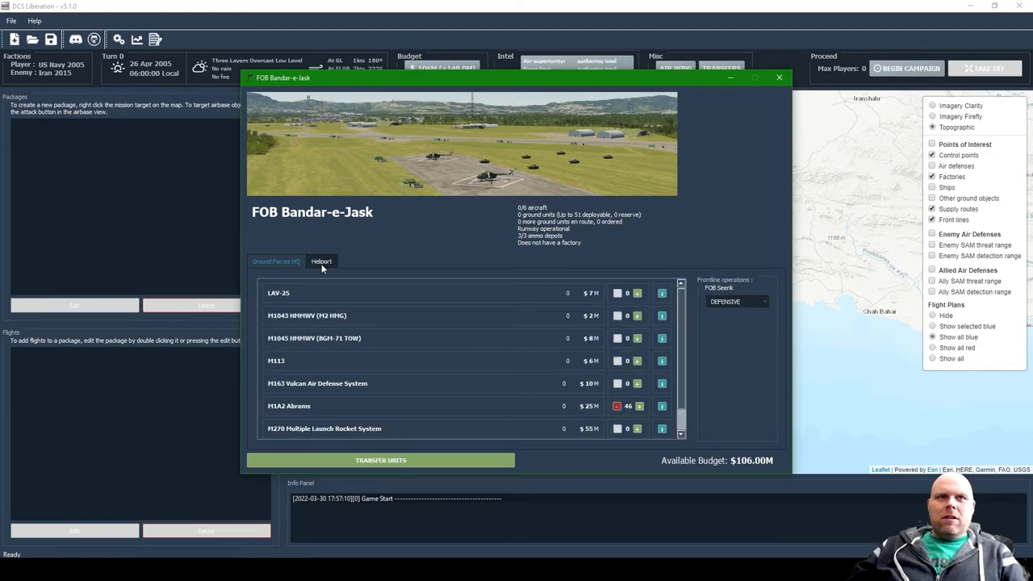
pyautogui.click(321, 262)
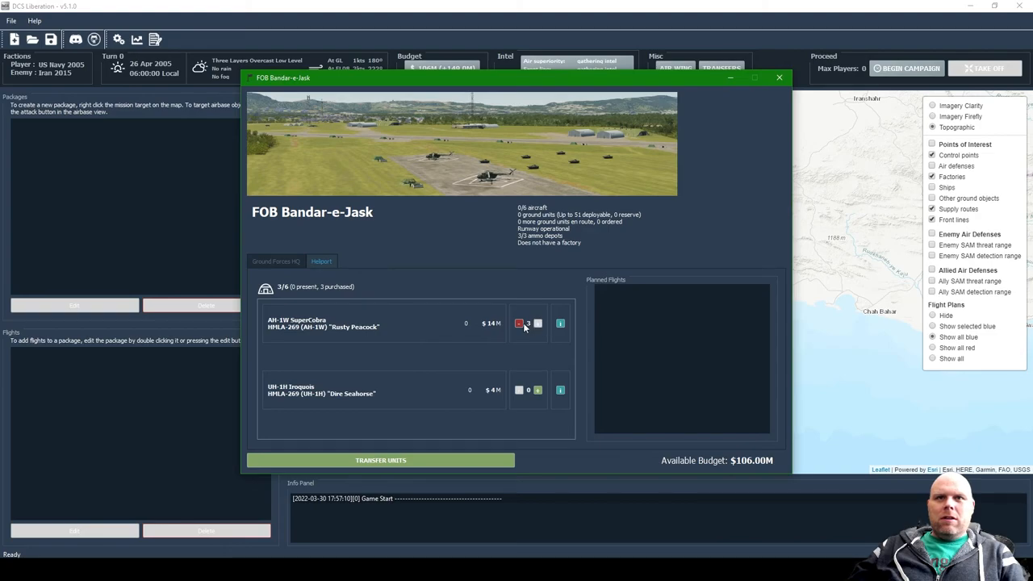
pyautogui.click(519, 322)
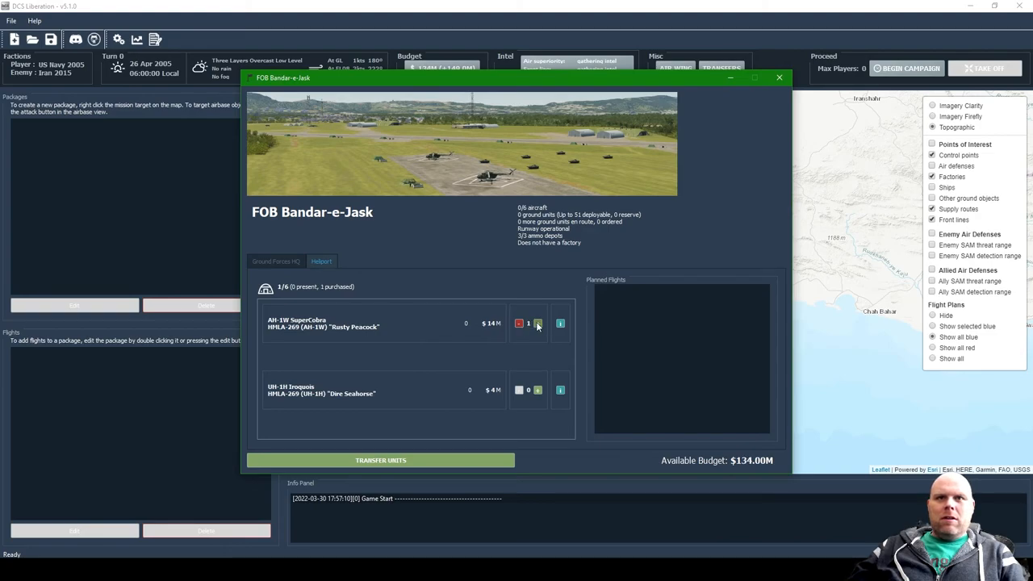
pyautogui.click(539, 323)
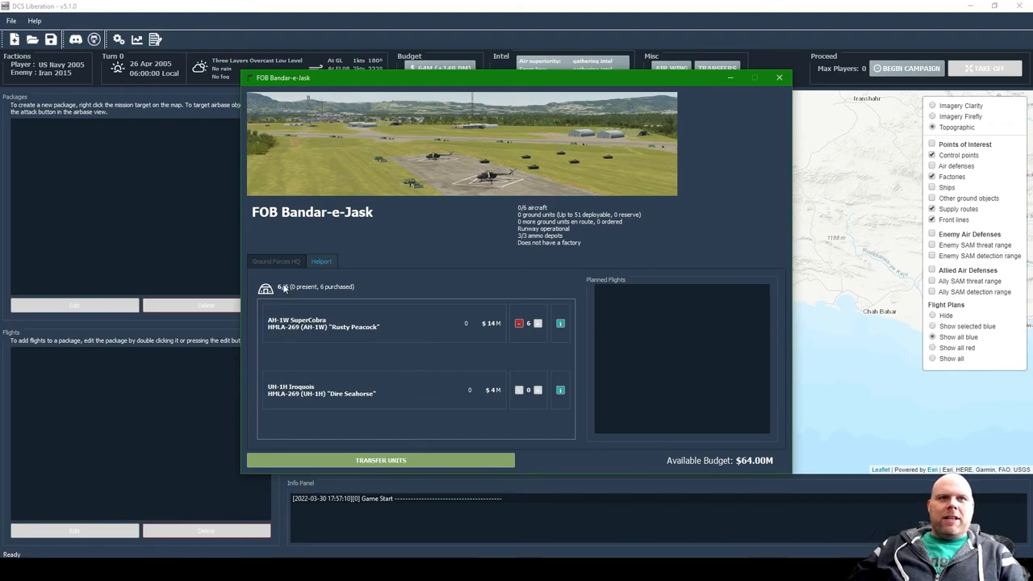
pyautogui.click(274, 261)
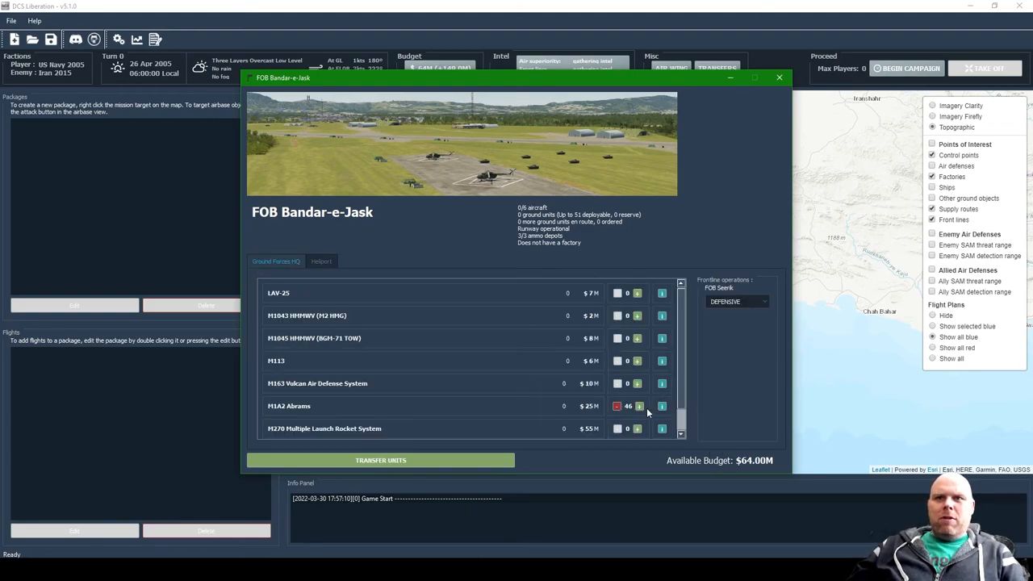
pyautogui.click(638, 407)
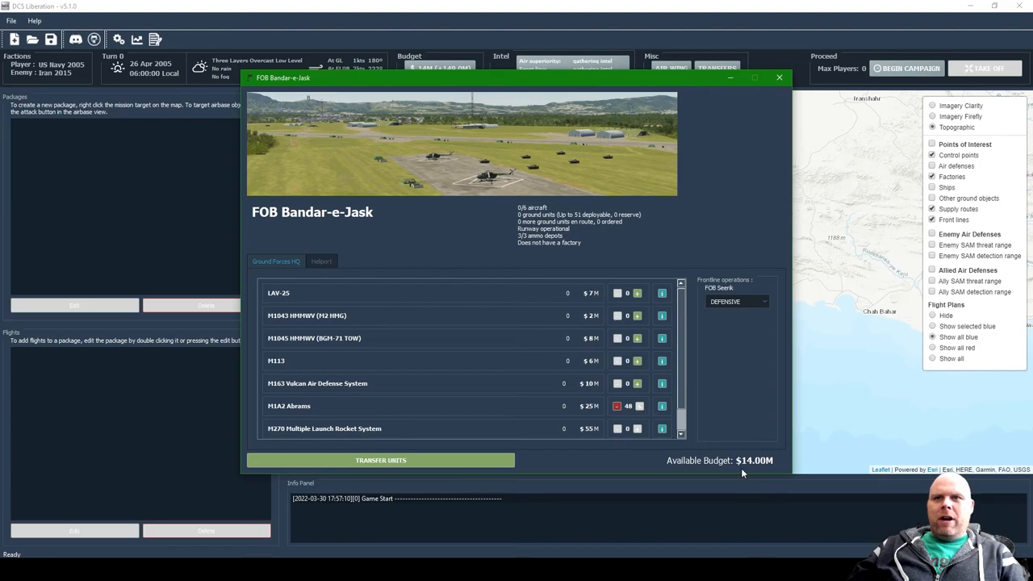
pyautogui.moveTo(510, 396)
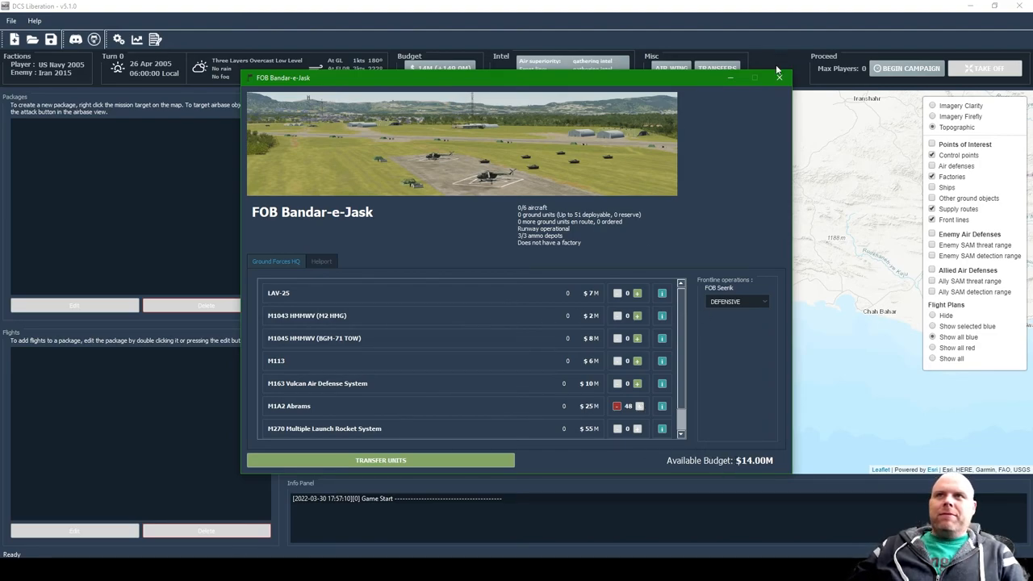
# Step: Close the FOB window and zoom out to review the campaign map's front lines and bases
pyautogui.click(777, 77)
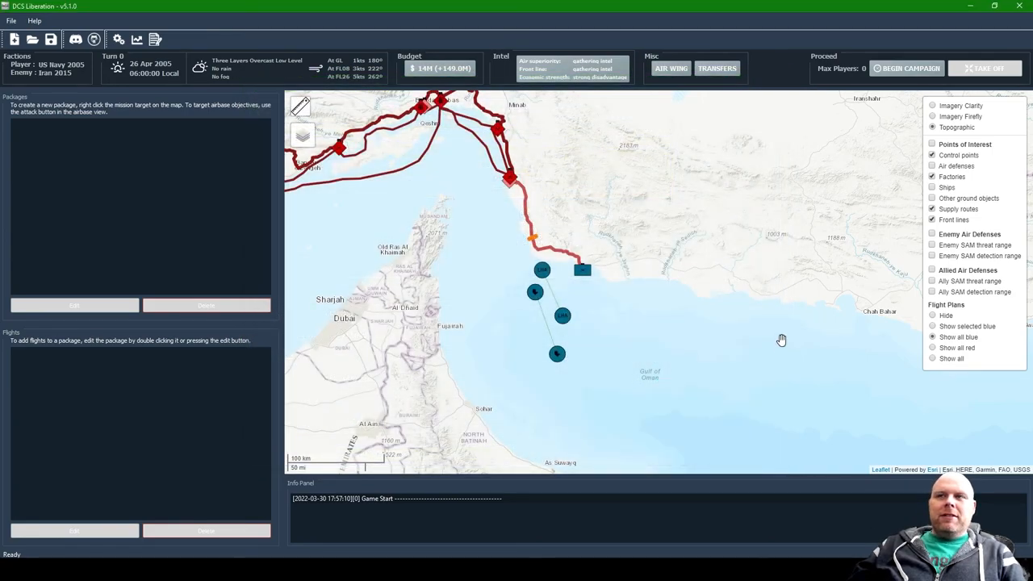
pyautogui.moveTo(543, 269)
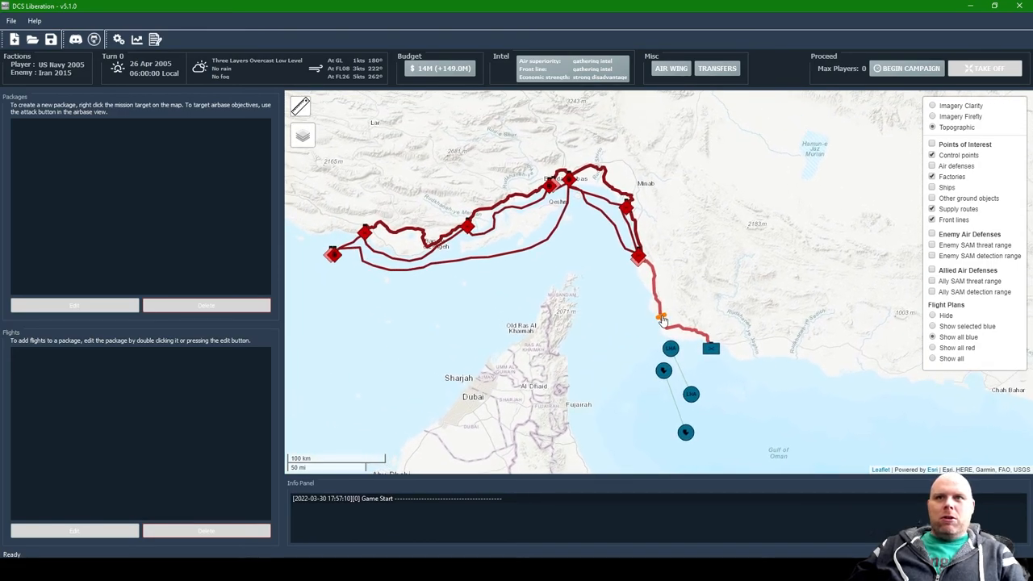
pyautogui.moveTo(671, 348)
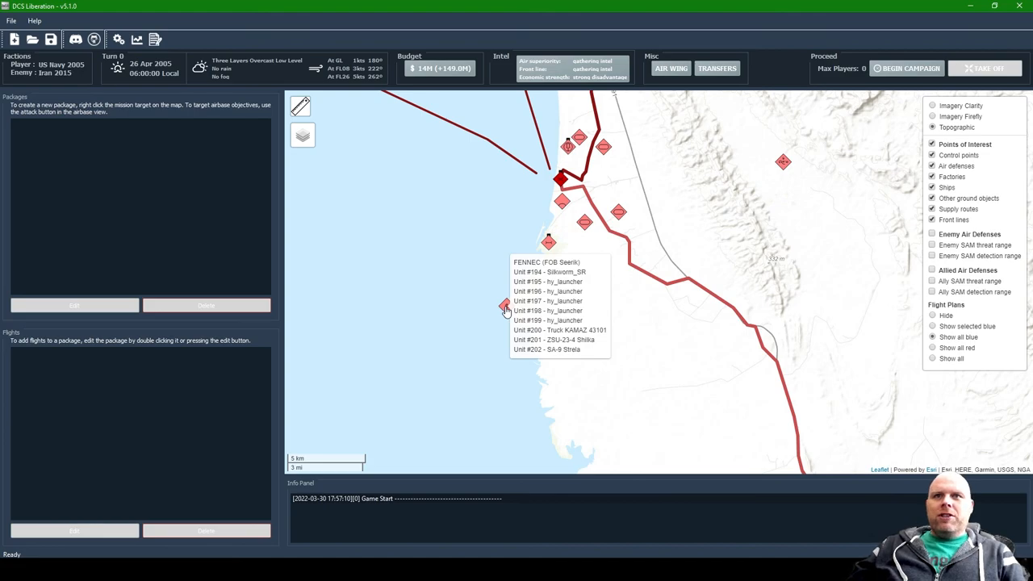
pyautogui.scroll(-3)
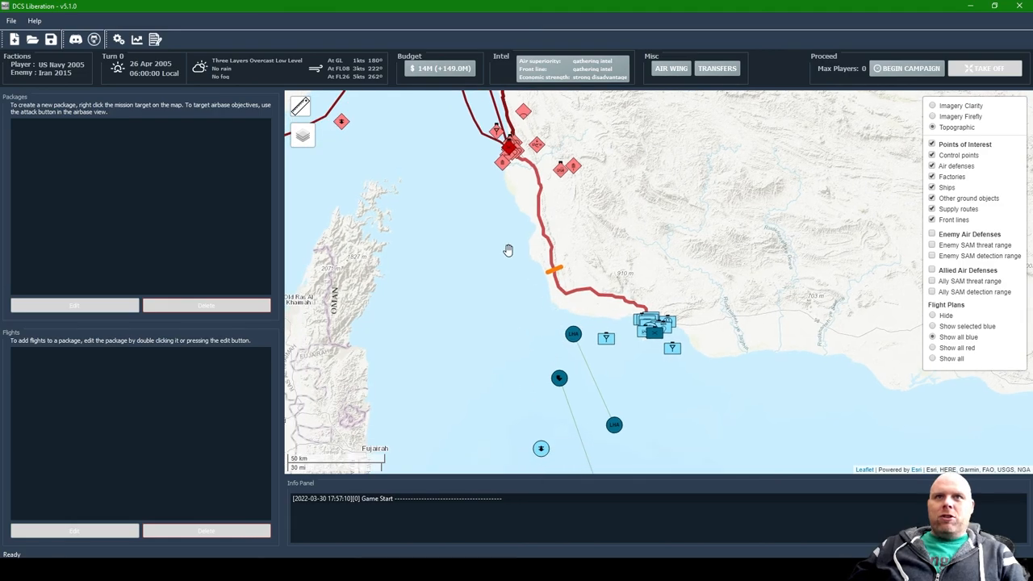
pyautogui.scroll(-3)
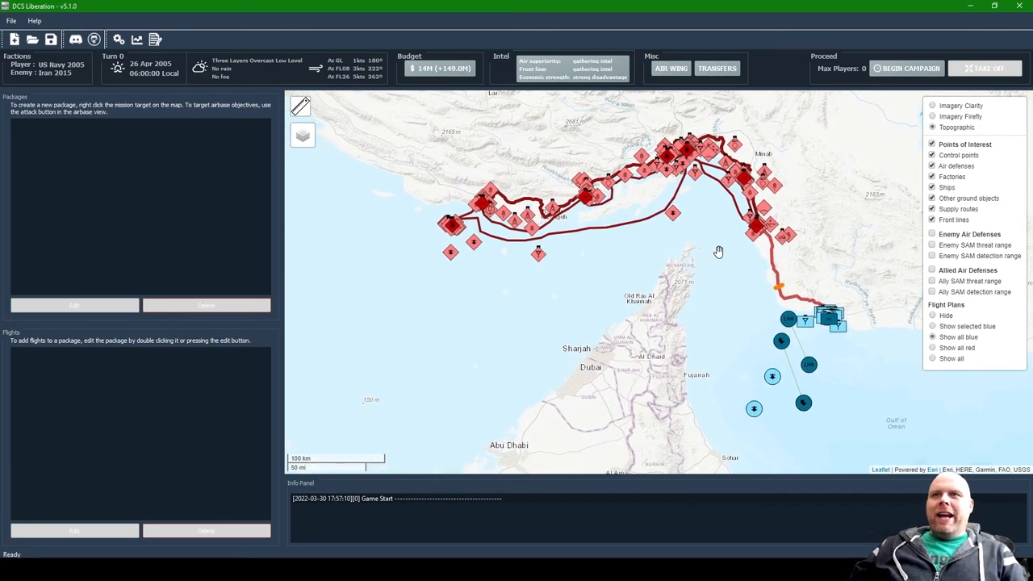
pyautogui.moveTo(353, 197)
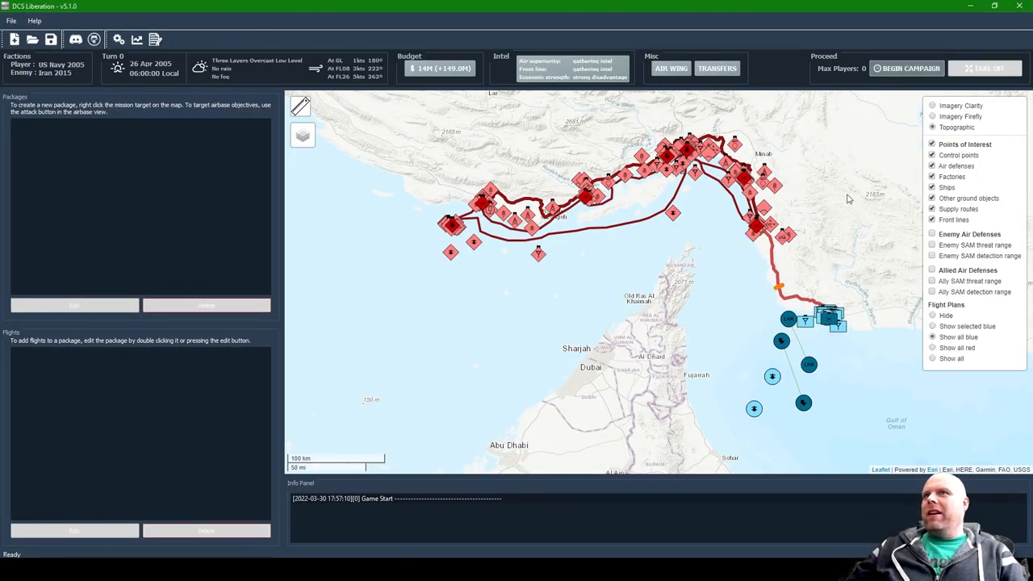
# Step: Begin the campaign, advancing to Turn 1 with reinforcements logged for both sides
pyautogui.click(907, 68)
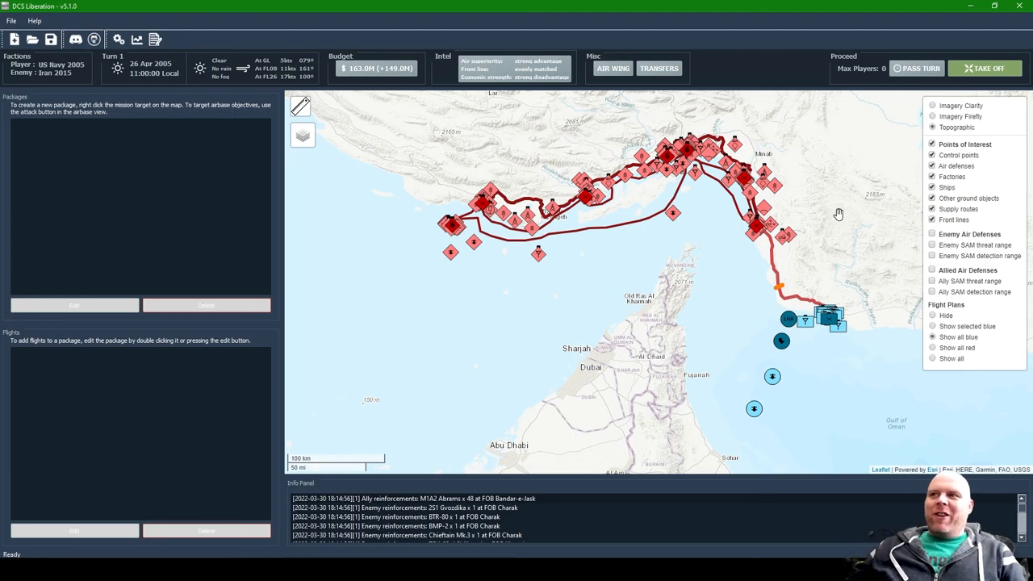